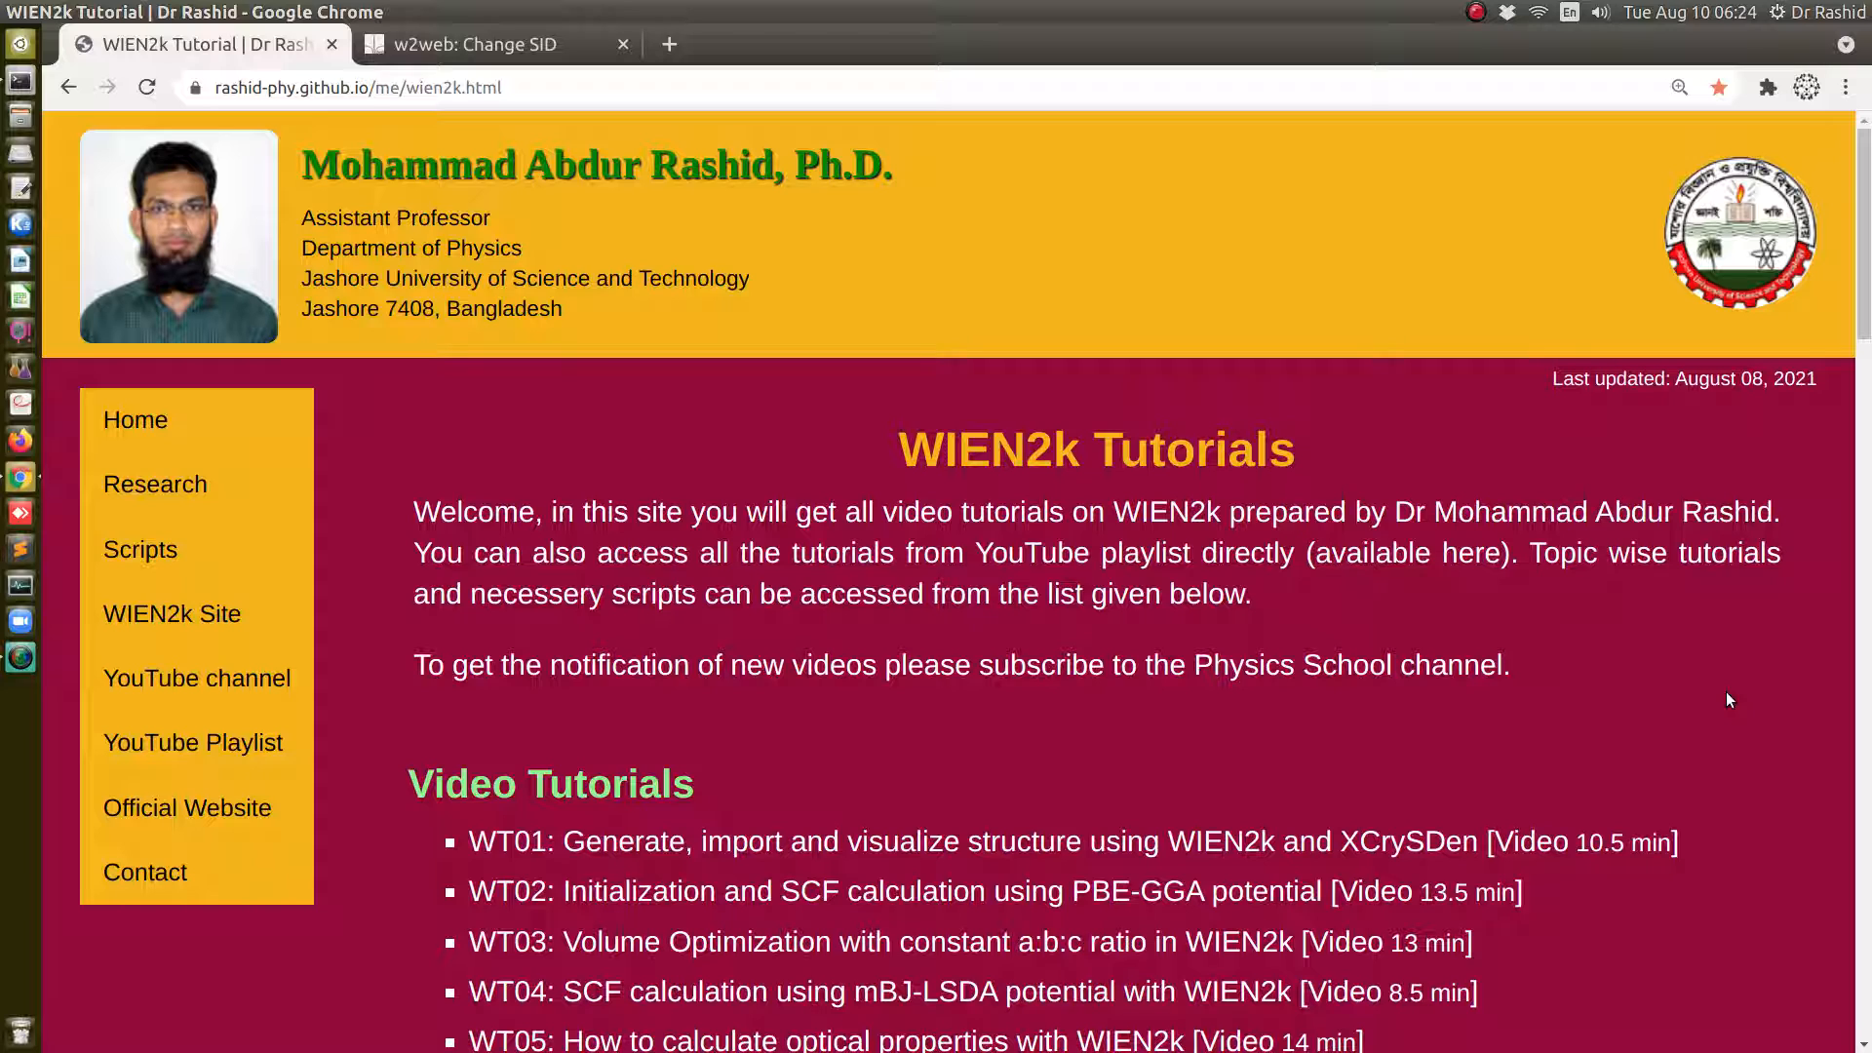
Open the stored TiC session in w2web and go to its structure generation step
scroll("down", 3)
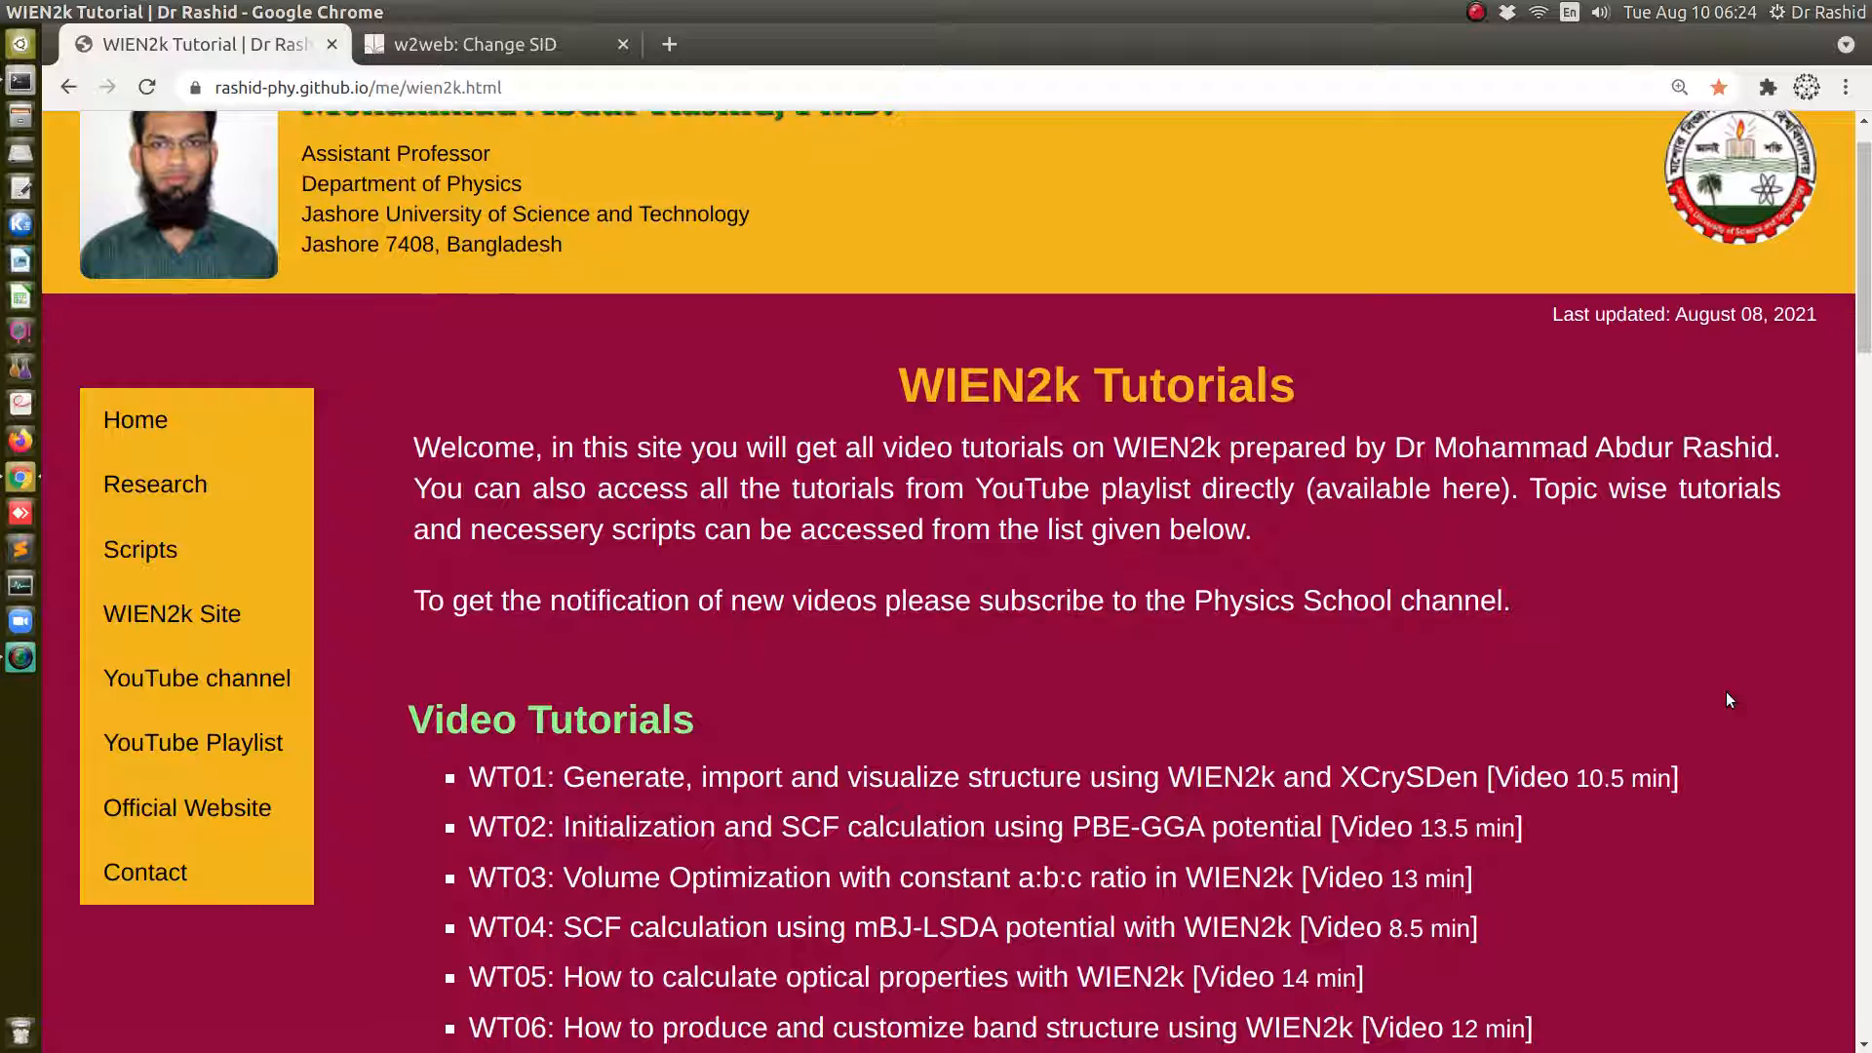
scroll("down", 3)
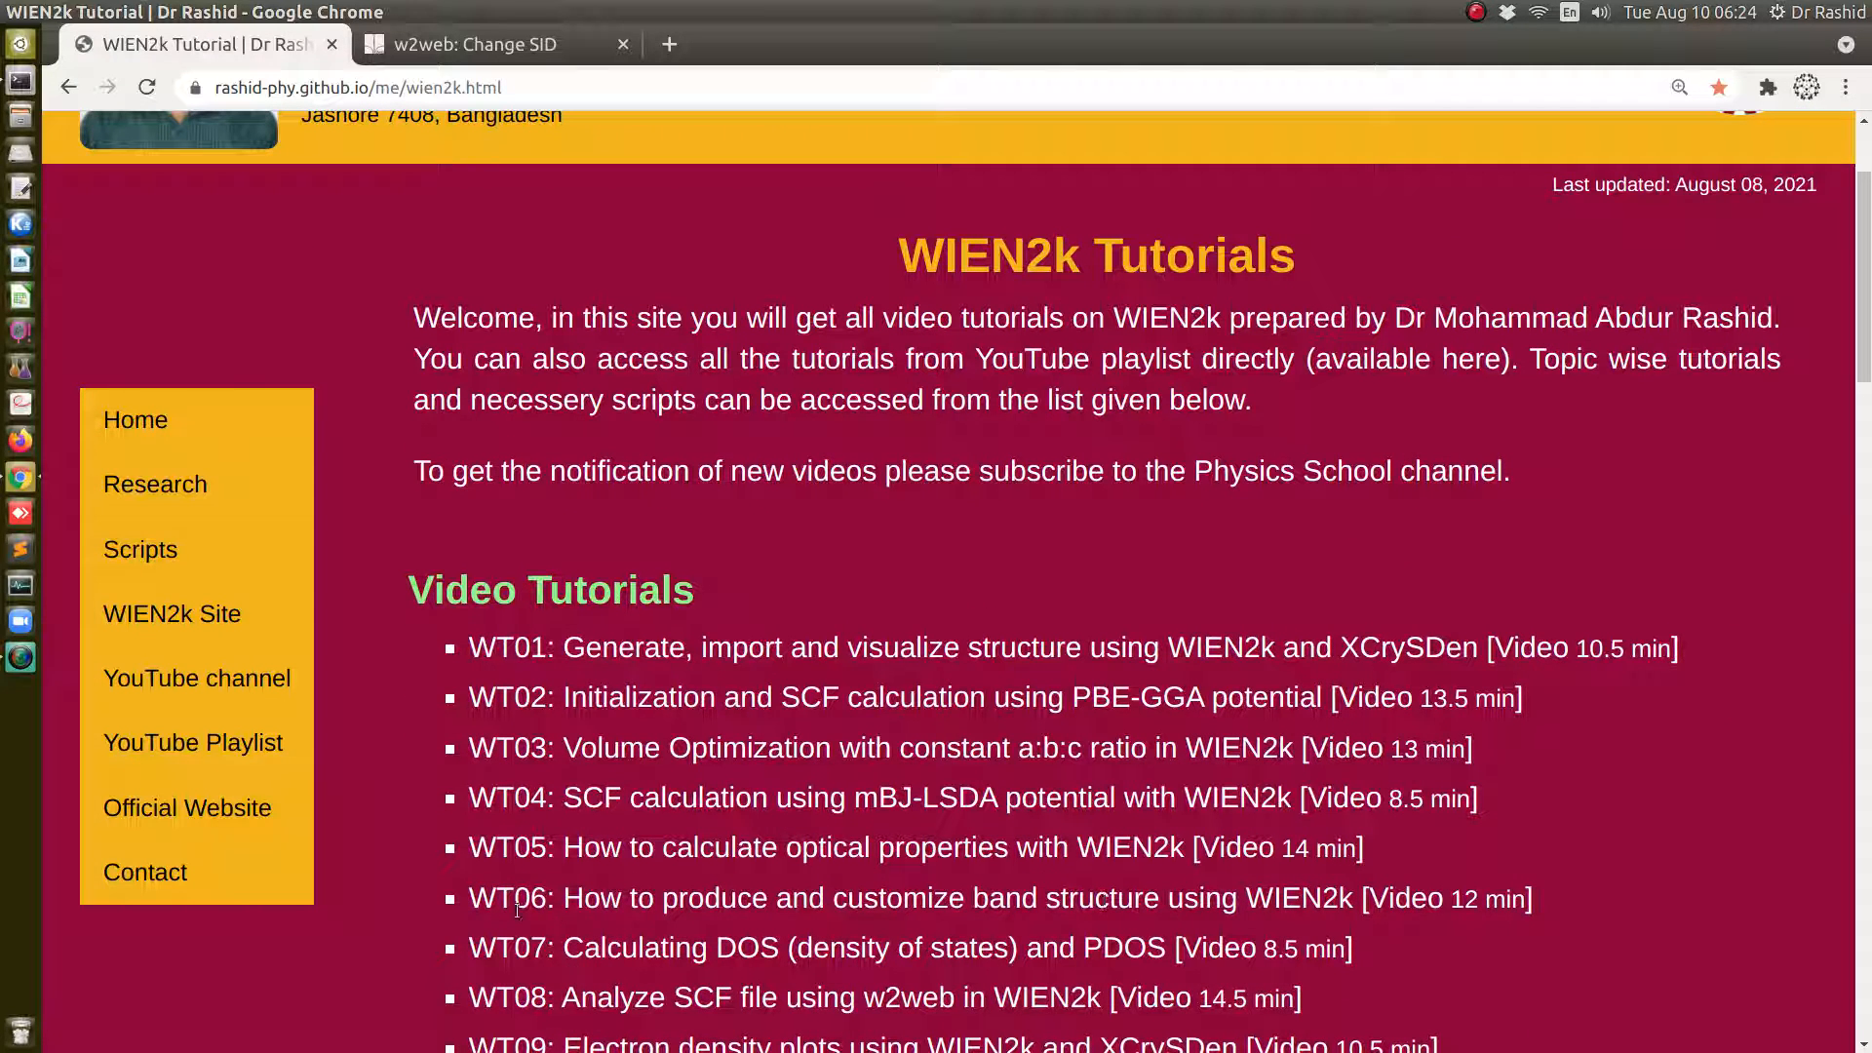
mouse_move(1611, 481)
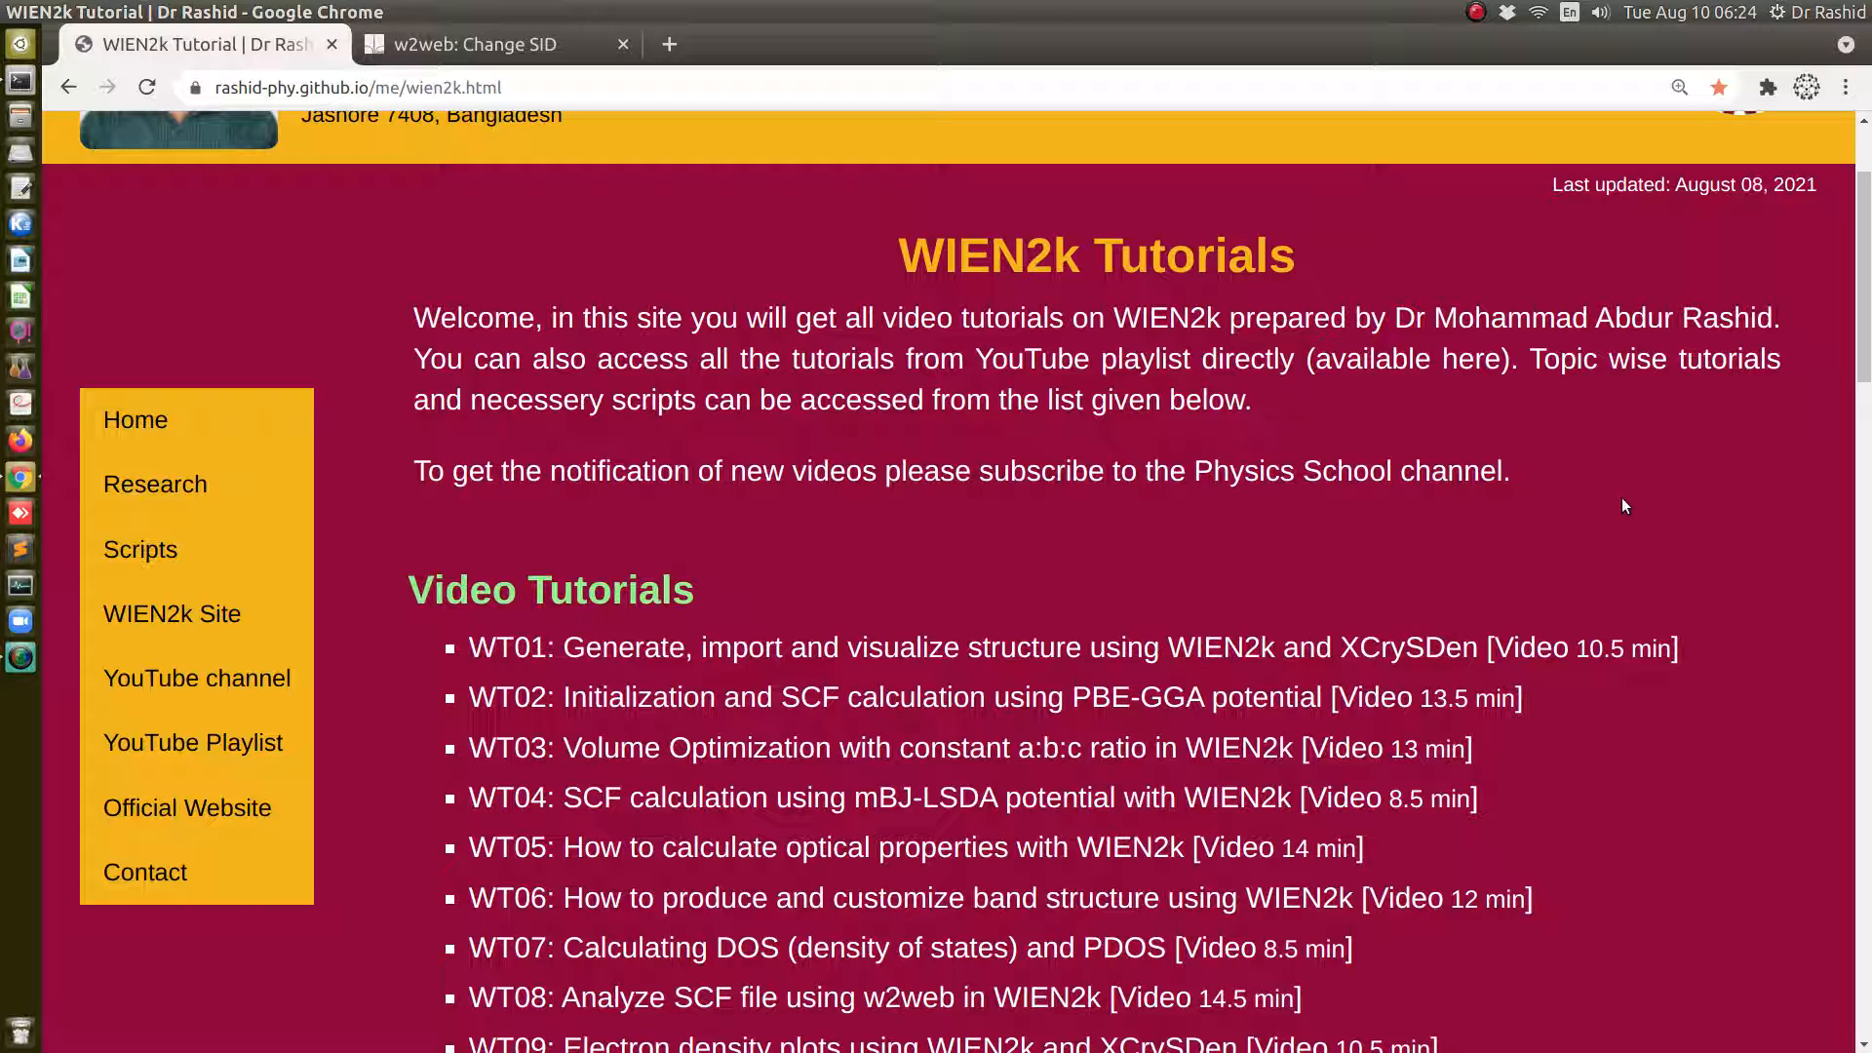
mouse_move(1656, 501)
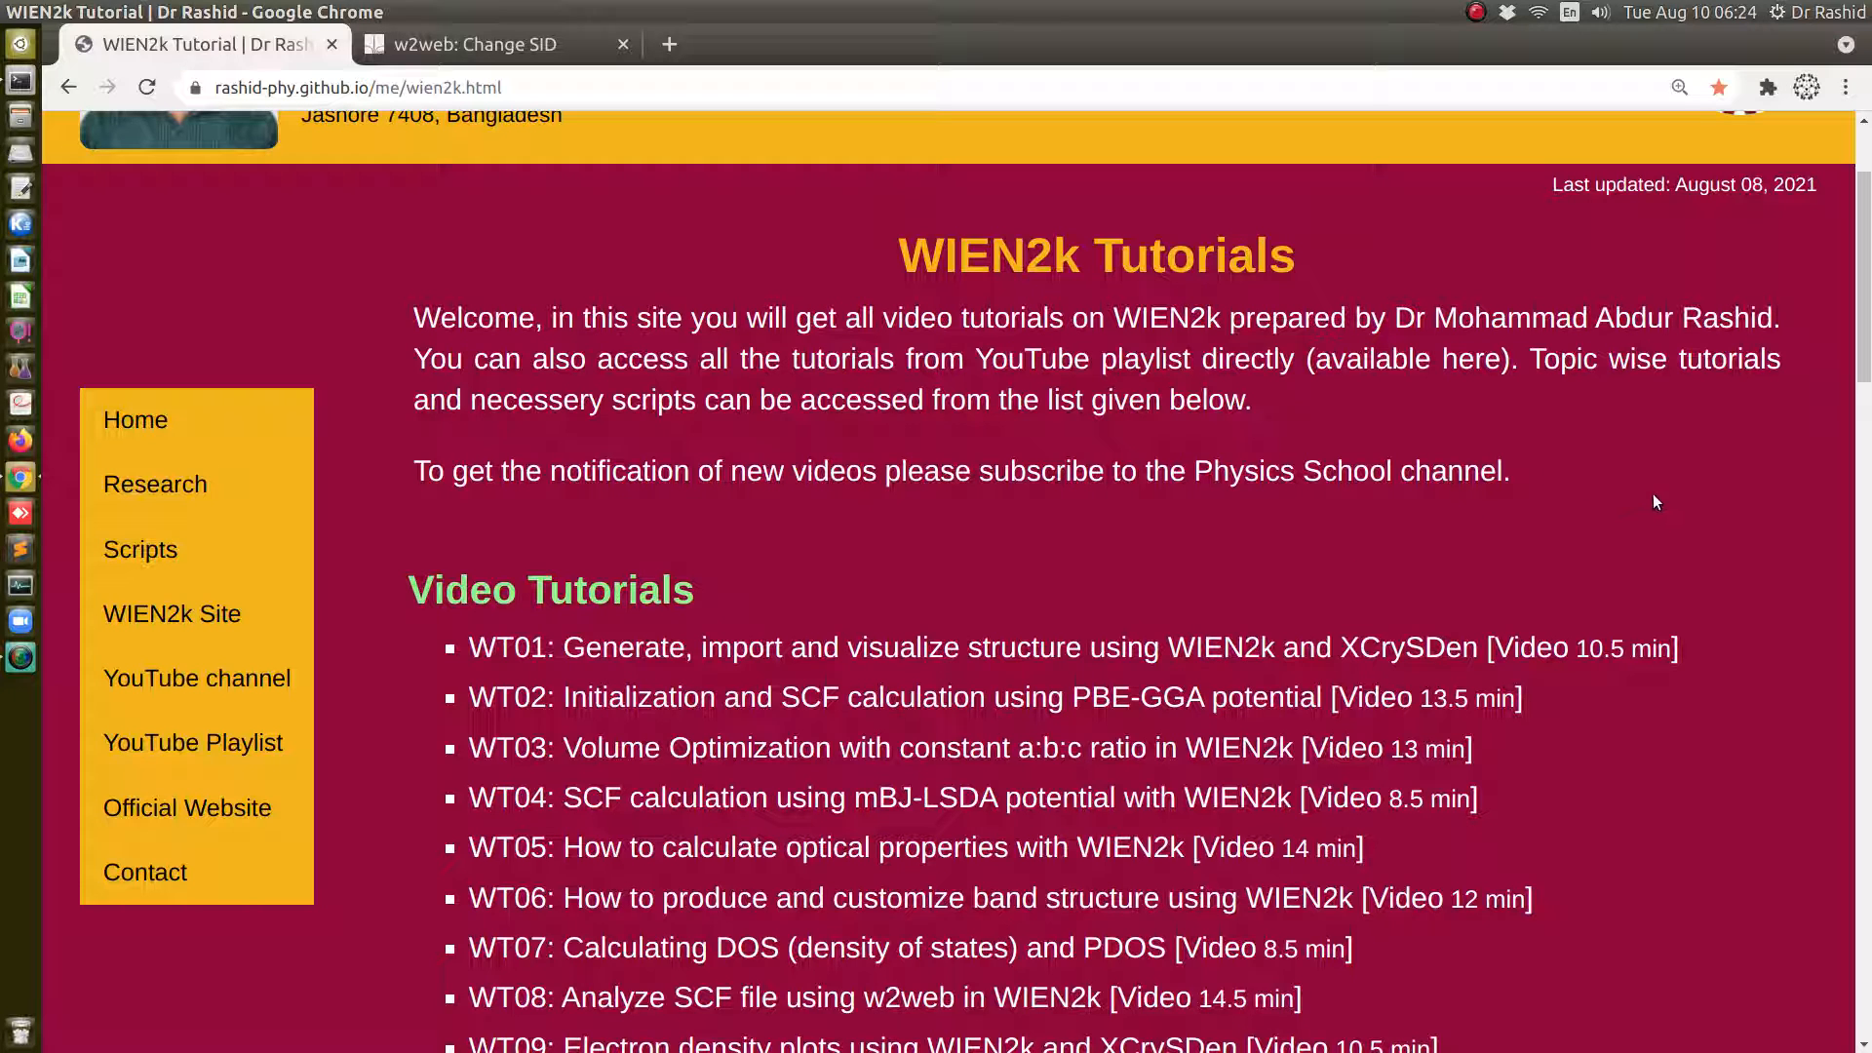
scroll("up", 3)
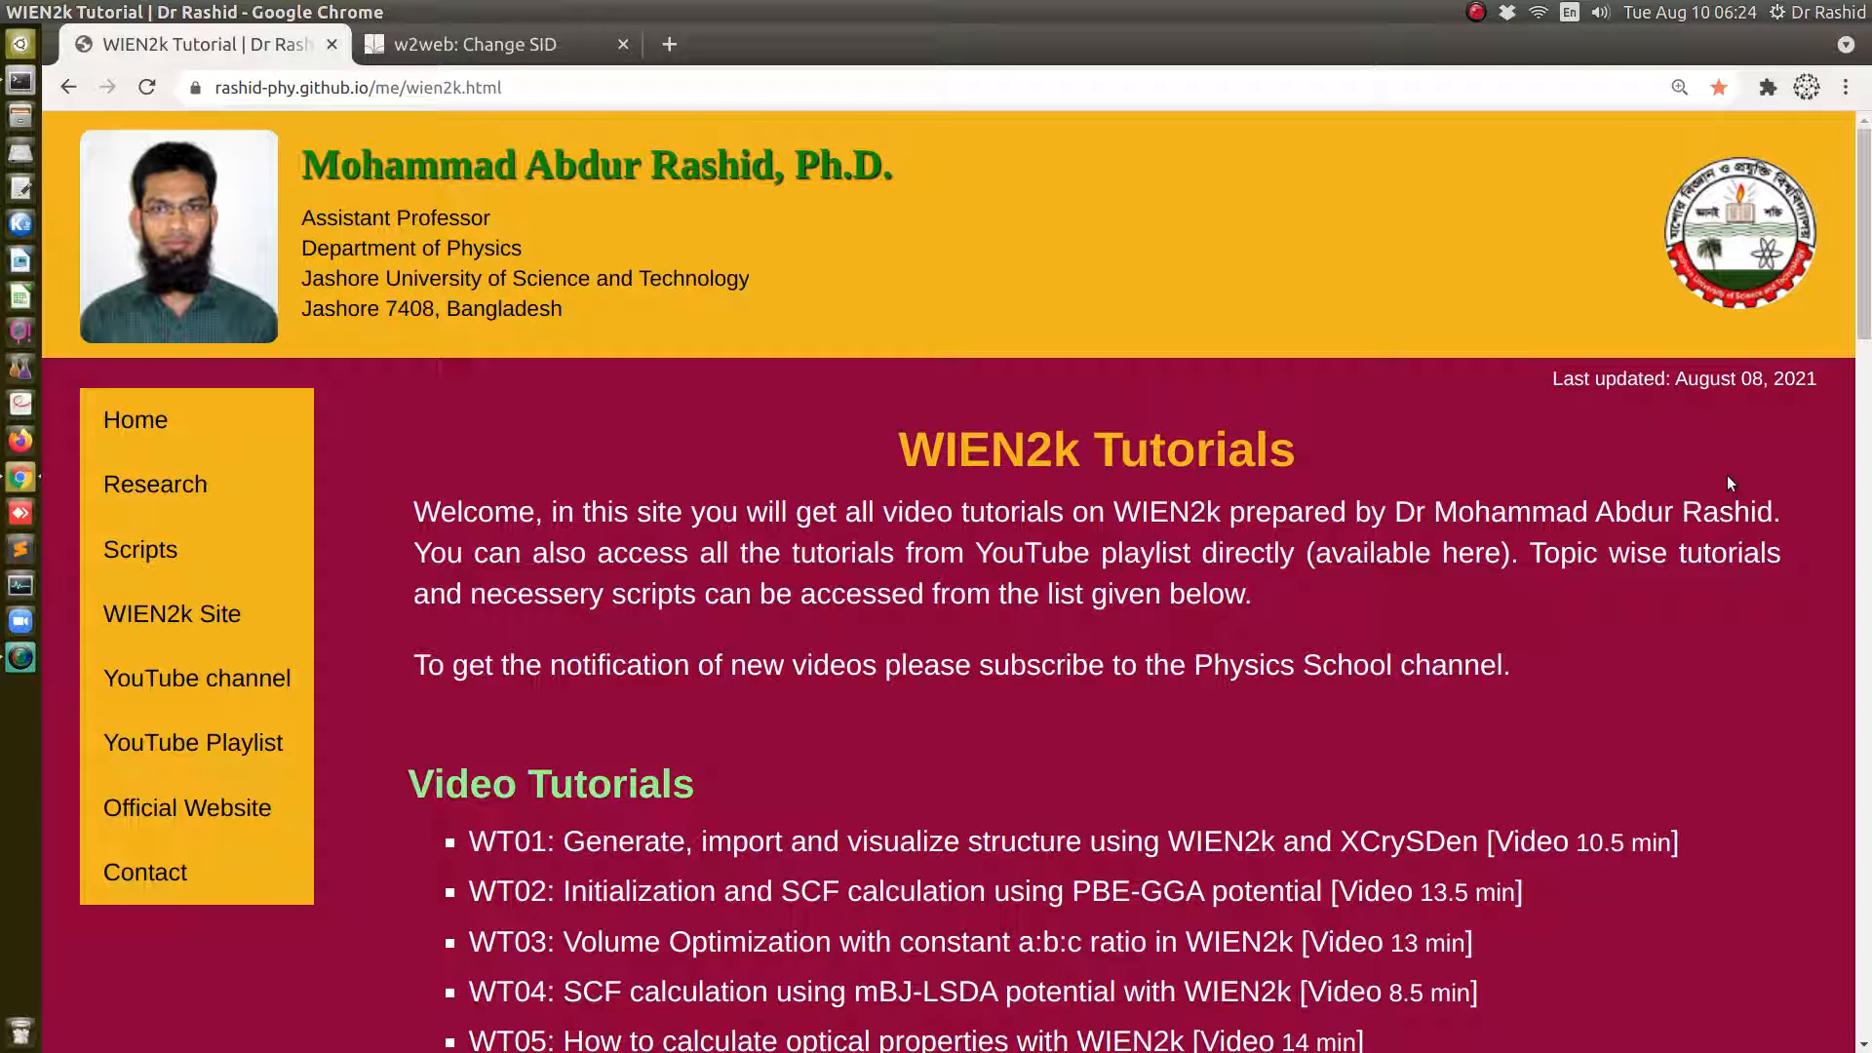
mouse_move(1650, 763)
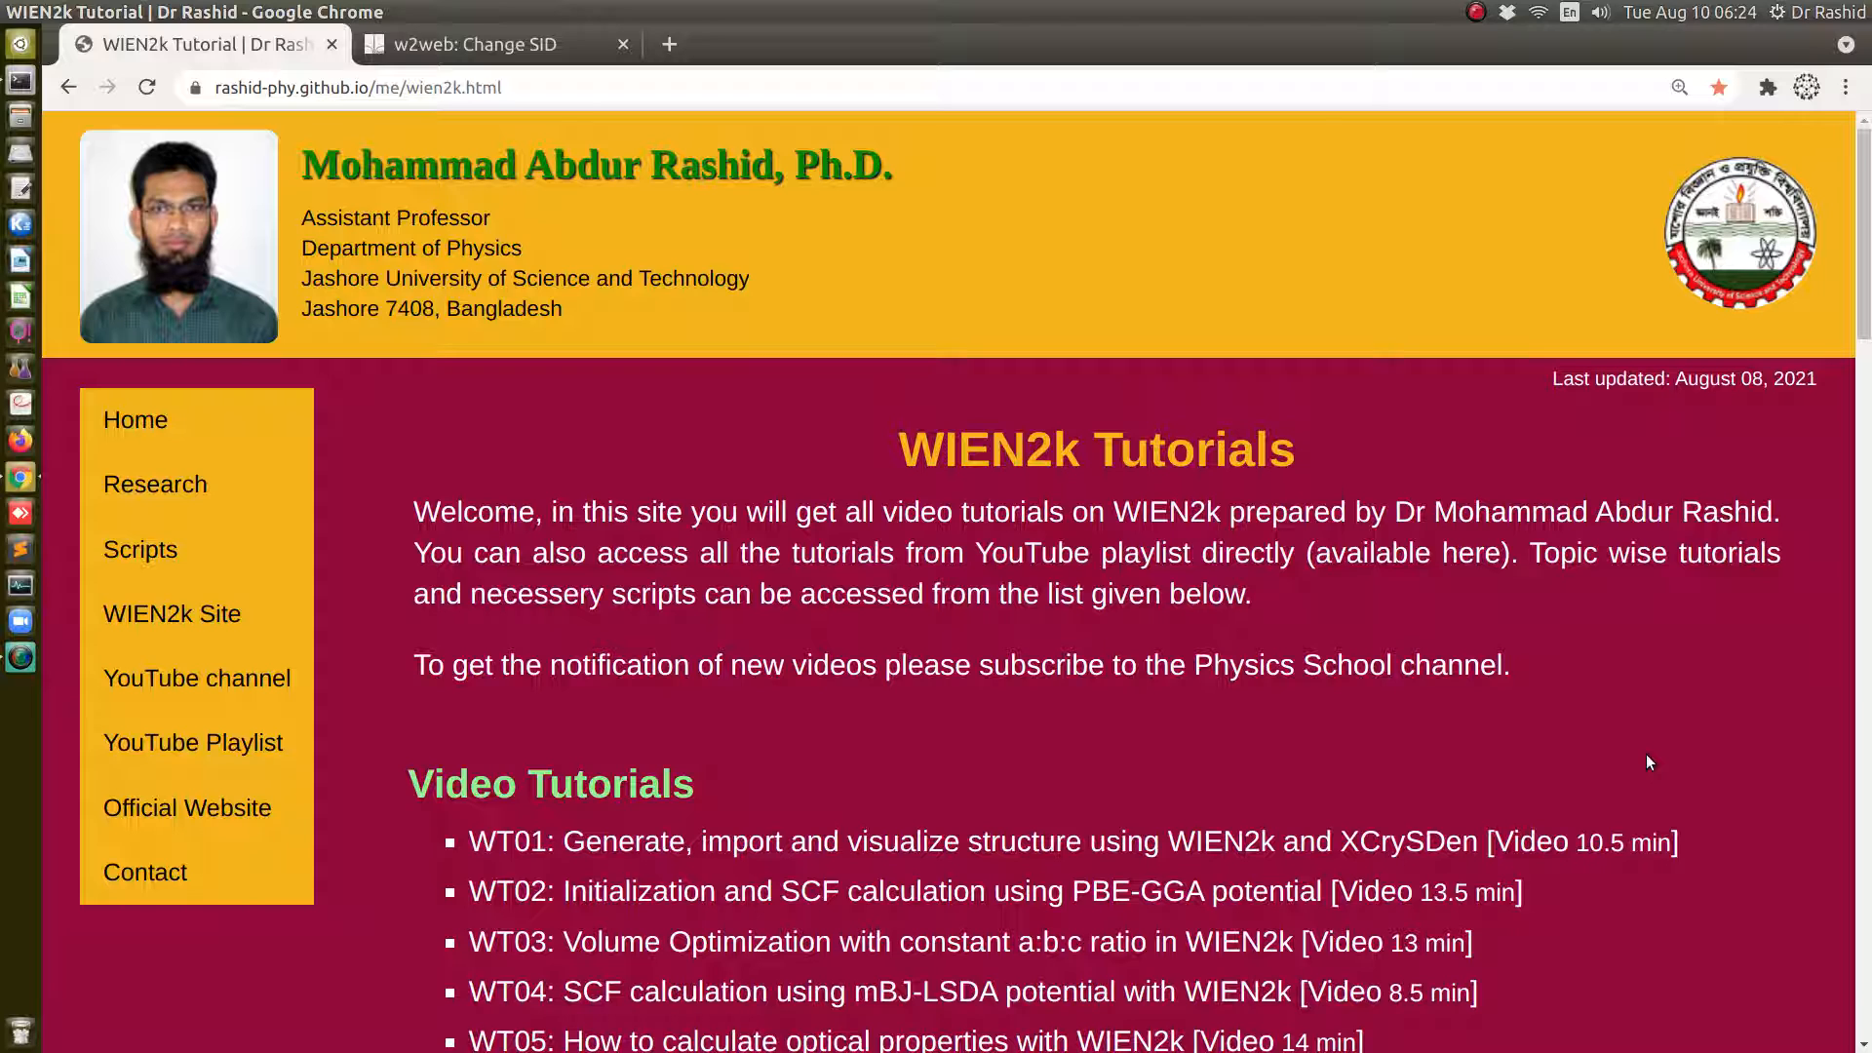
mouse_move(578, 139)
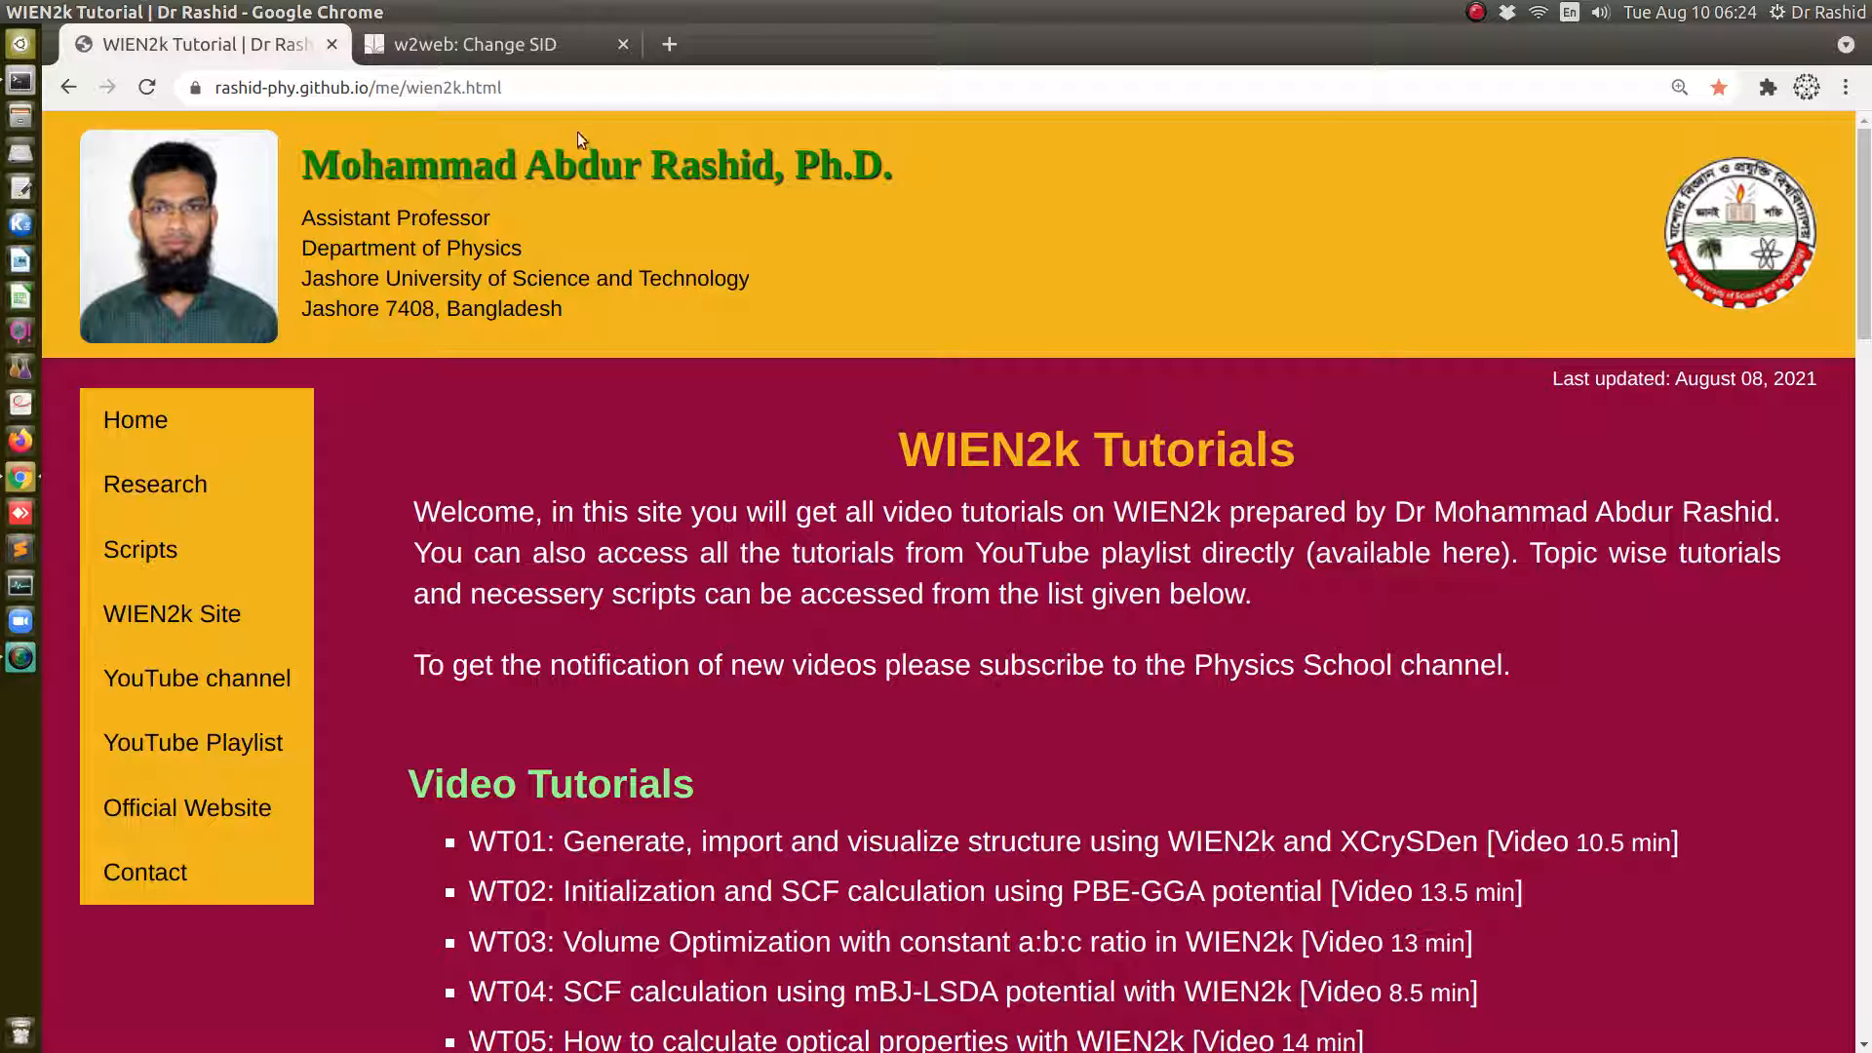
left_click(490, 45)
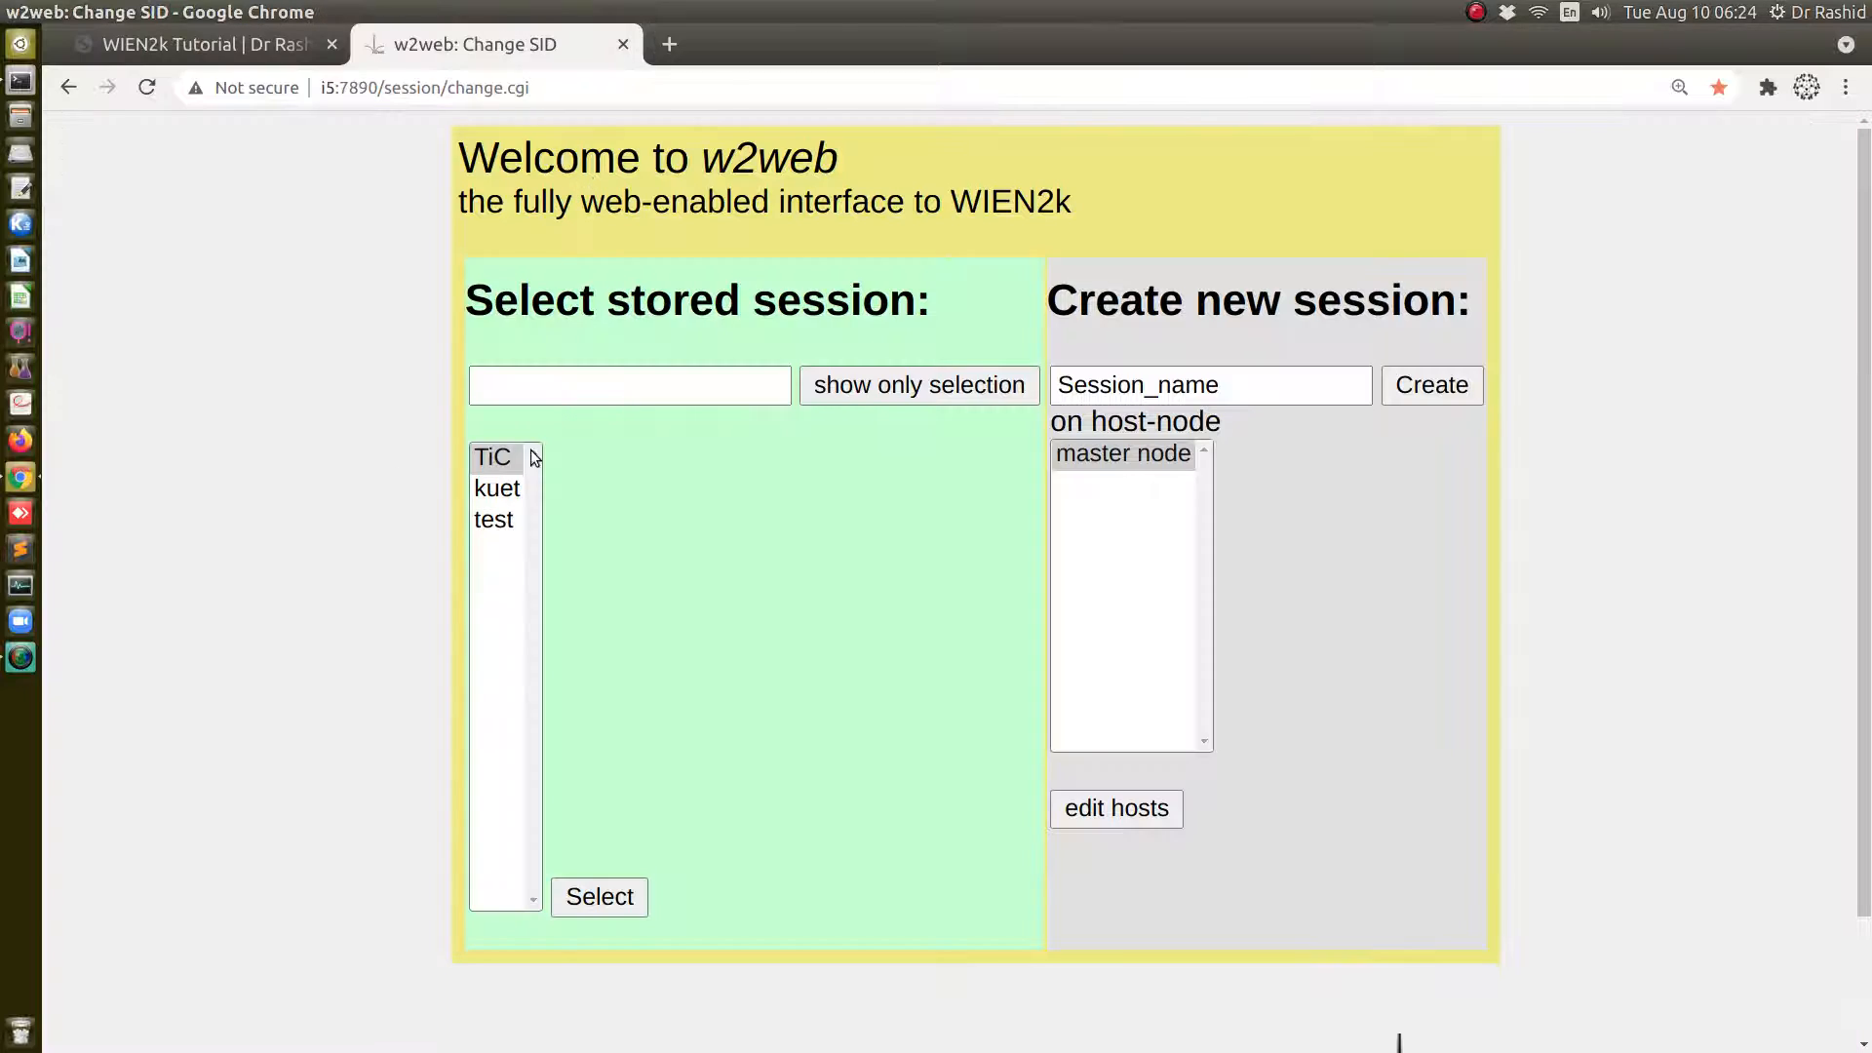
left_click(599, 897)
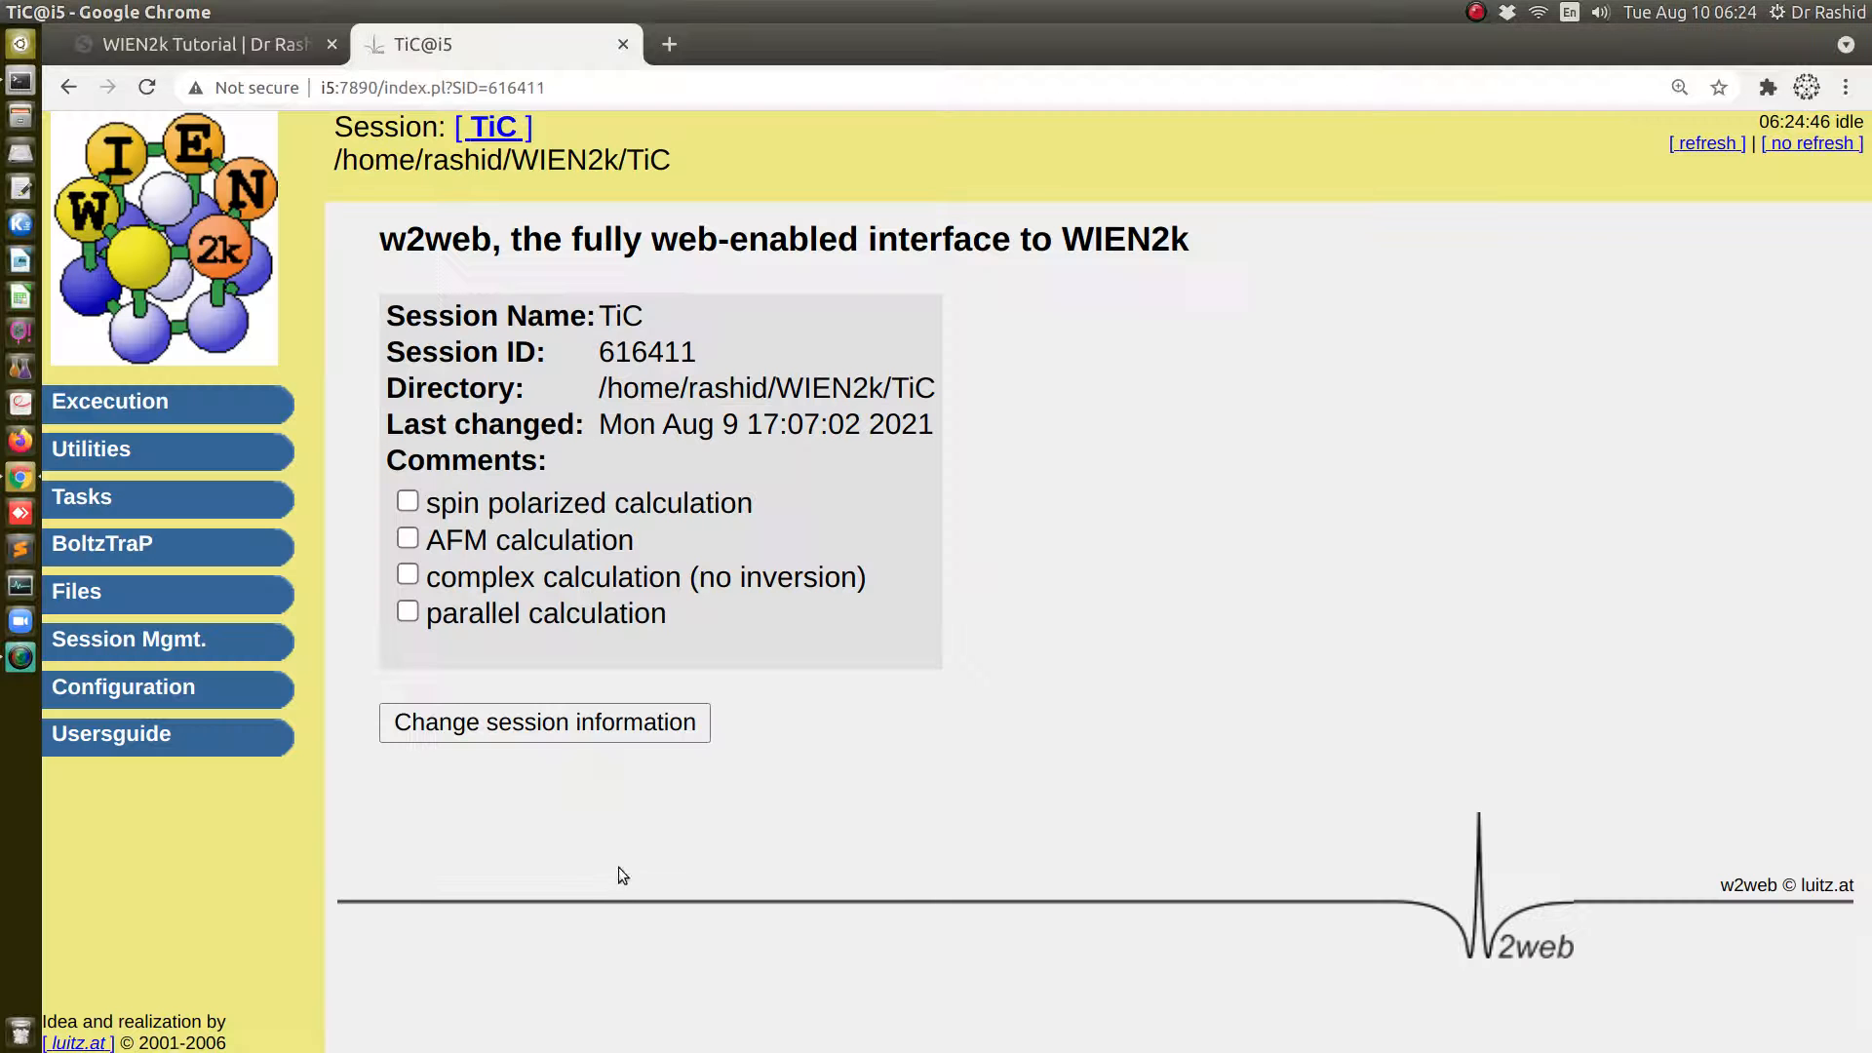
left_click(110, 402)
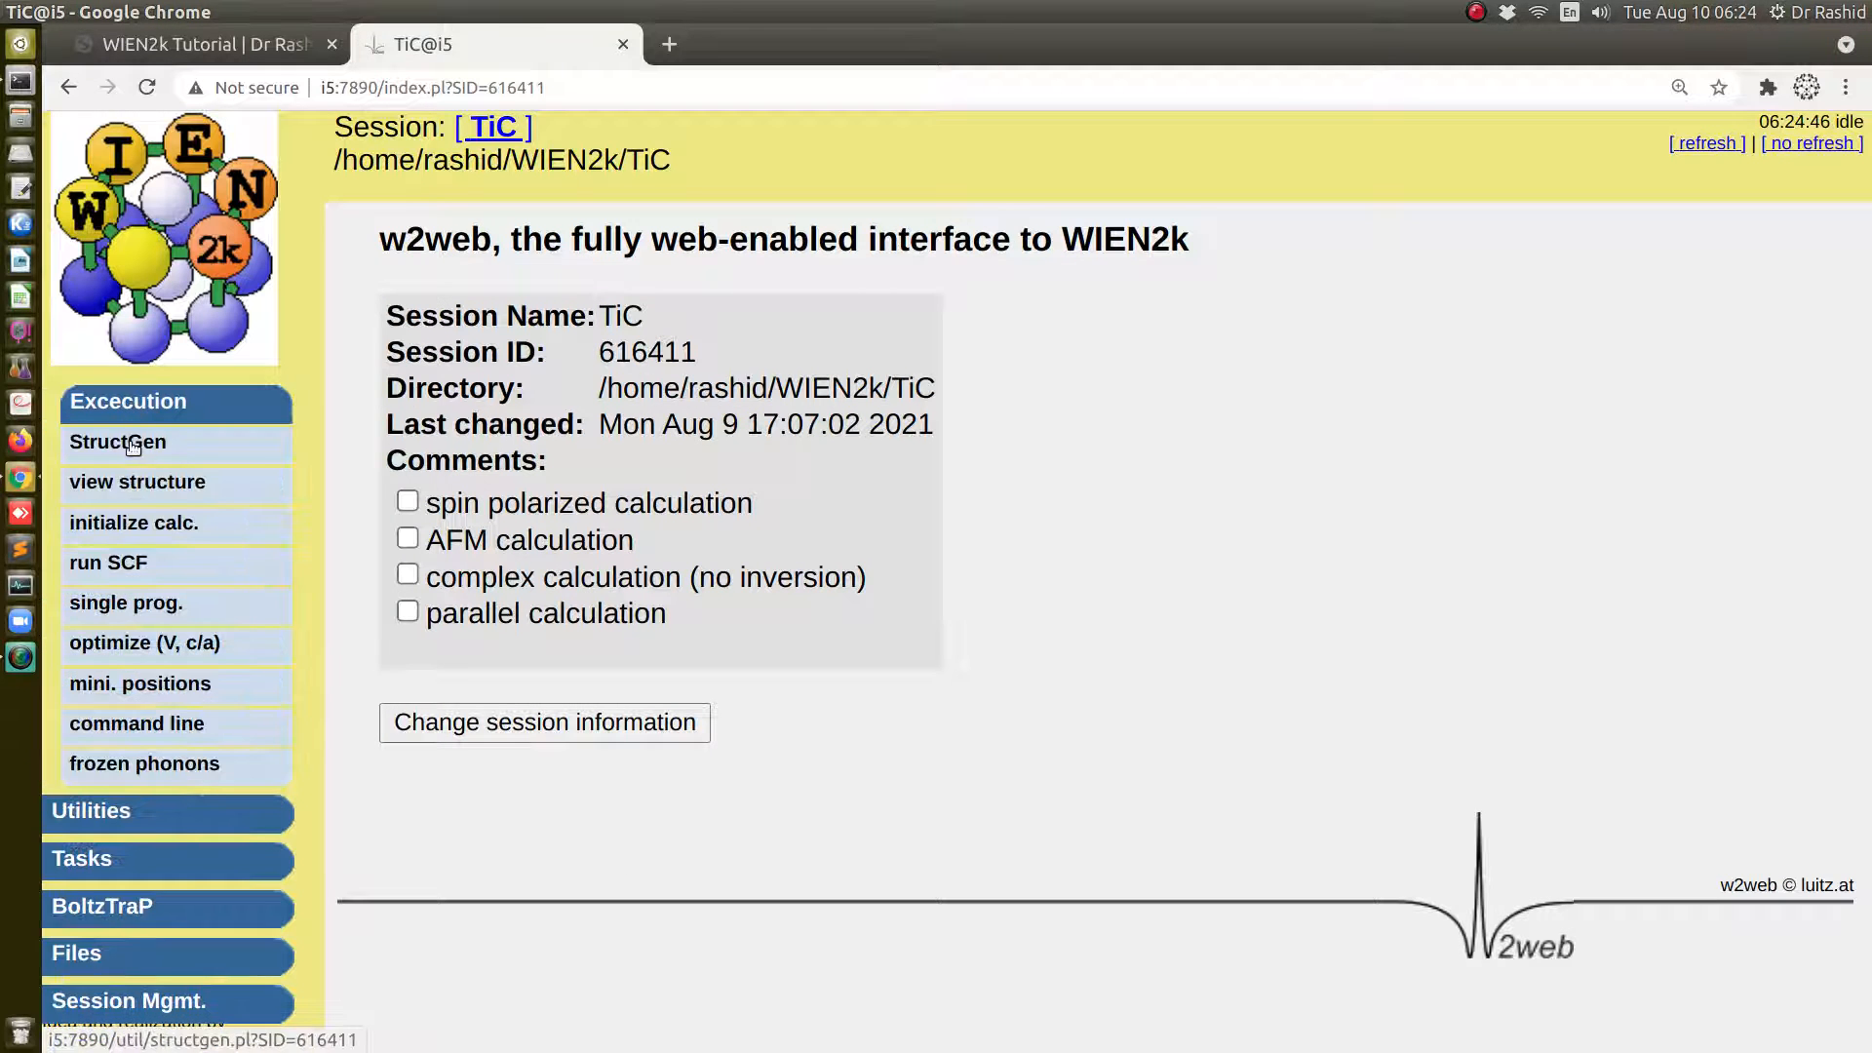
left_click(117, 443)
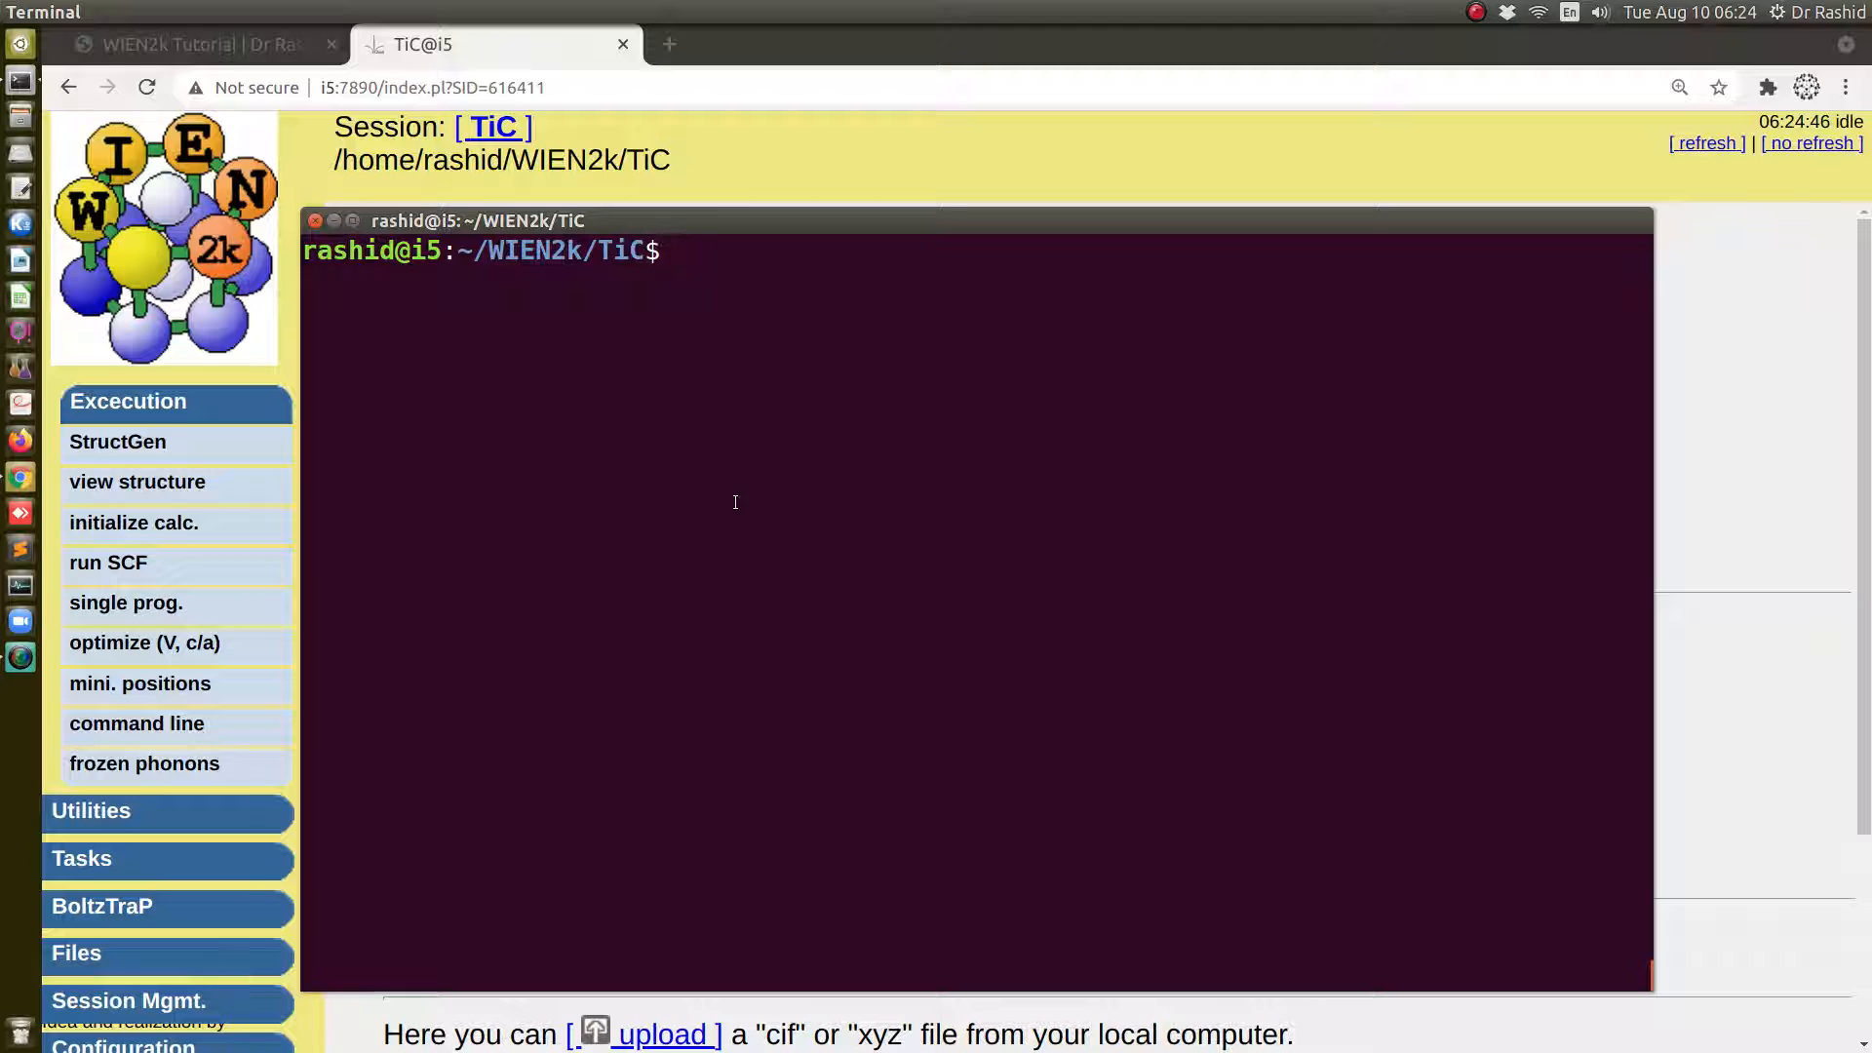
In a terminal in ~/WIEN2k/TiC, list the folder and run cp 02.pbe/* . to copy the calculation files
type("ll")
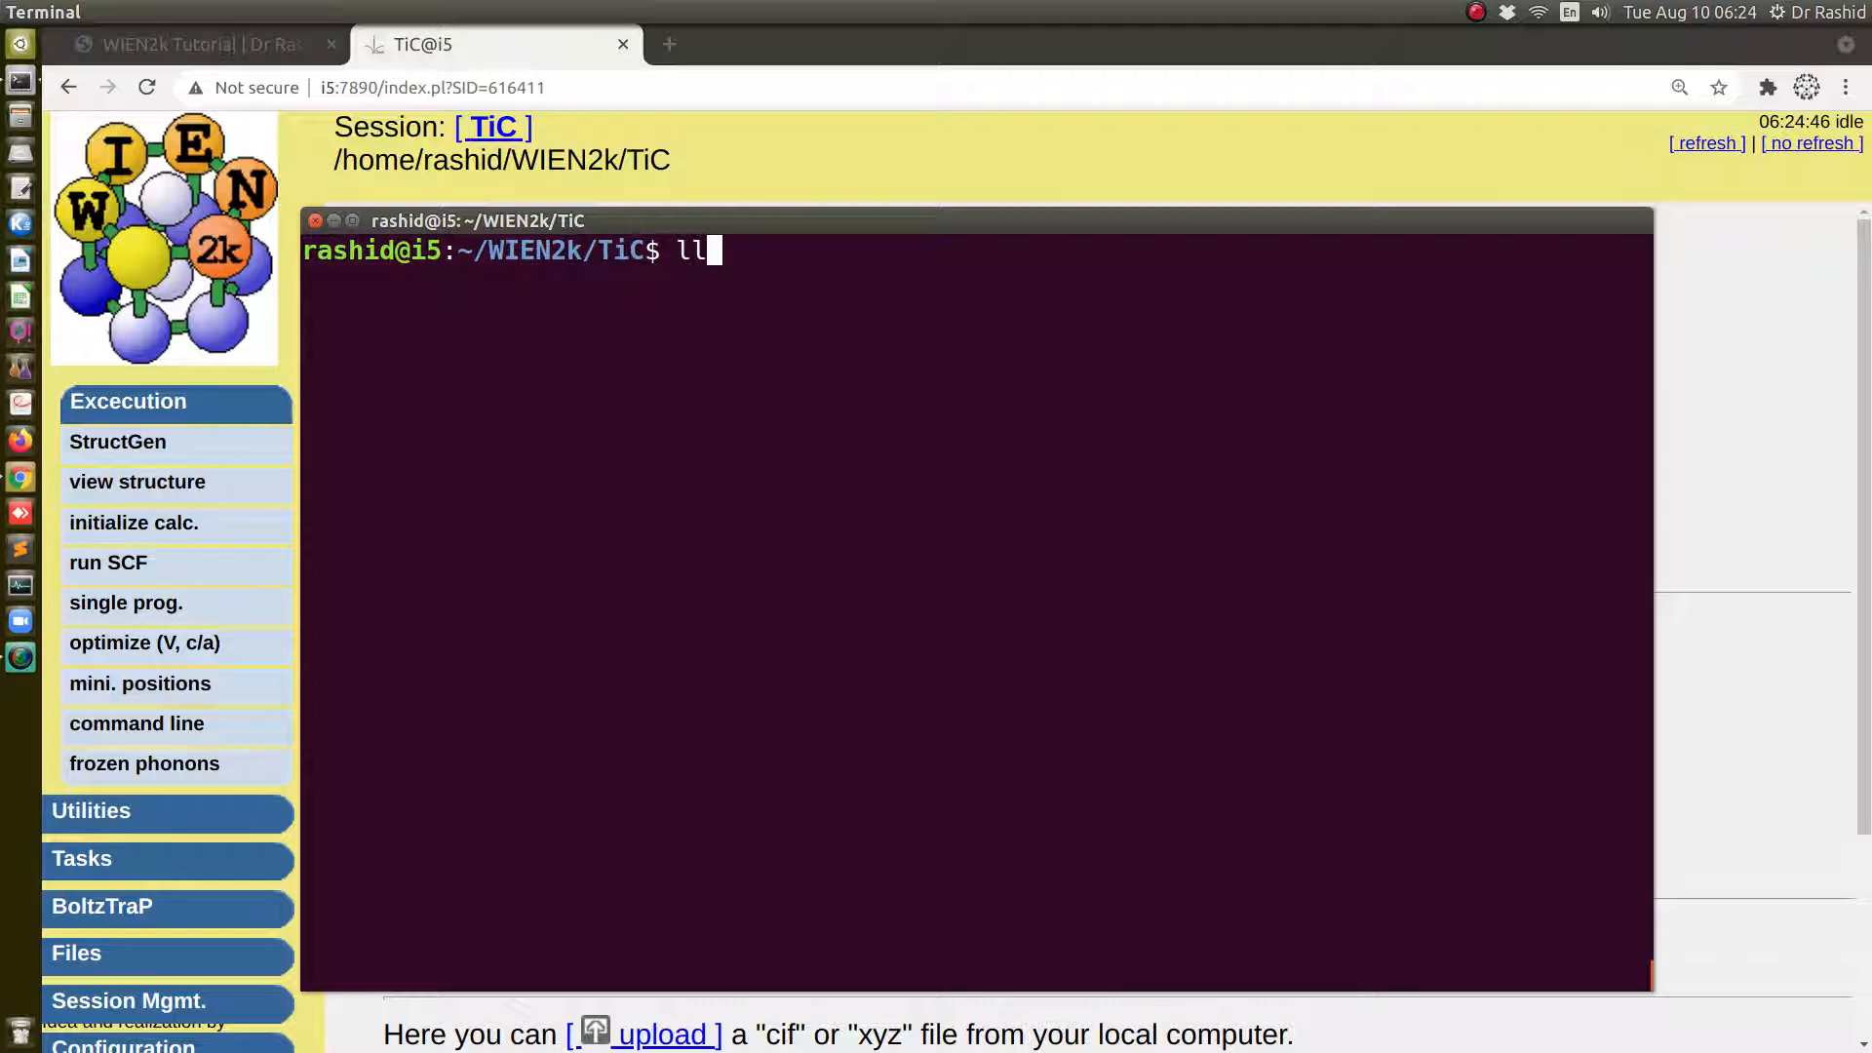
key("Return")
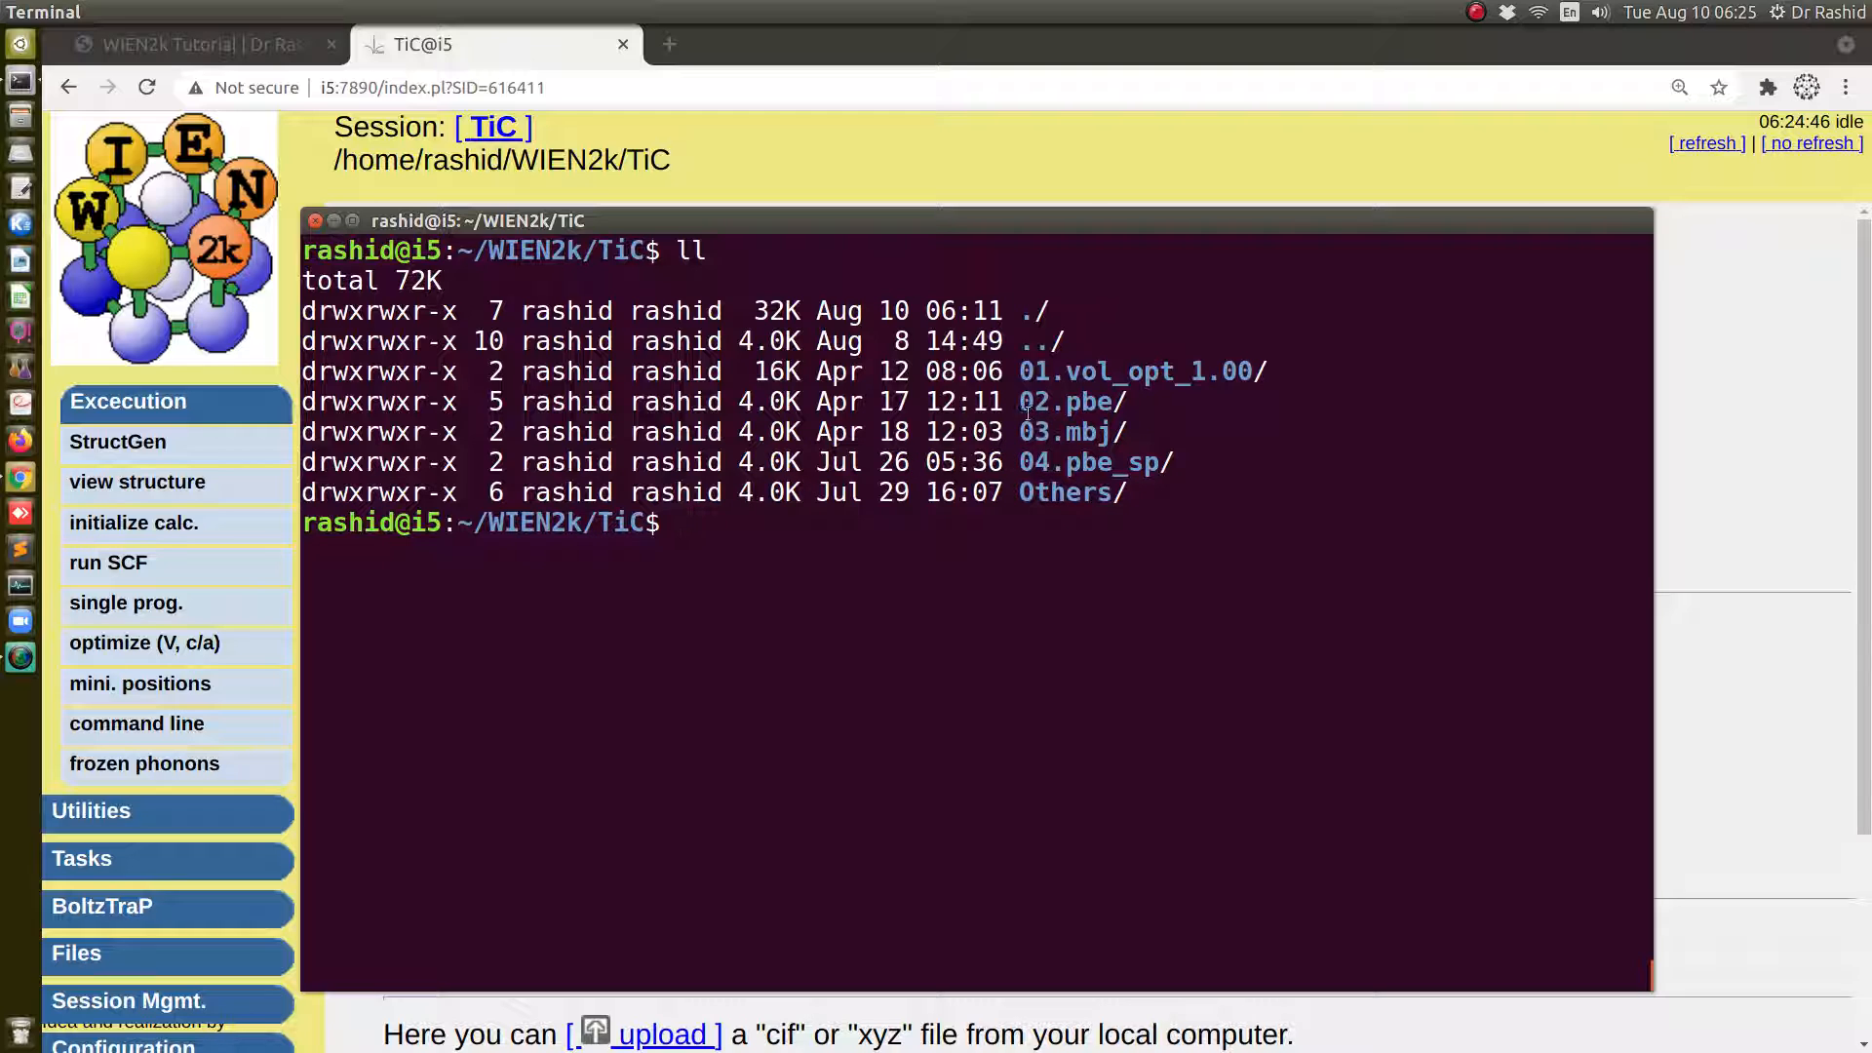
double_click(1063, 402)
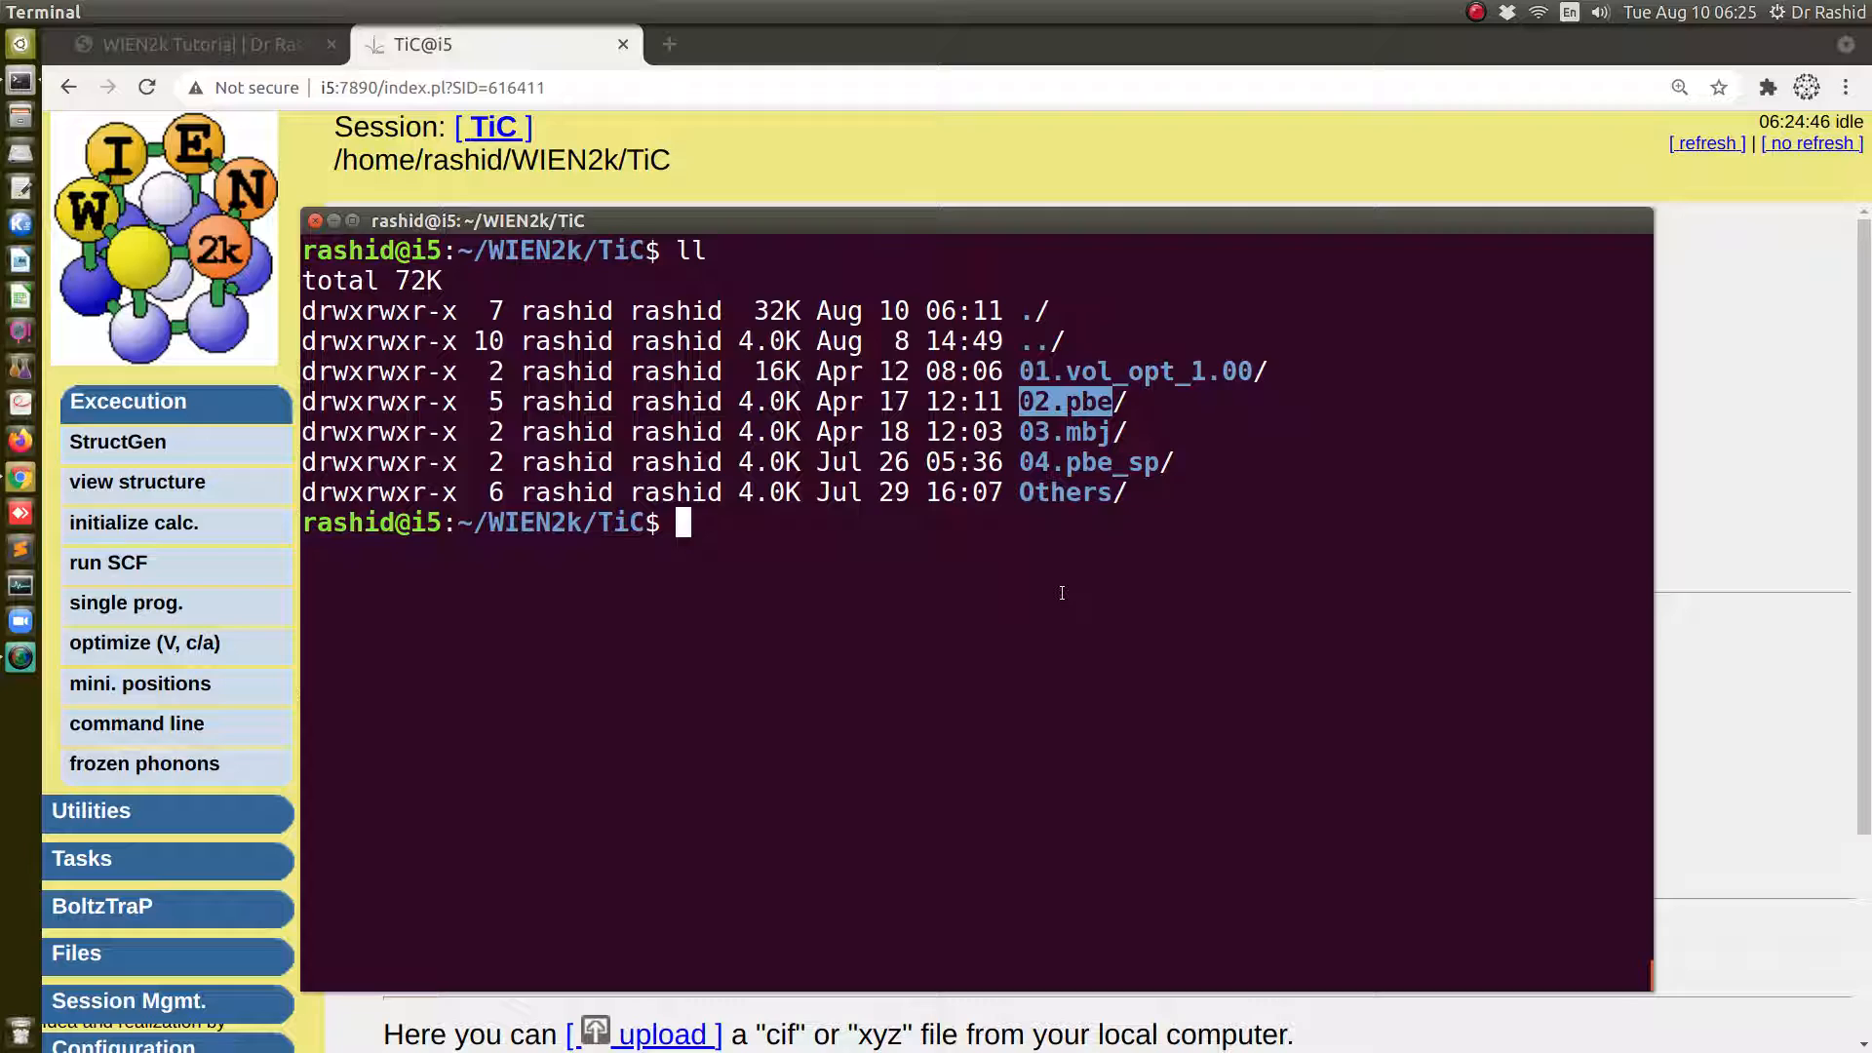
type("cp")
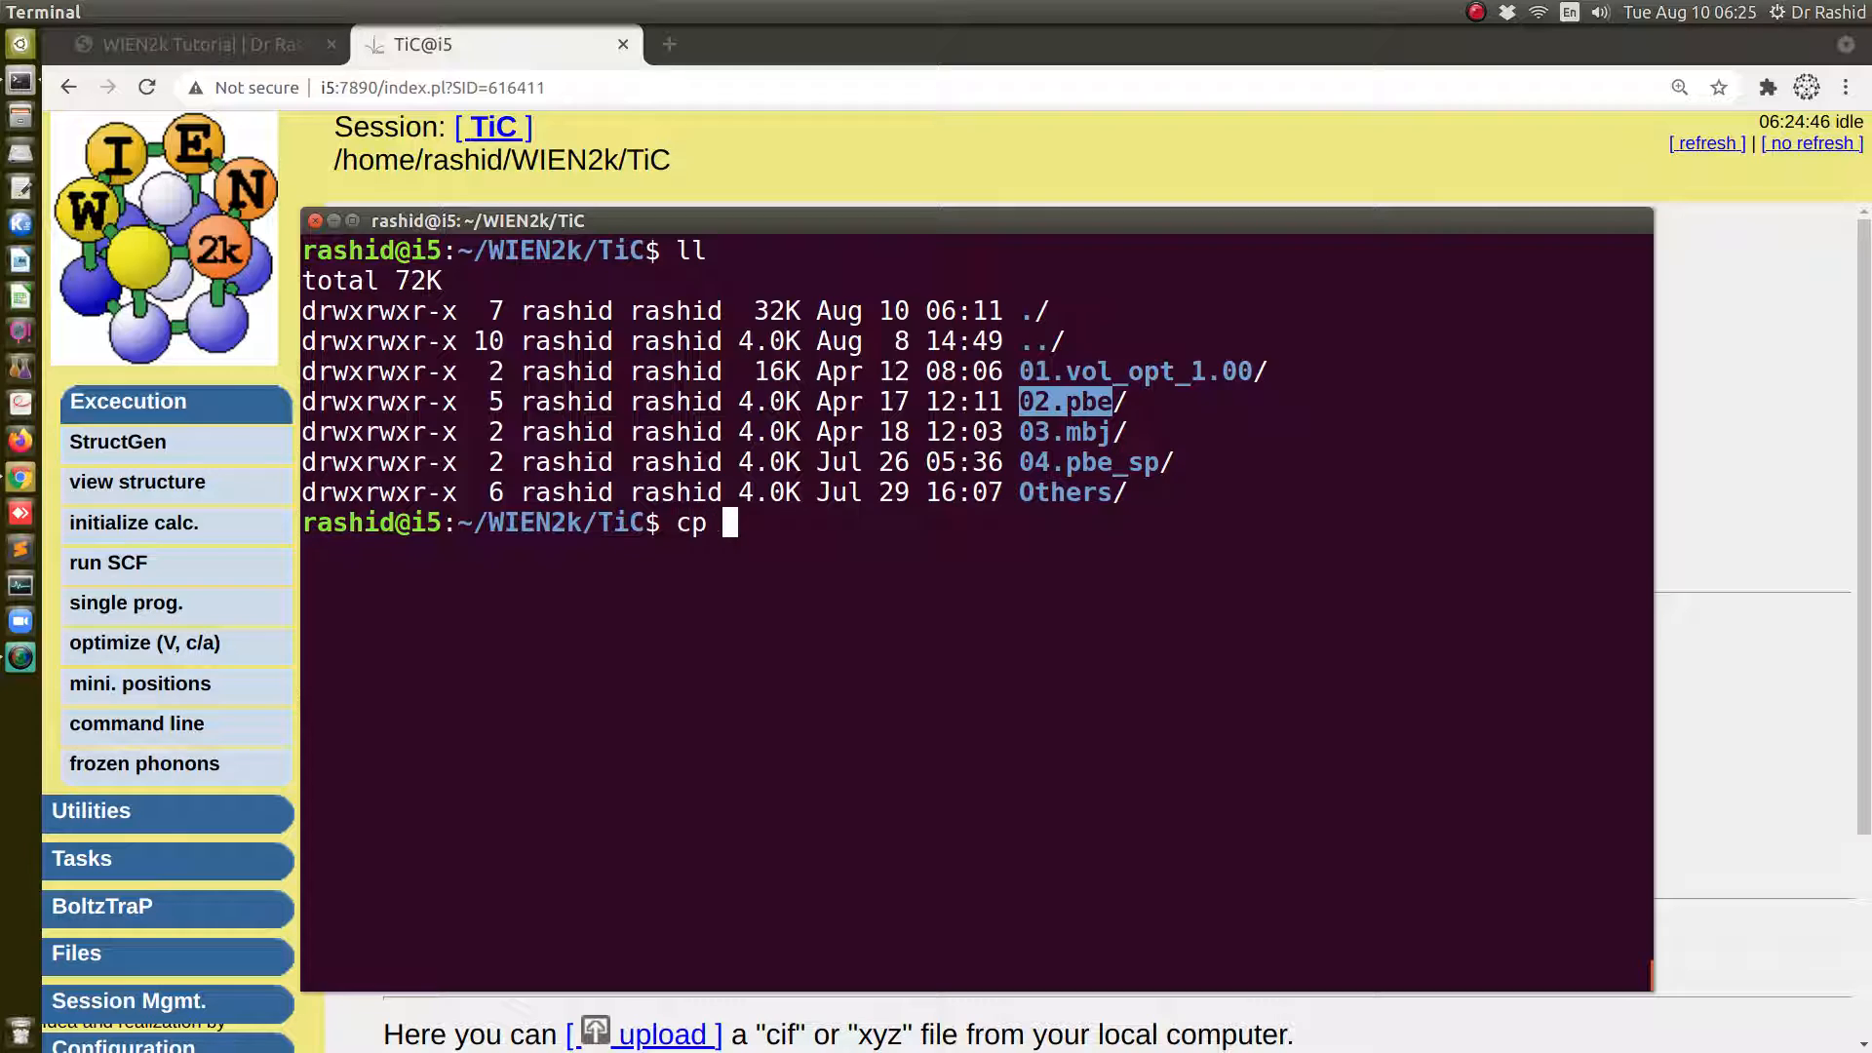
type("02.pbe/")
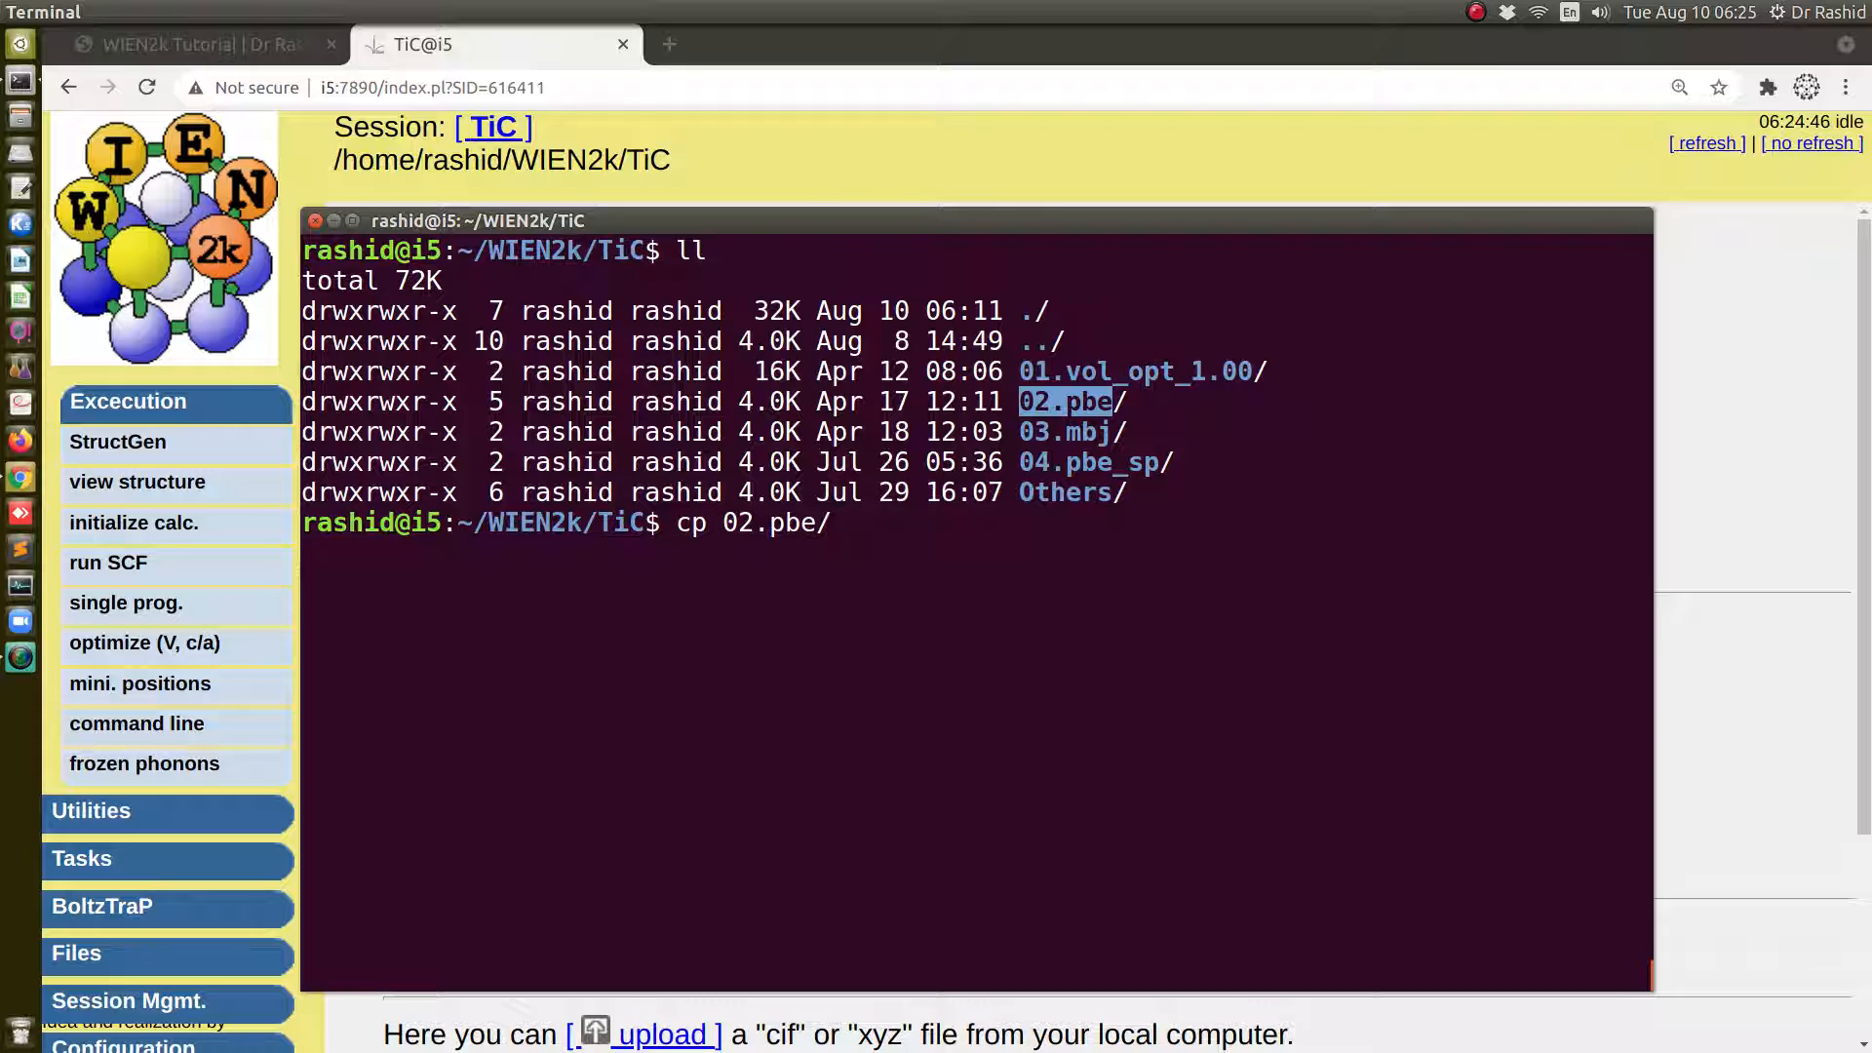
type("* .")
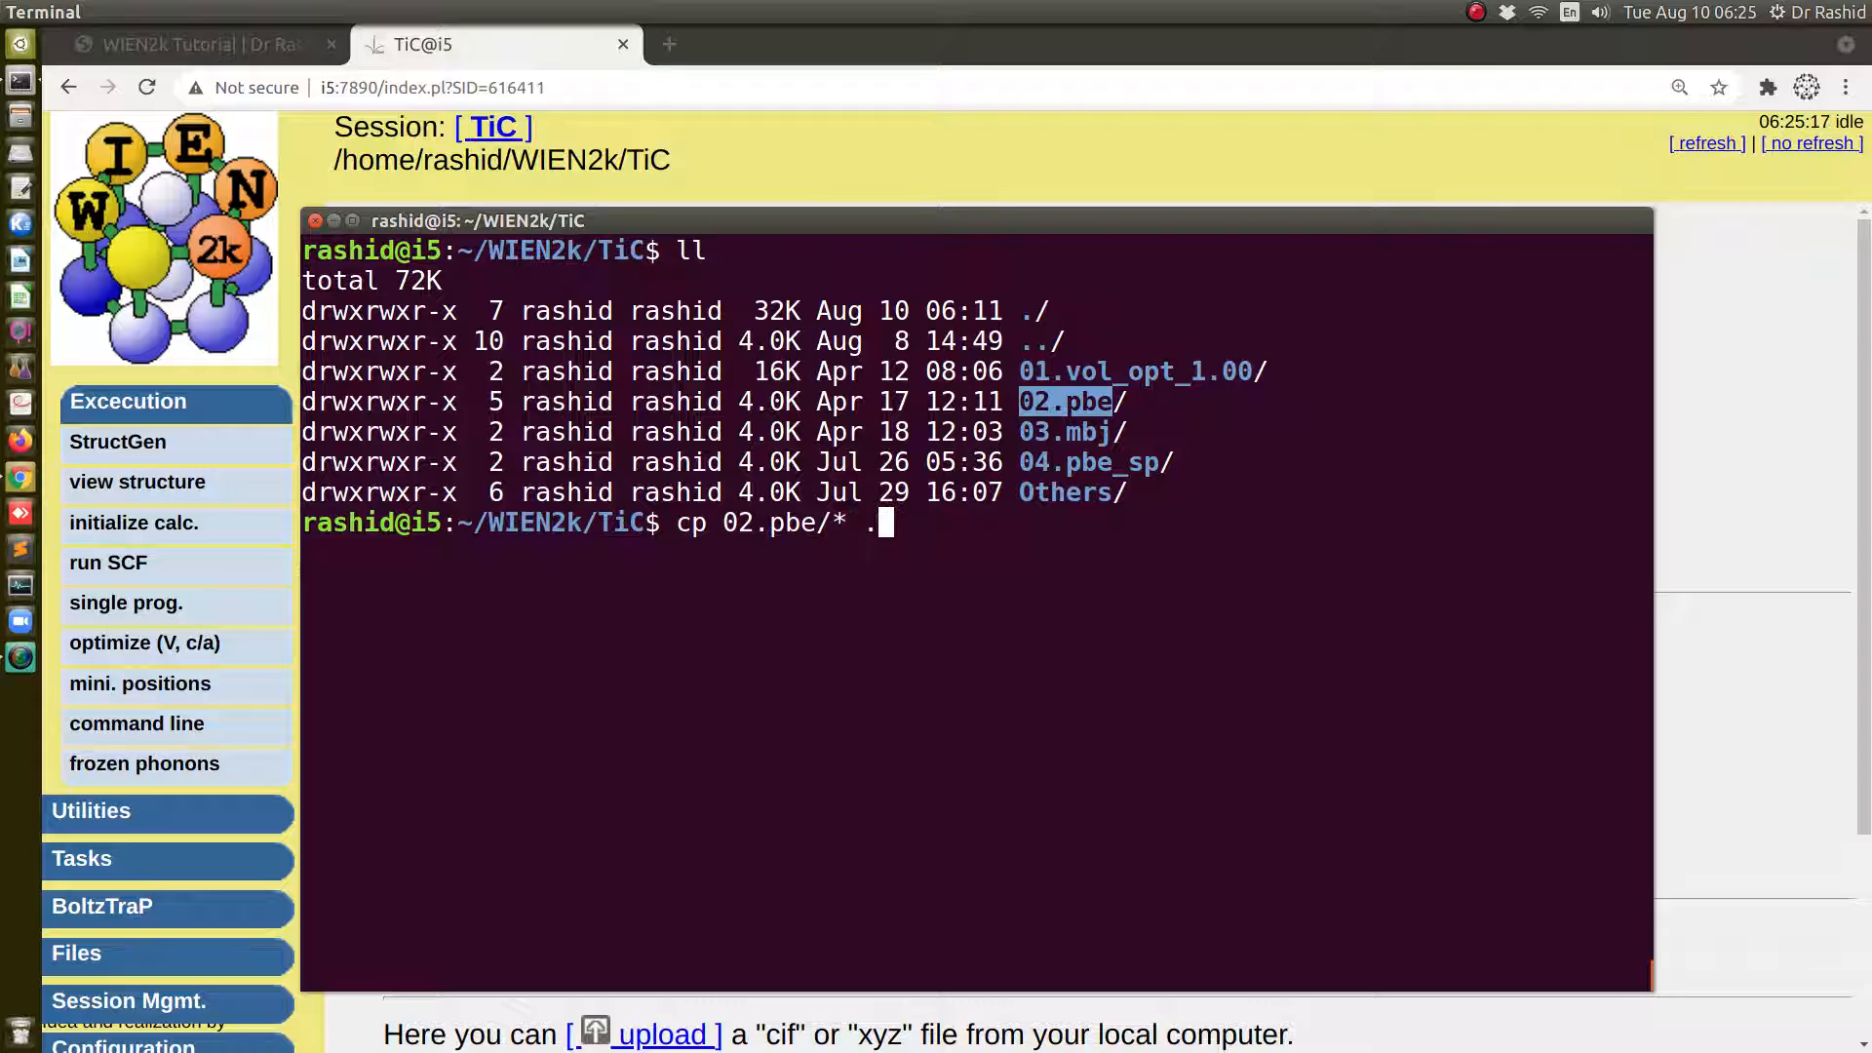
key("Return")
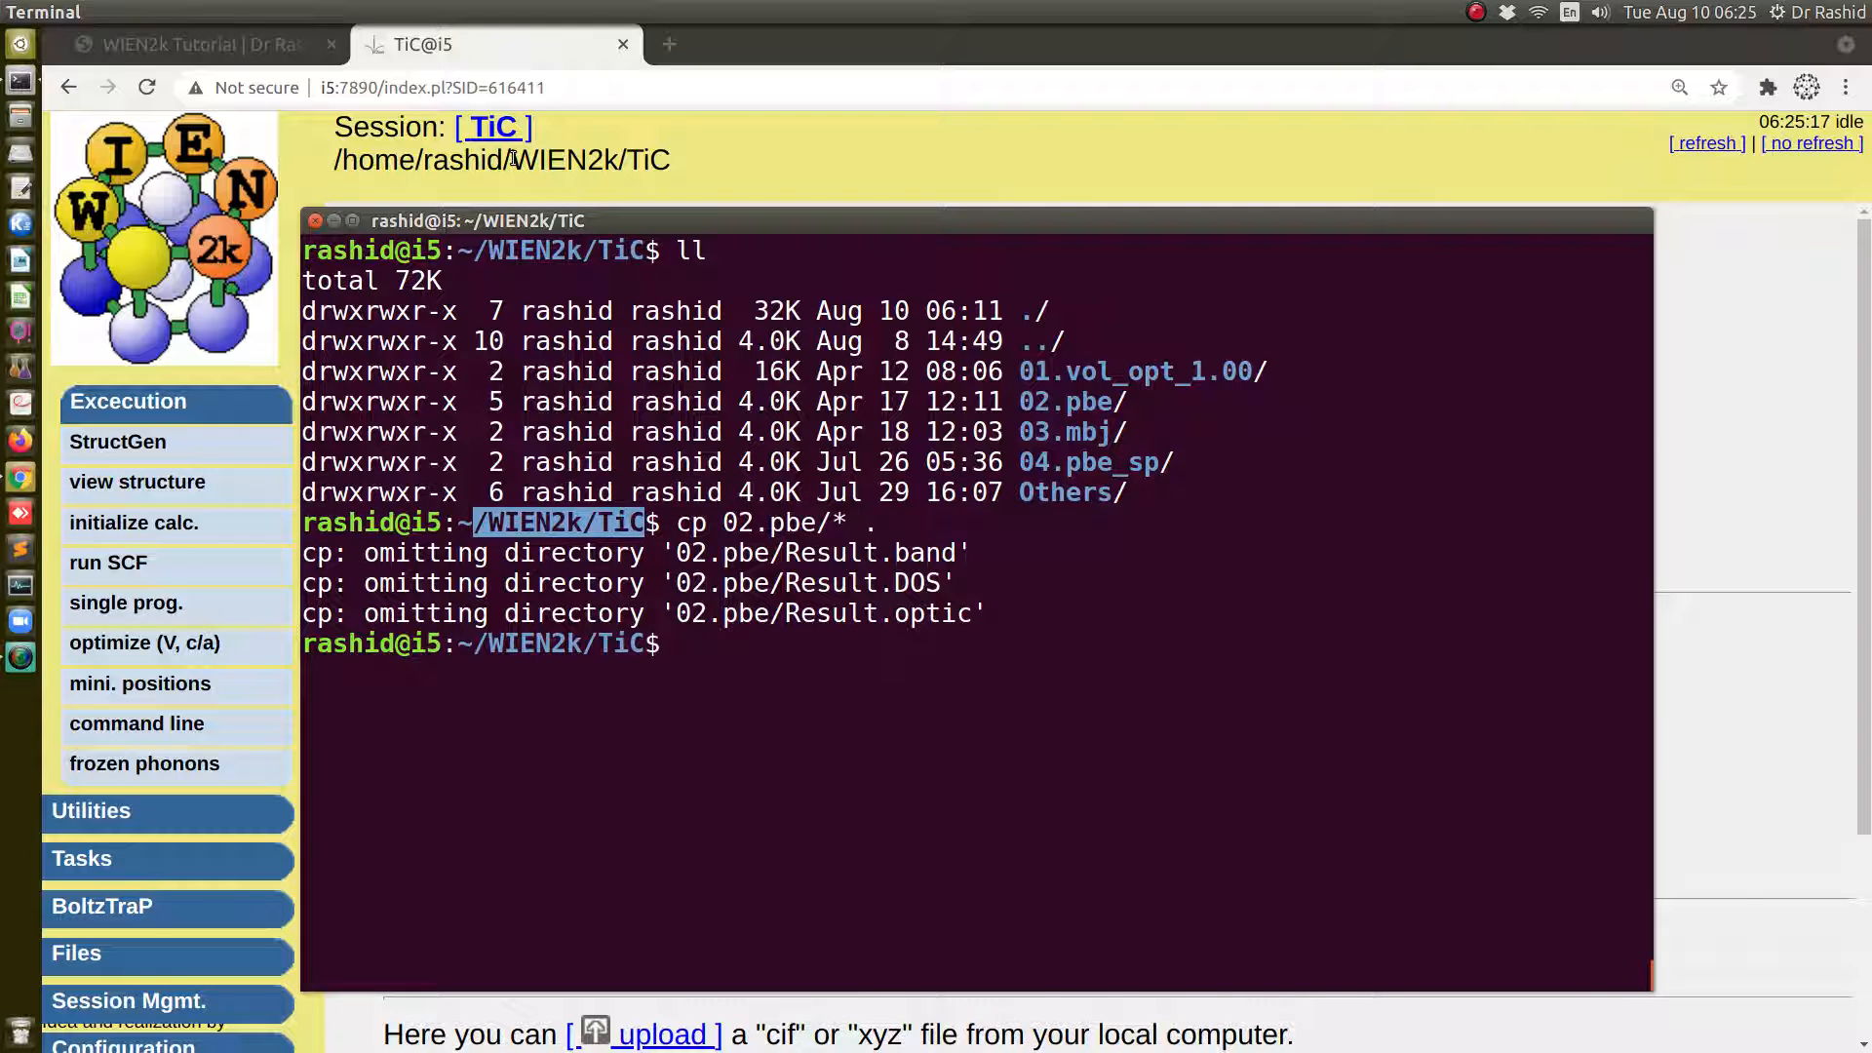
View the copied TiC structure (F lattice, a=4.342 Å) in XCrySDen, then quit the viewer
left_click(117, 443)
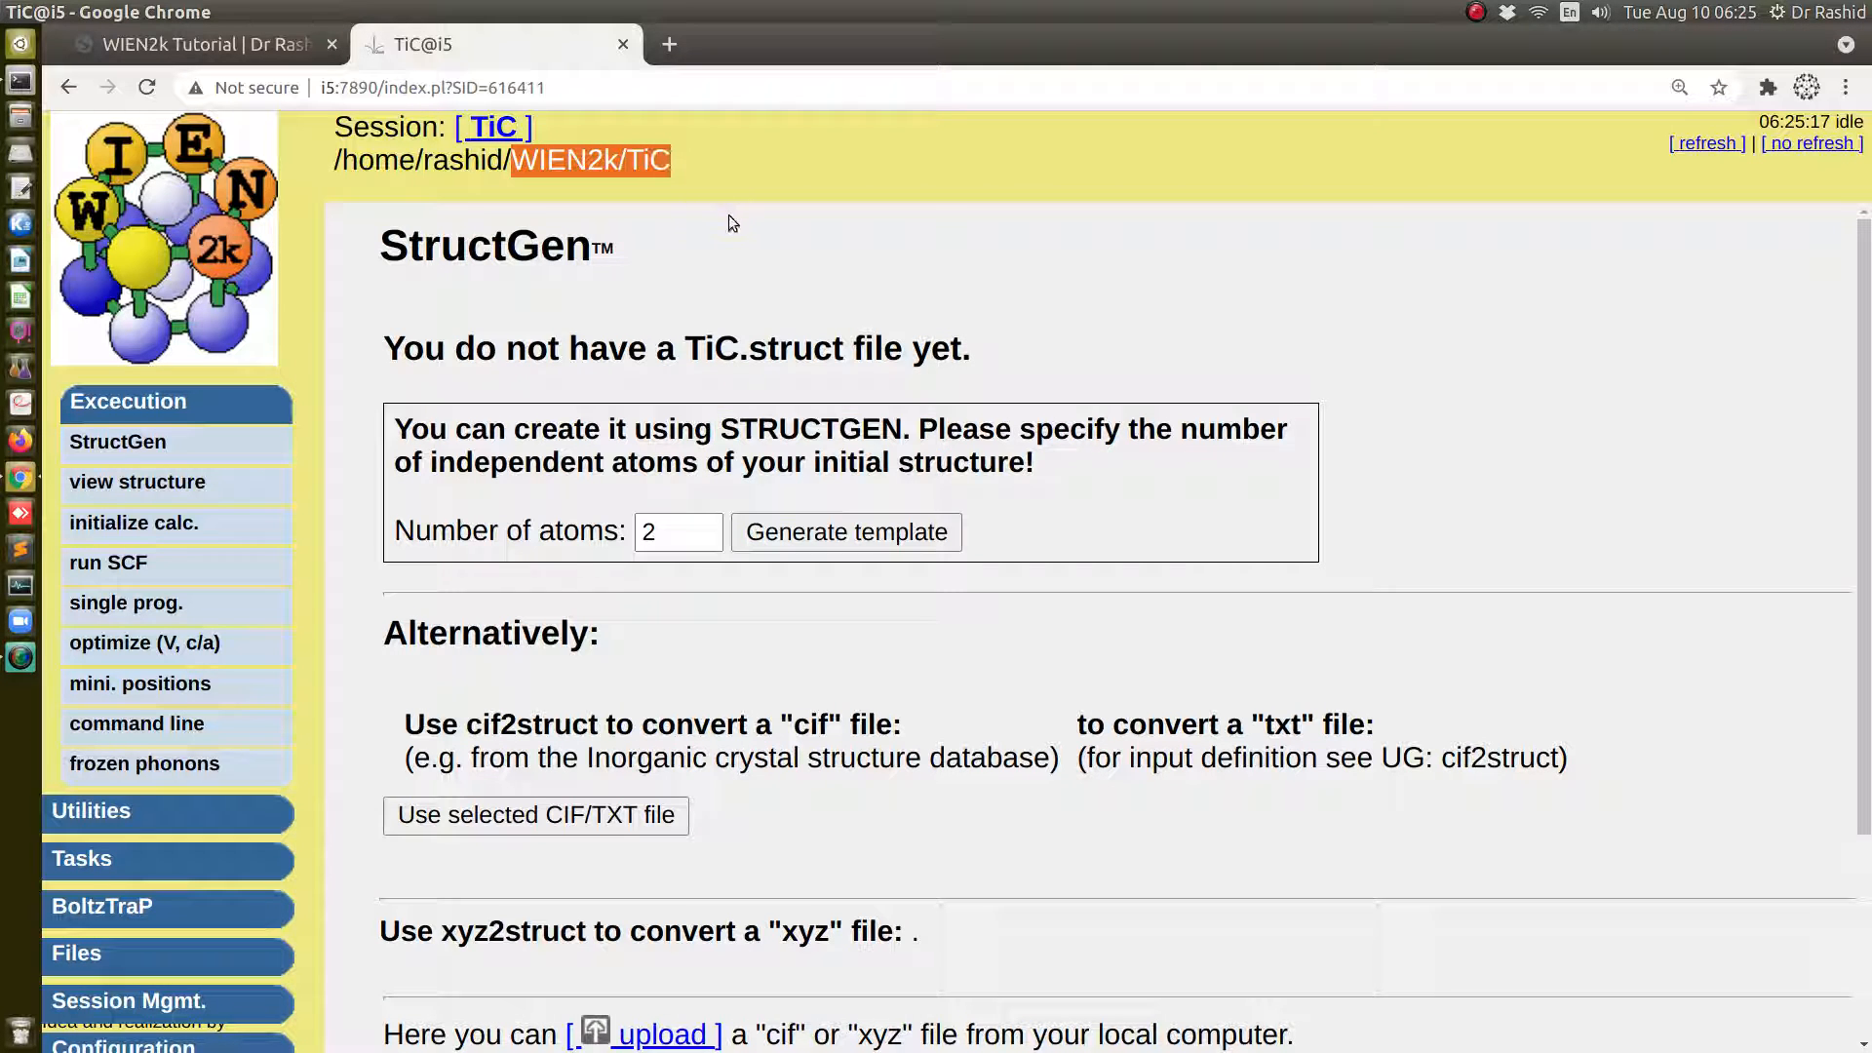
mouse_move(117, 443)
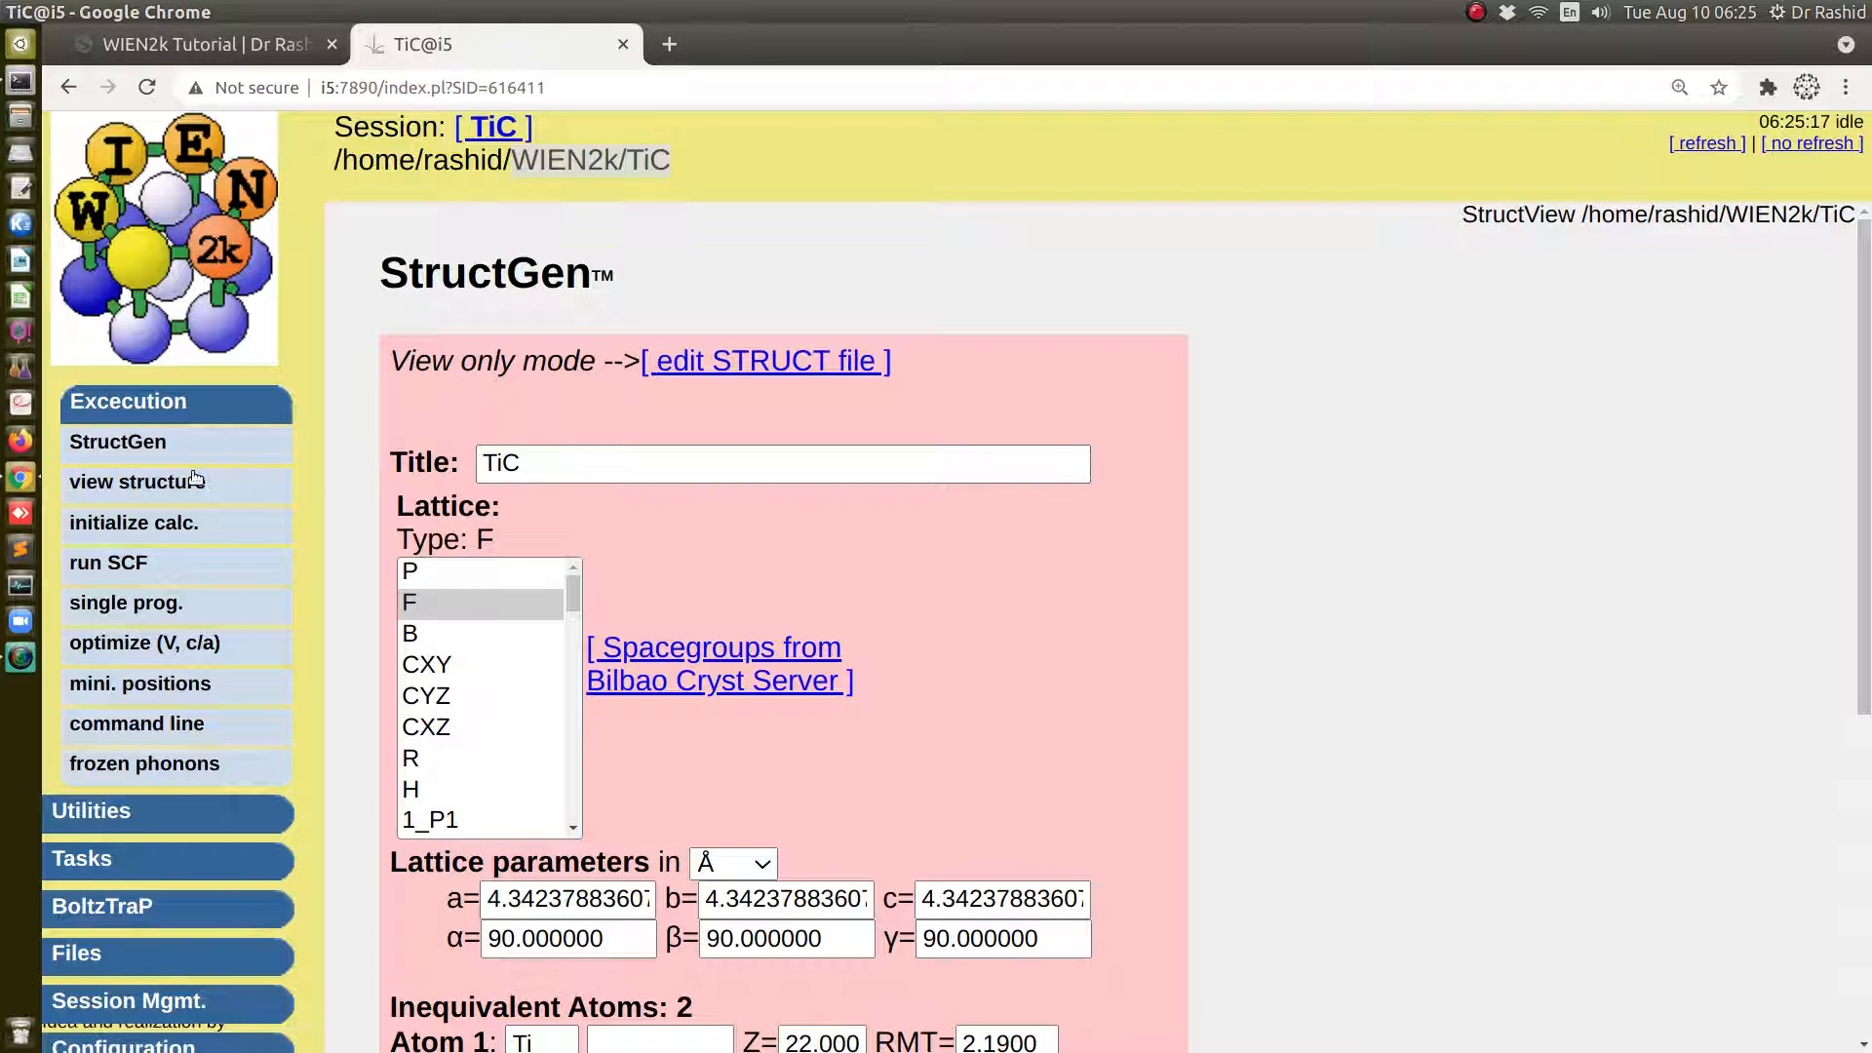
left_click(137, 482)
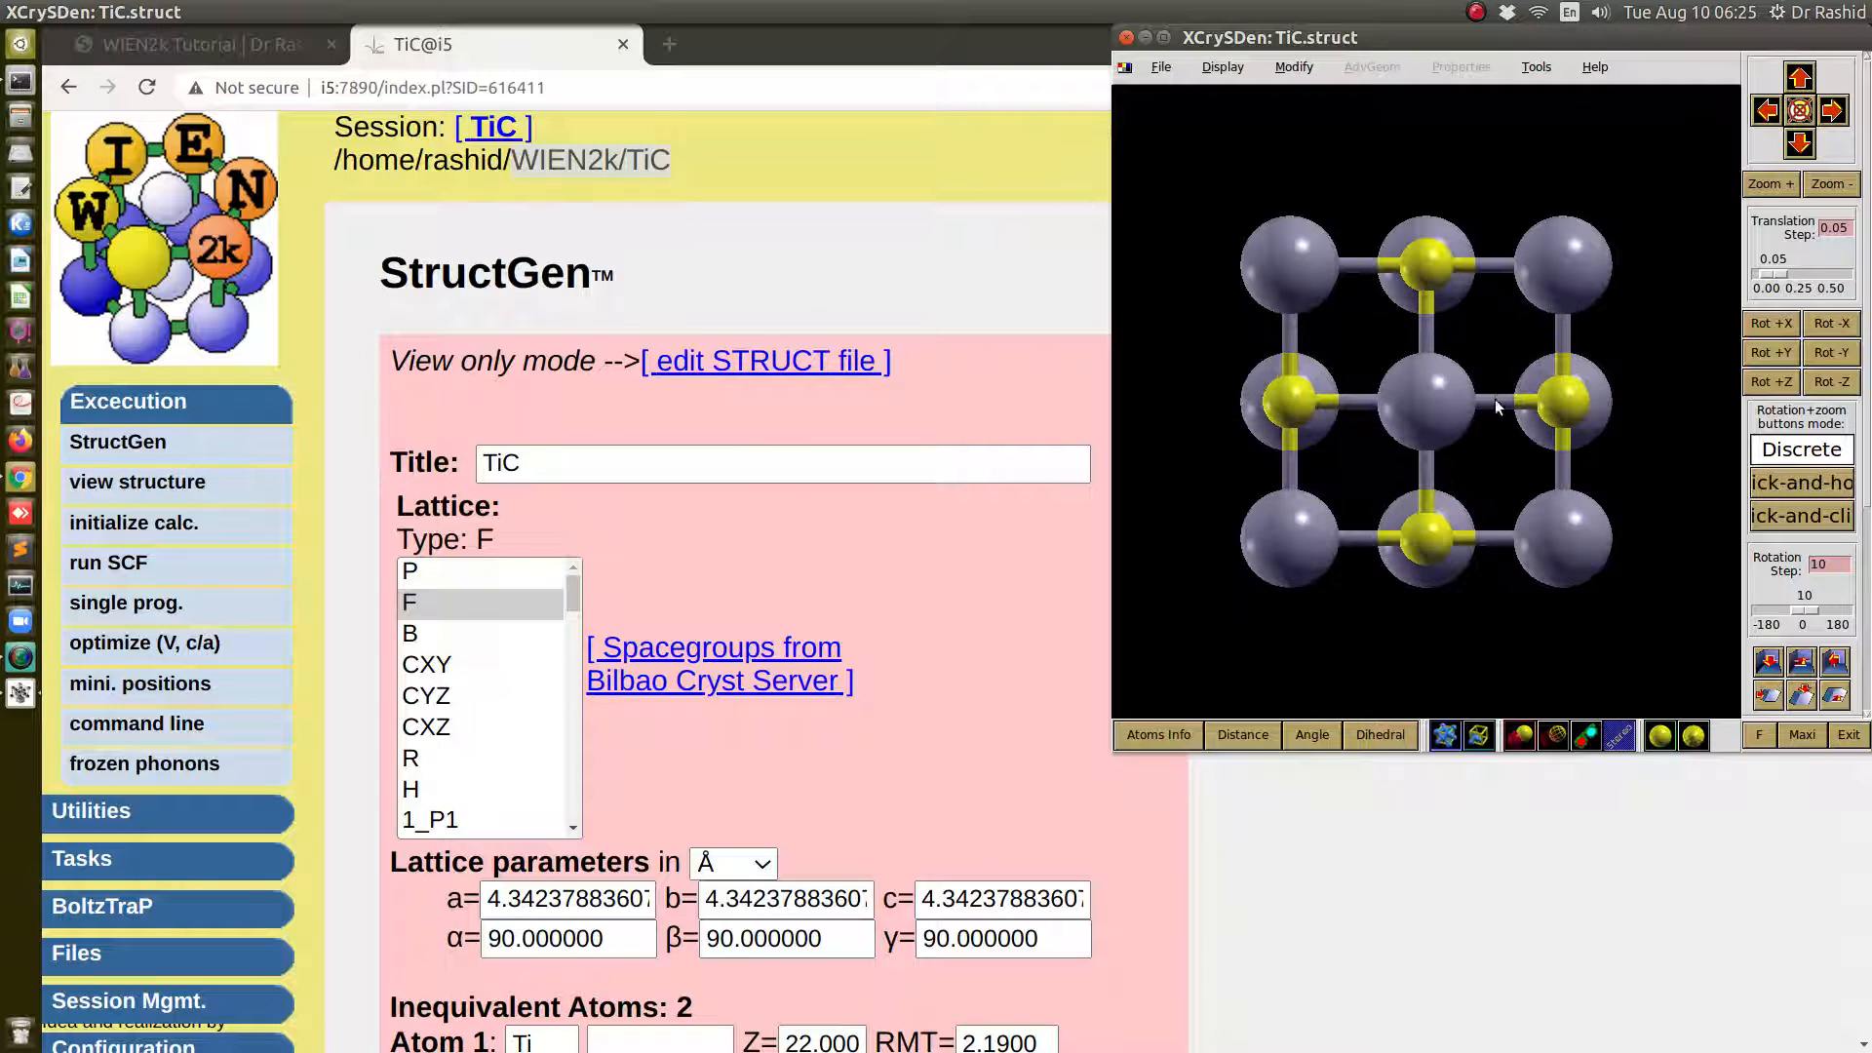
left_click(1849, 735)
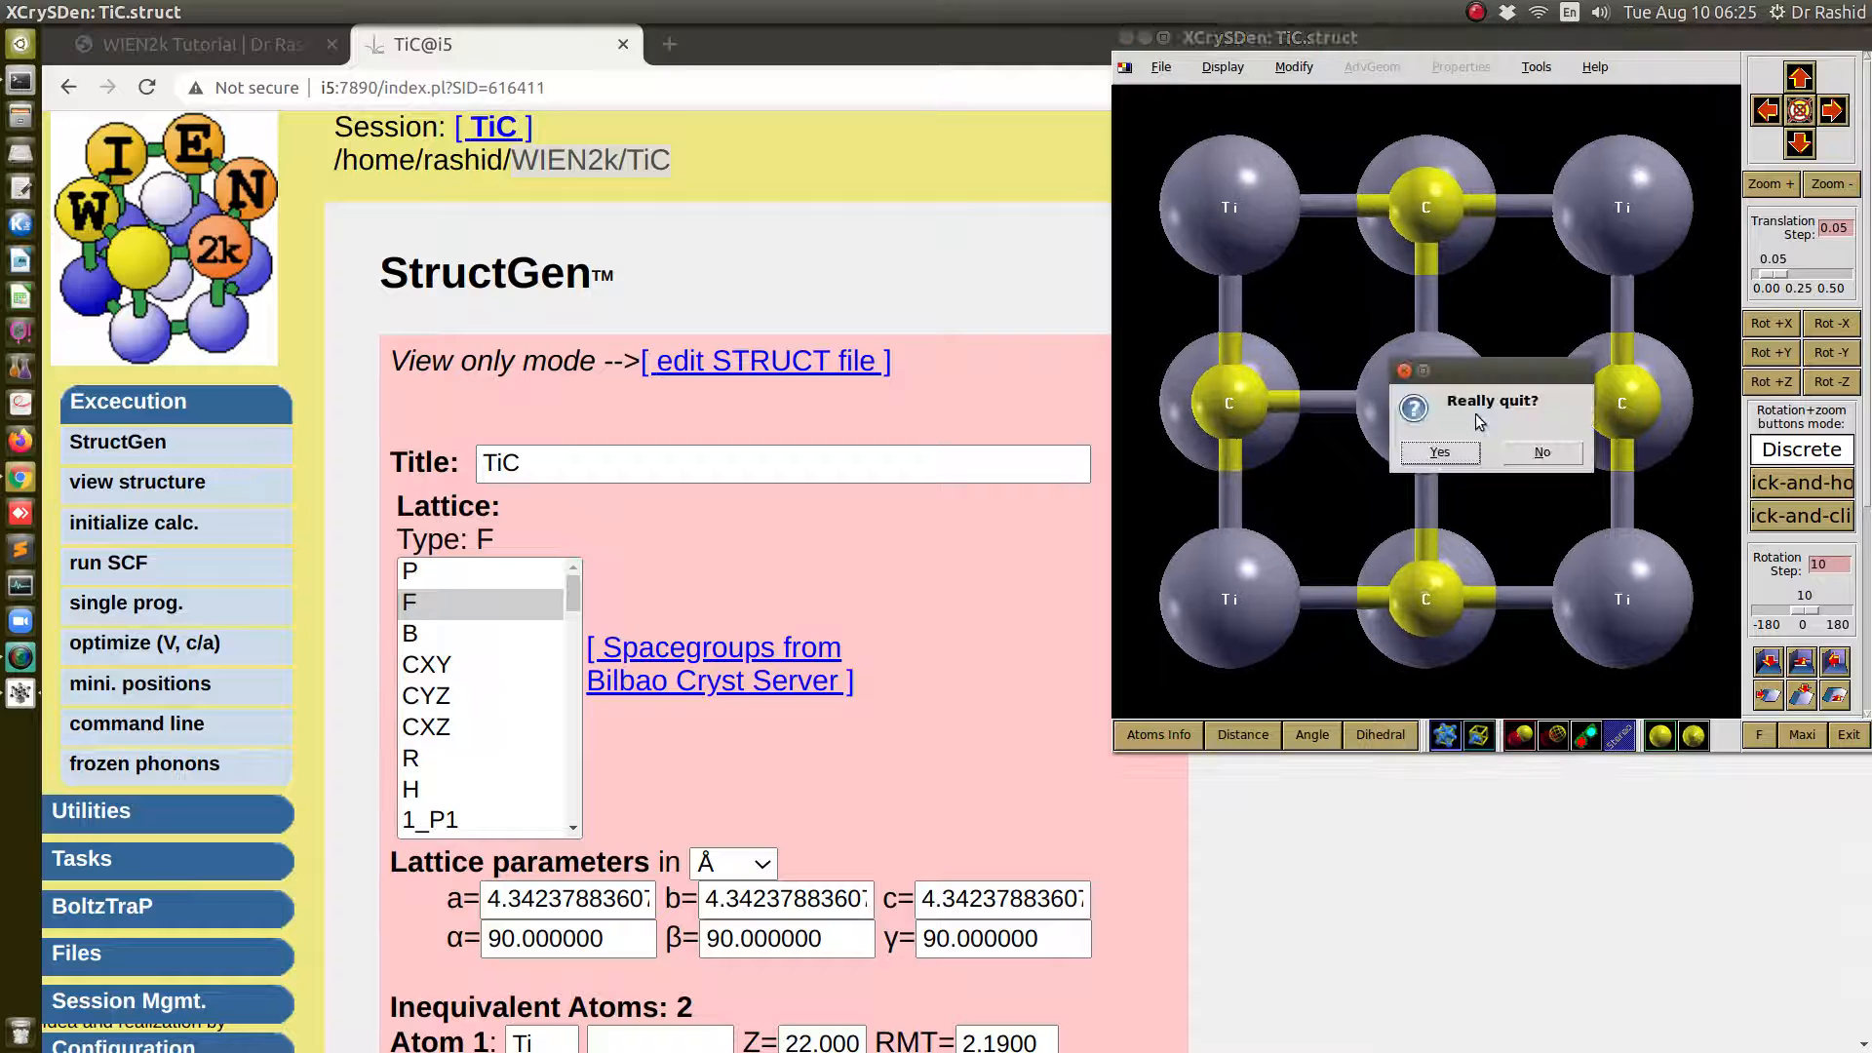
left_click(1439, 451)
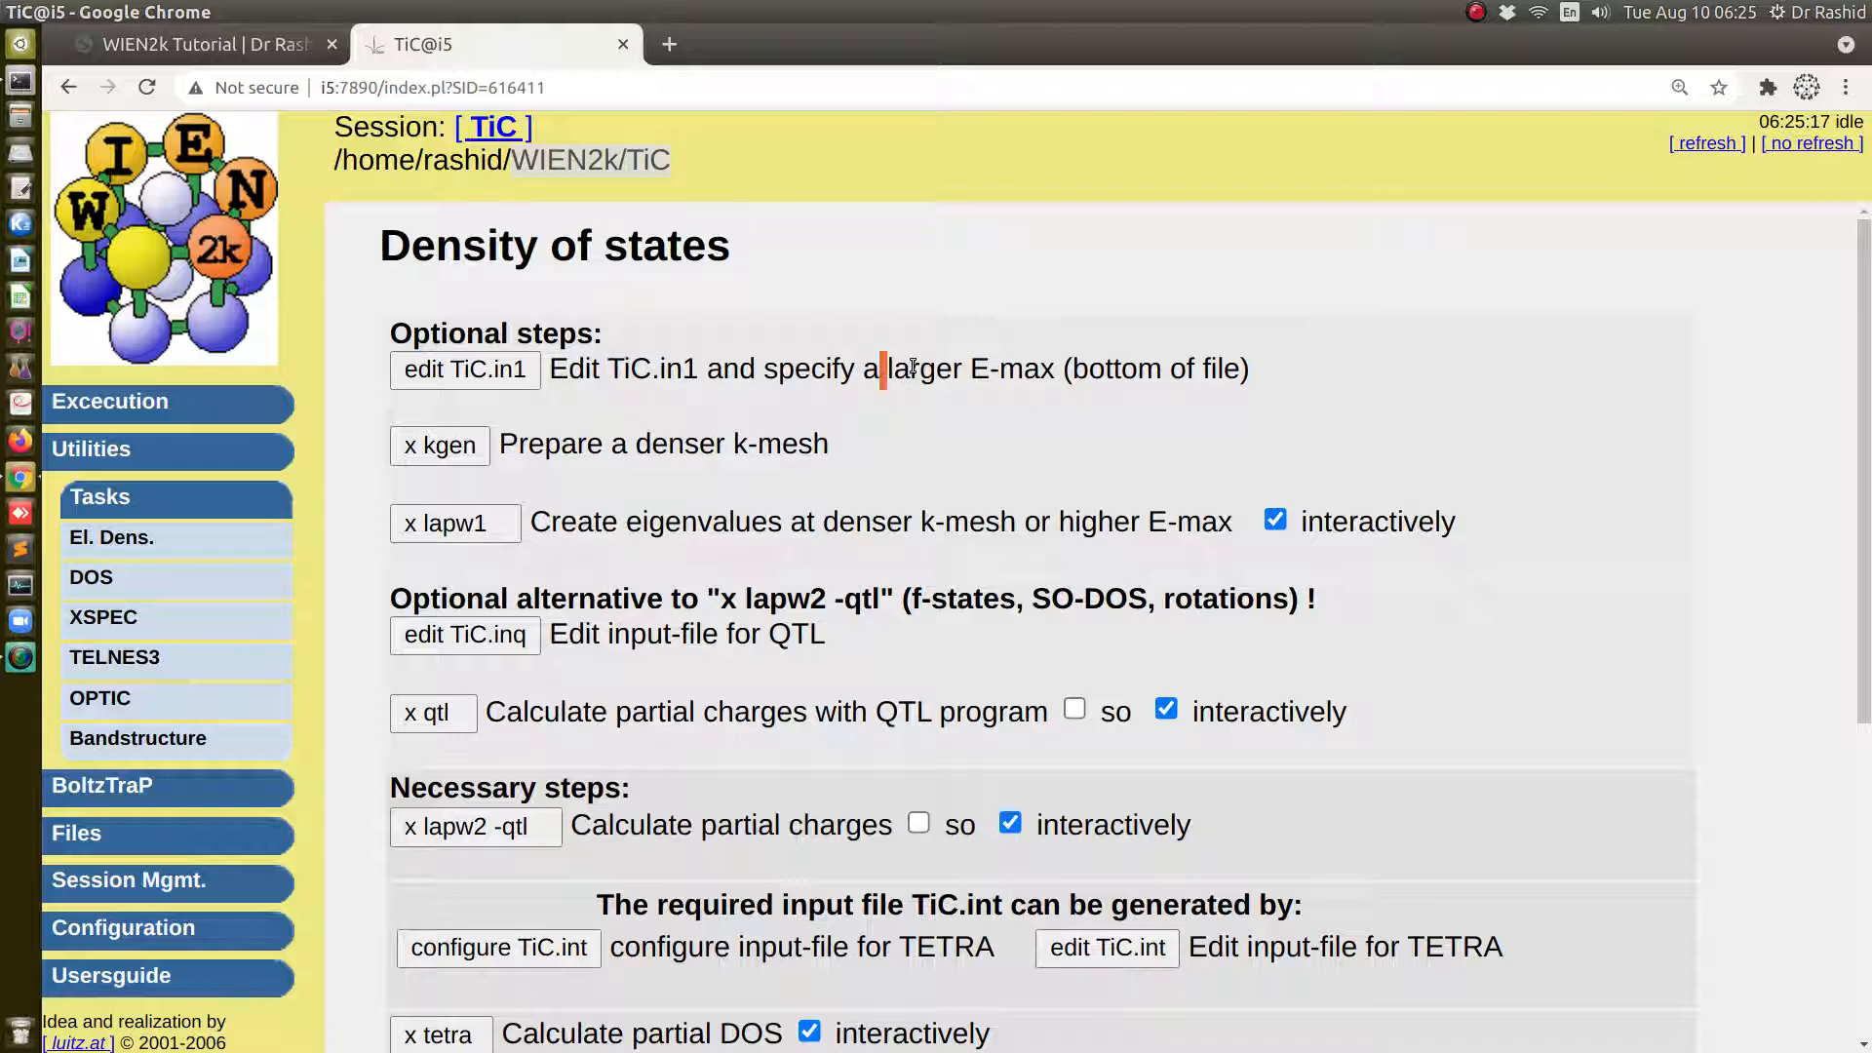
Edit TiC.in1 for a larger E-max, save it and continue with DOS
left_click(464, 368)
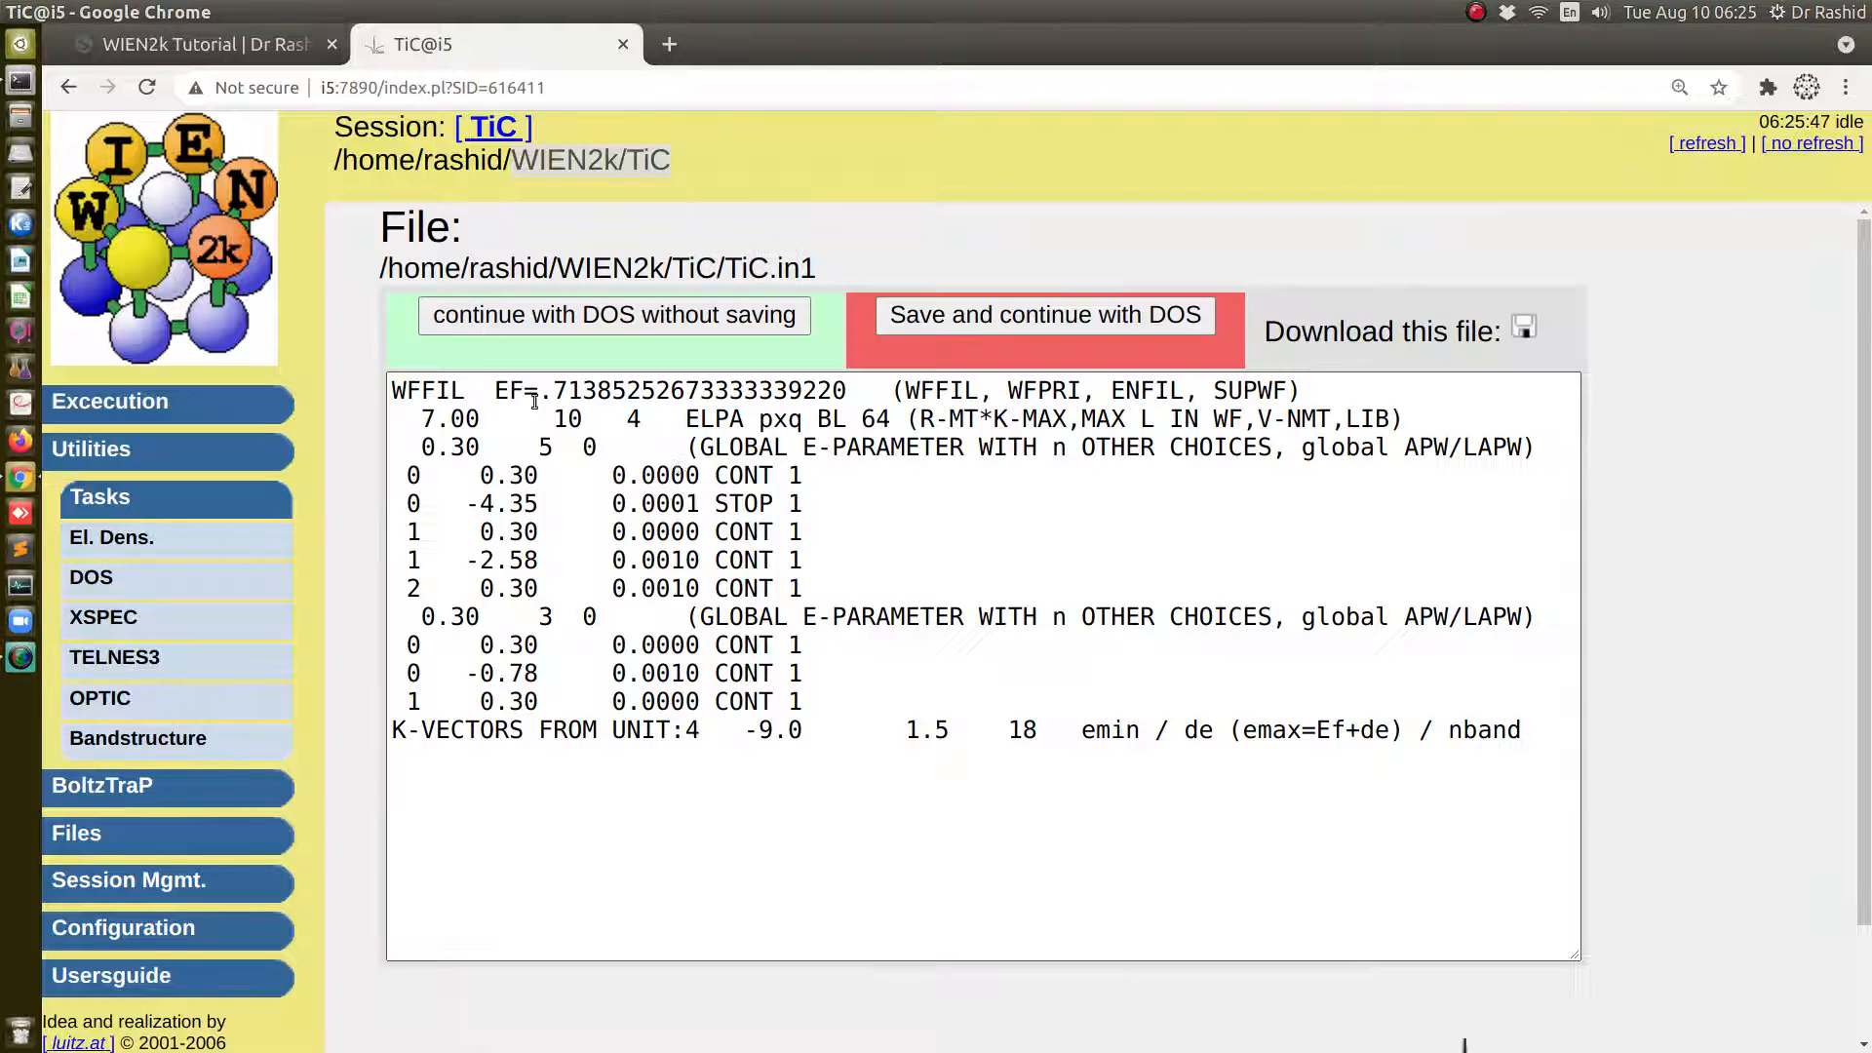
double_click(929, 729)
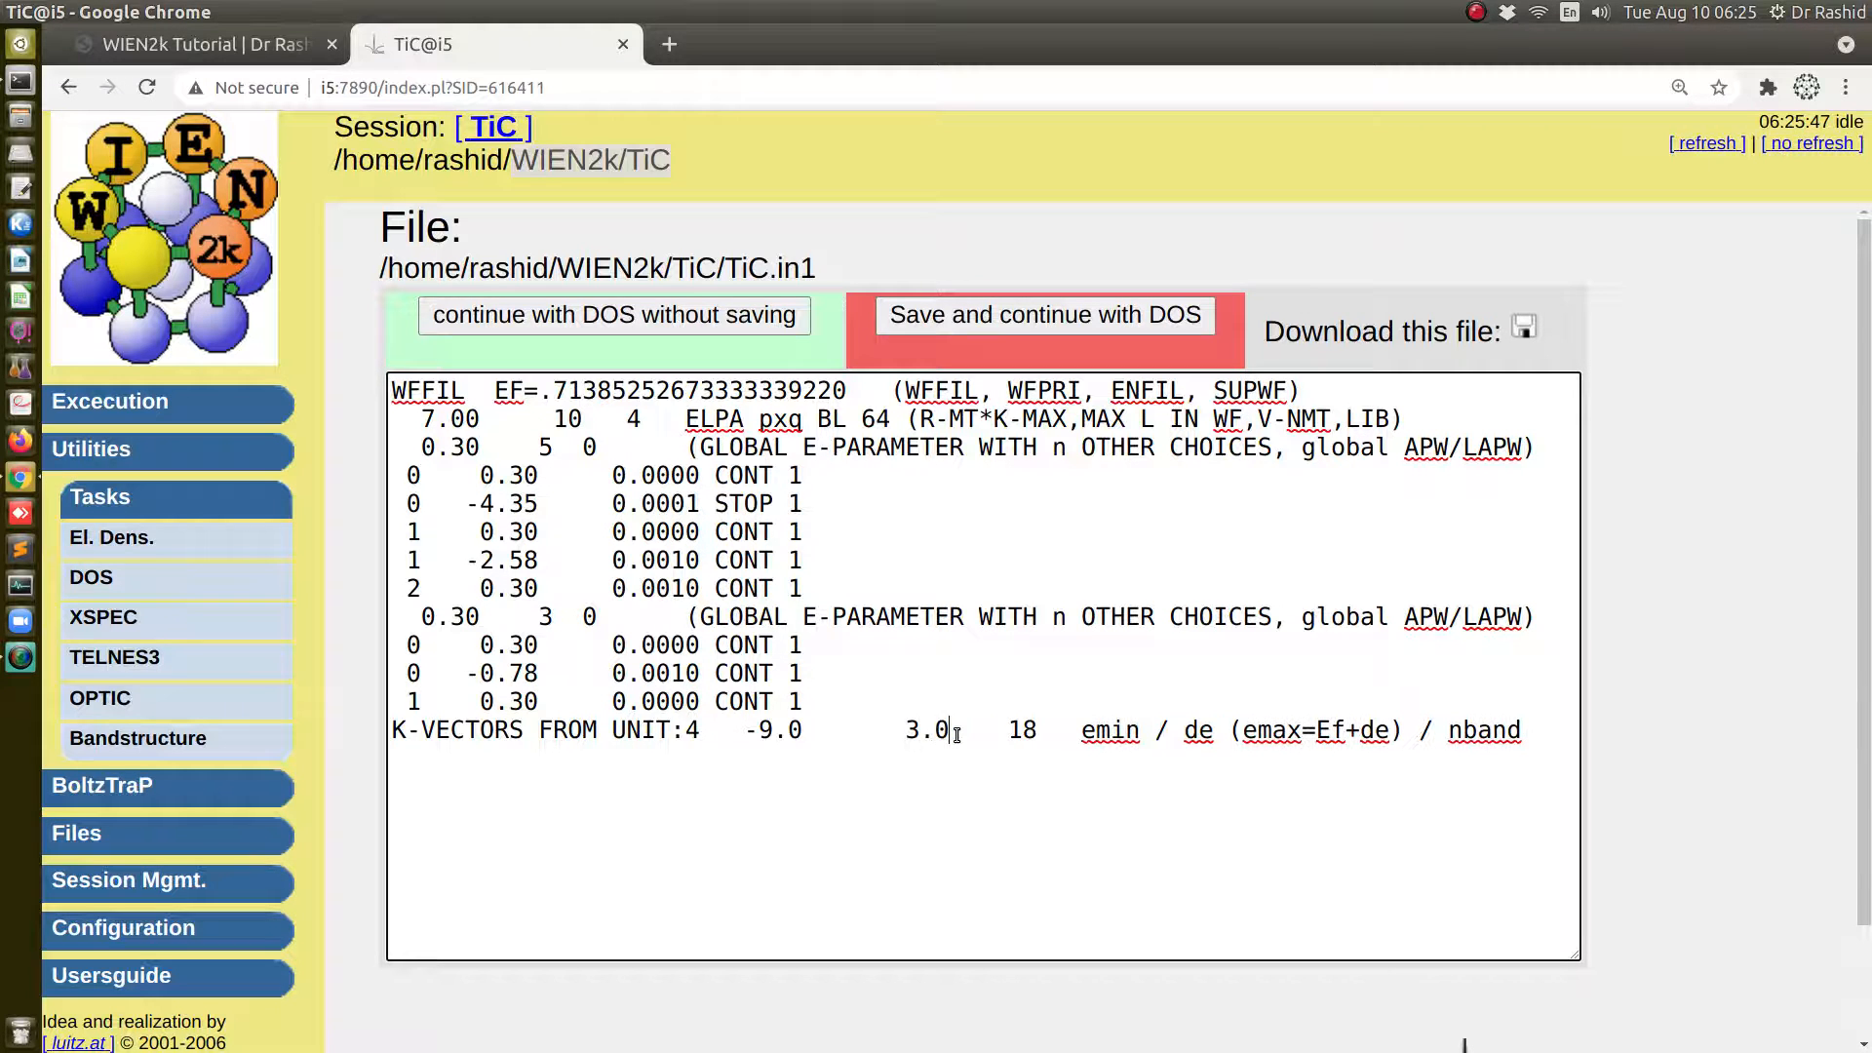
left_click(1044, 316)
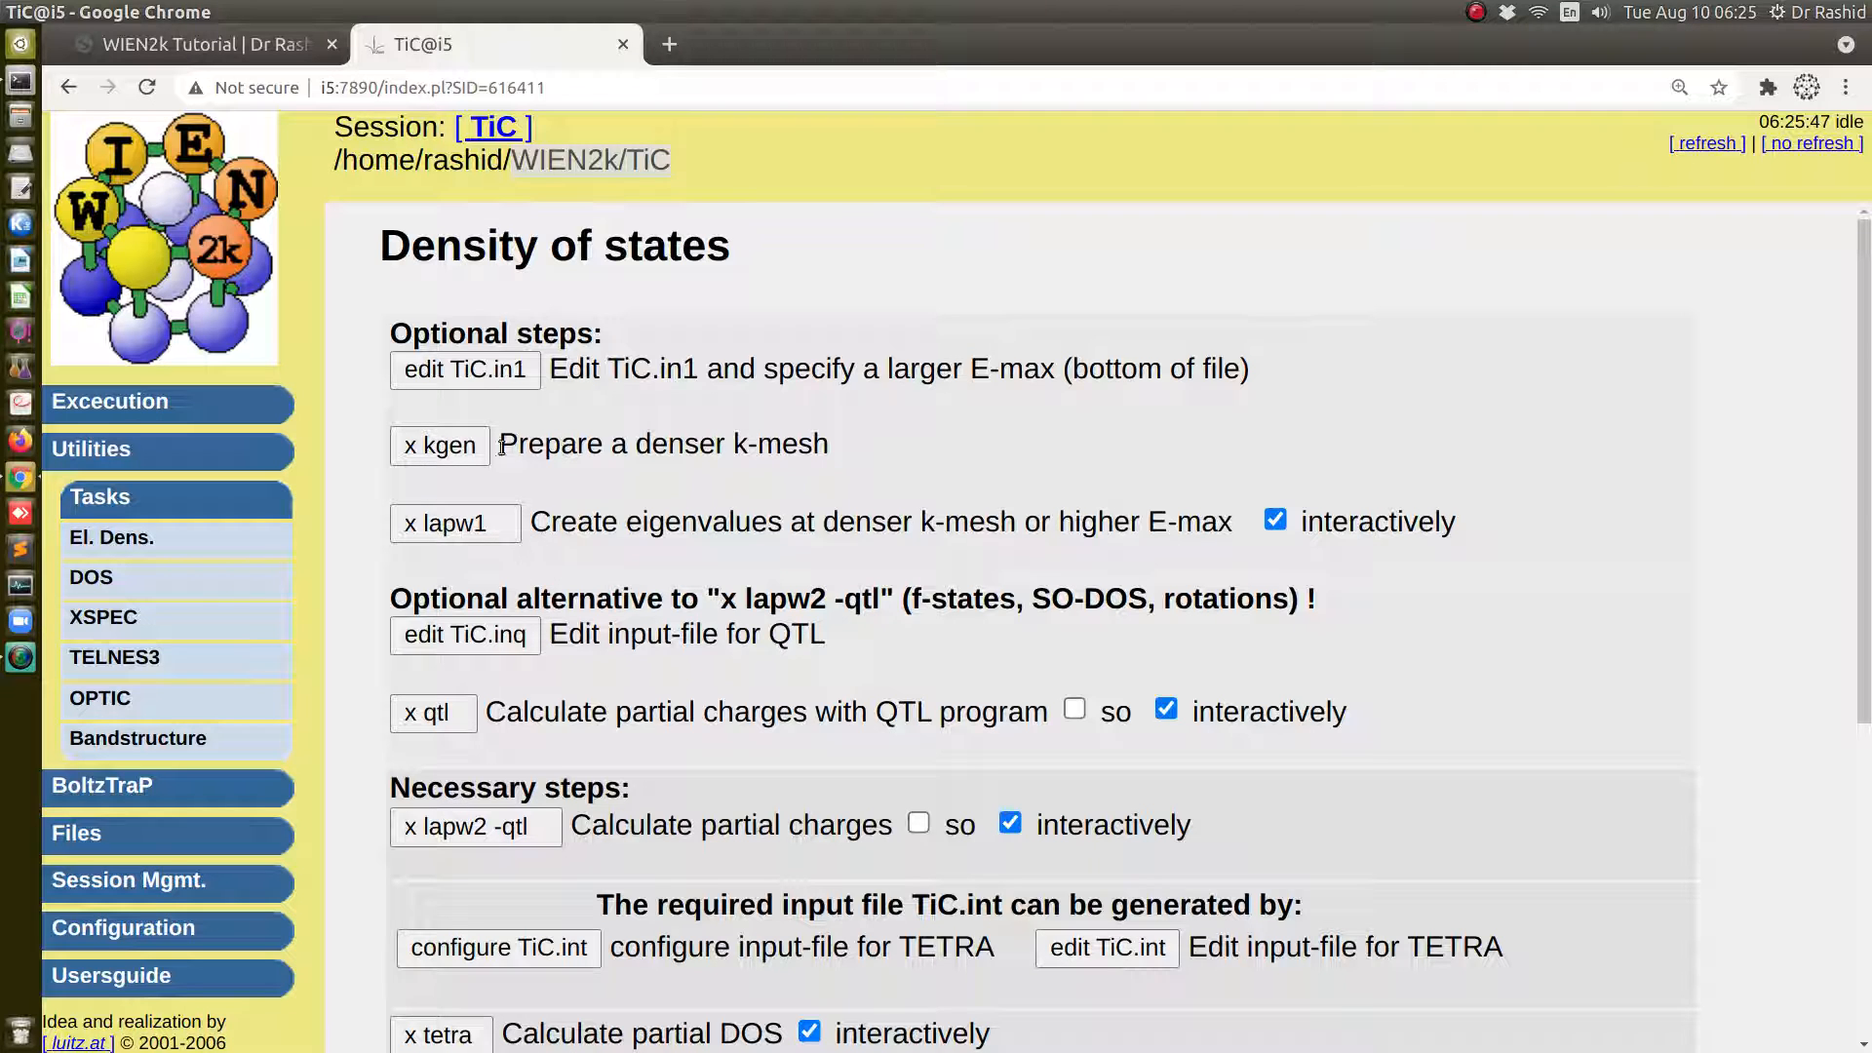
Generate a denser k-mesh of 2000 points, run x lapw1 to LAPW1 END, and continue with DOS
left_click(439, 445)
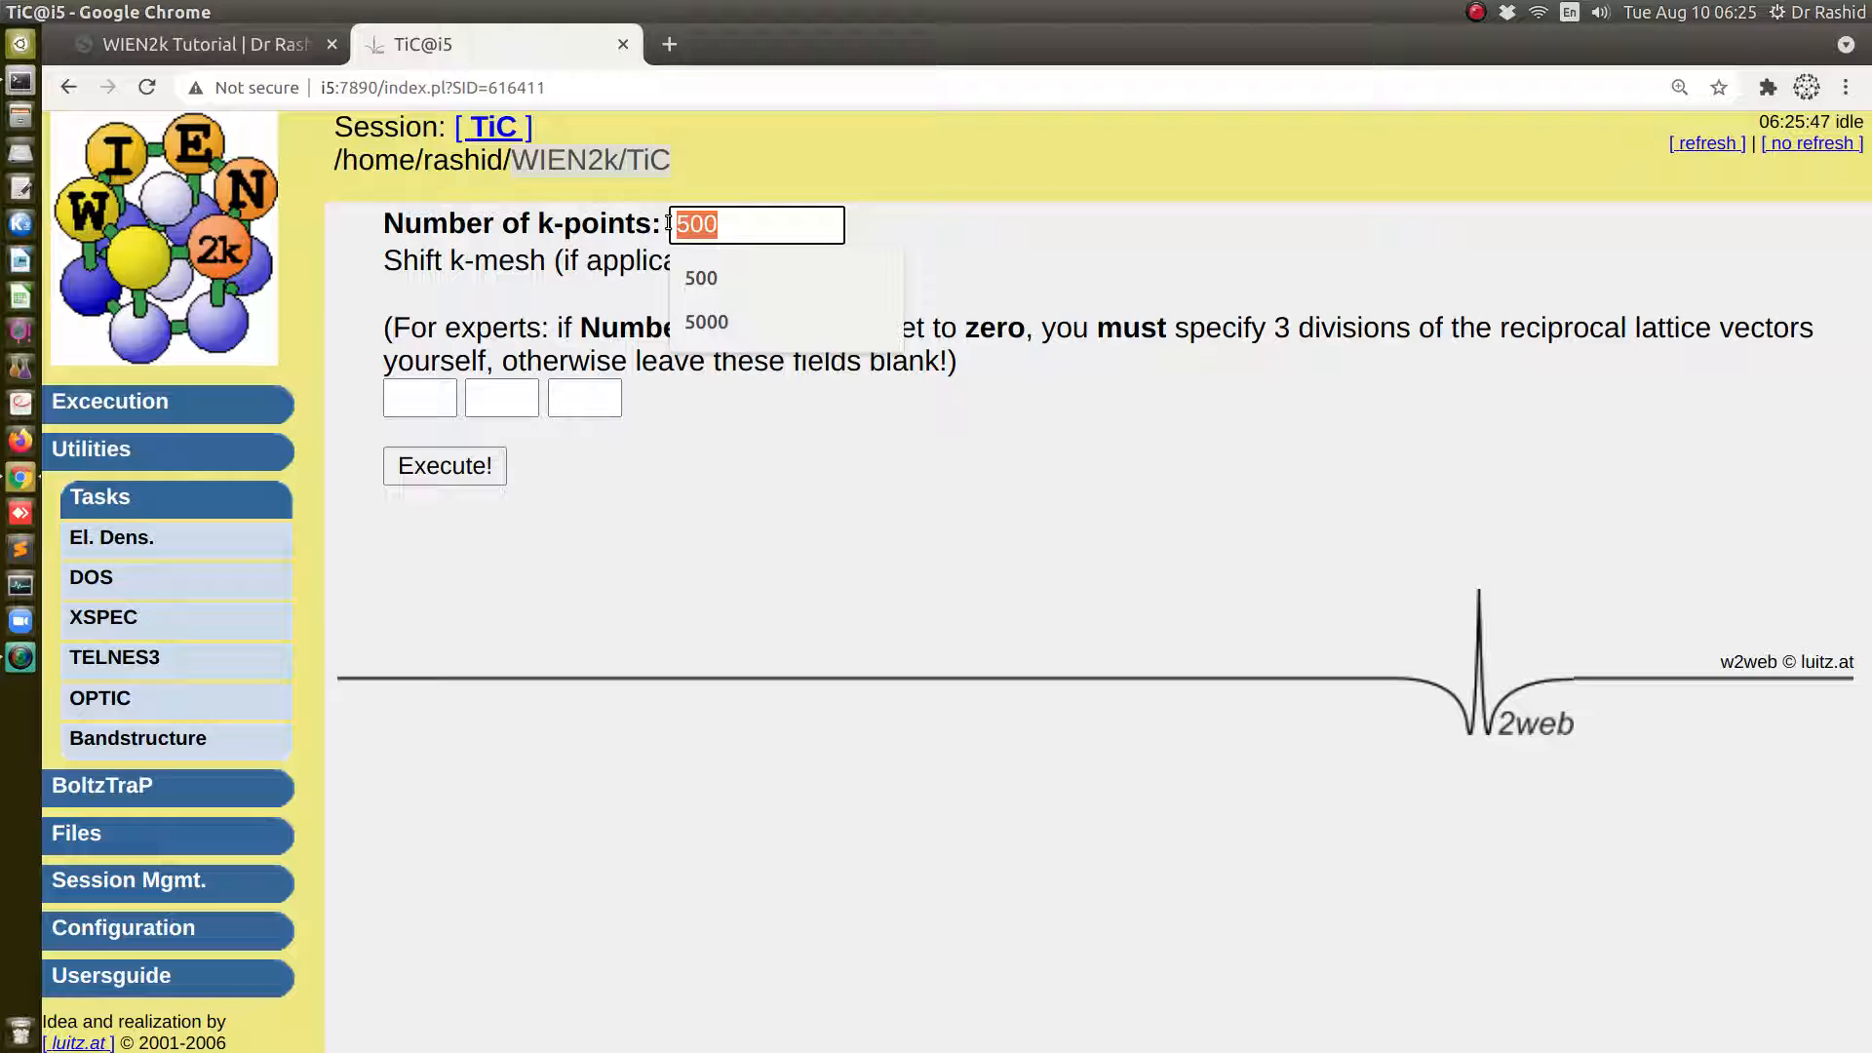
type("20")
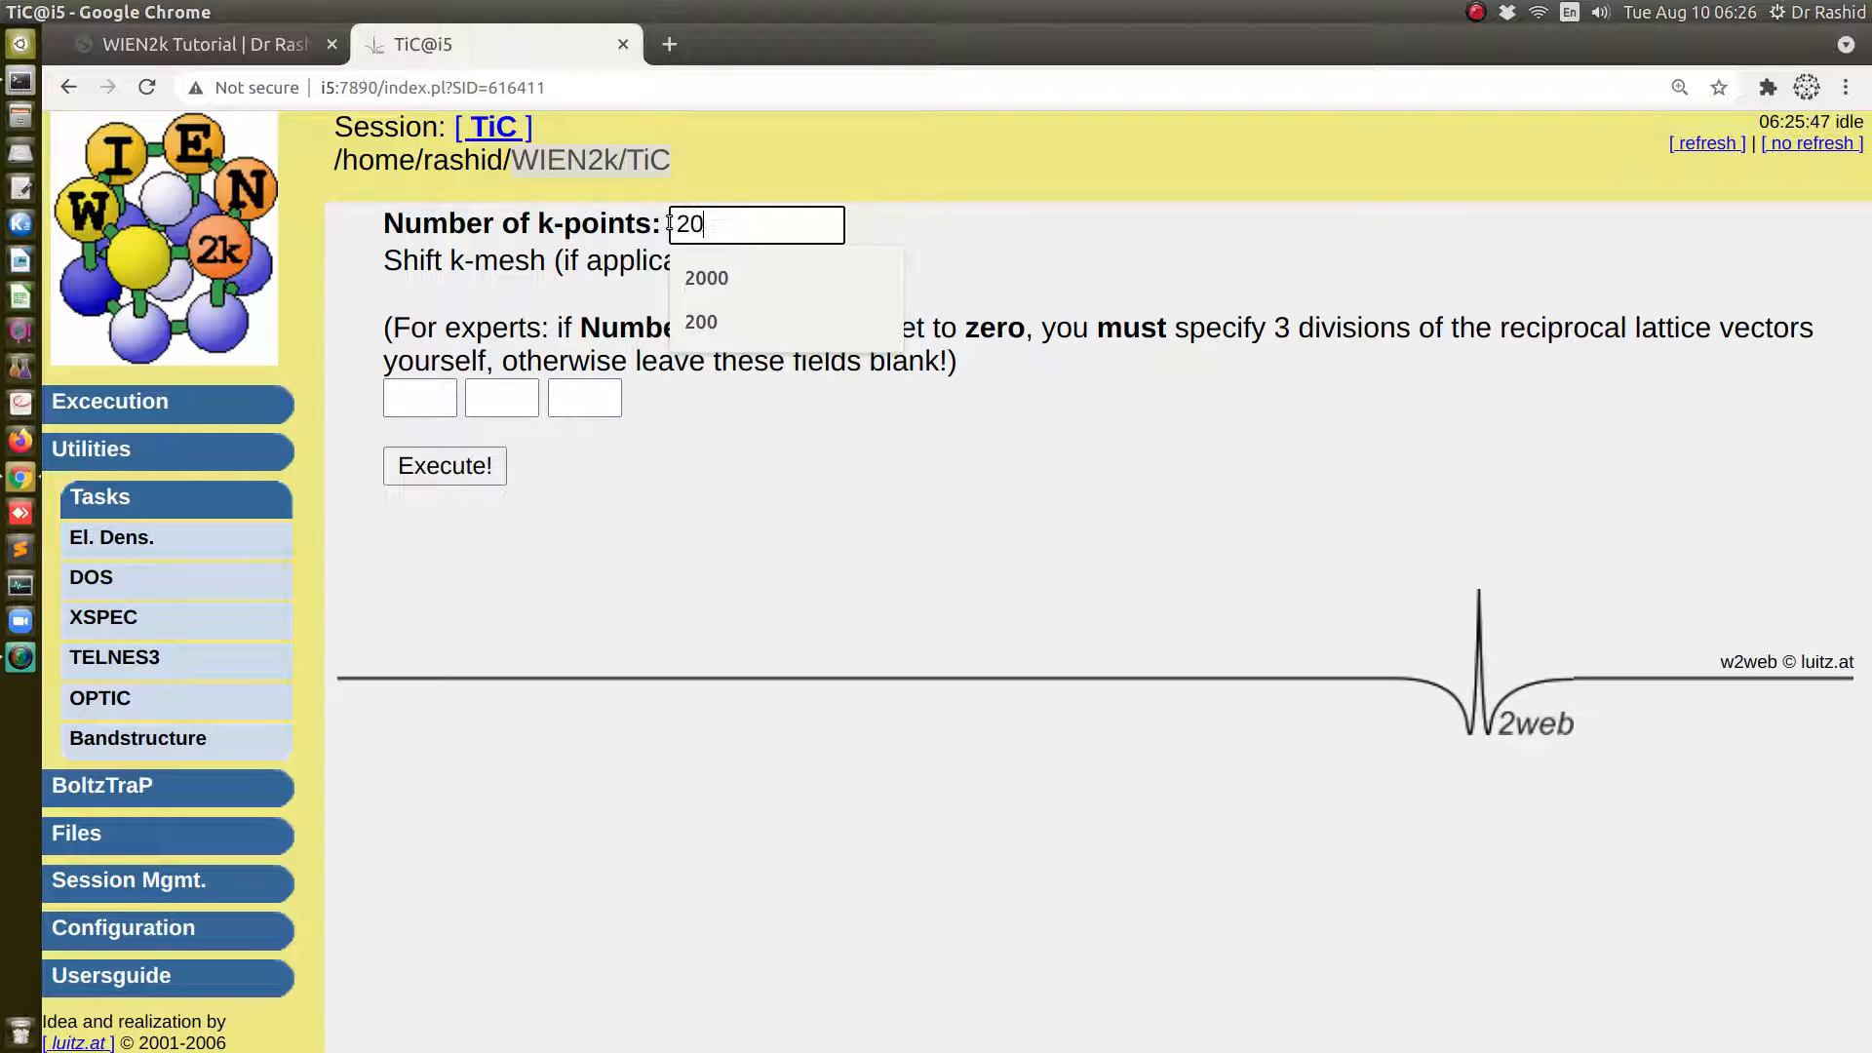
left_click(445, 466)
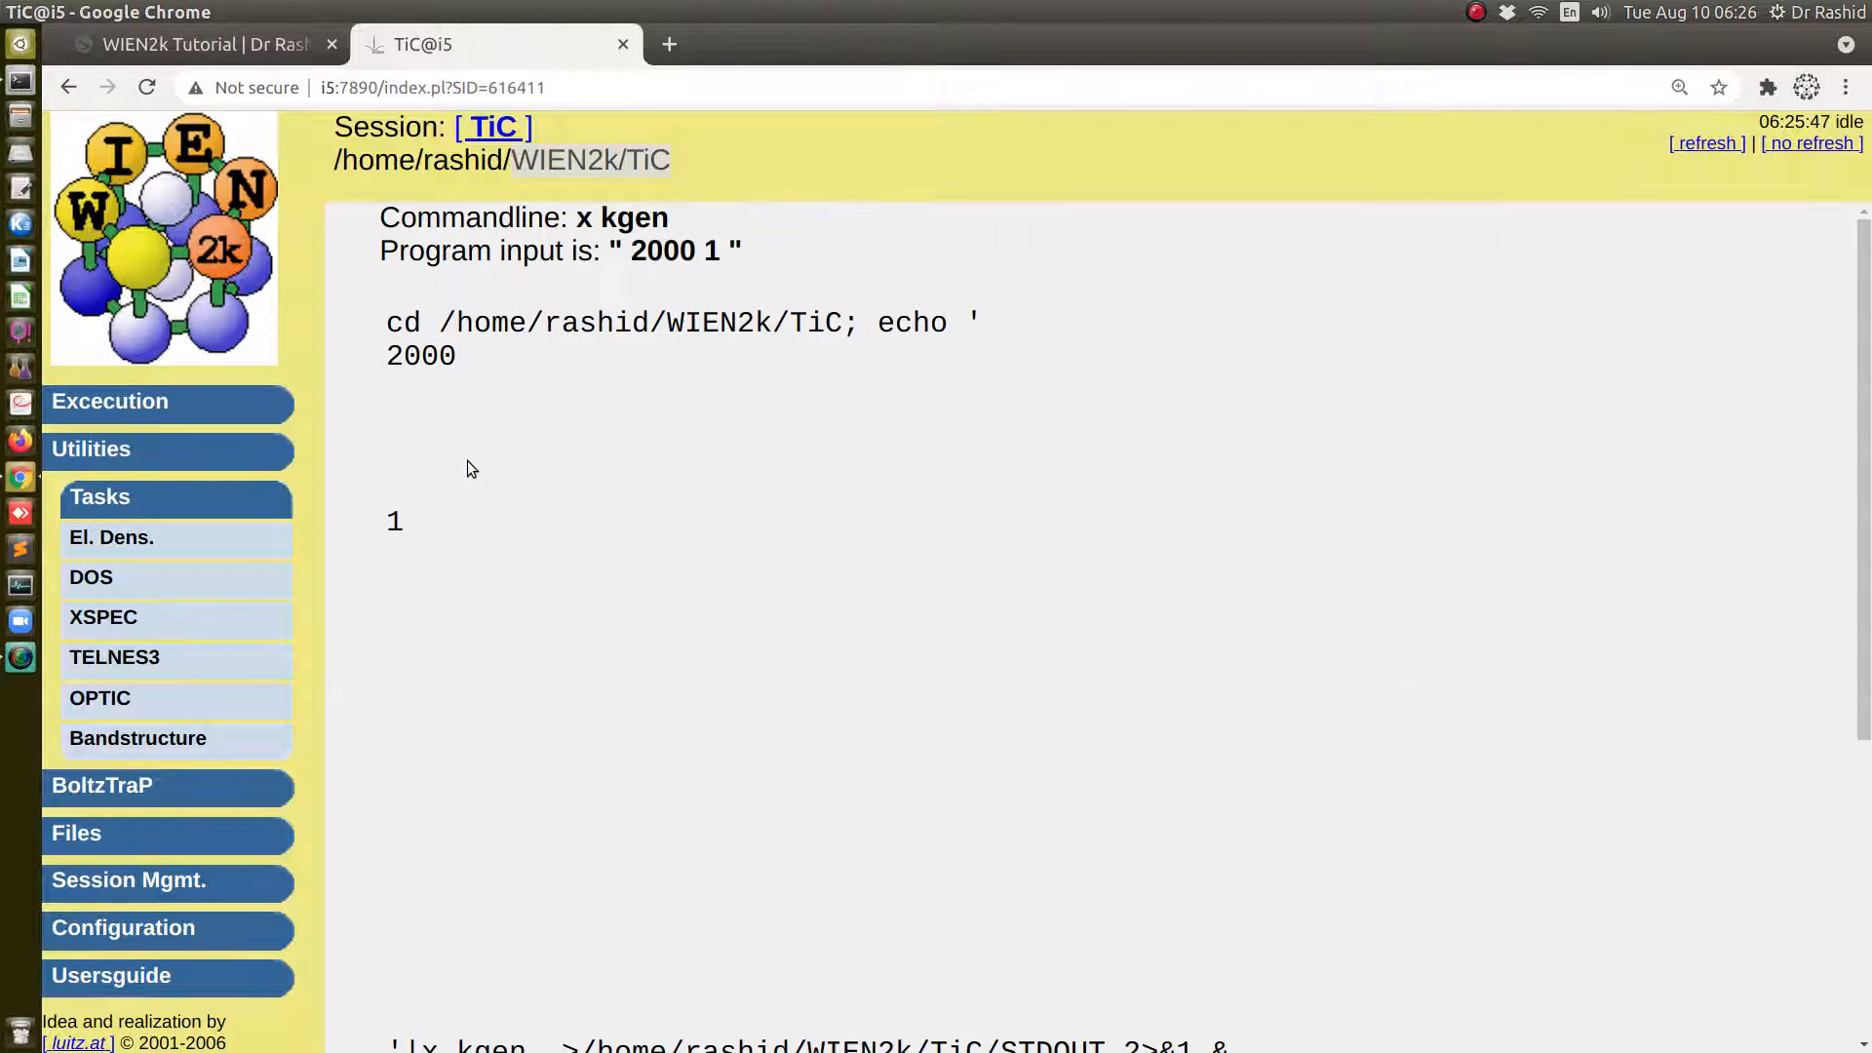
scroll("down", 3)
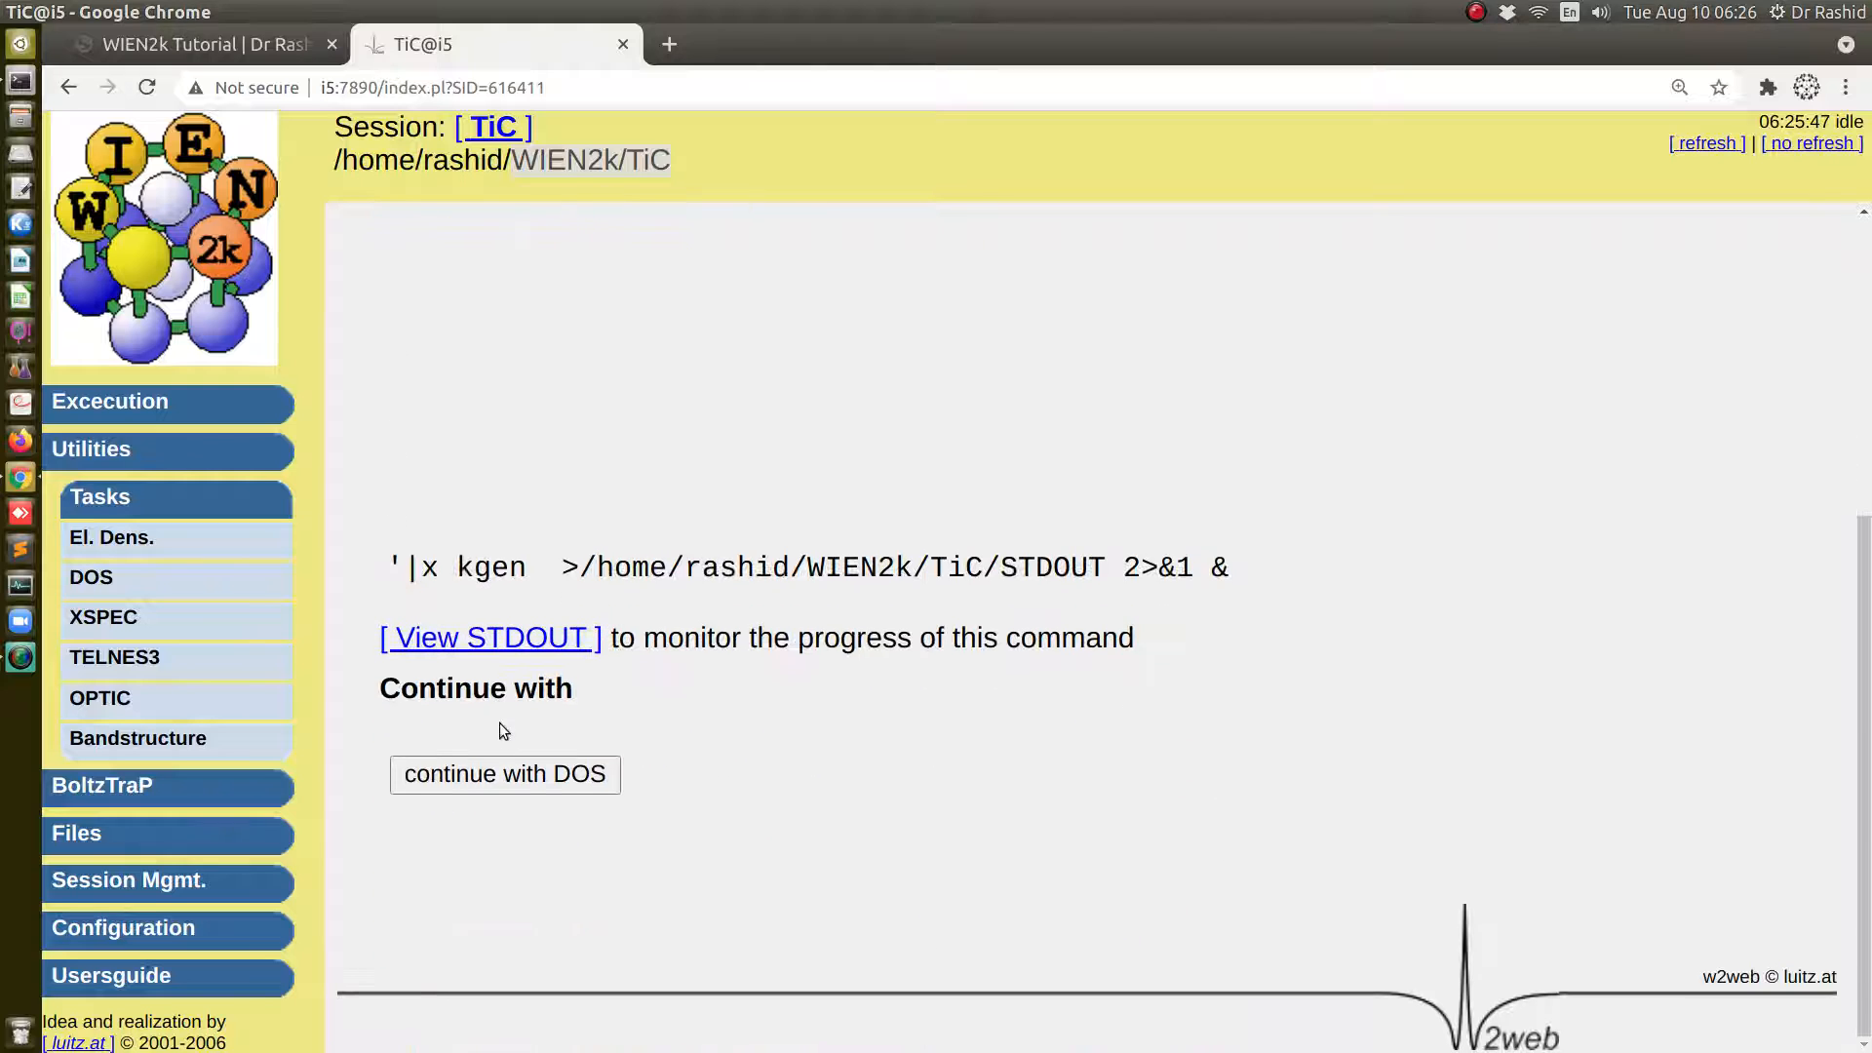
left_click(504, 774)
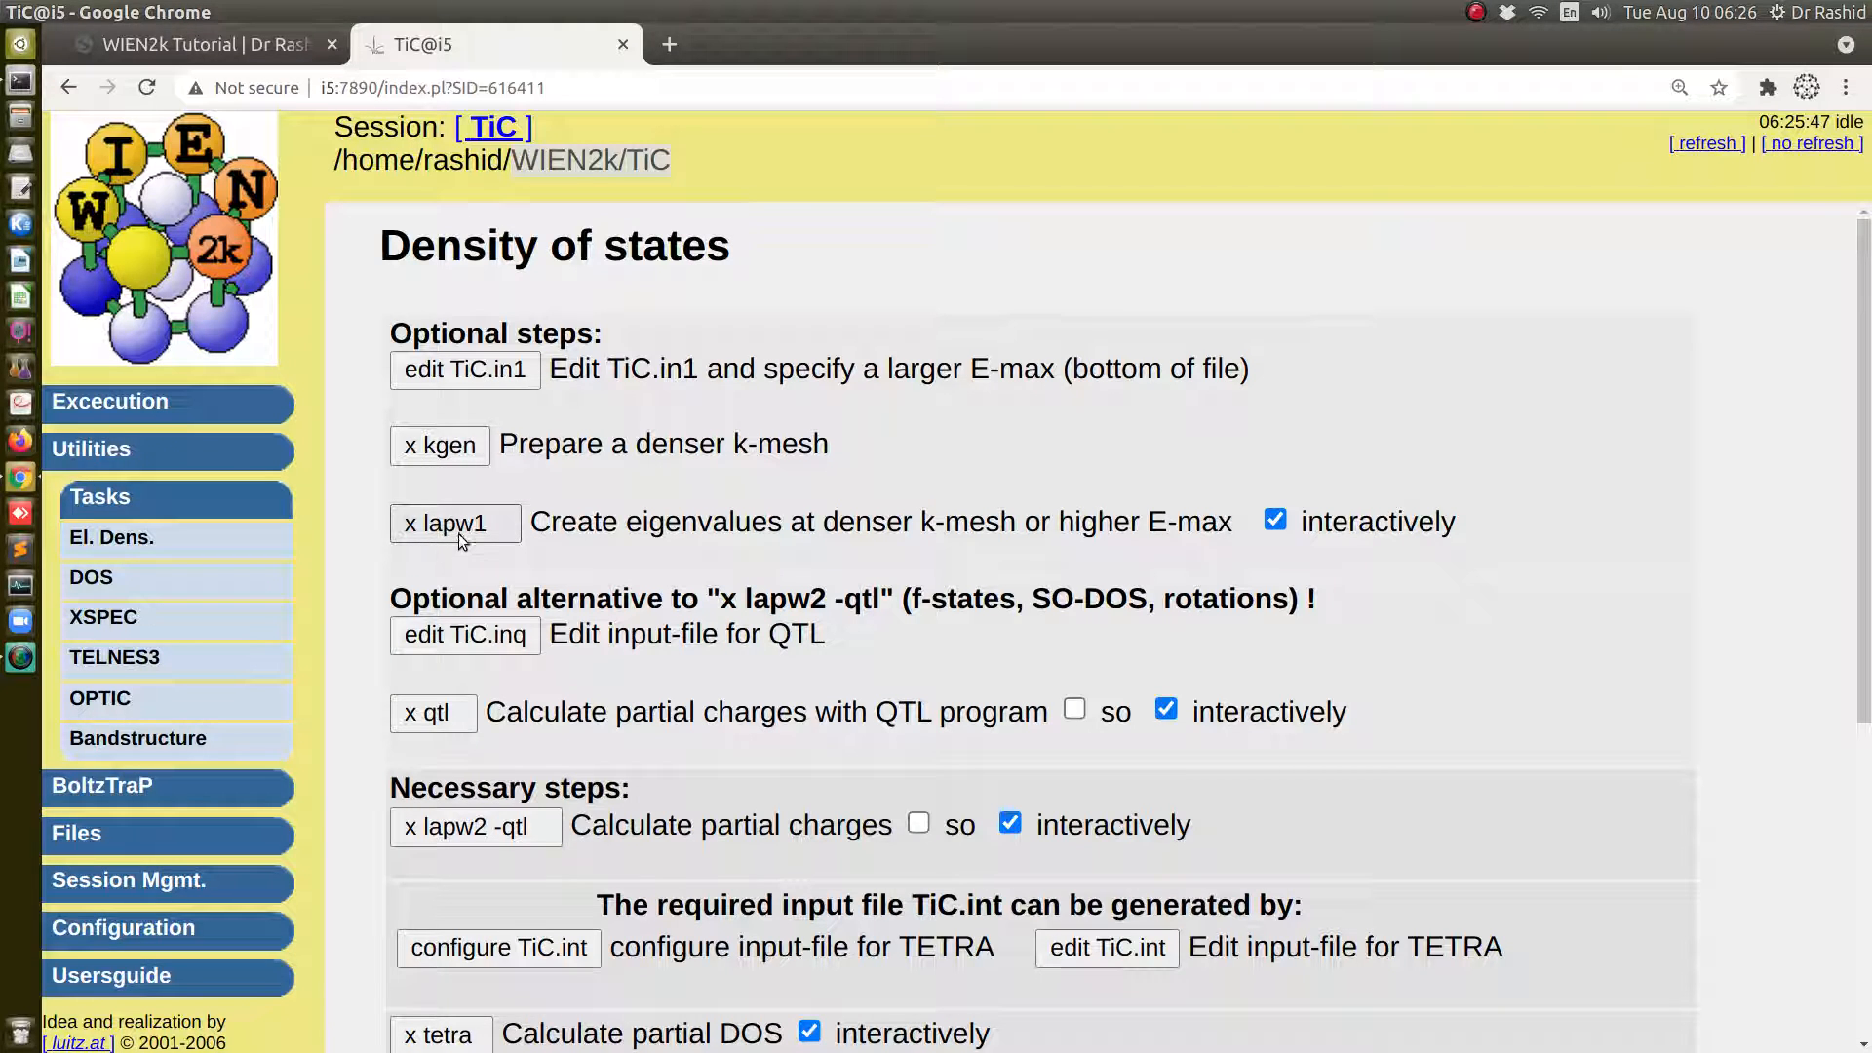
left_click(454, 522)
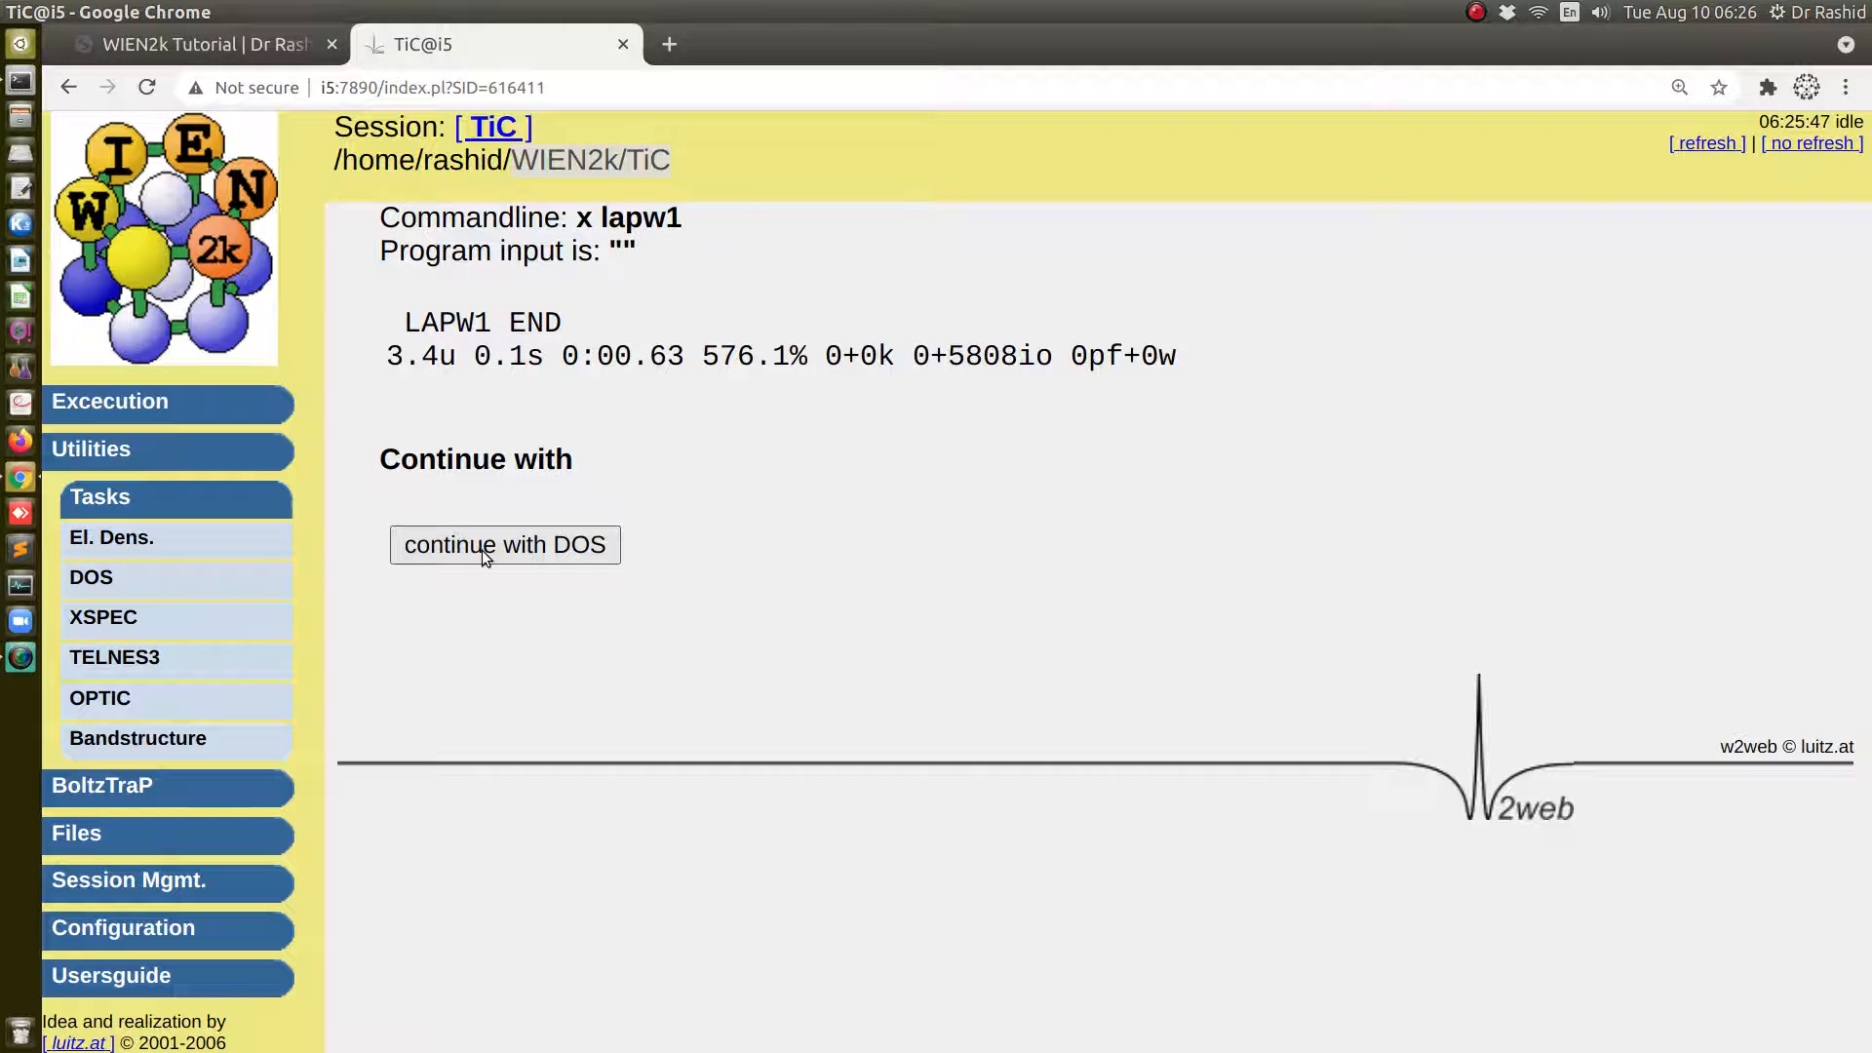
left_click(503, 544)
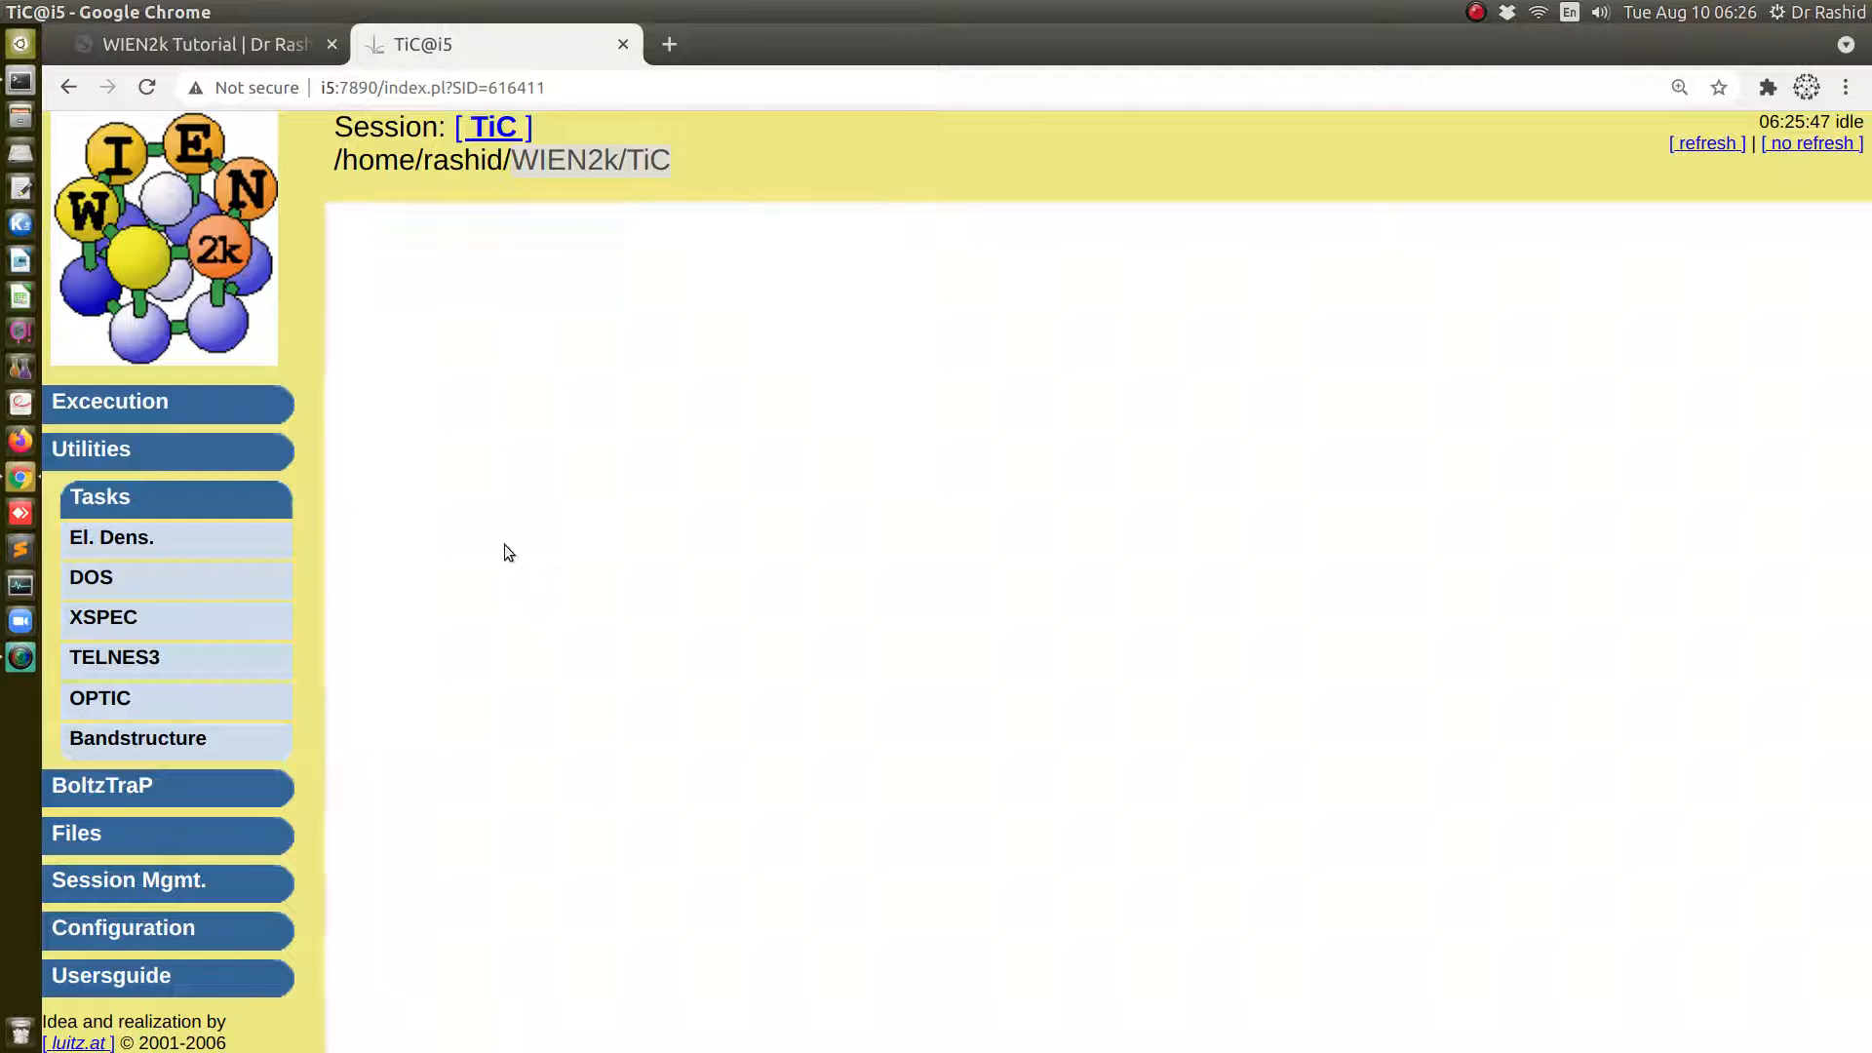
Configure TiC.int with the PDOS specification "total 1 tot" and execute it
left_click(92, 578)
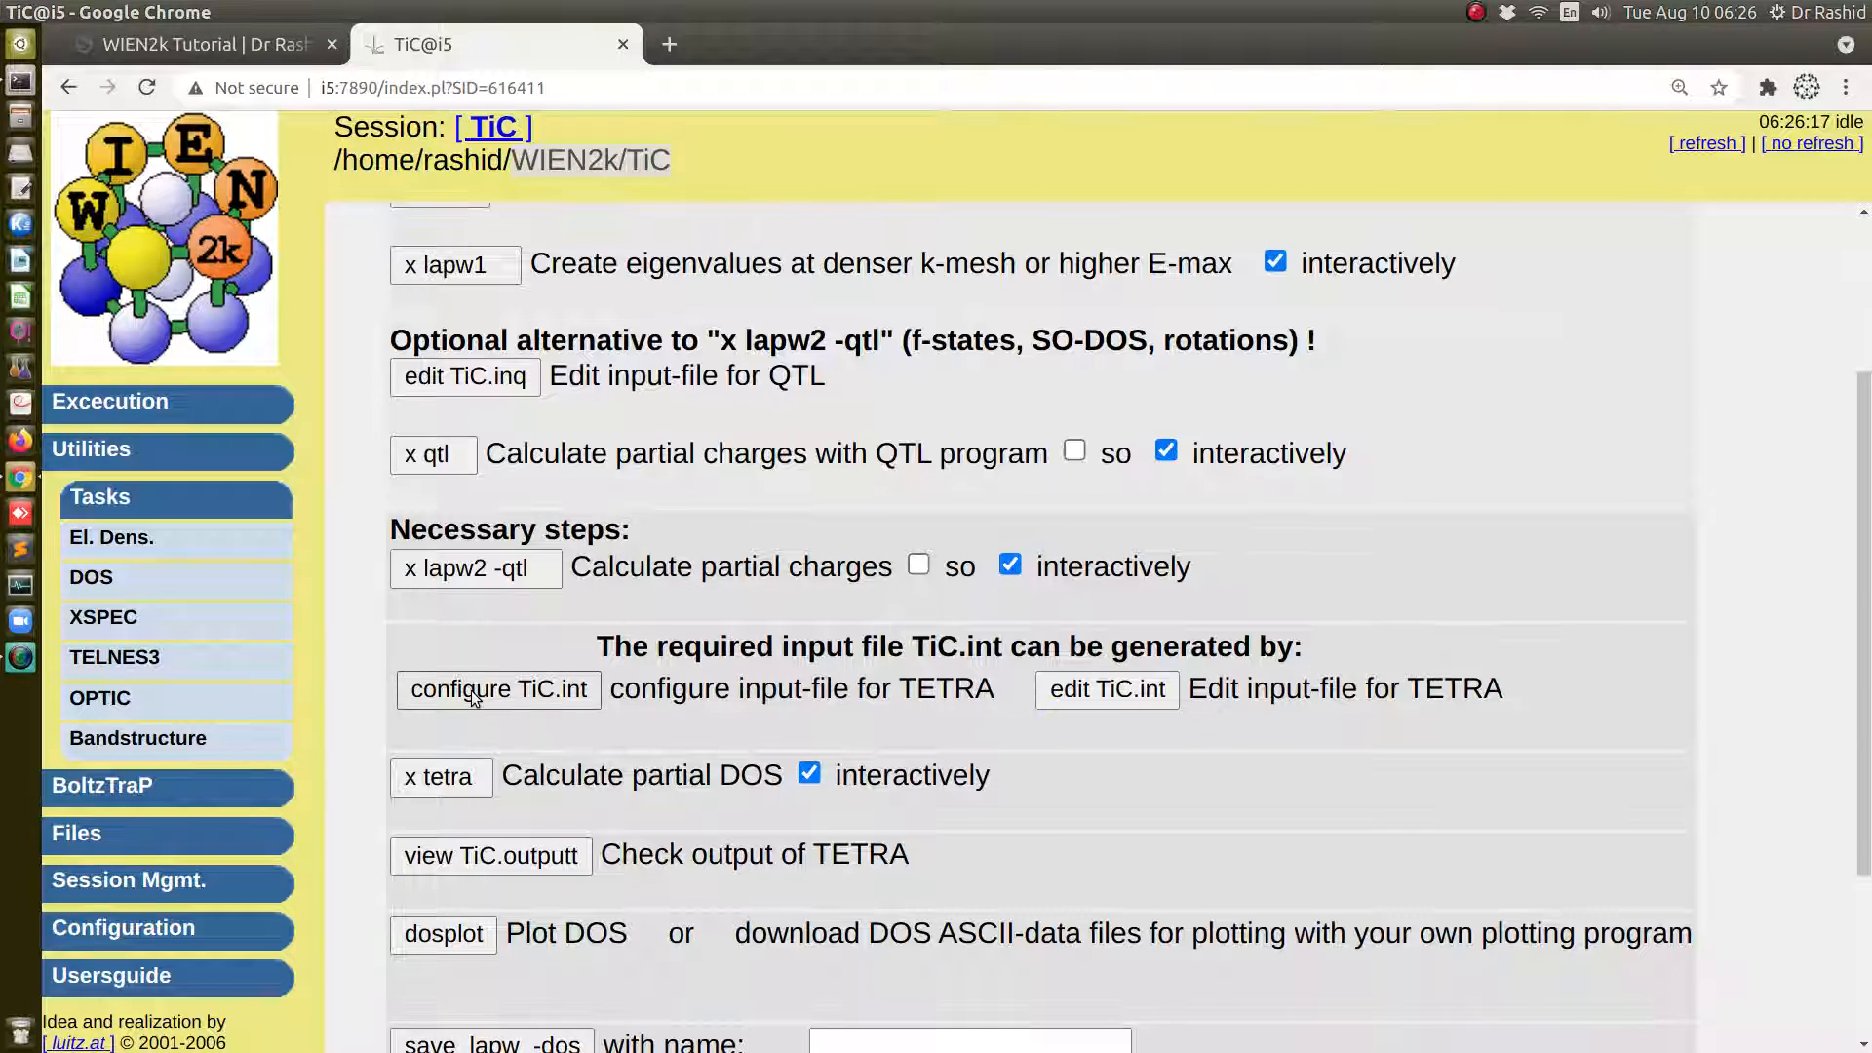
left_click(497, 688)
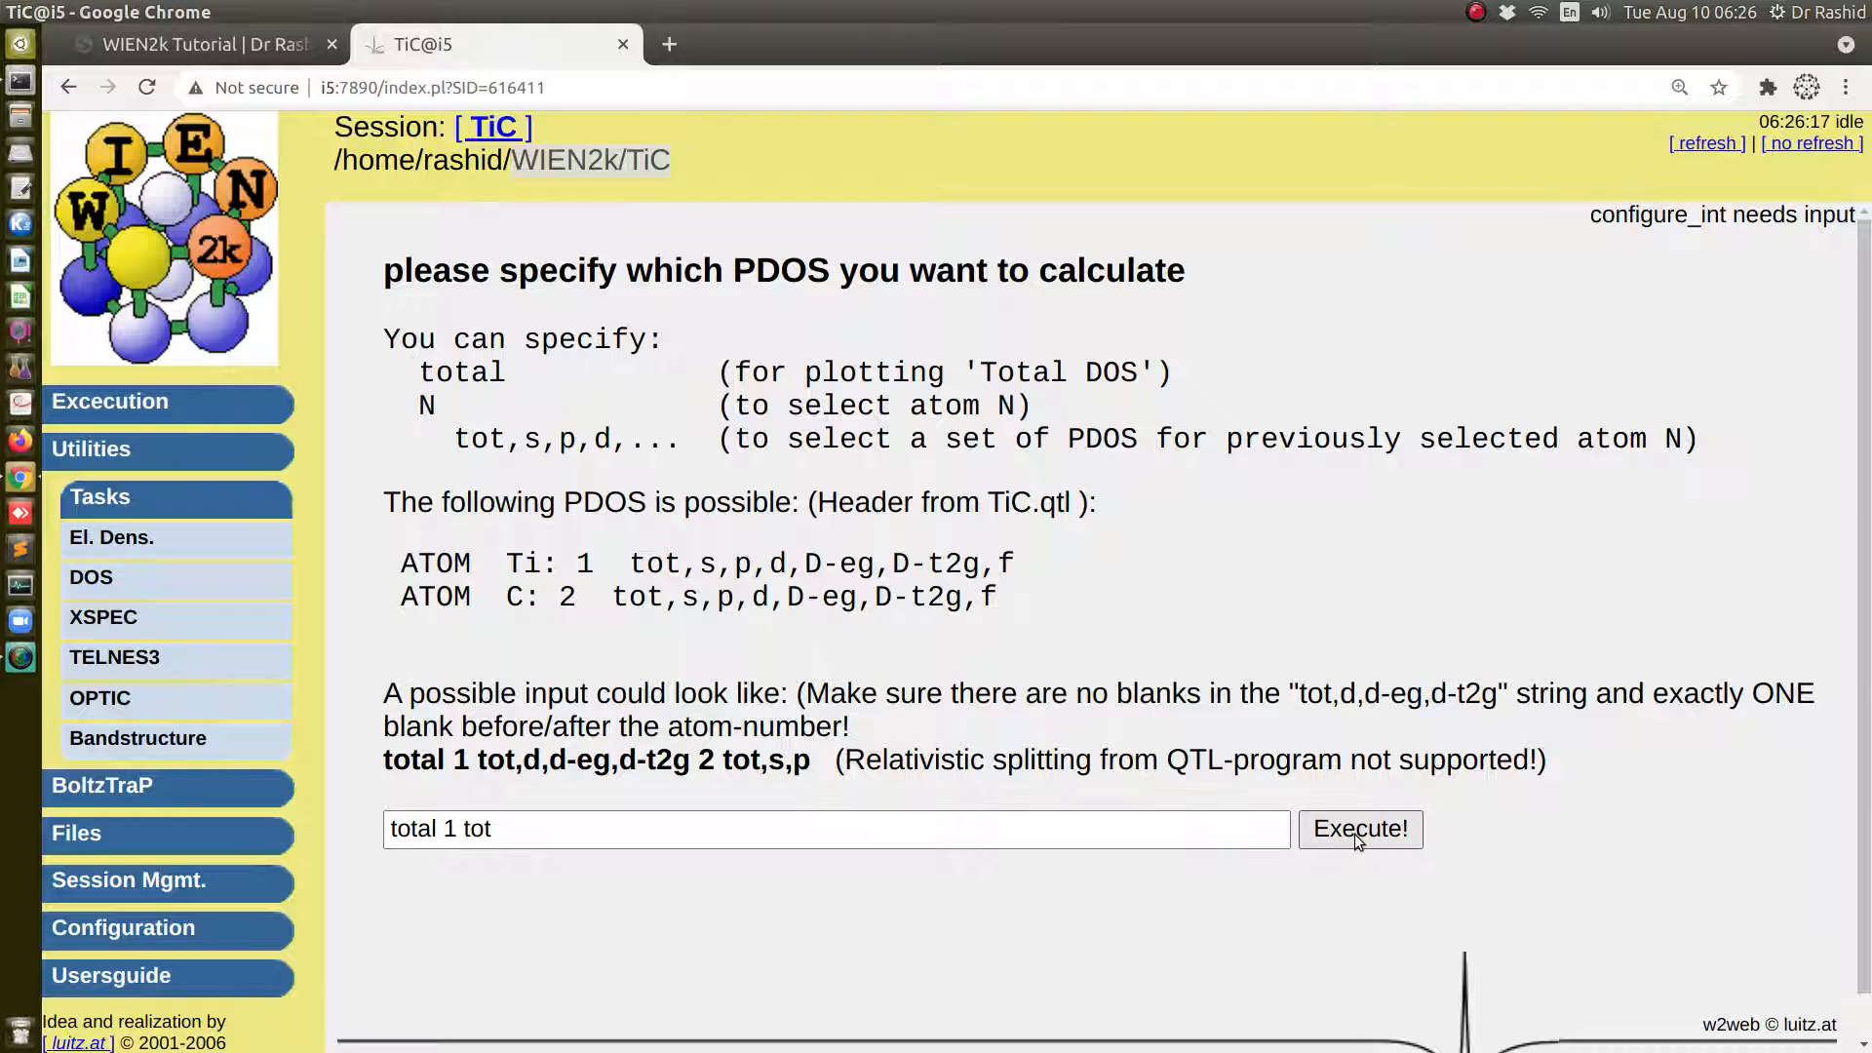
left_click(1360, 829)
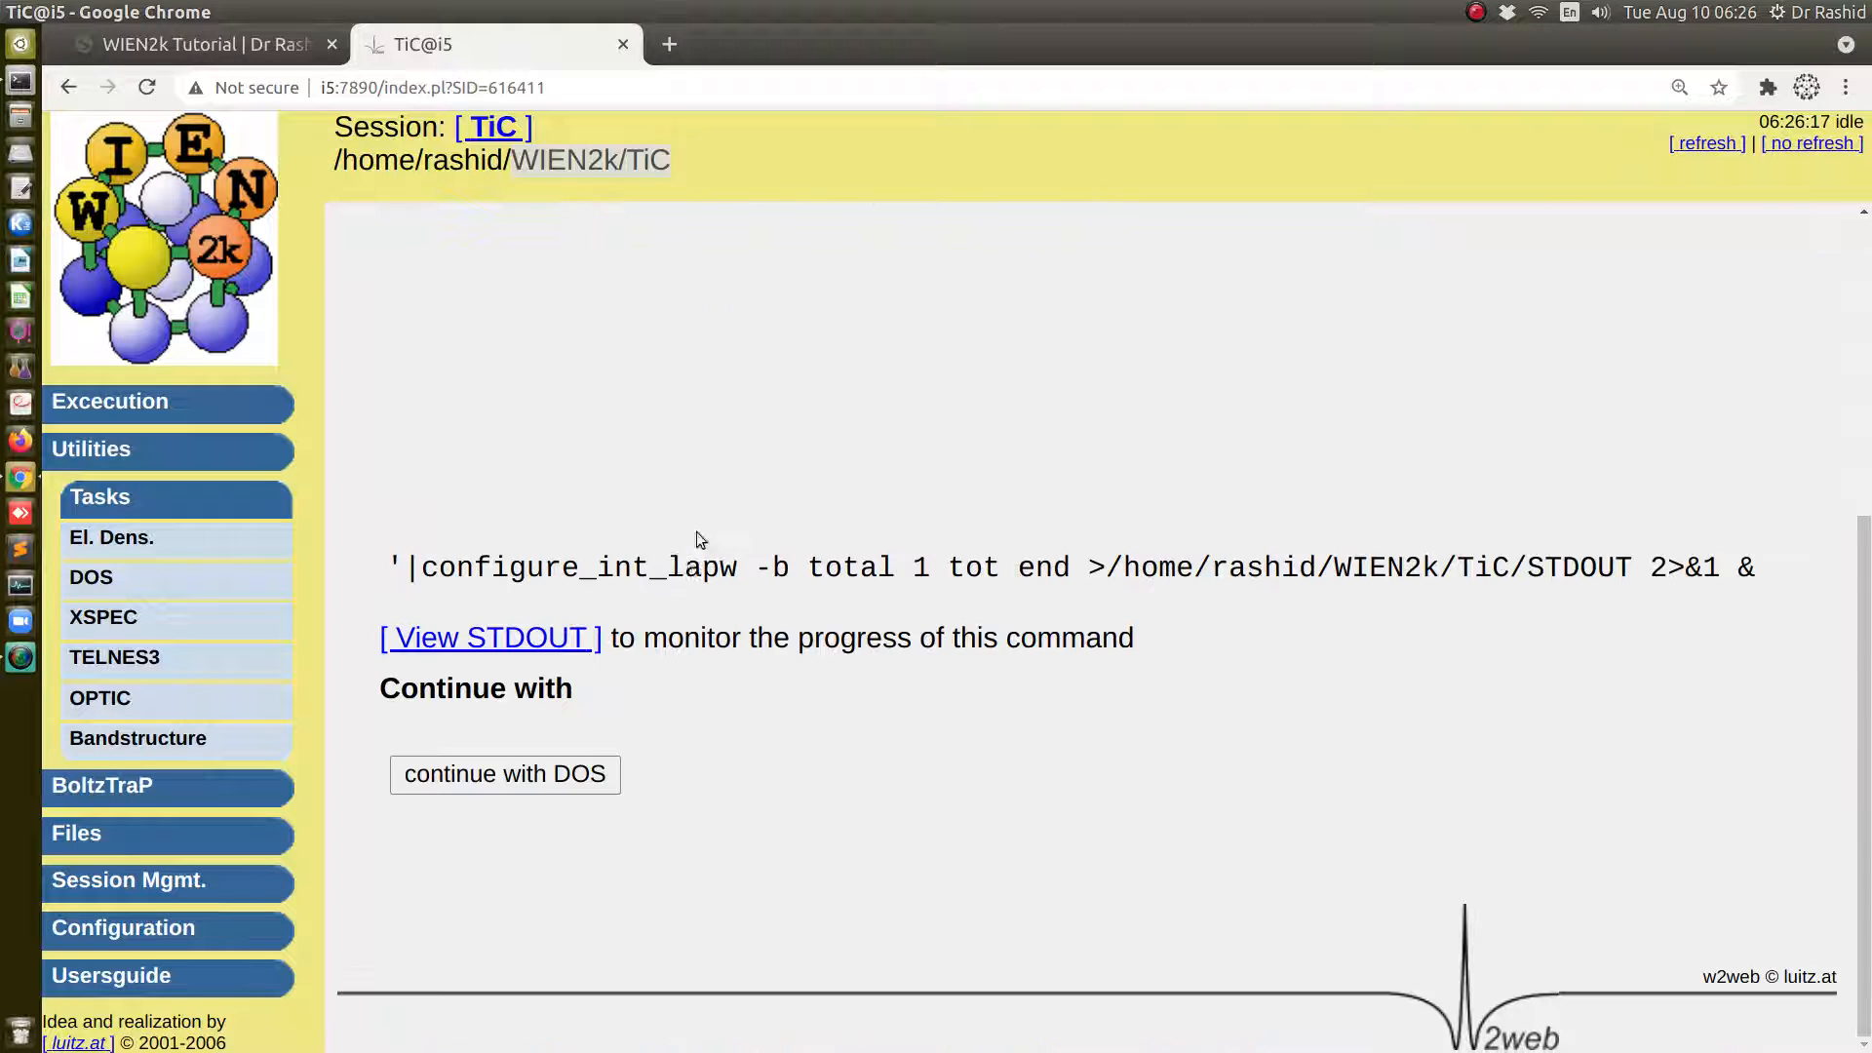
left_click(504, 774)
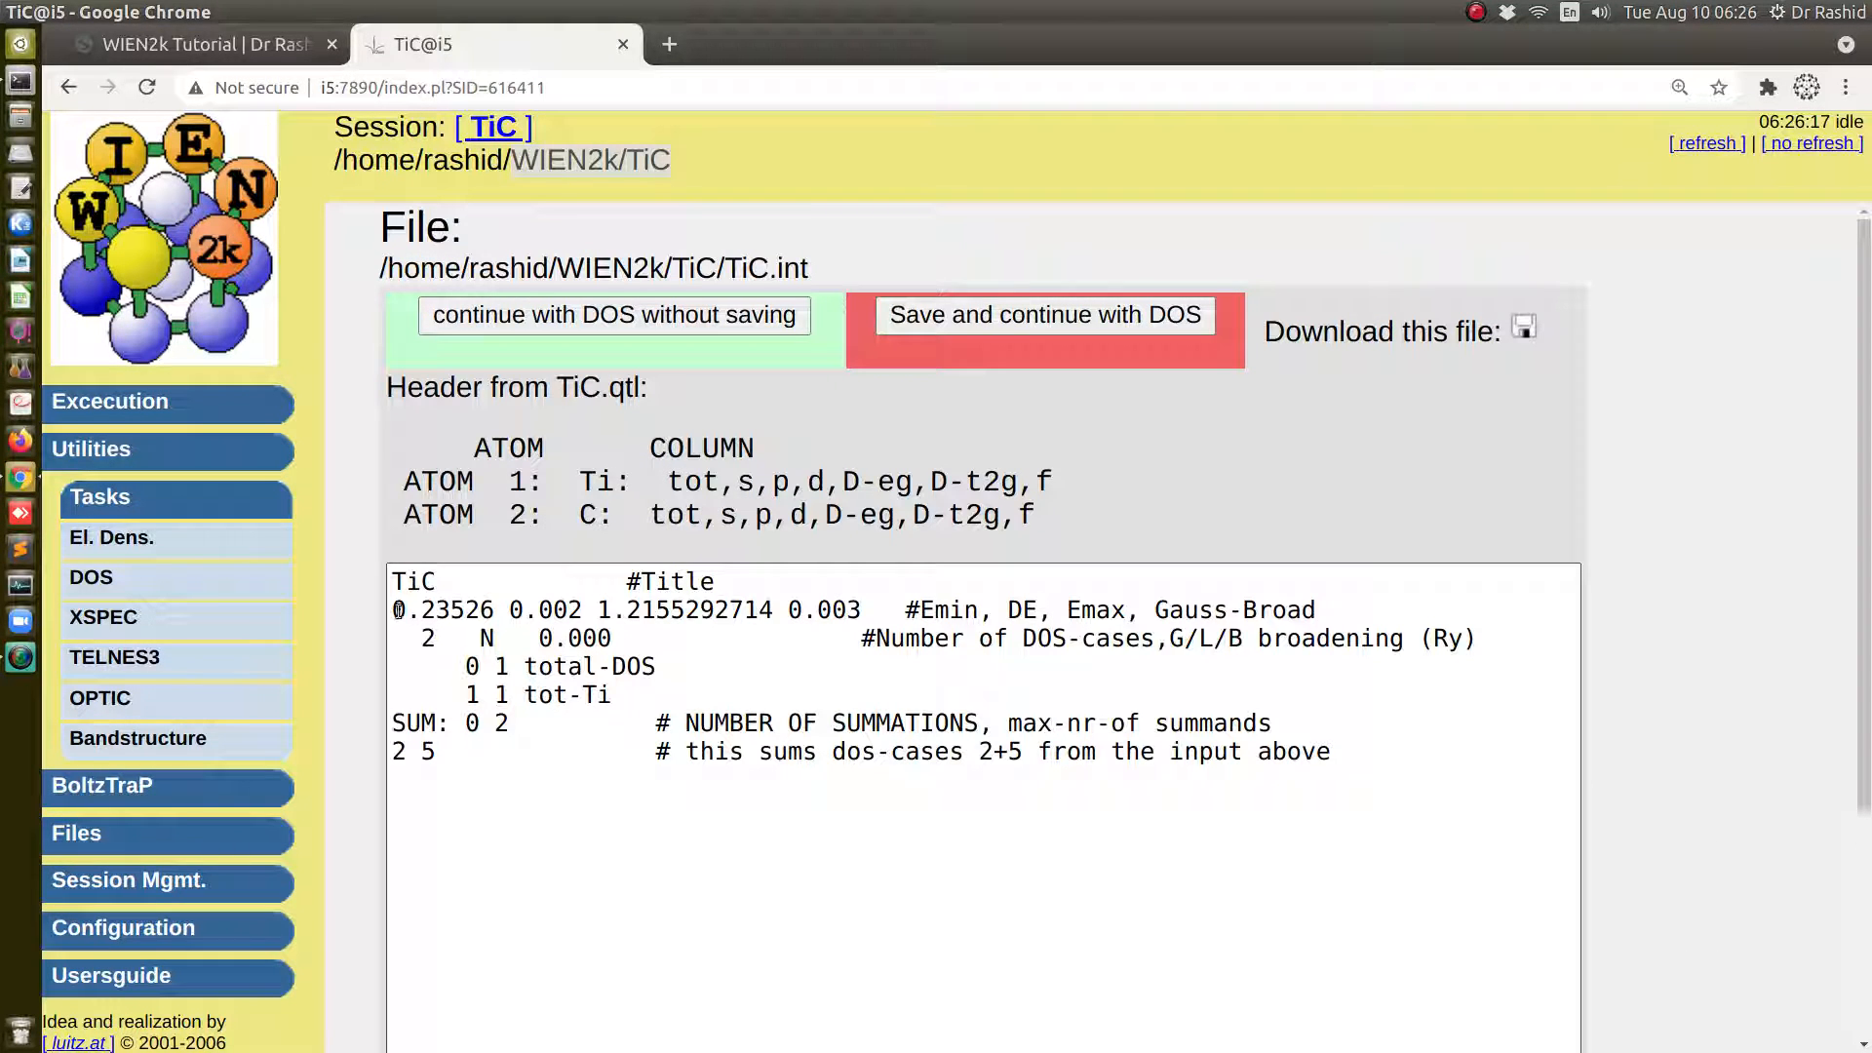
Review the generated TiC.int (Emax value) and continue with DOS without saving
double_click(445, 610)
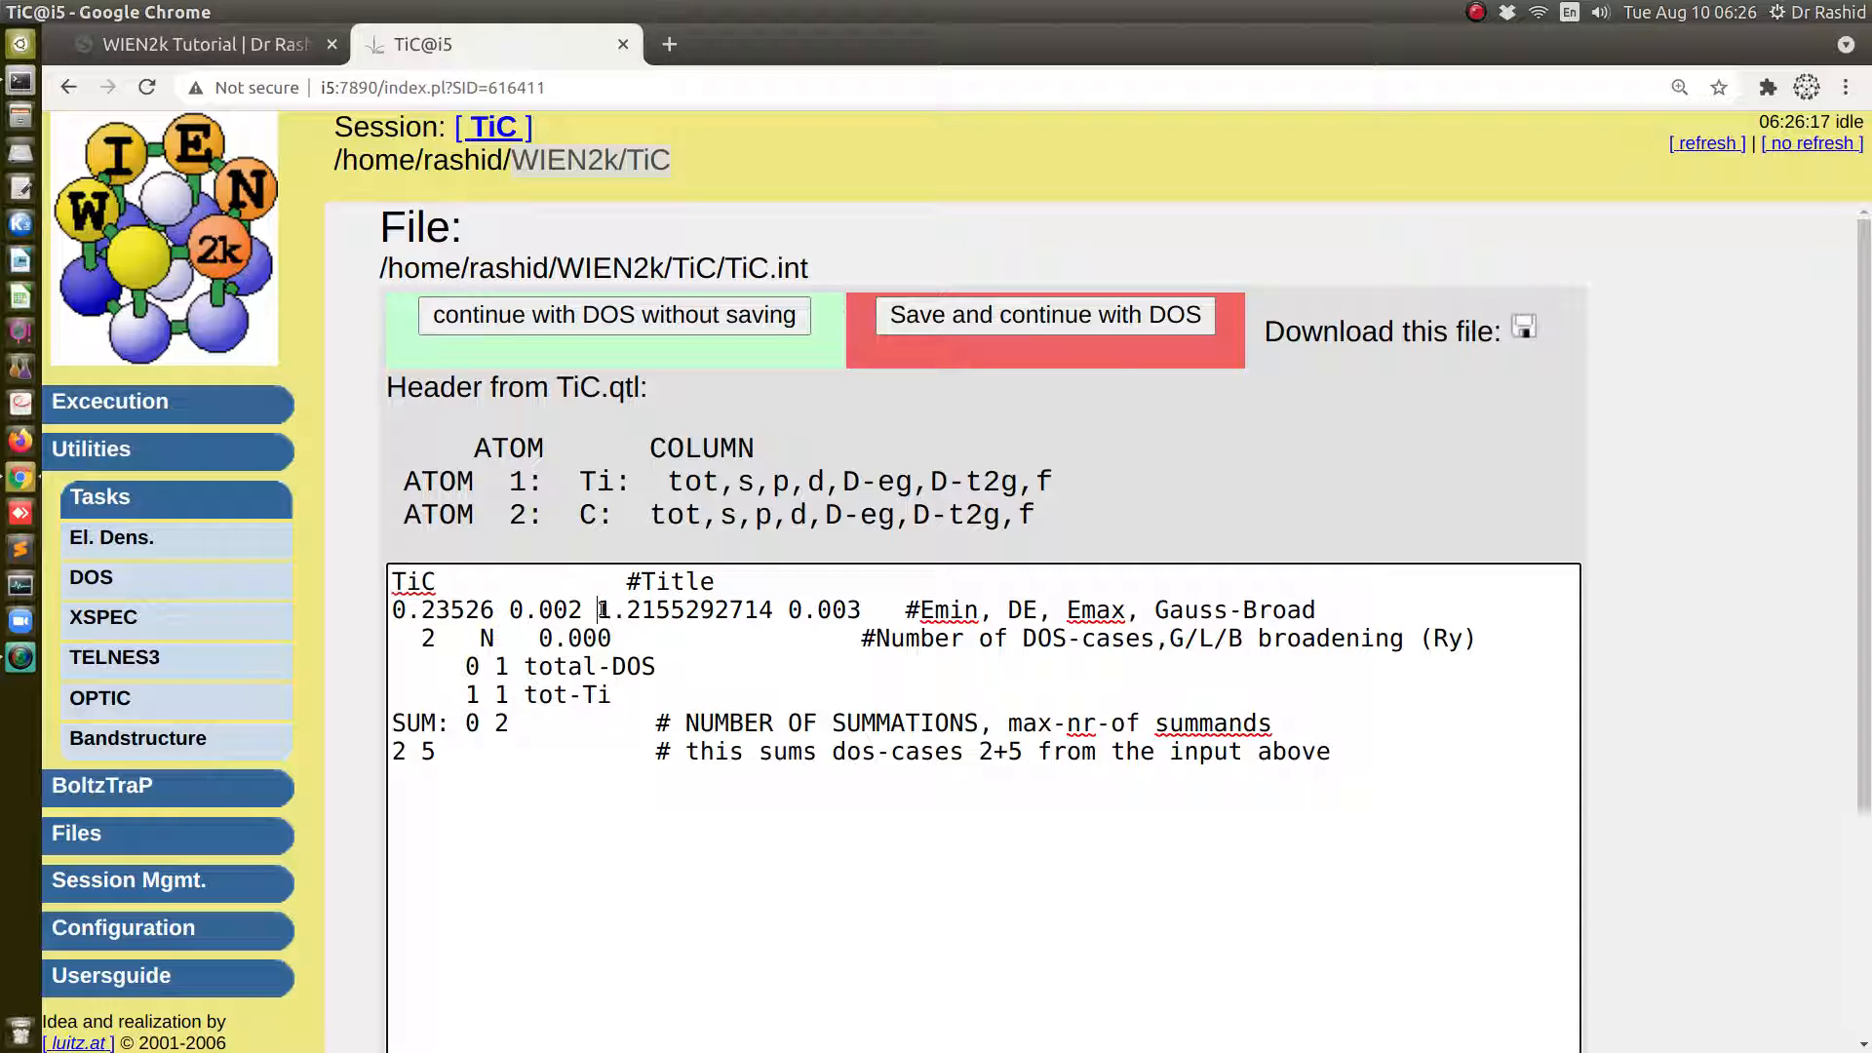
double_click(682, 610)
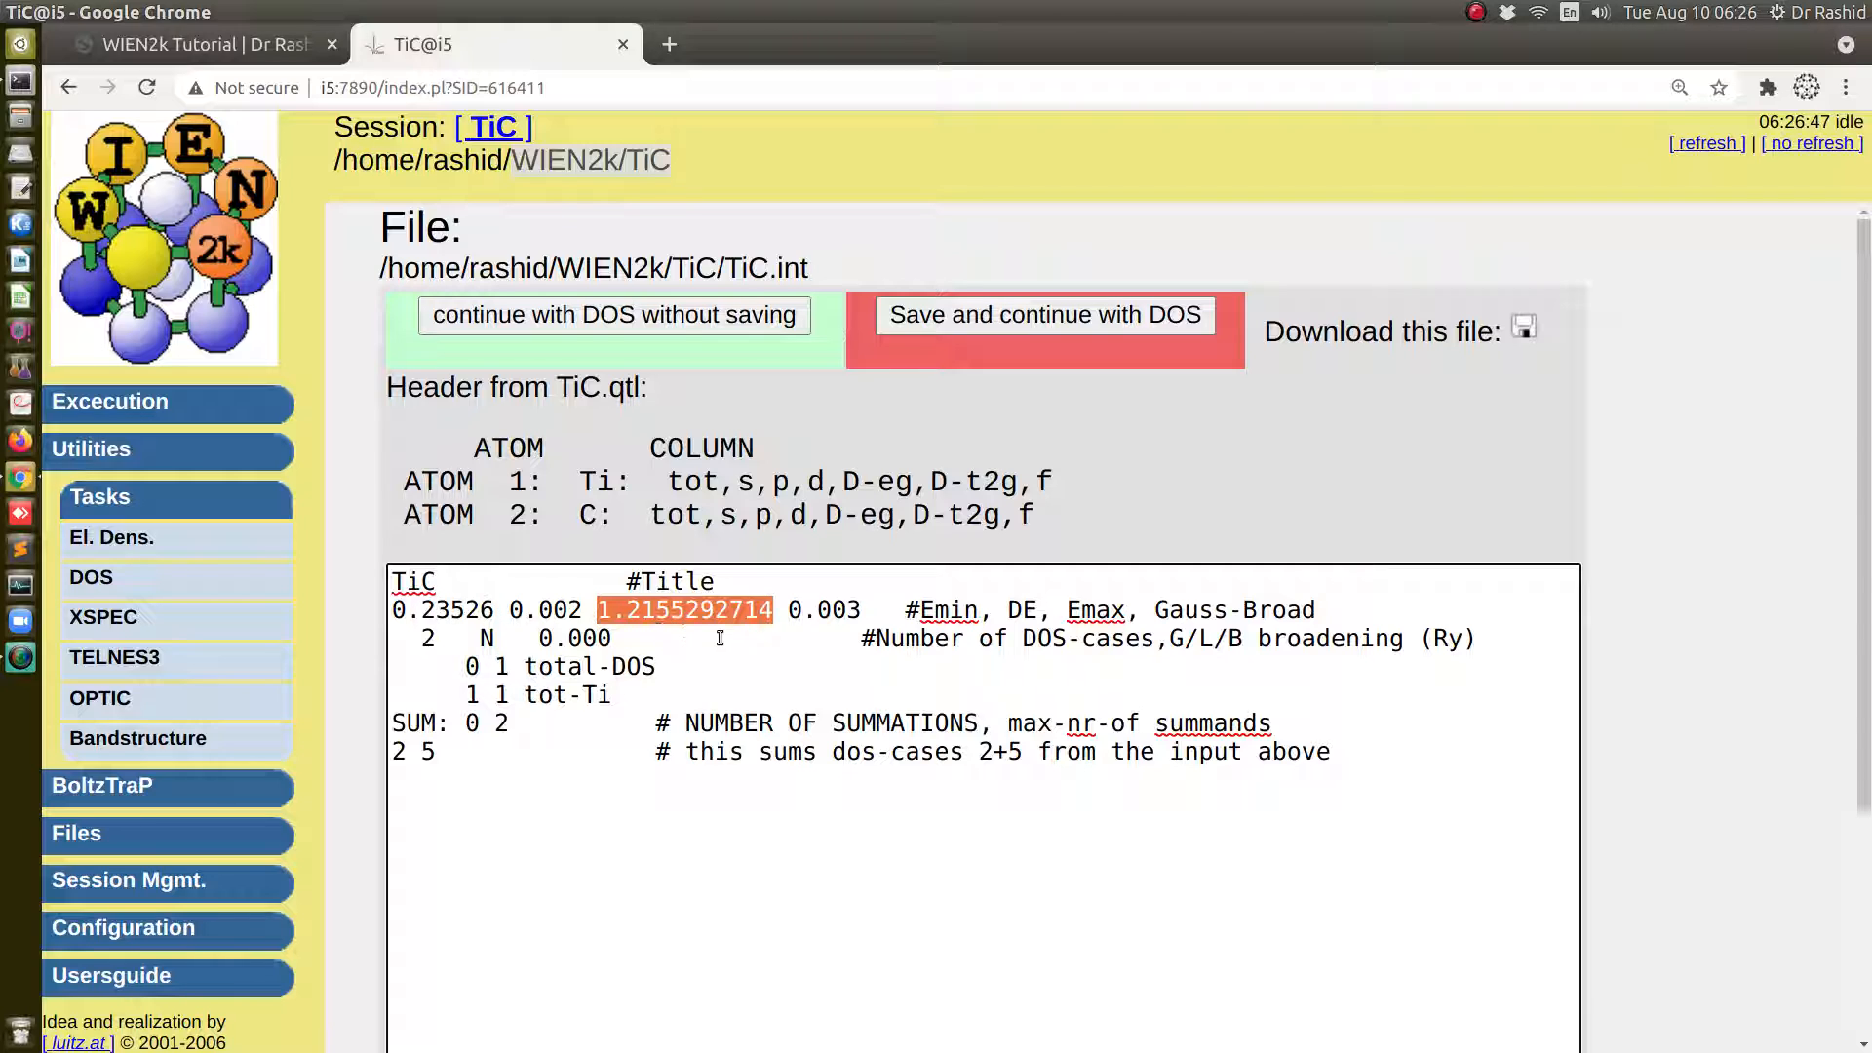
mouse_move(655, 630)
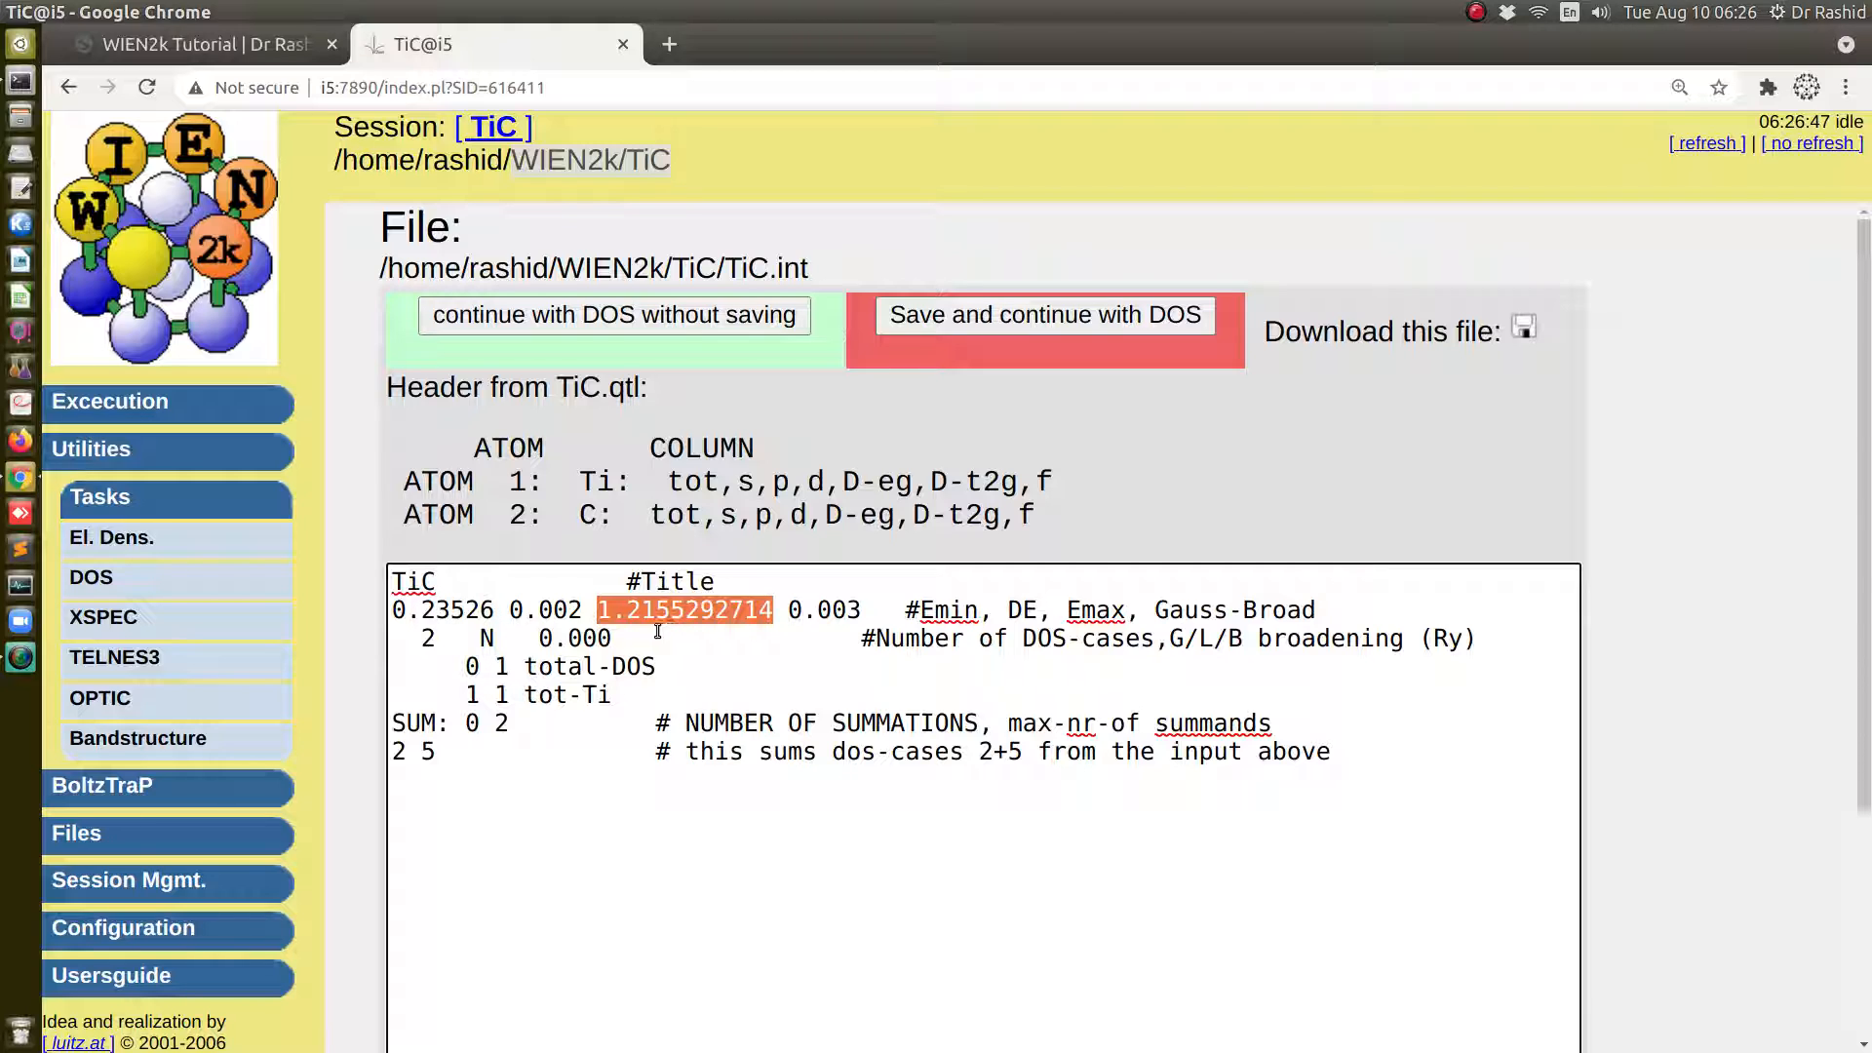
mouse_move(962, 437)
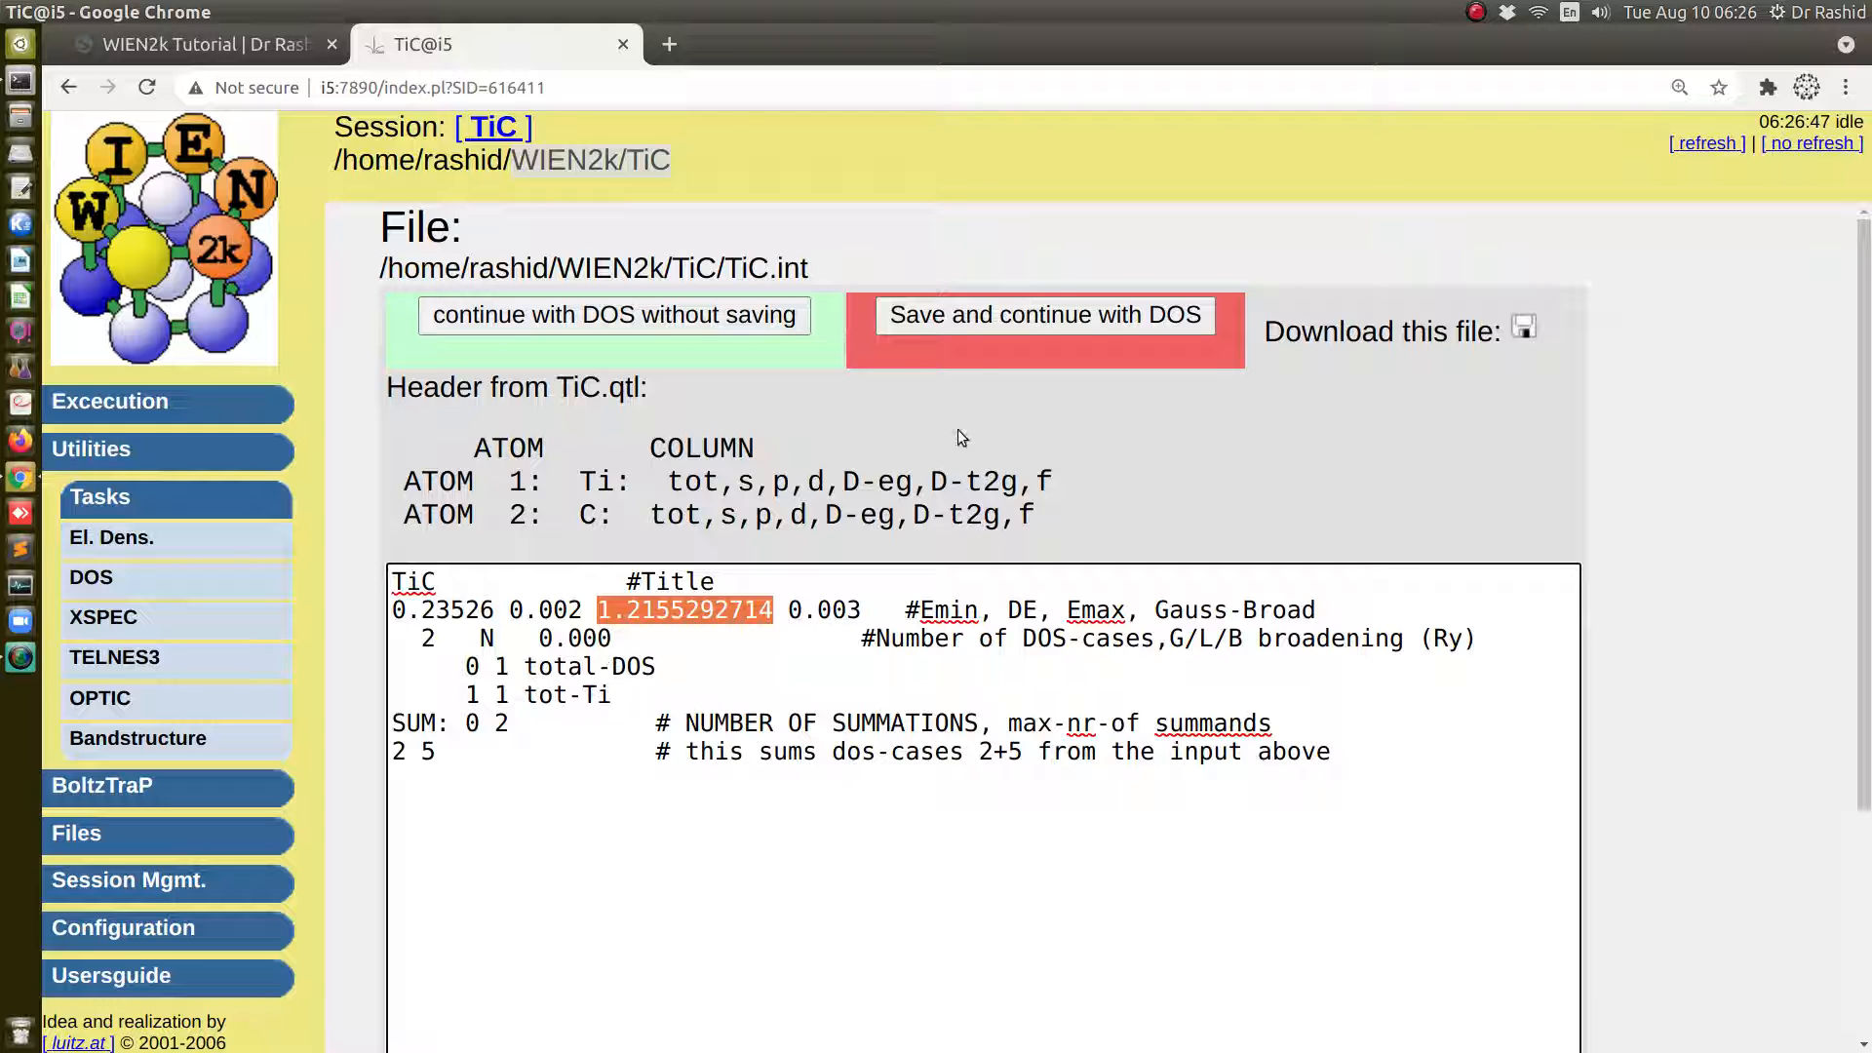
left_click(1041, 316)
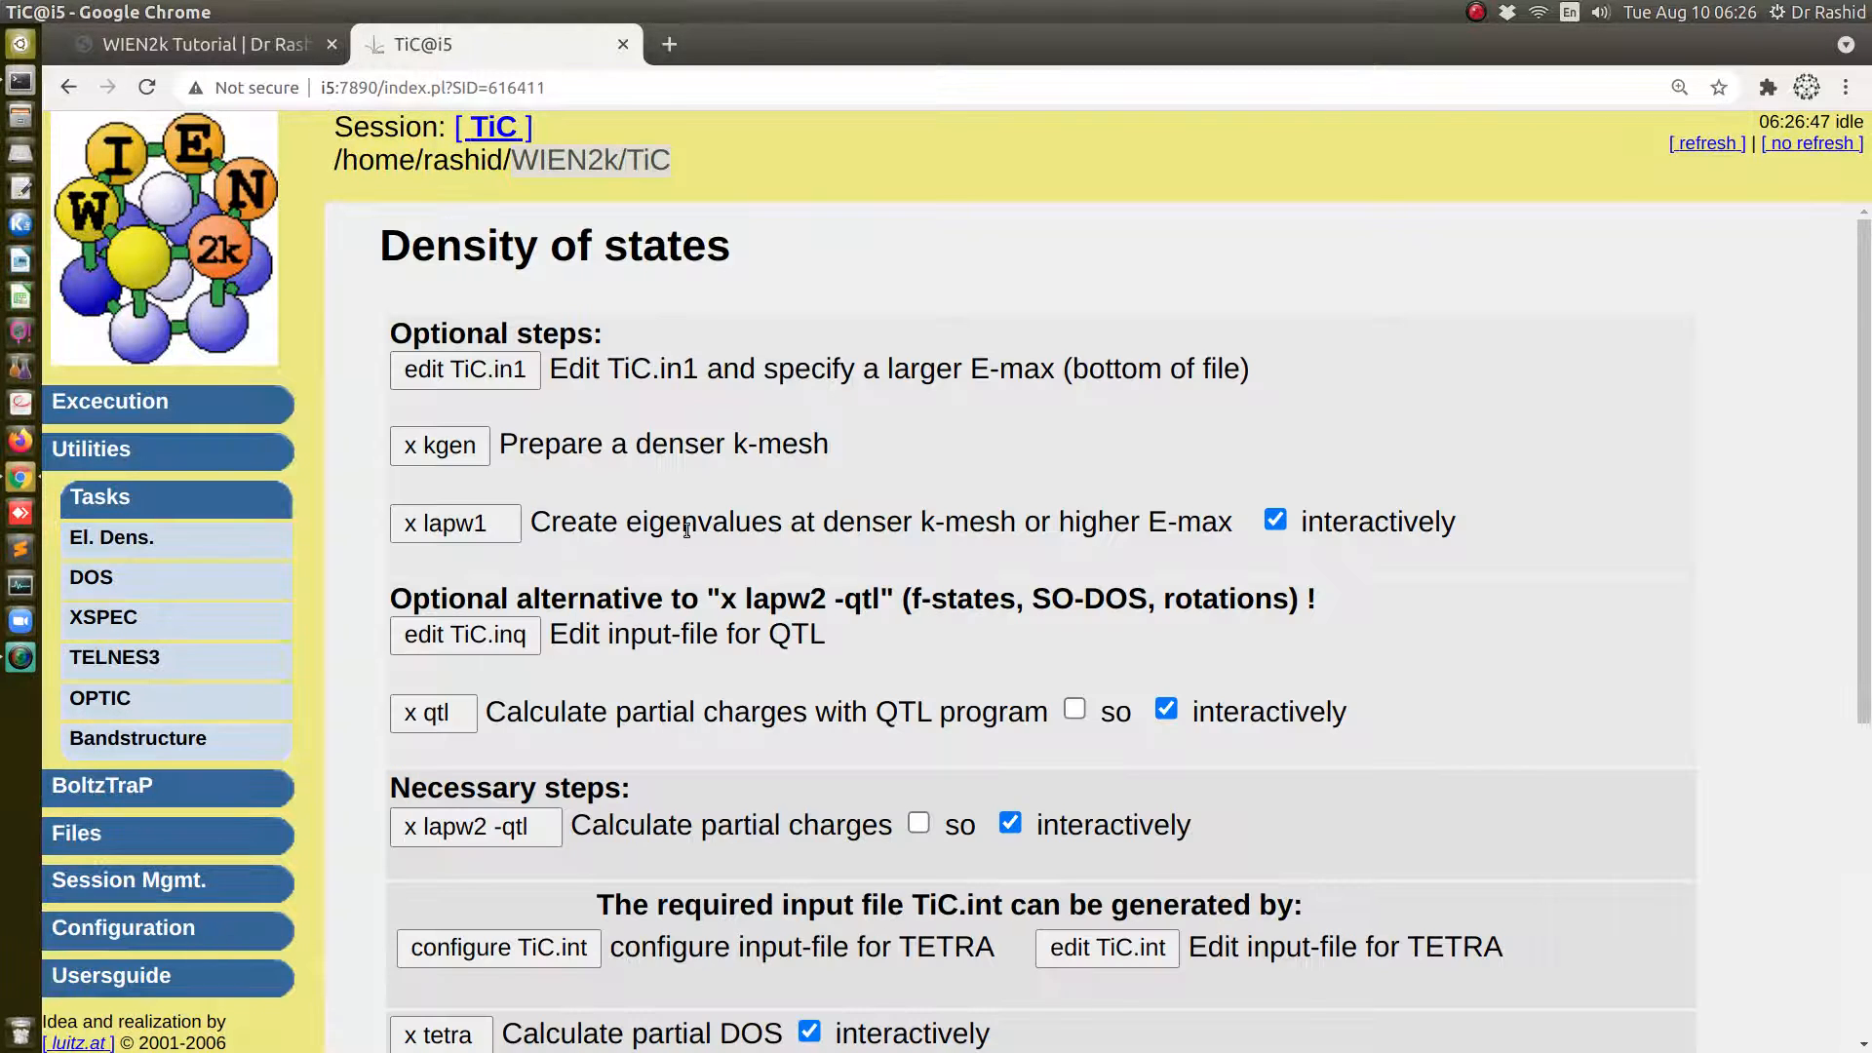
scroll("down", 3)
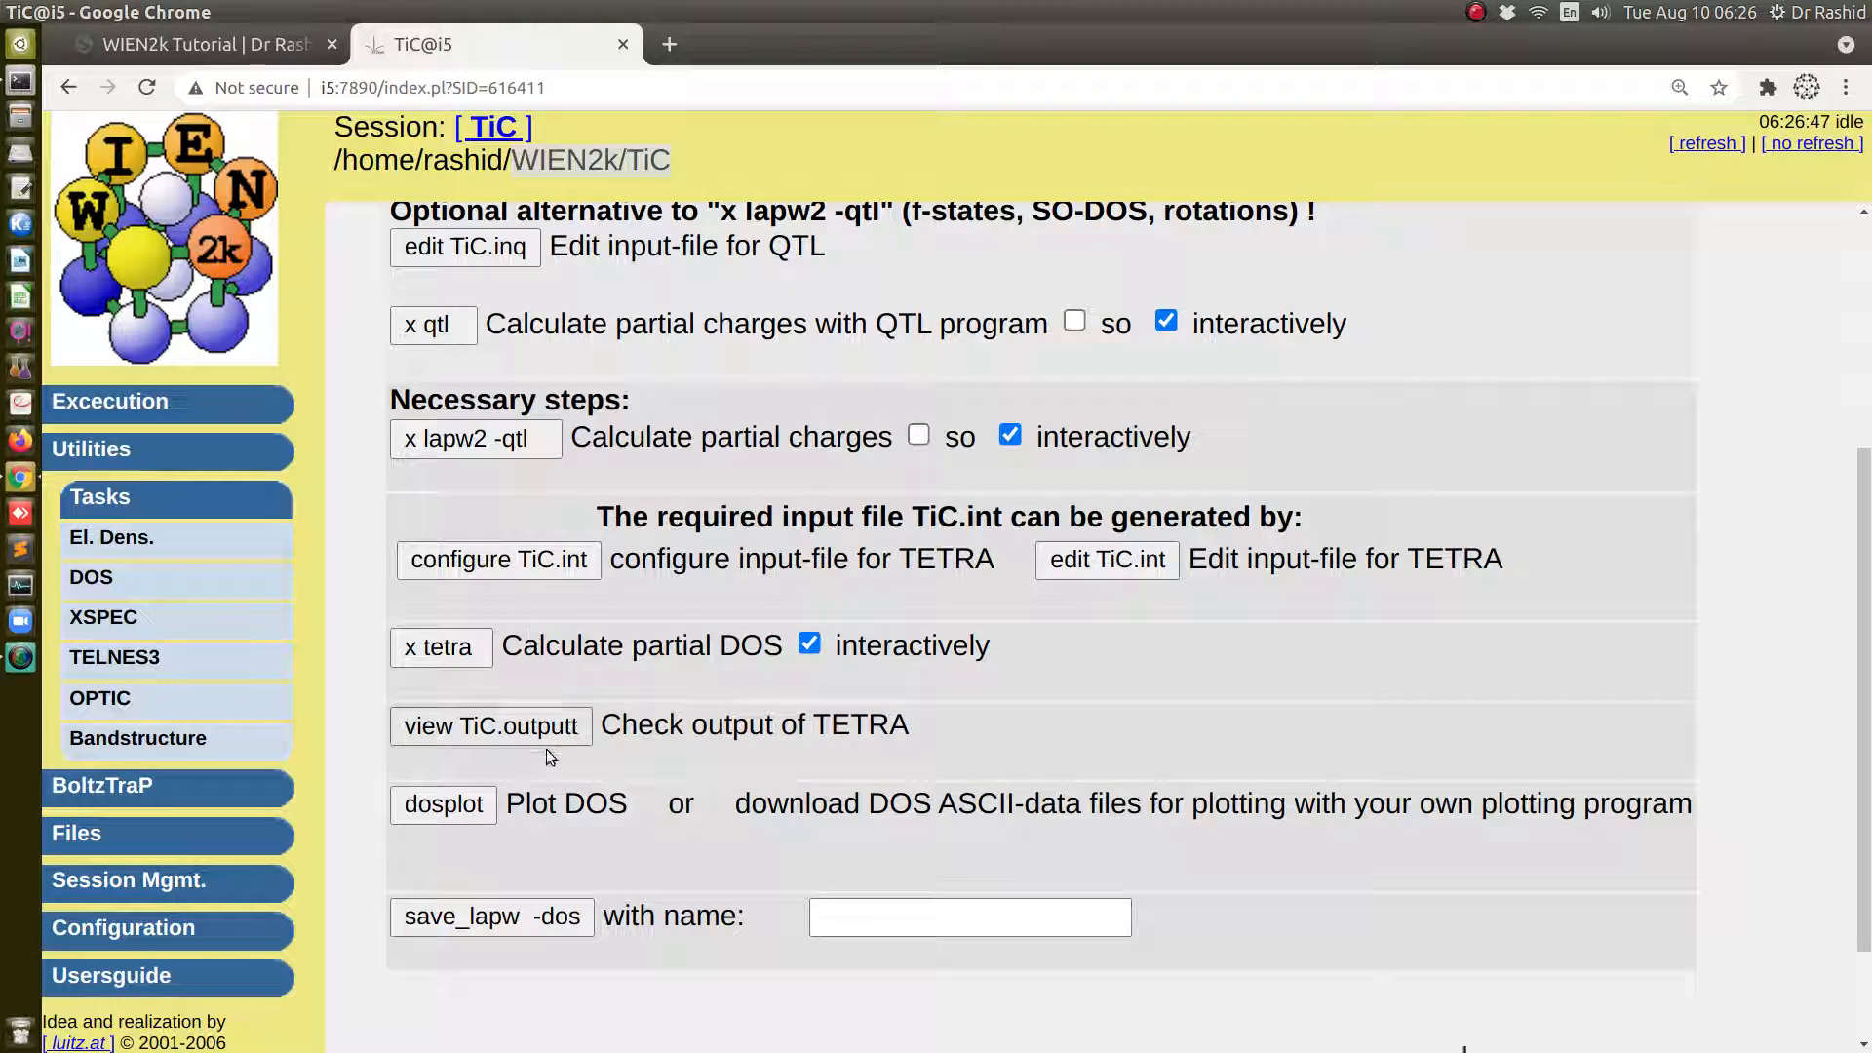
mouse_move(626, 758)
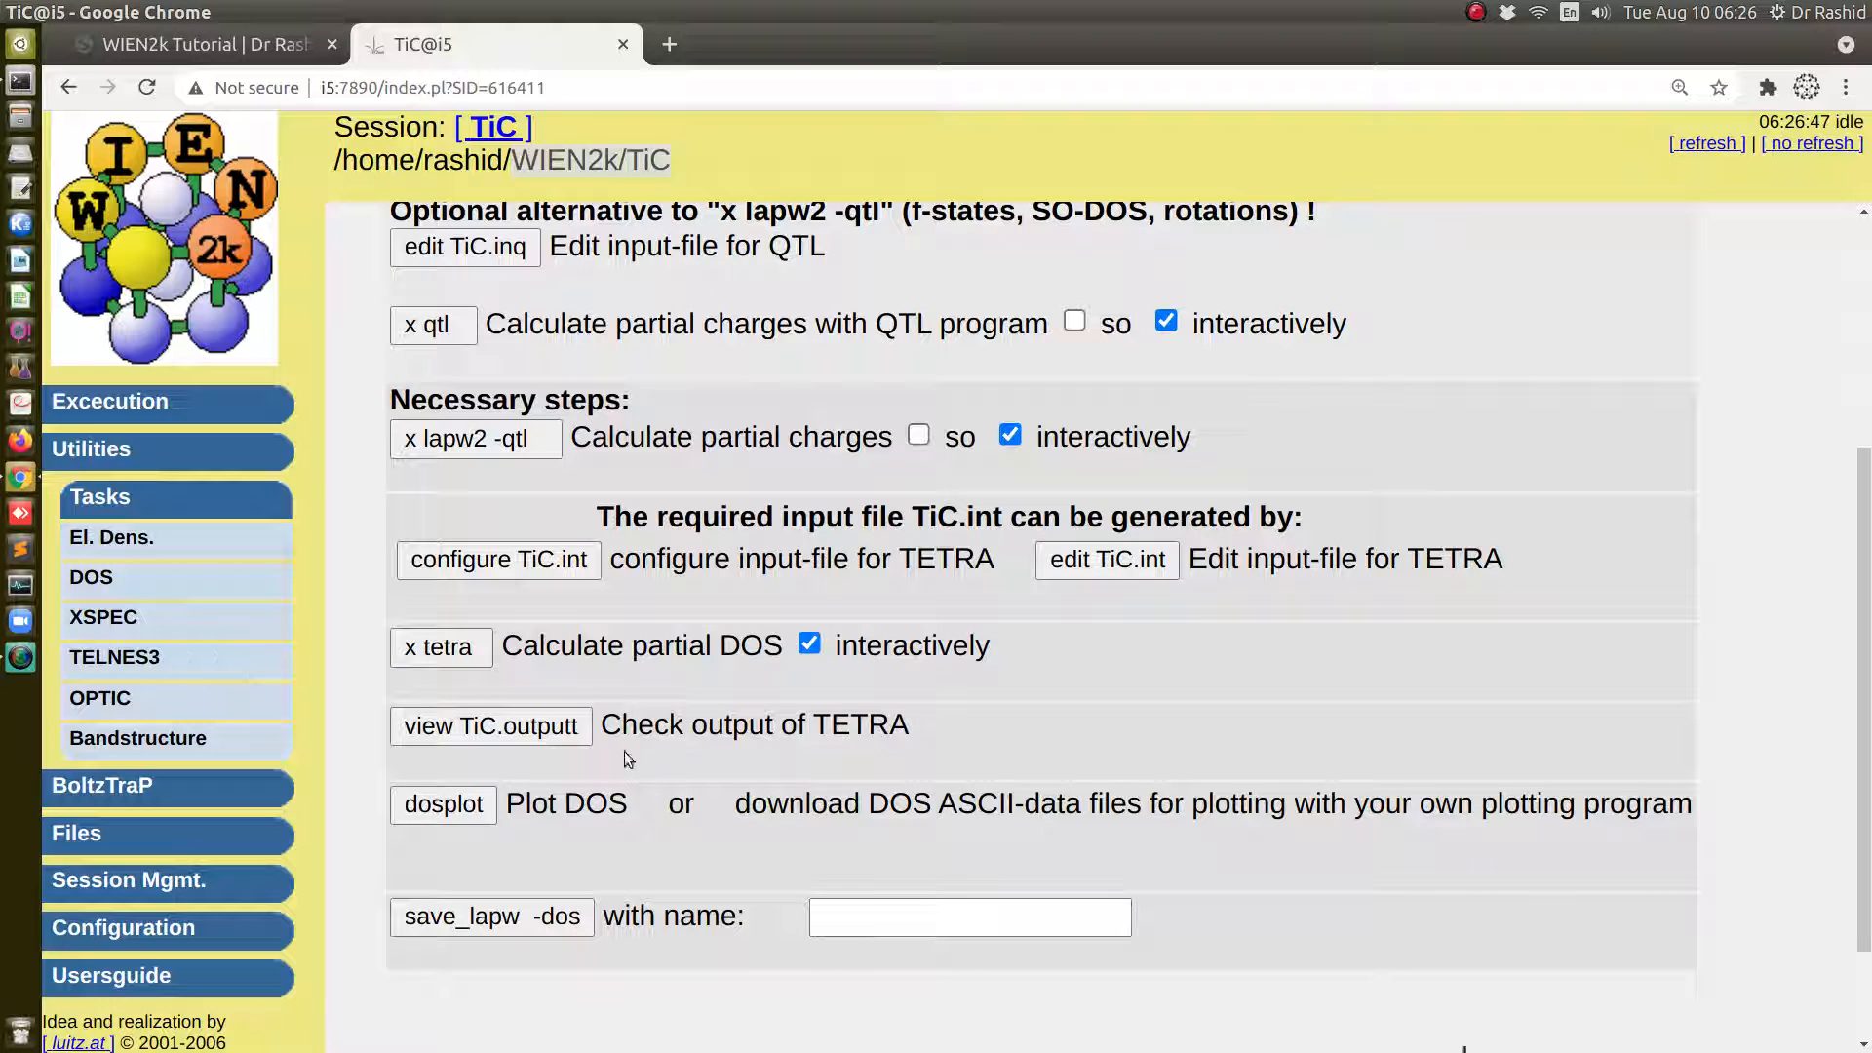
mouse_move(610, 704)
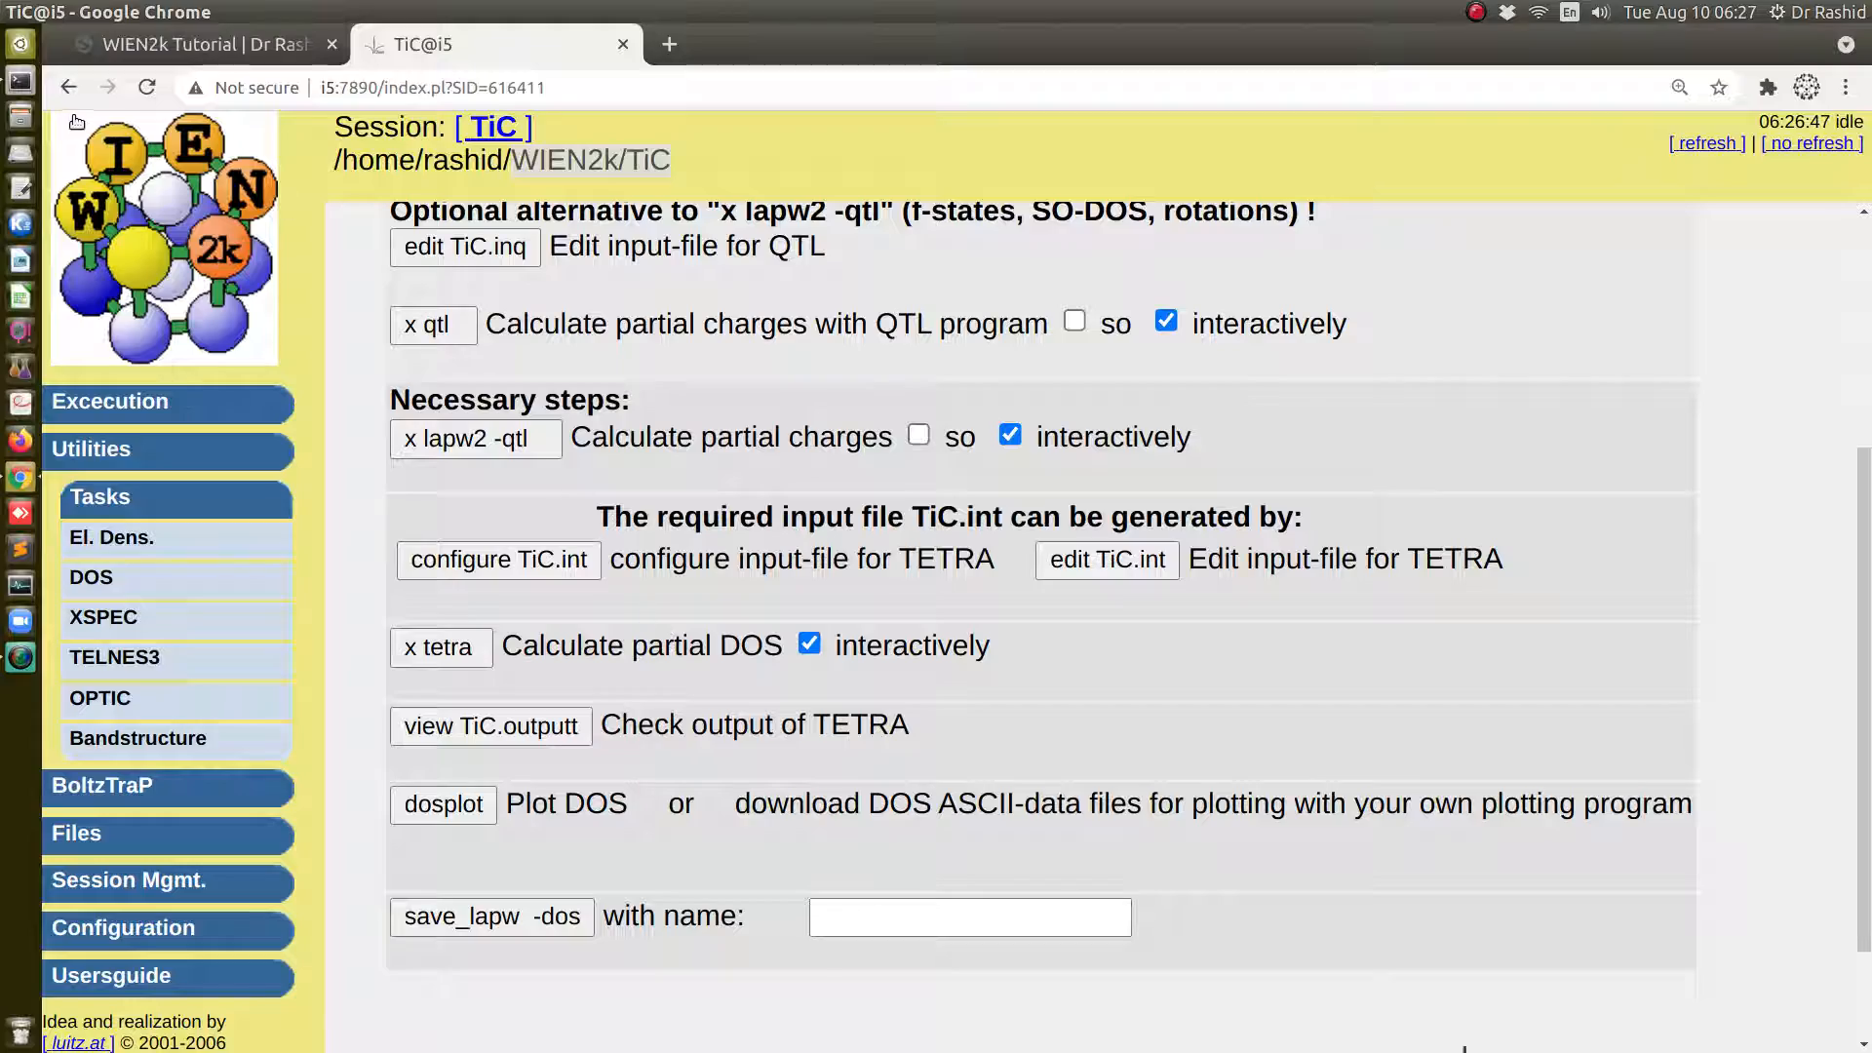
Browse the tutorial page's Scripts and Related Video lists in Chrome
left_click(197, 45)
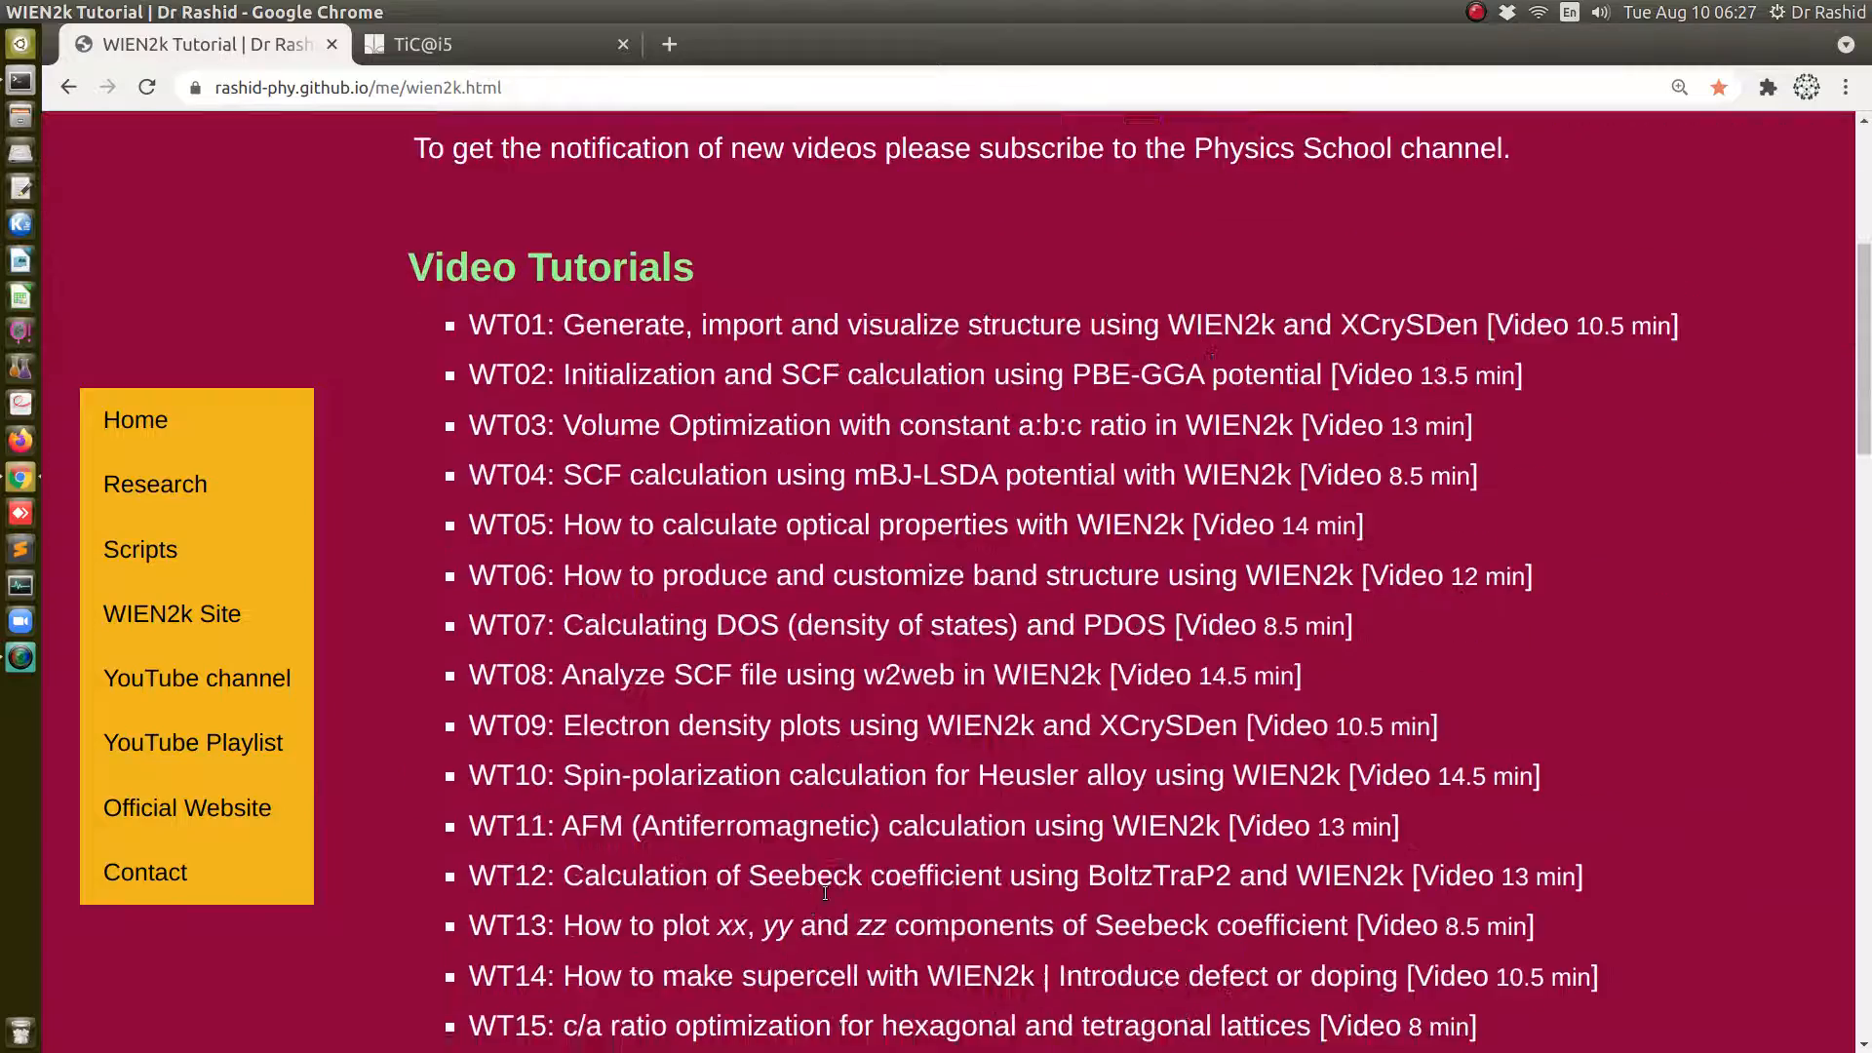
scroll("down", 3)
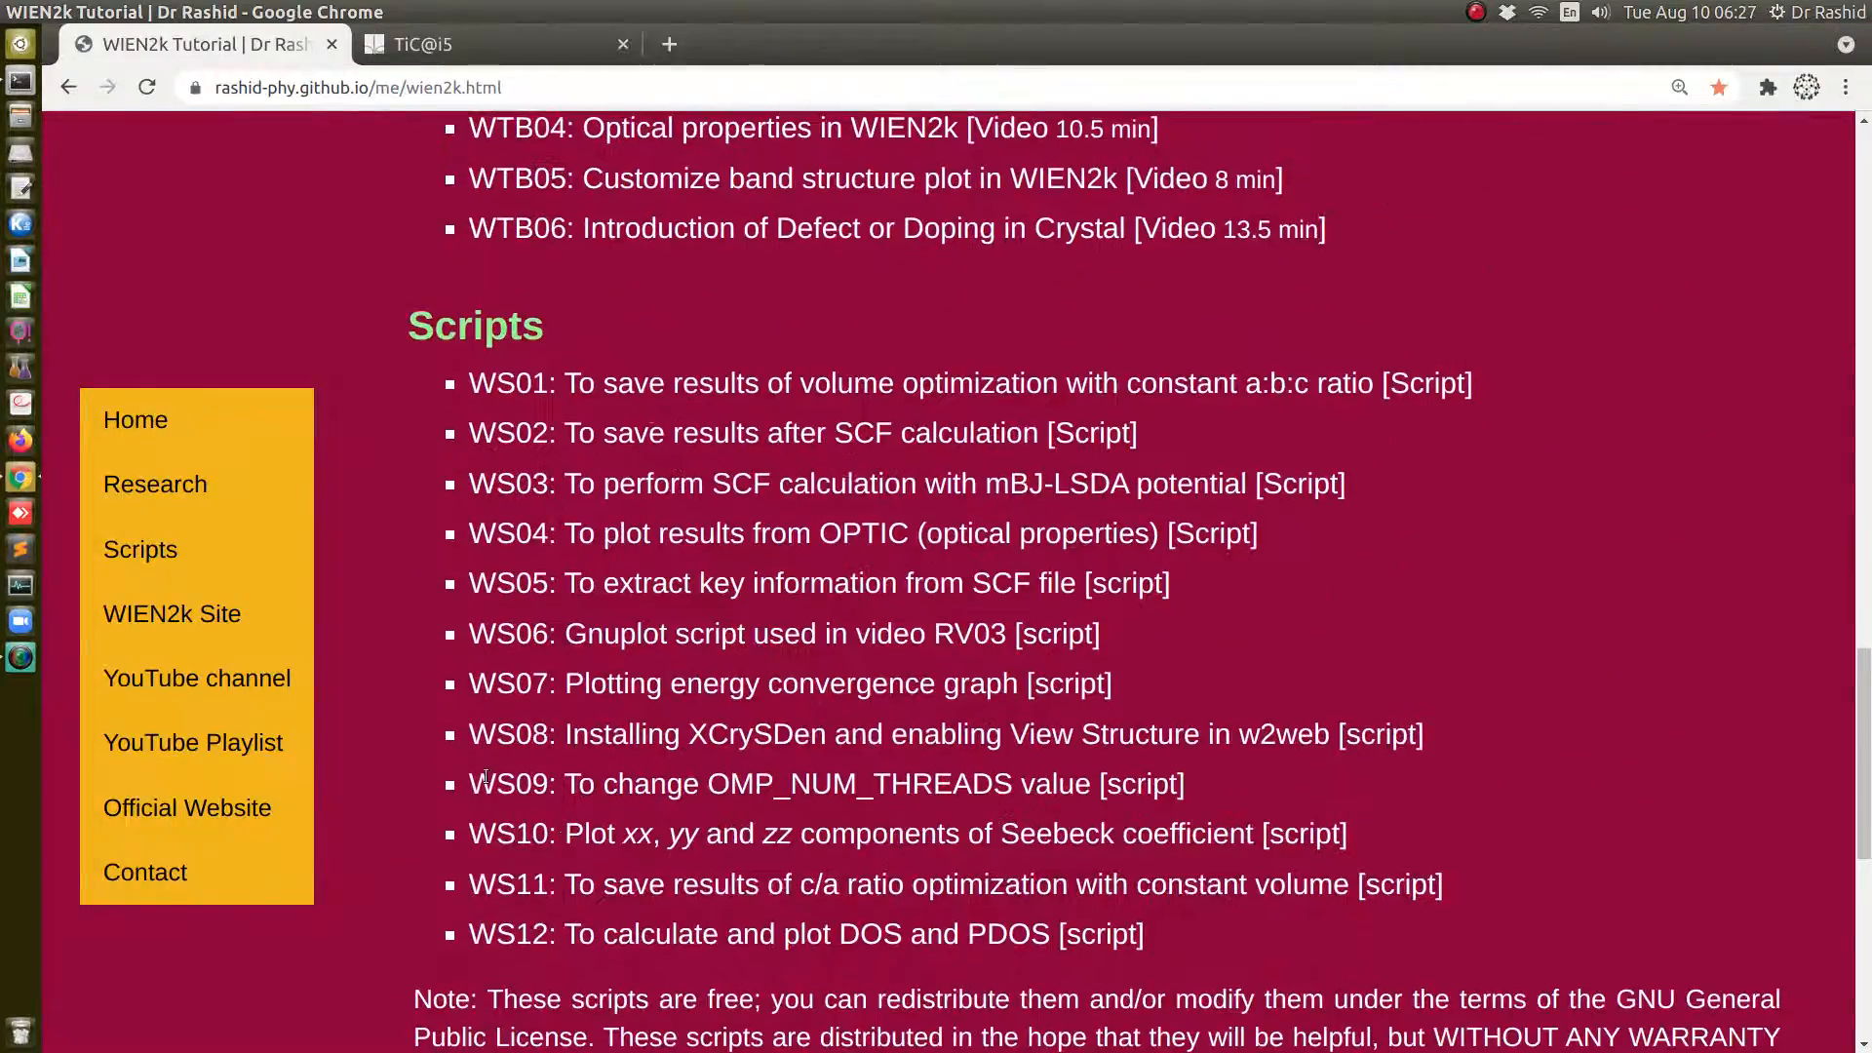
mouse_move(141, 550)
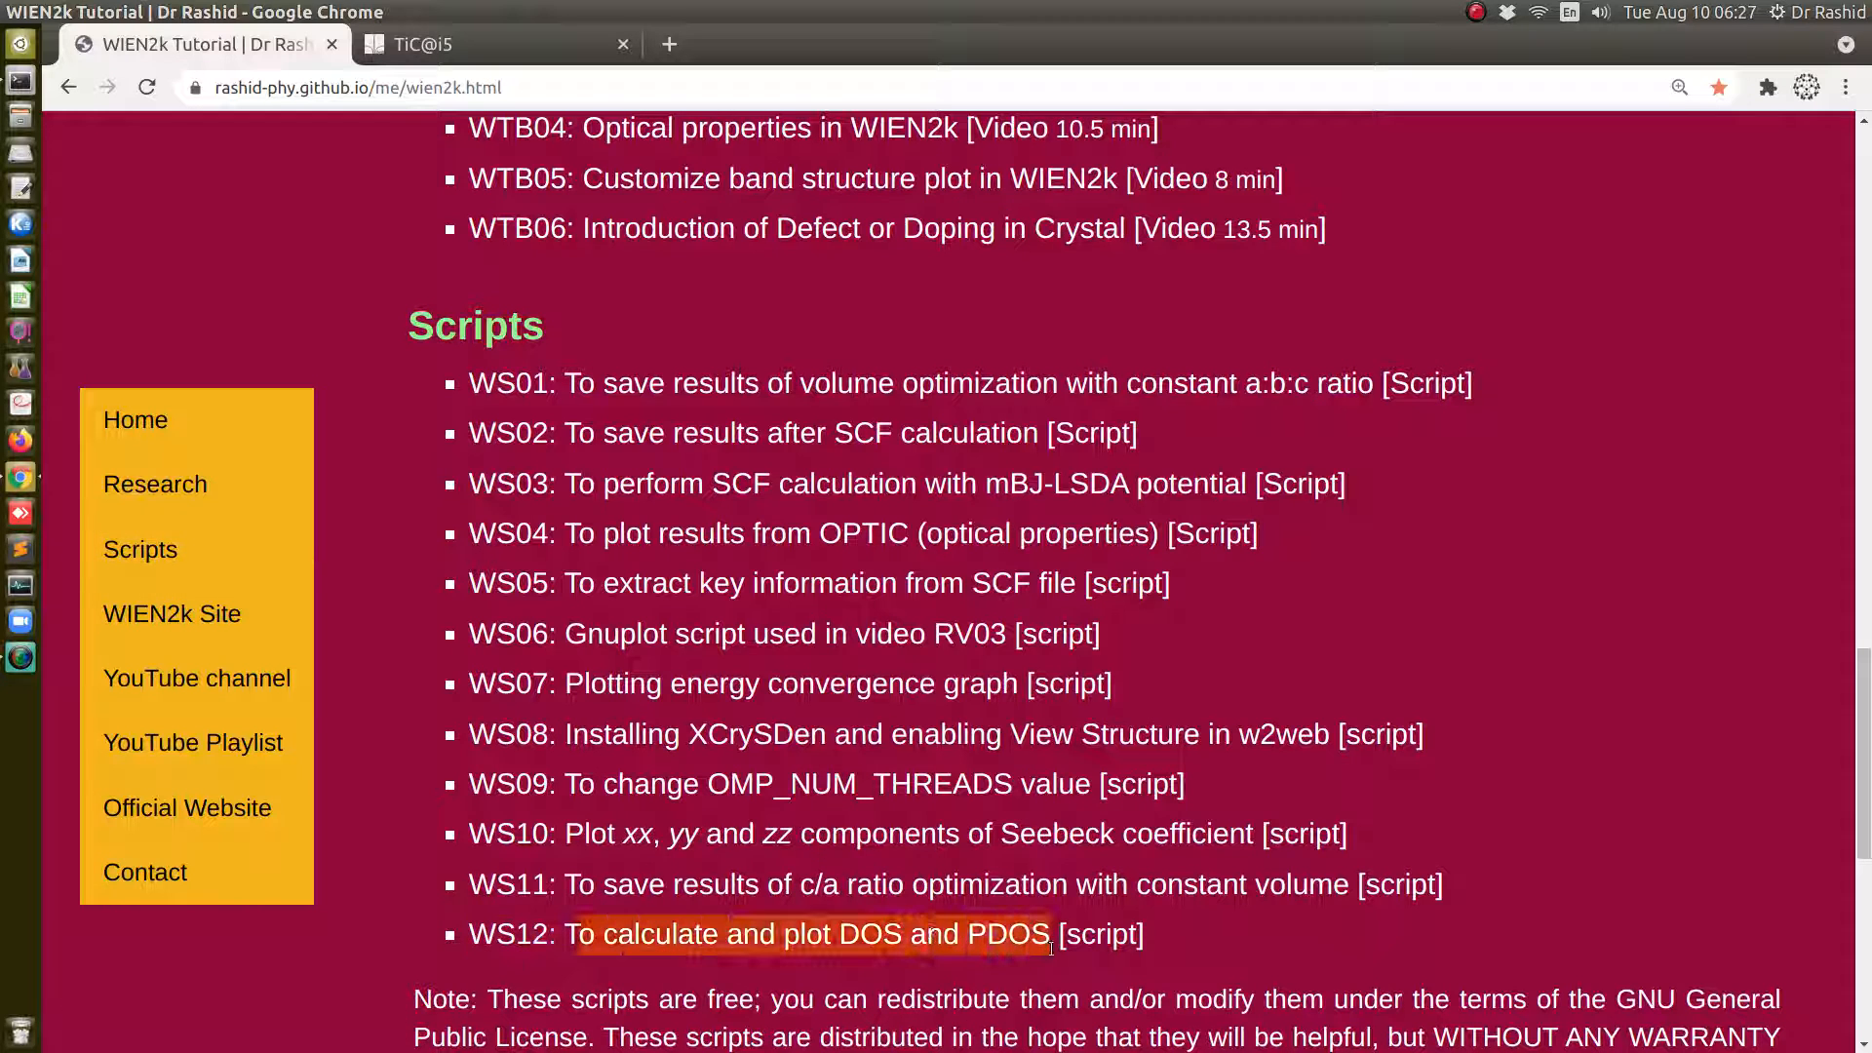
mouse_move(805, 934)
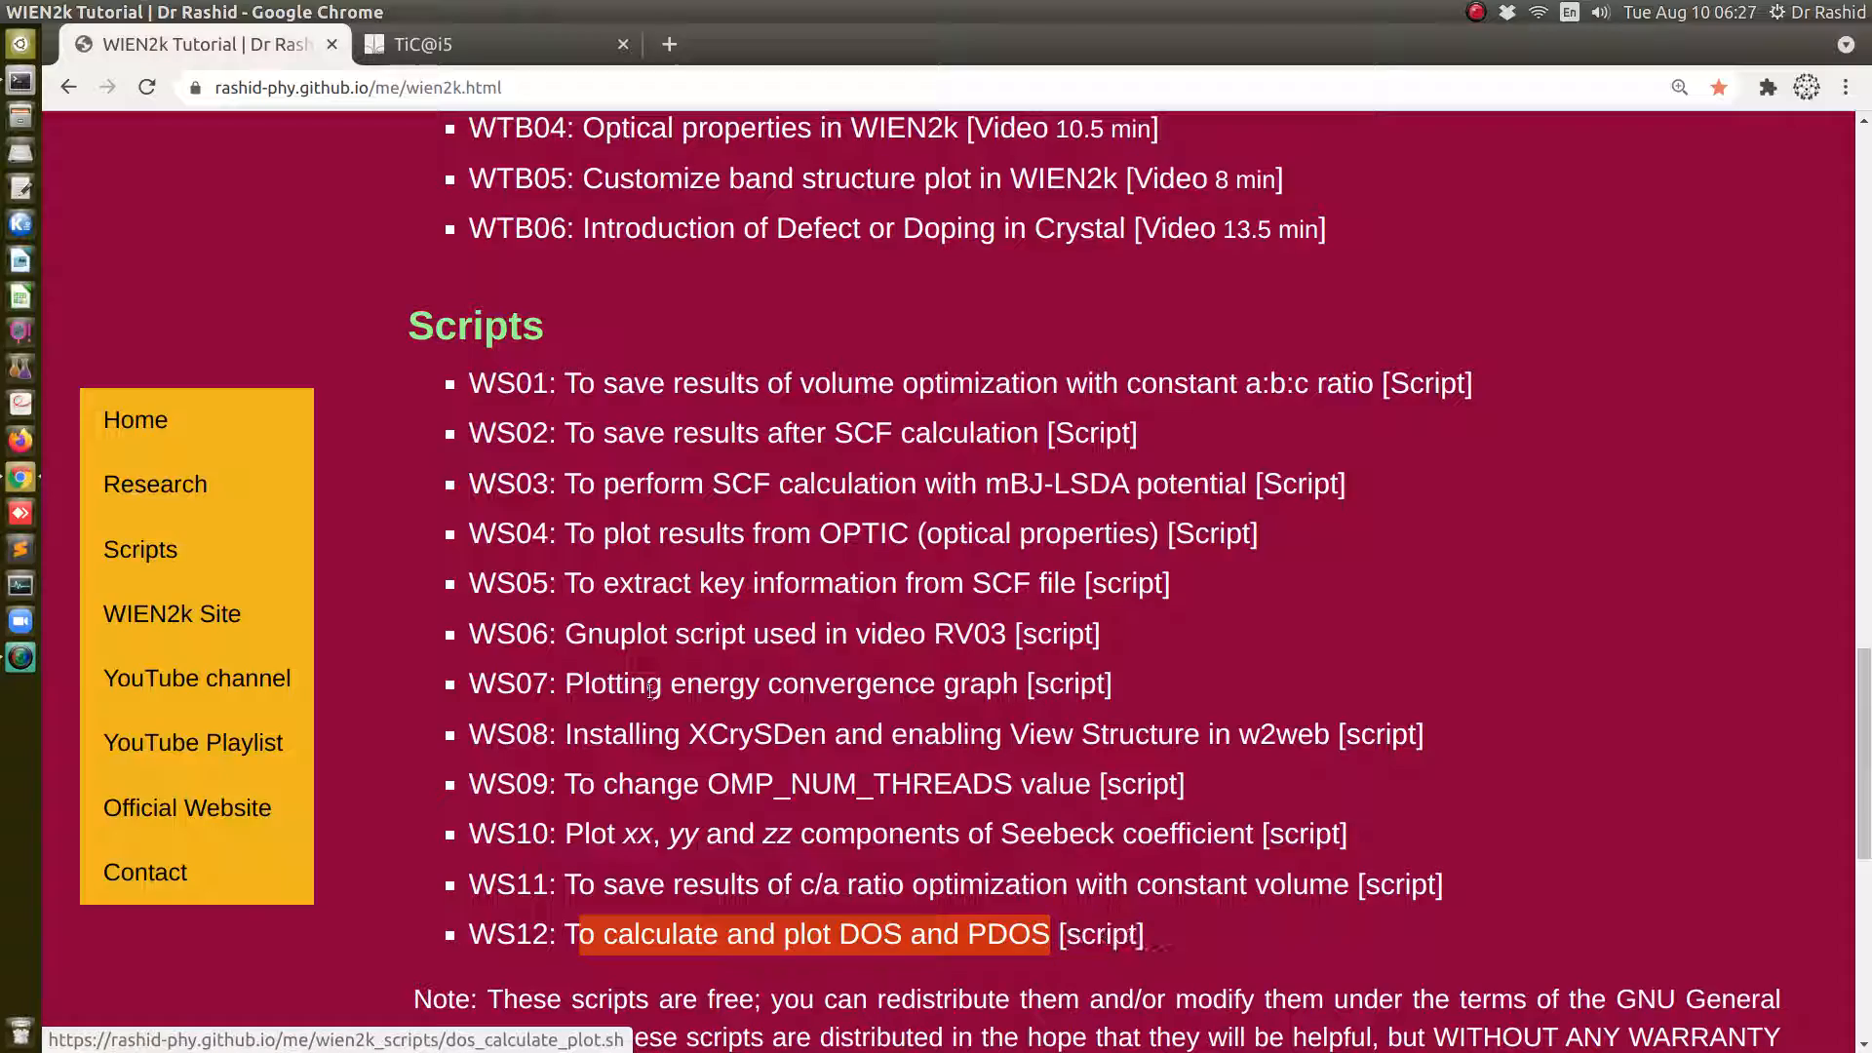
scroll("up", 3)
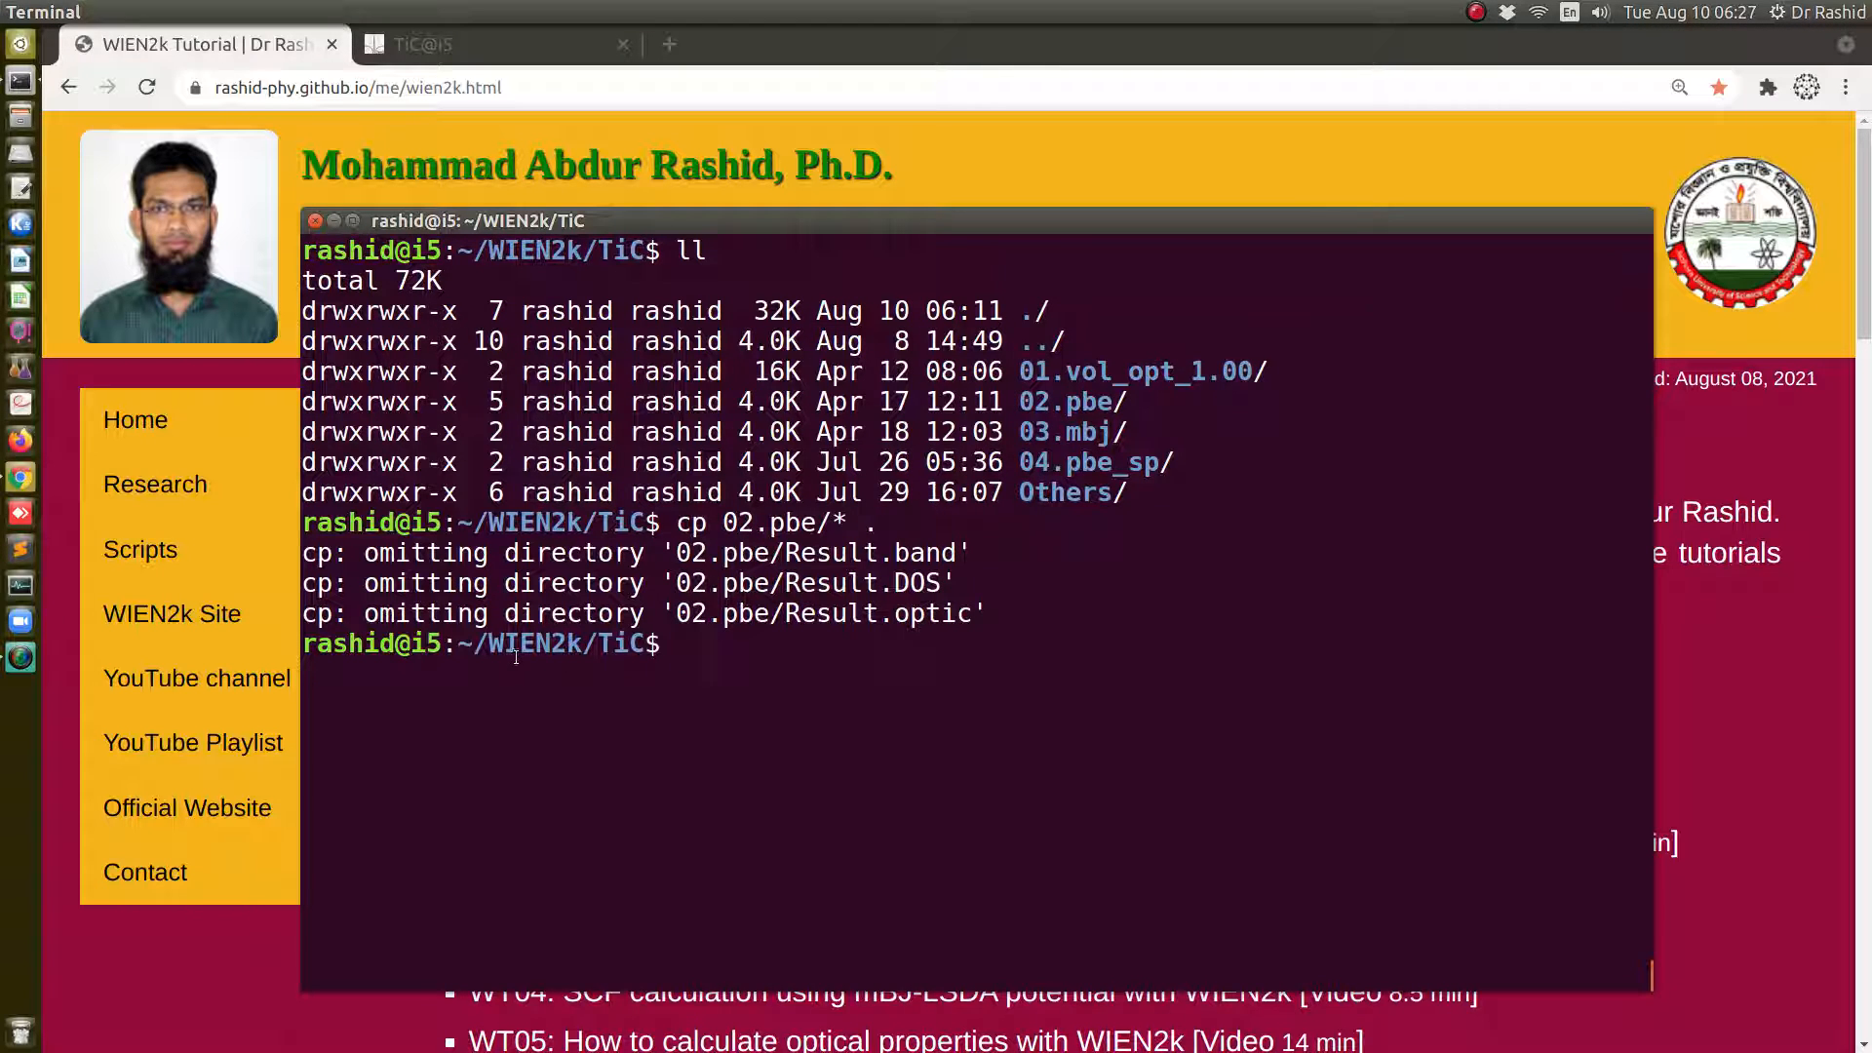
double_click(535, 644)
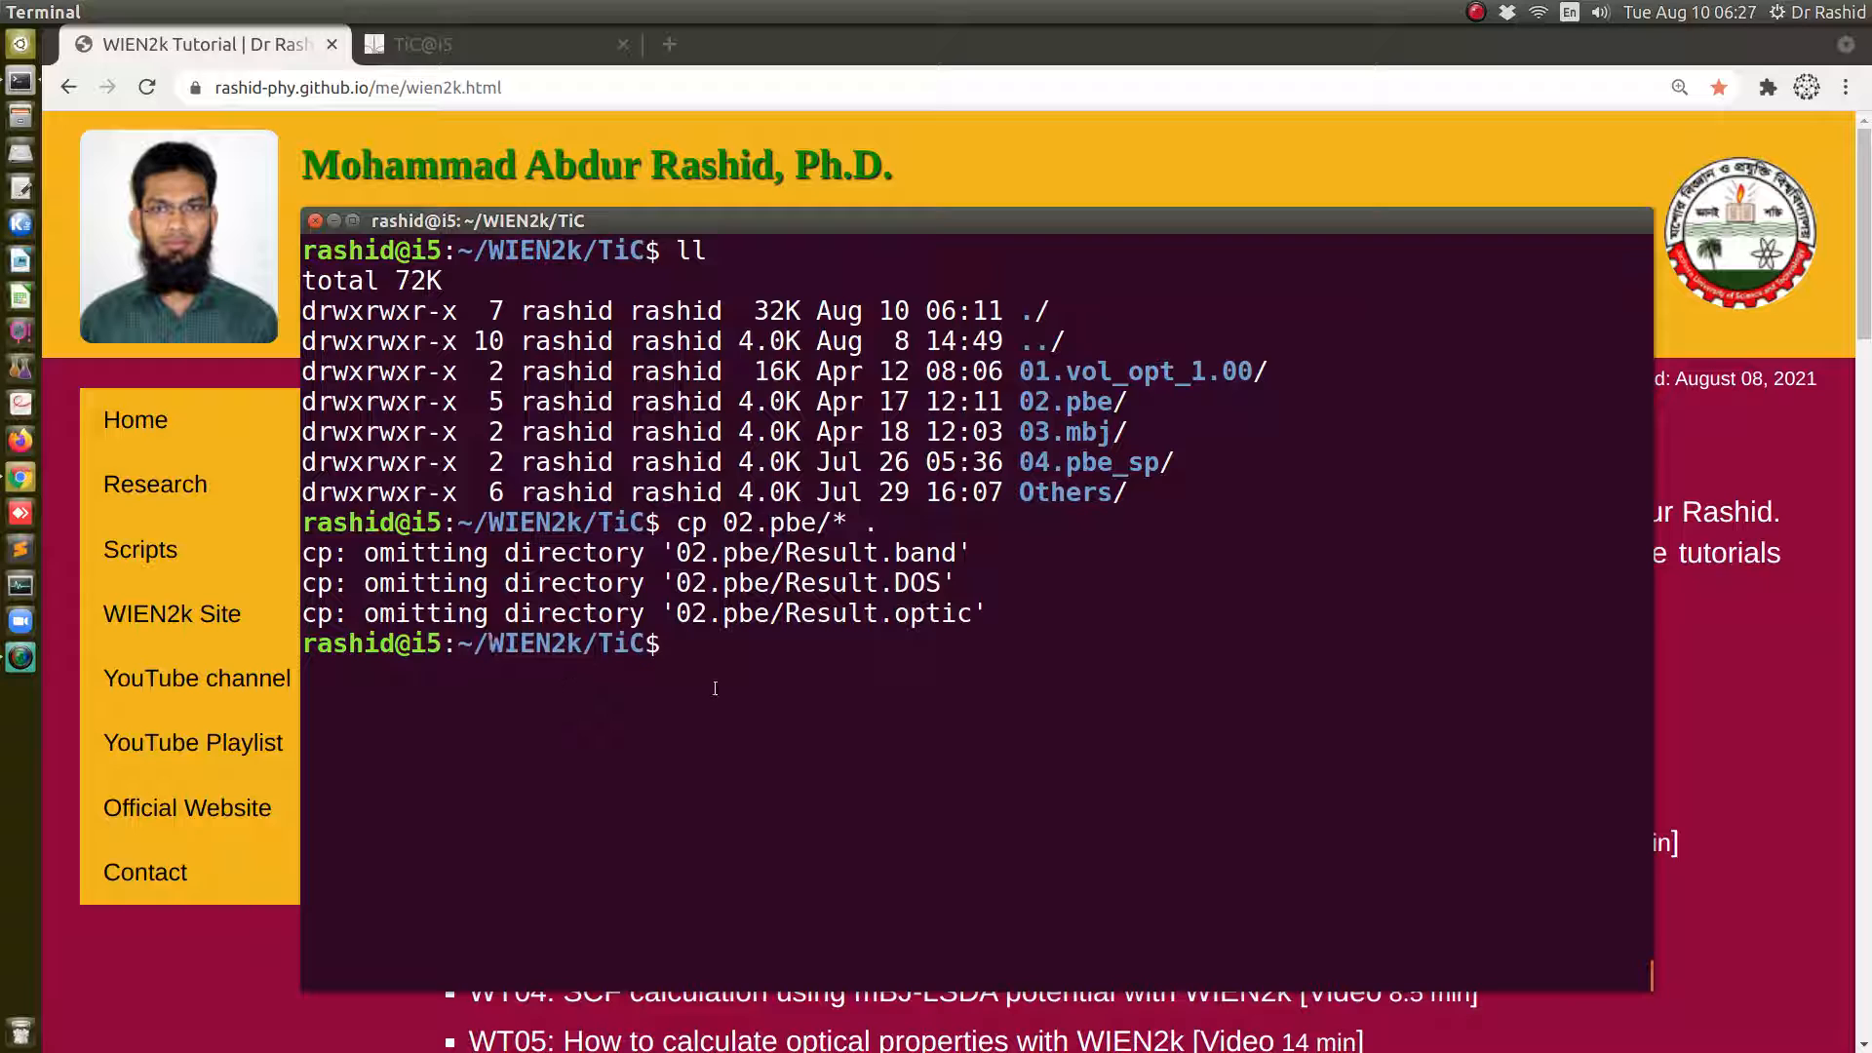
Enter ../dos_calculate_plot.sh at the terminal prompt in the TiC folder, not yet run
type("../")
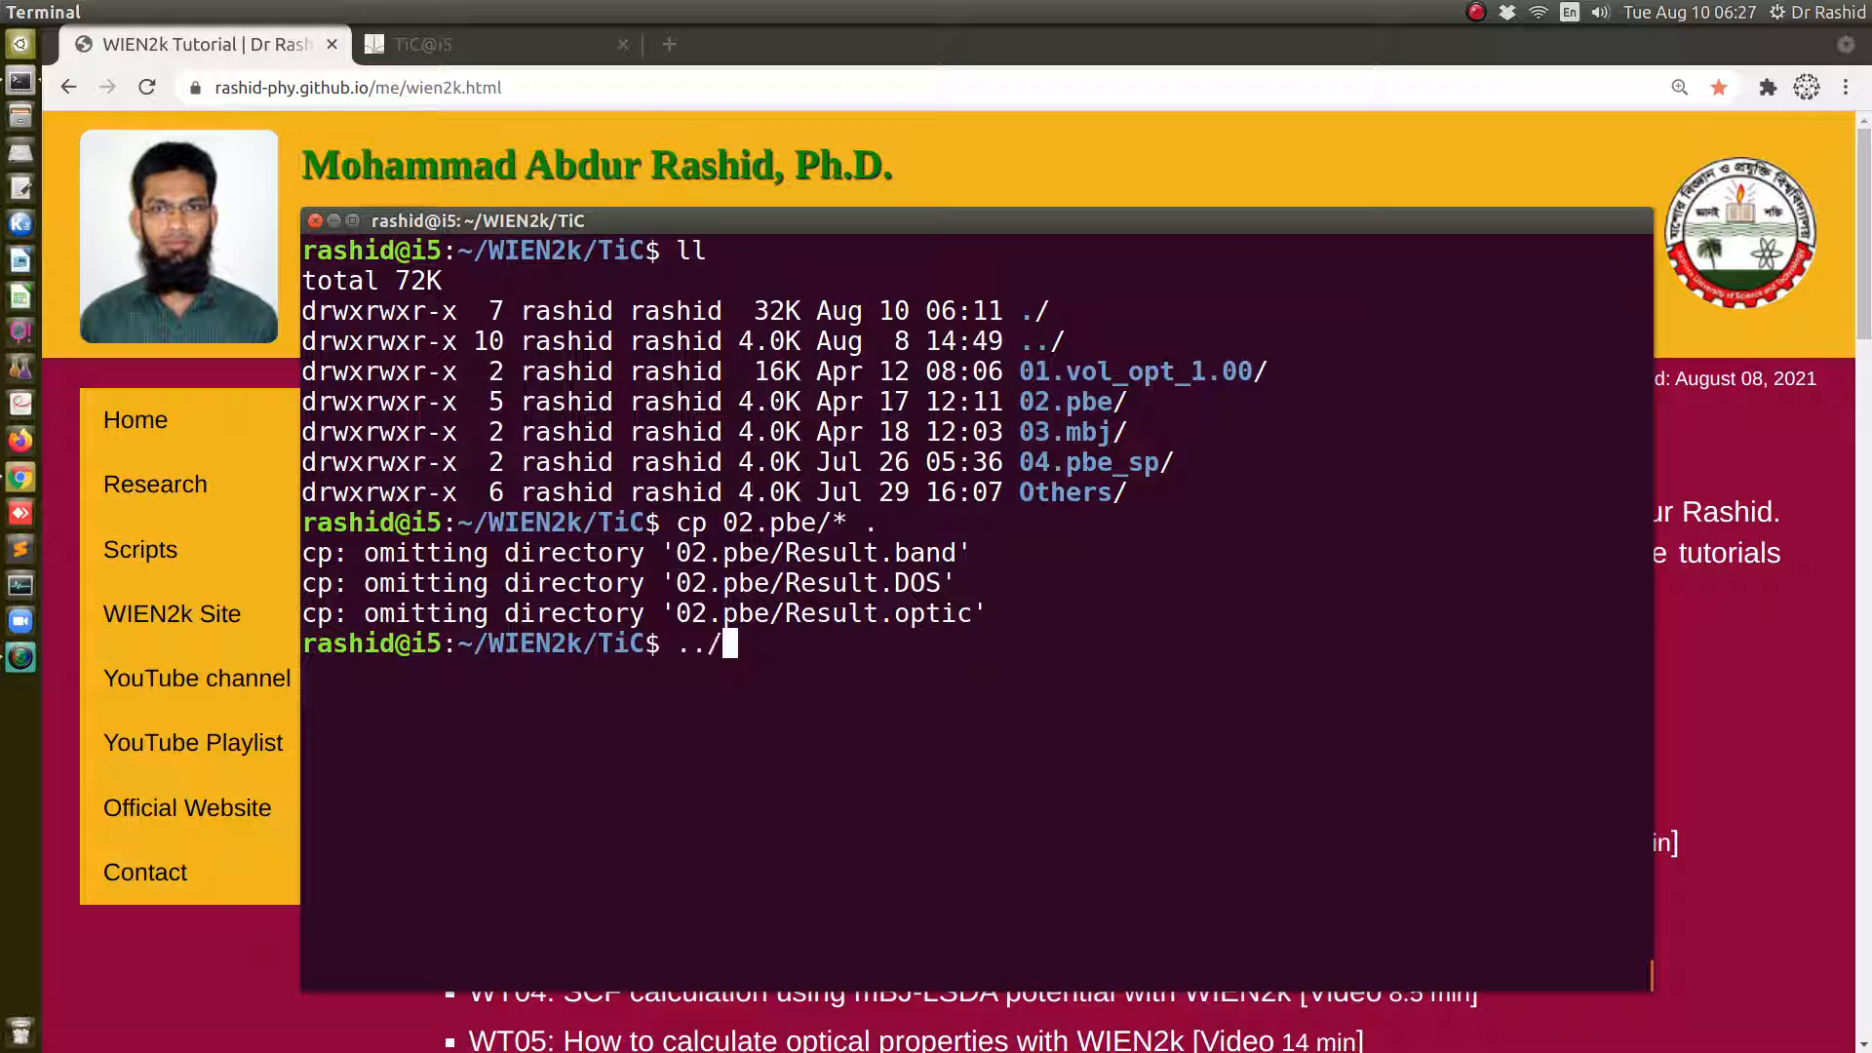
type("dos_calculate_plot.sh")
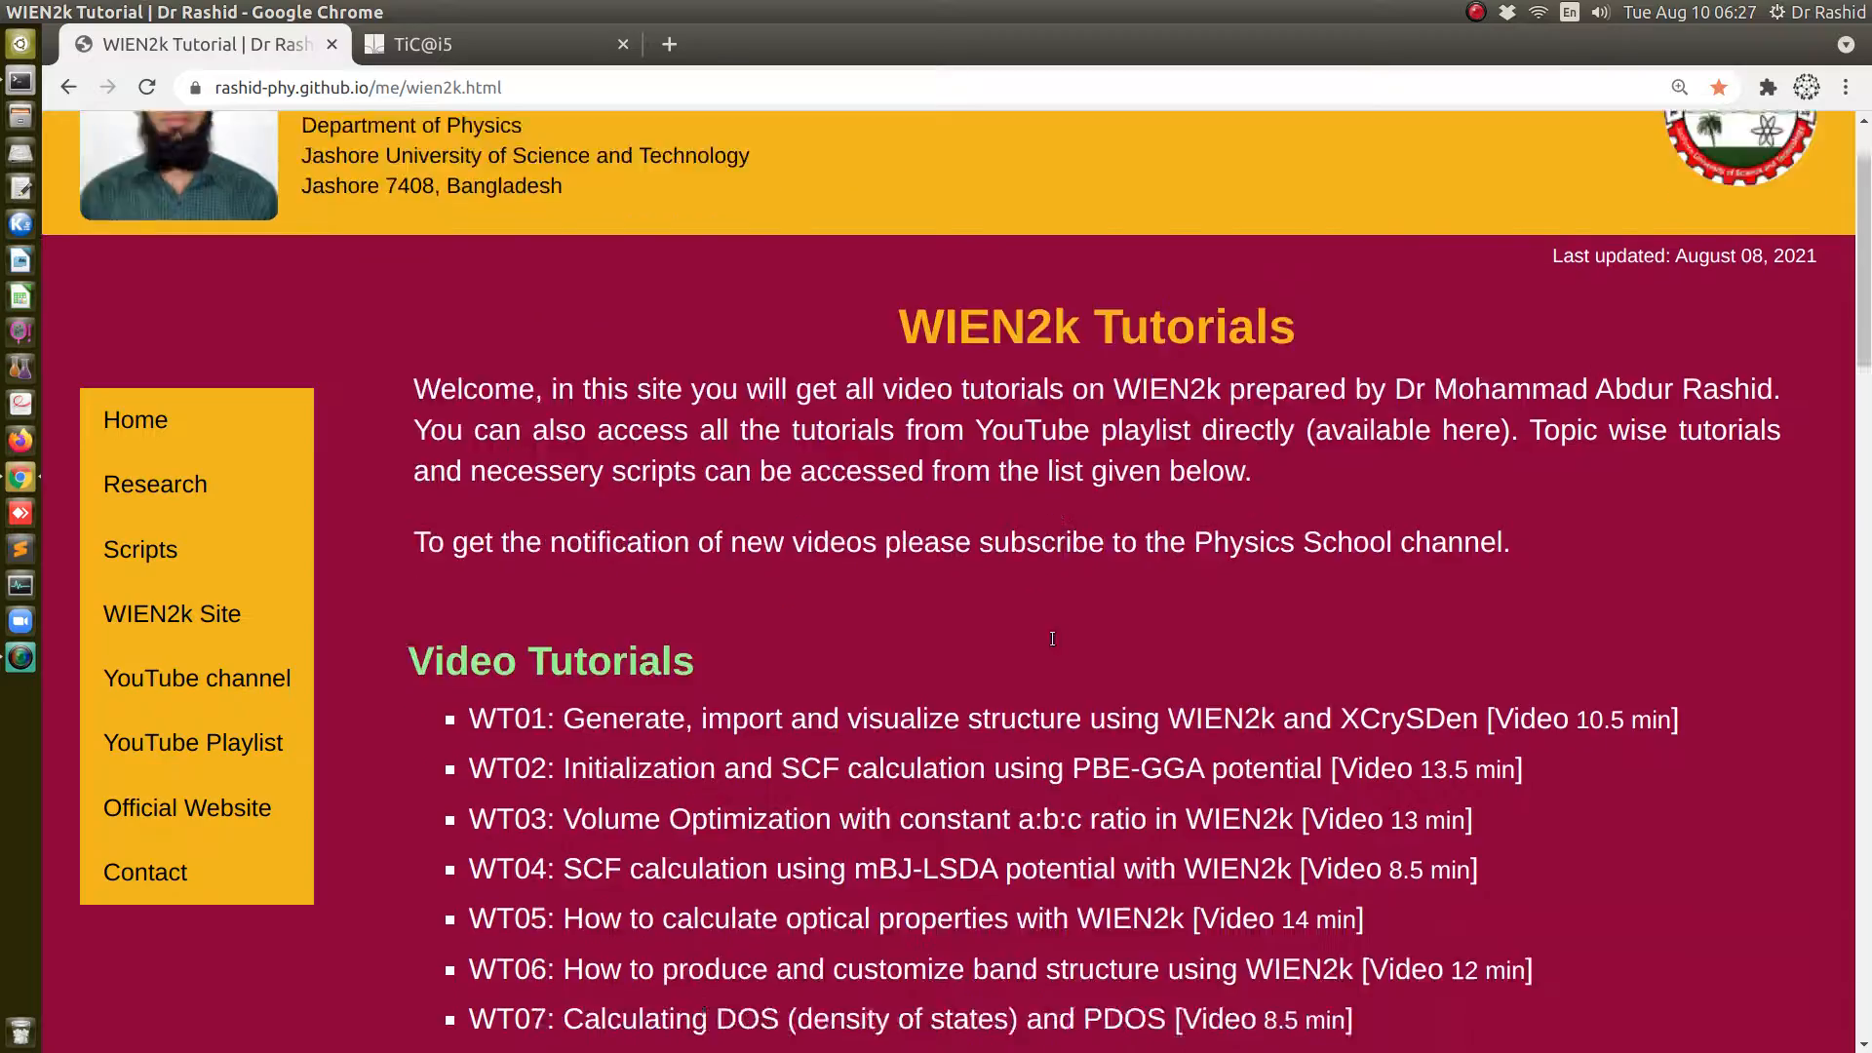
scroll("down", 3)
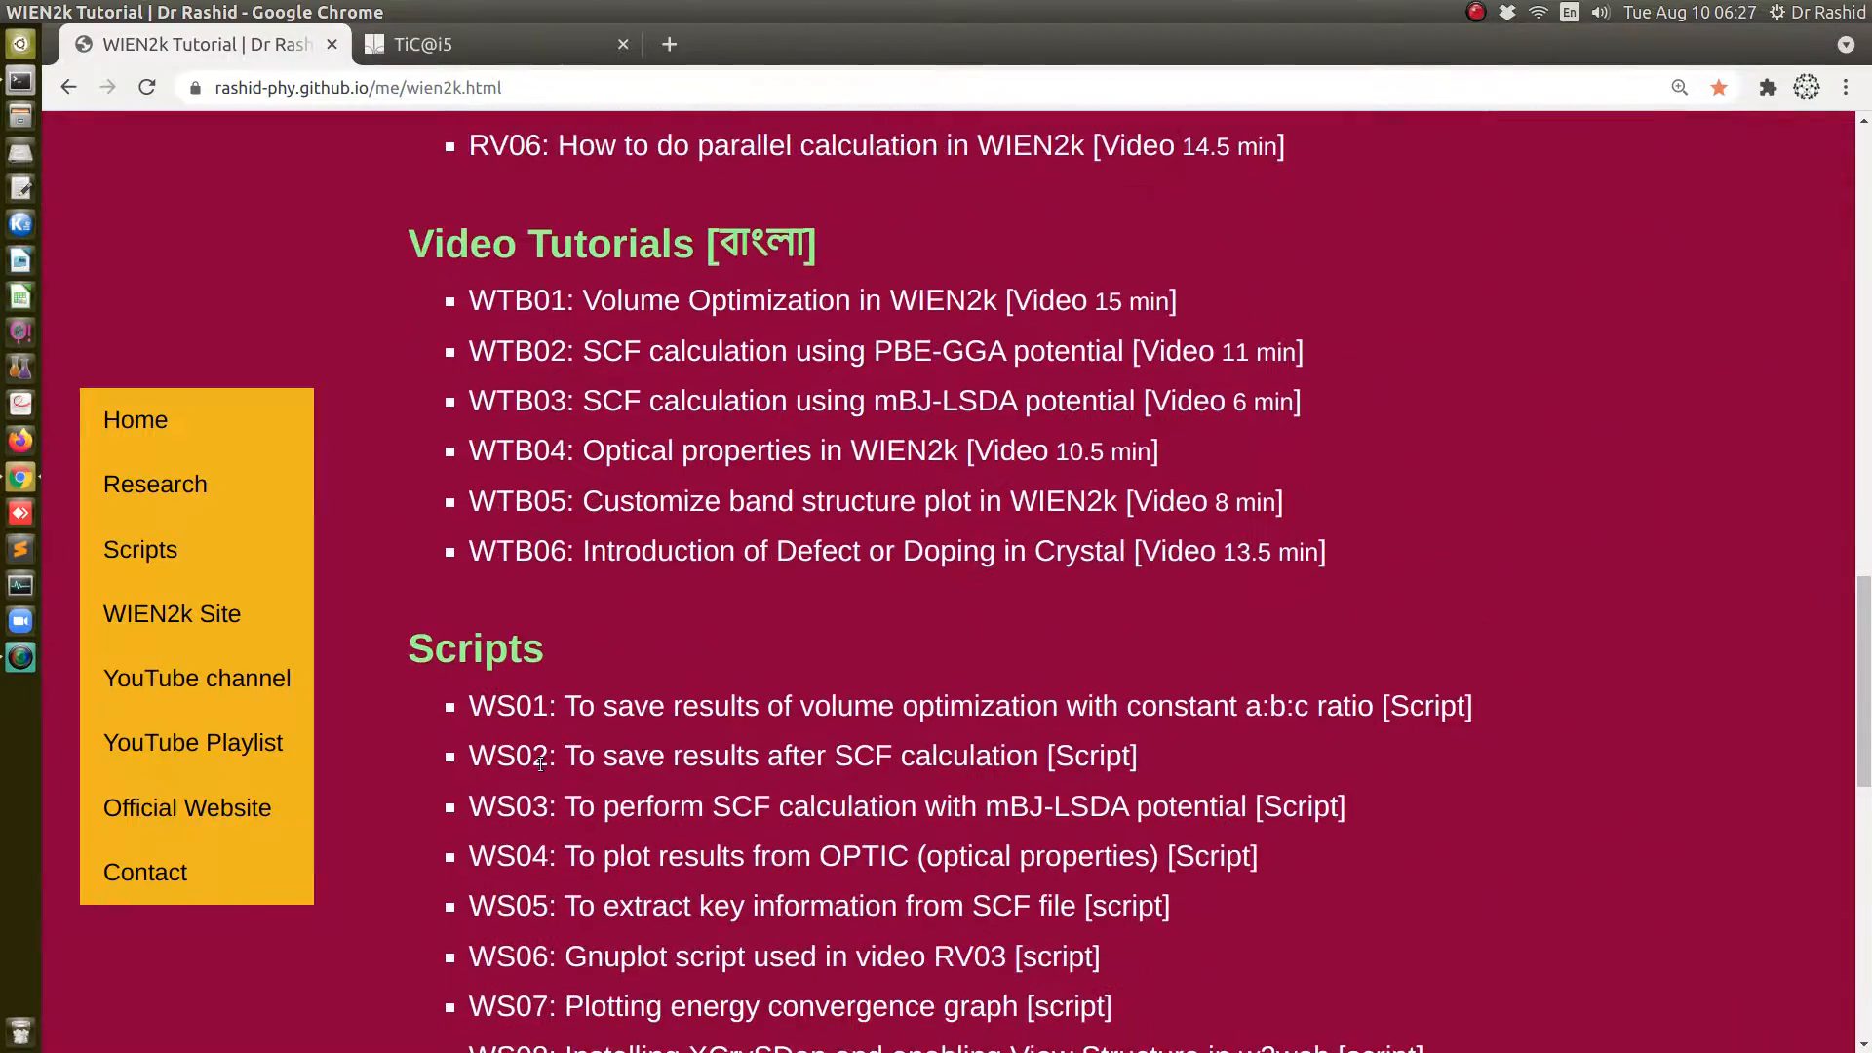
scroll("up", 3)
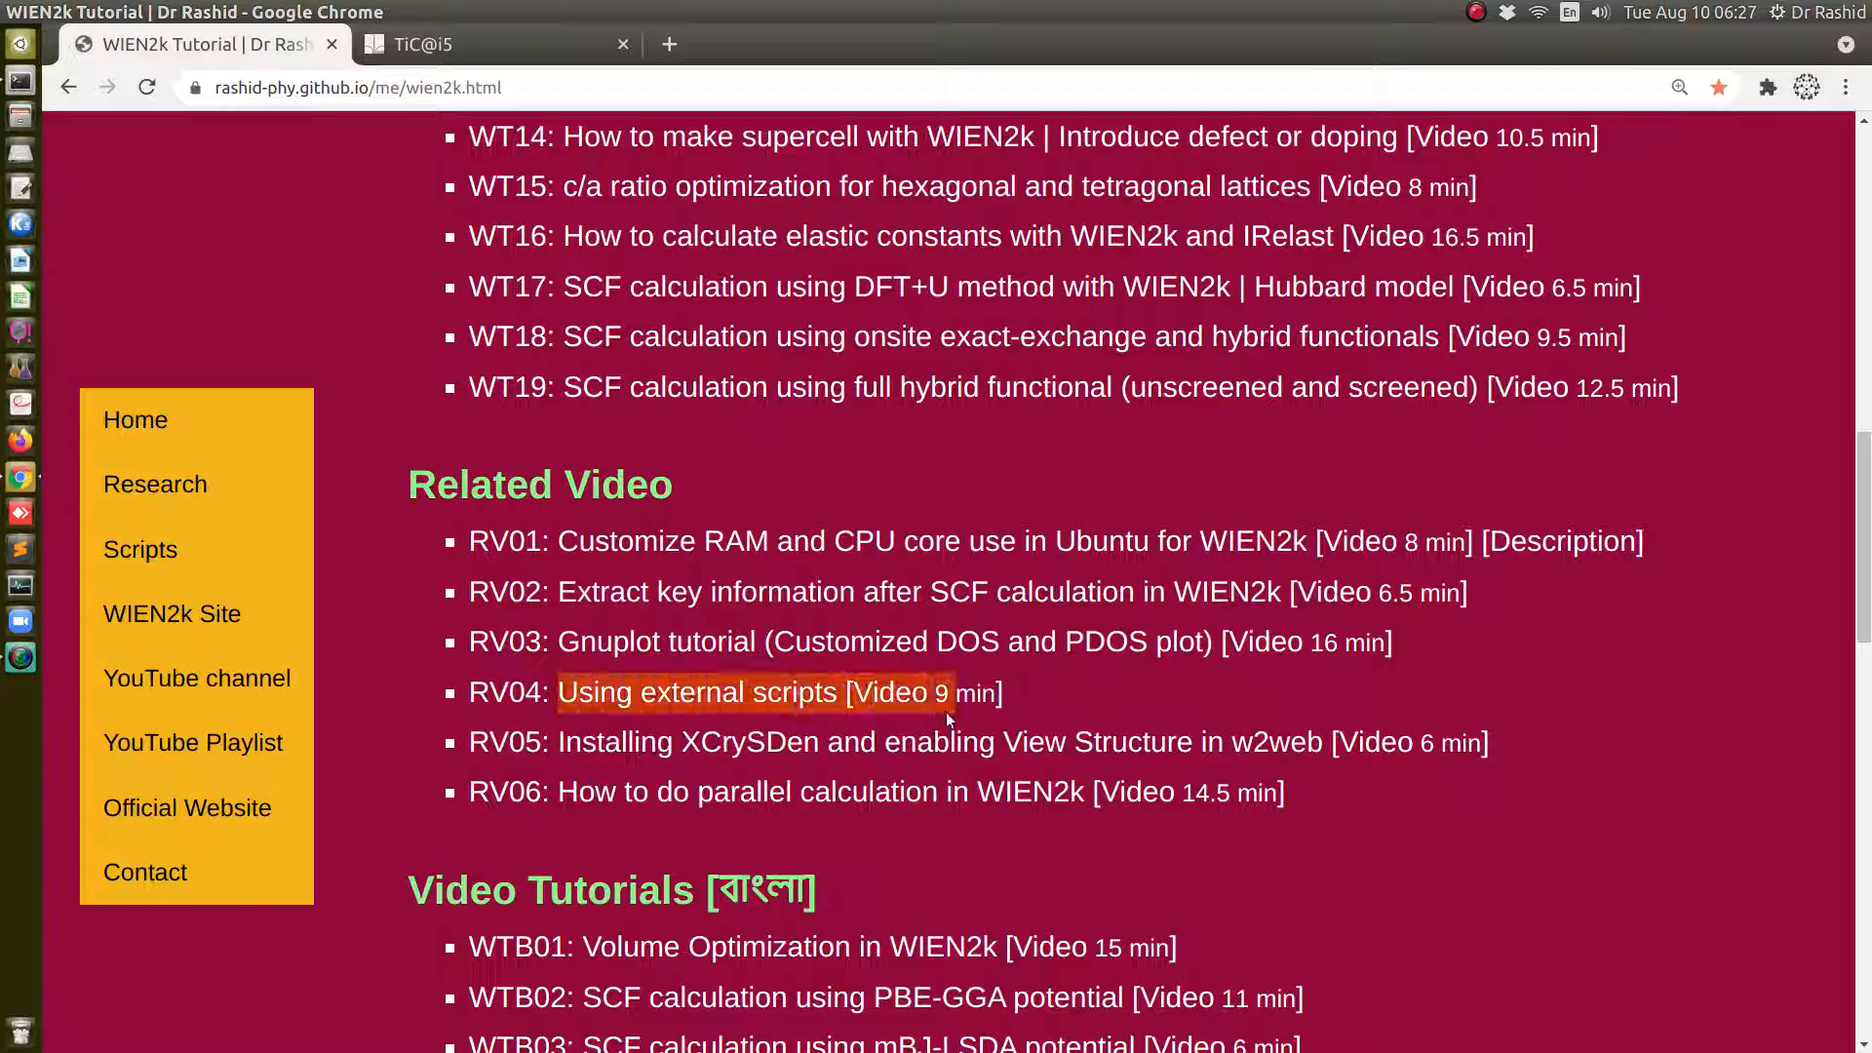
mouse_move(1436, 689)
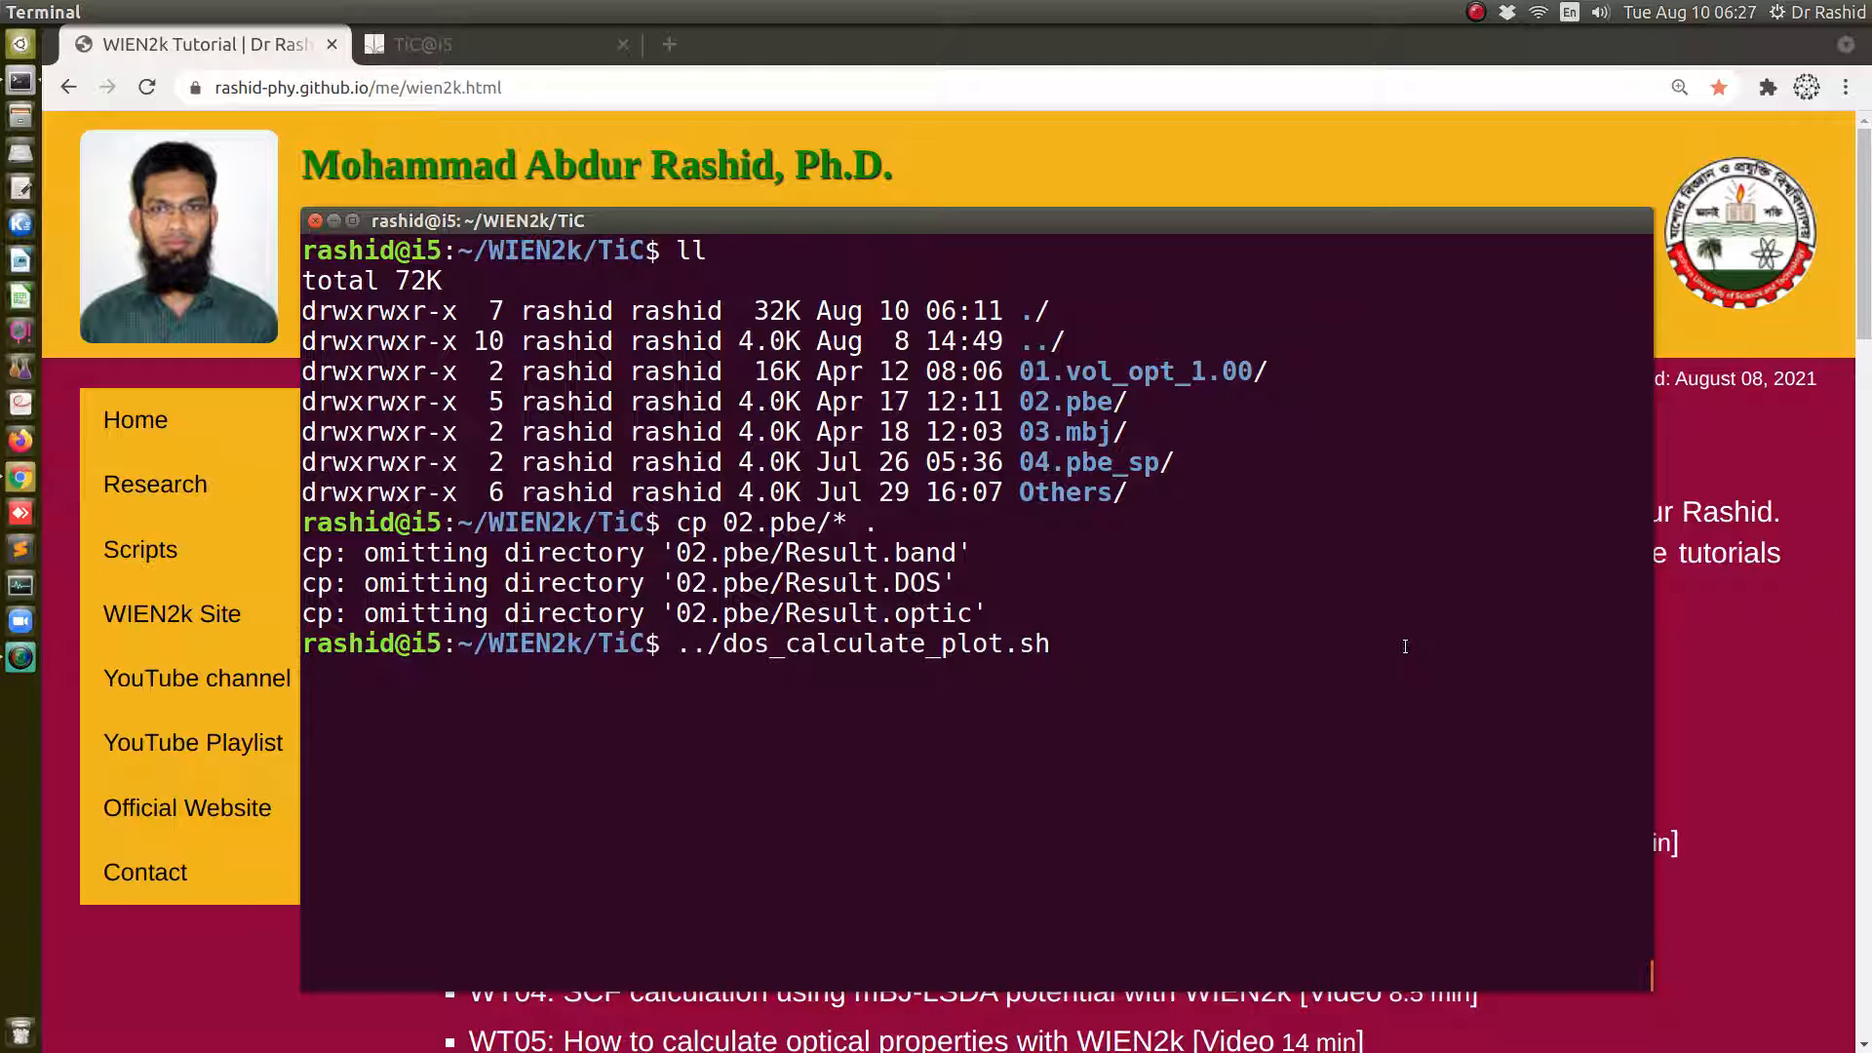
Run ../dos_calculate_plot.sh and choose 0, the total contribution of all atoms
key("Return")
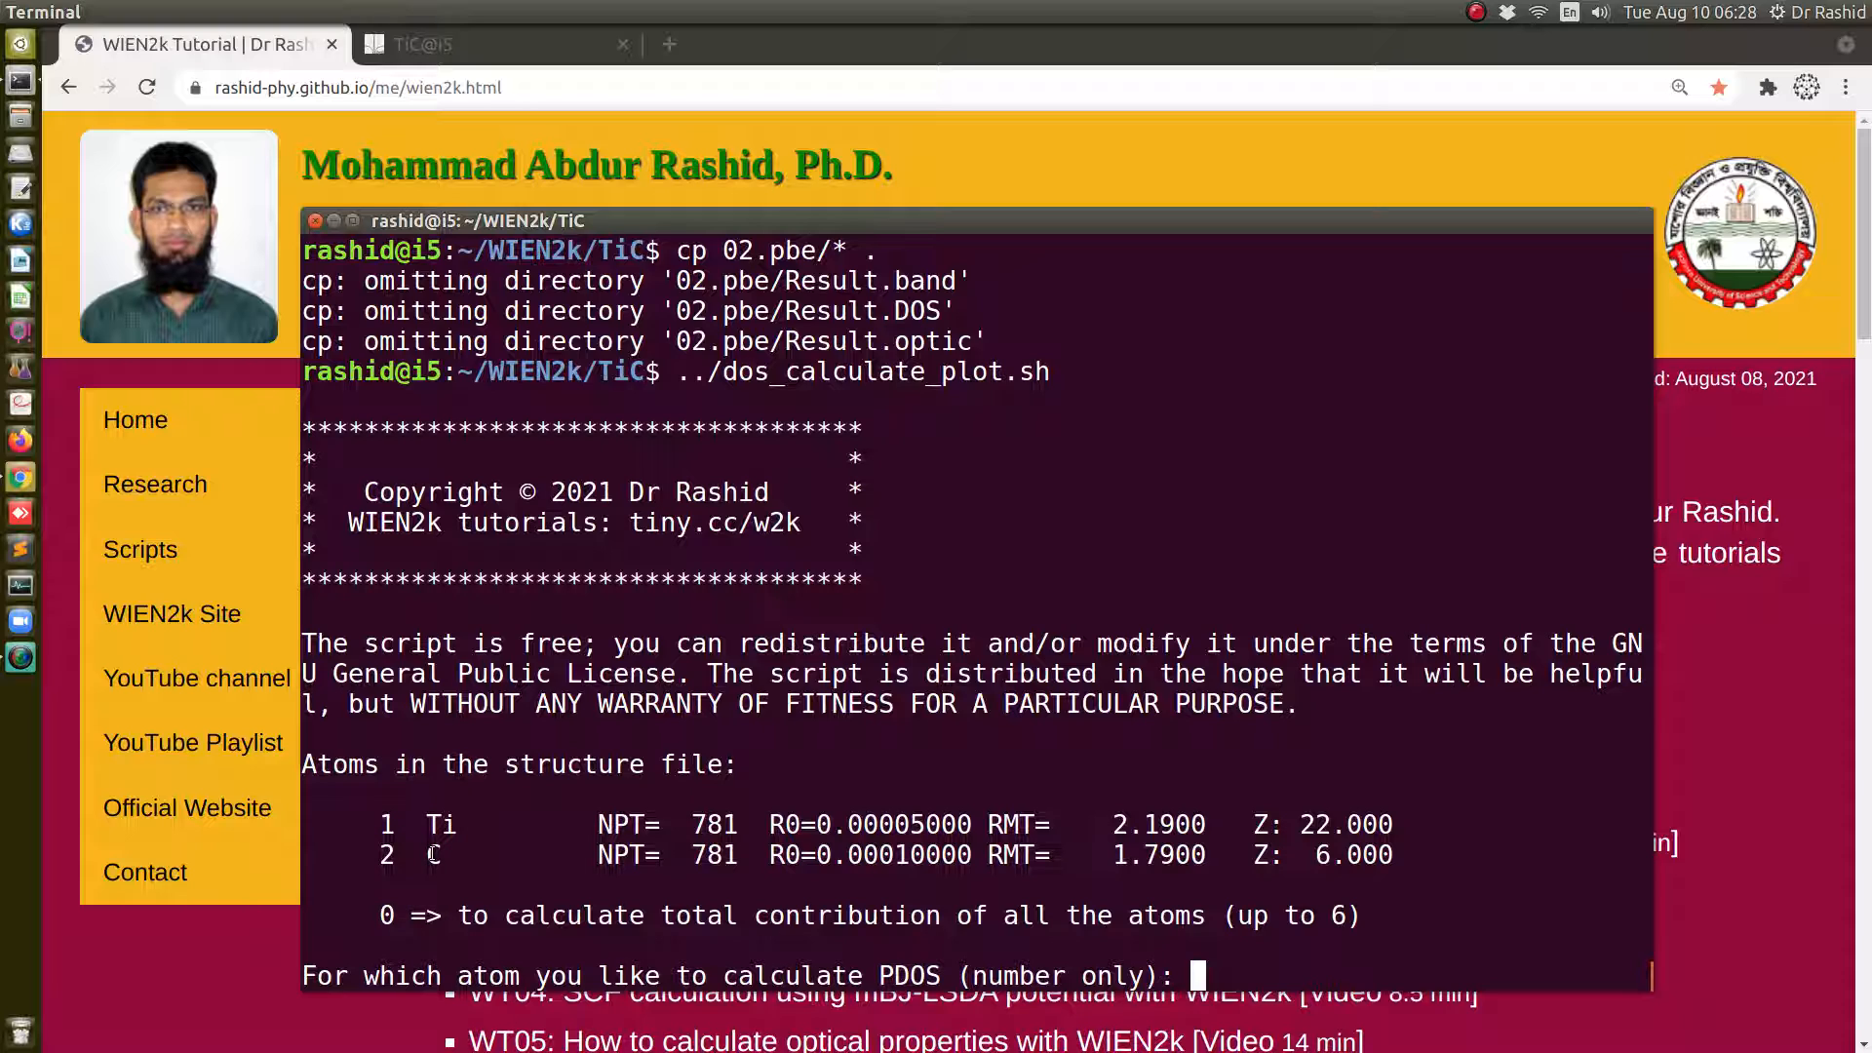
mouse_move(1170, 725)
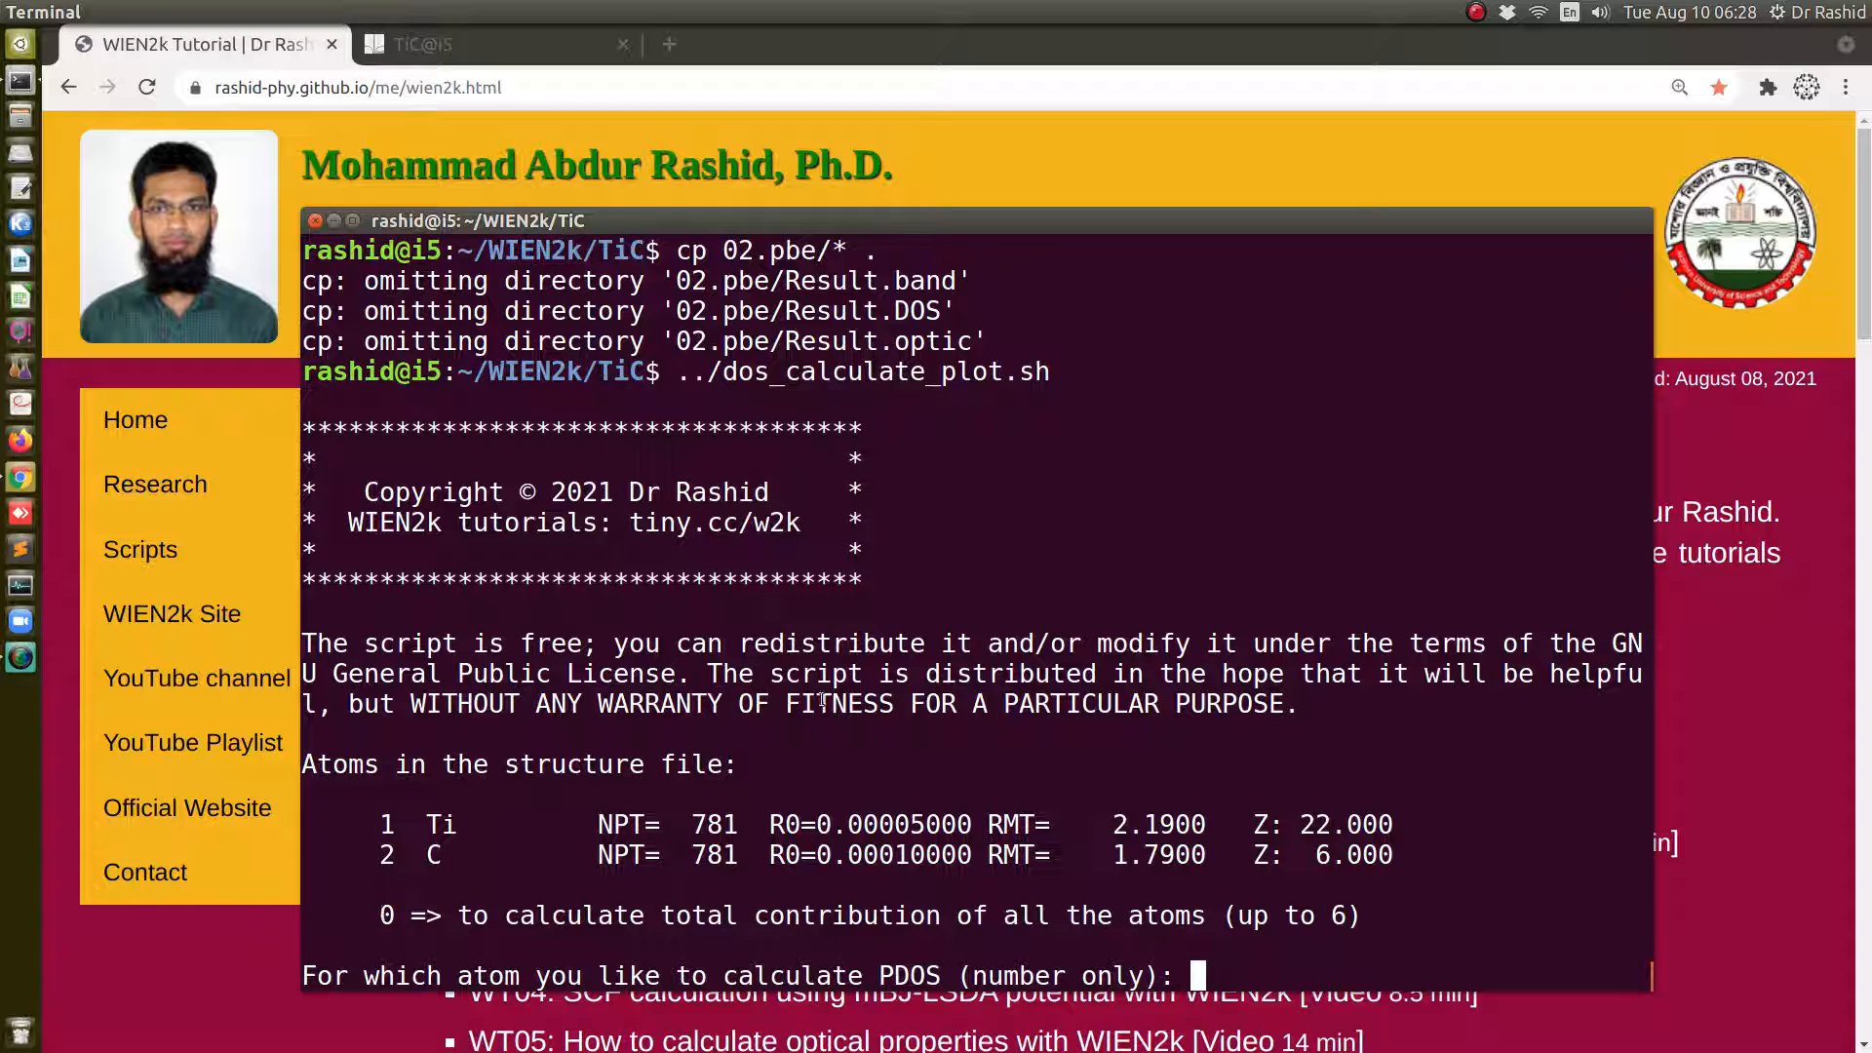
type("0")
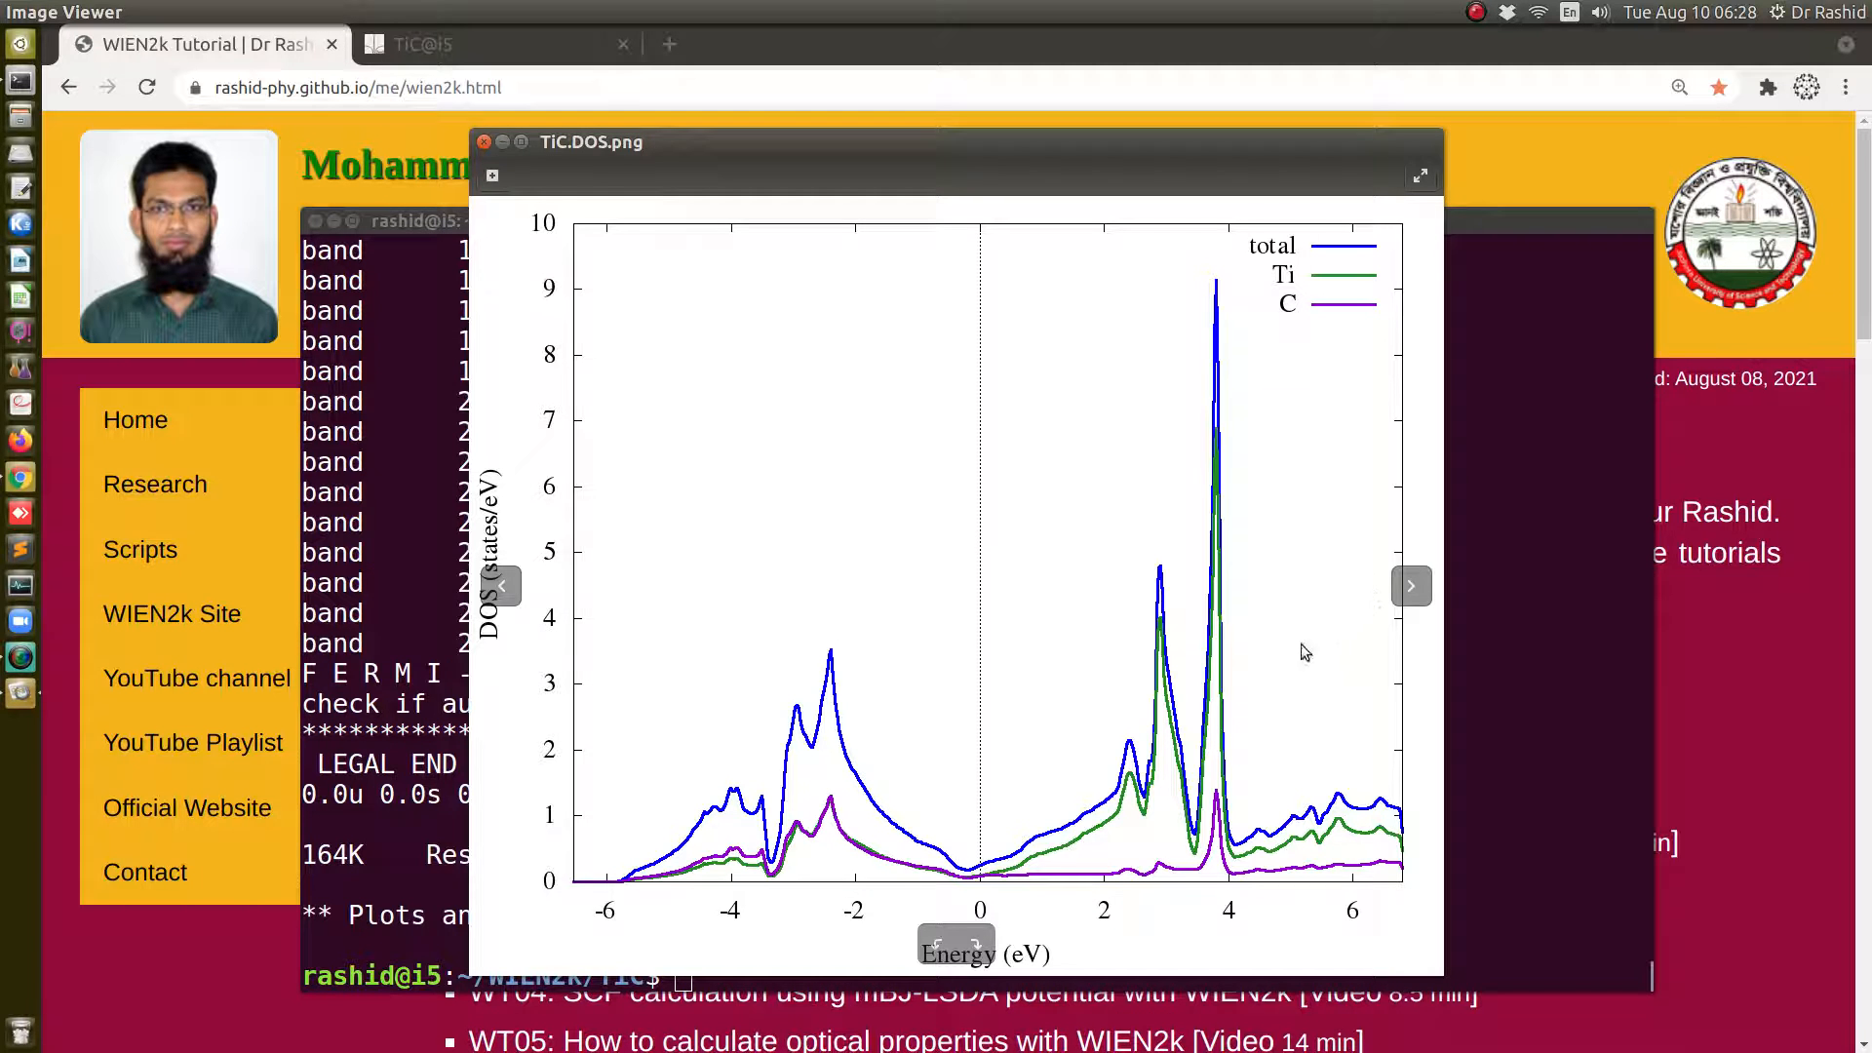
Flip between TiC.DOS.png (total, Ti, C) and TiC.TDOS.png (total only) in Image Viewer
left_click(1412, 587)
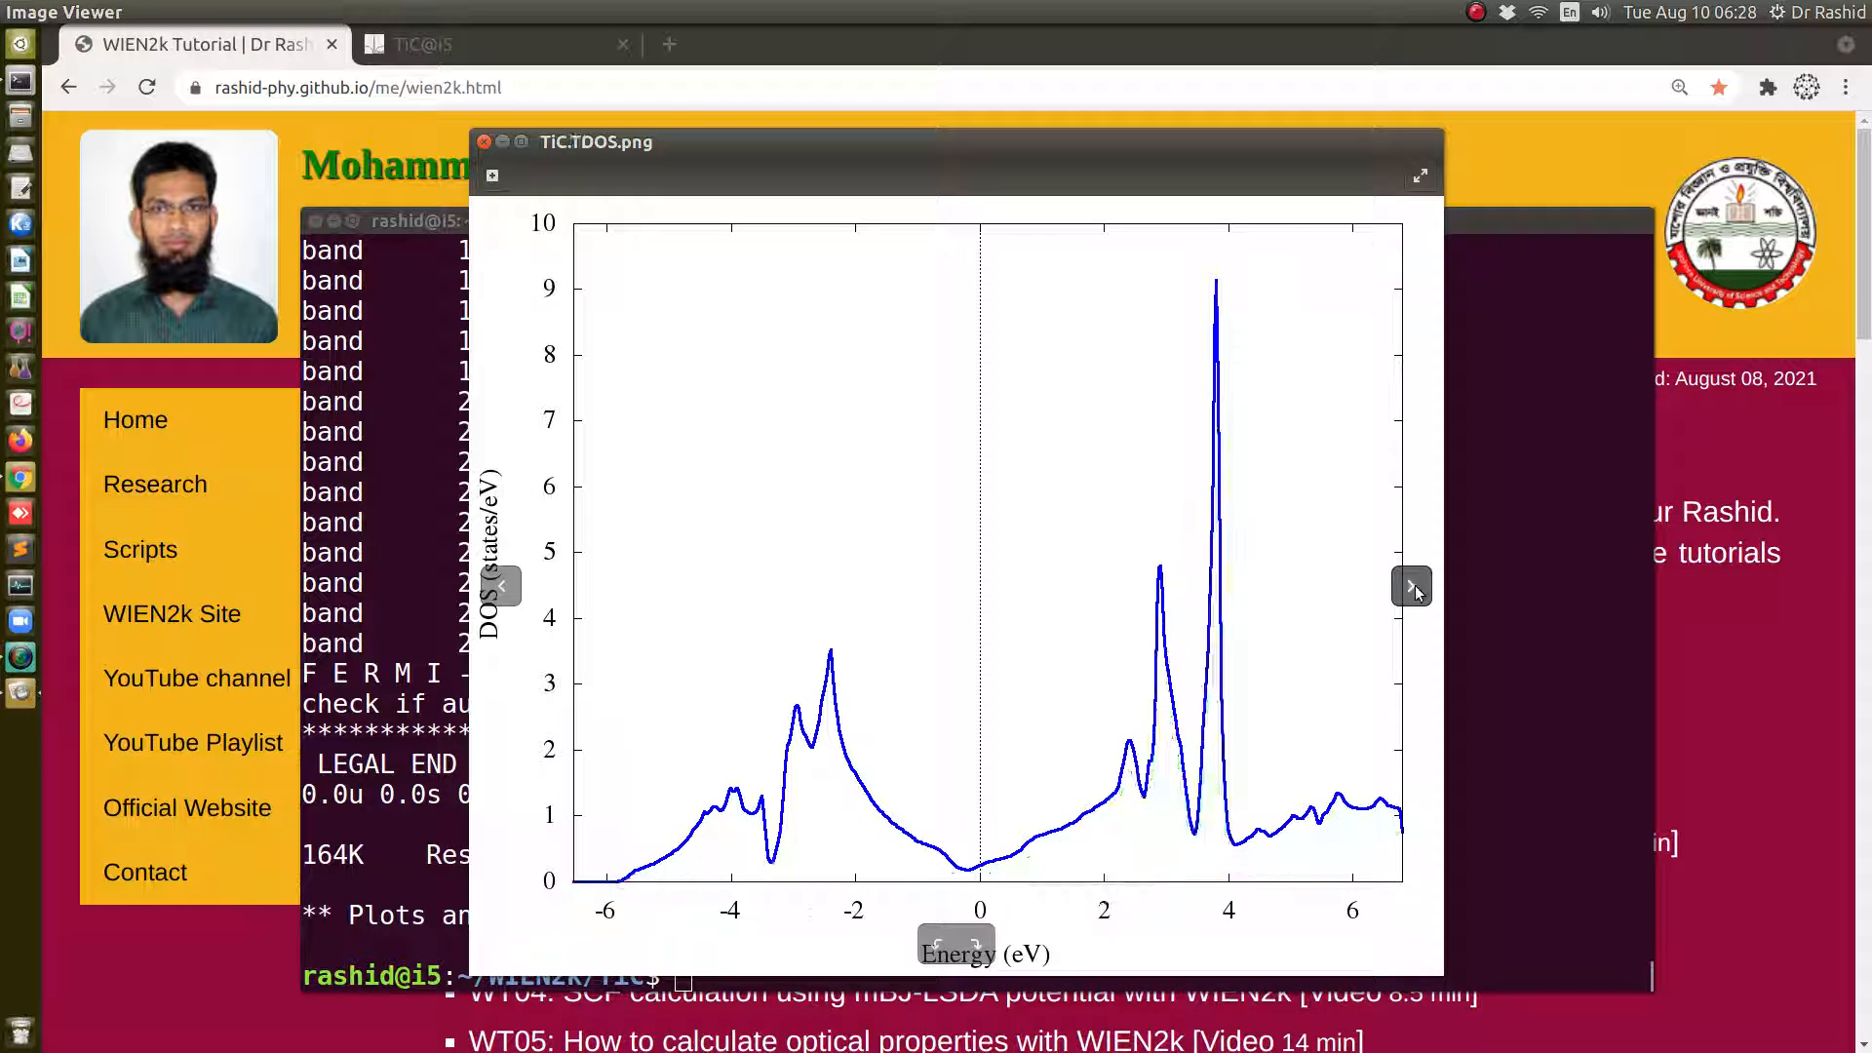
left_click(1412, 587)
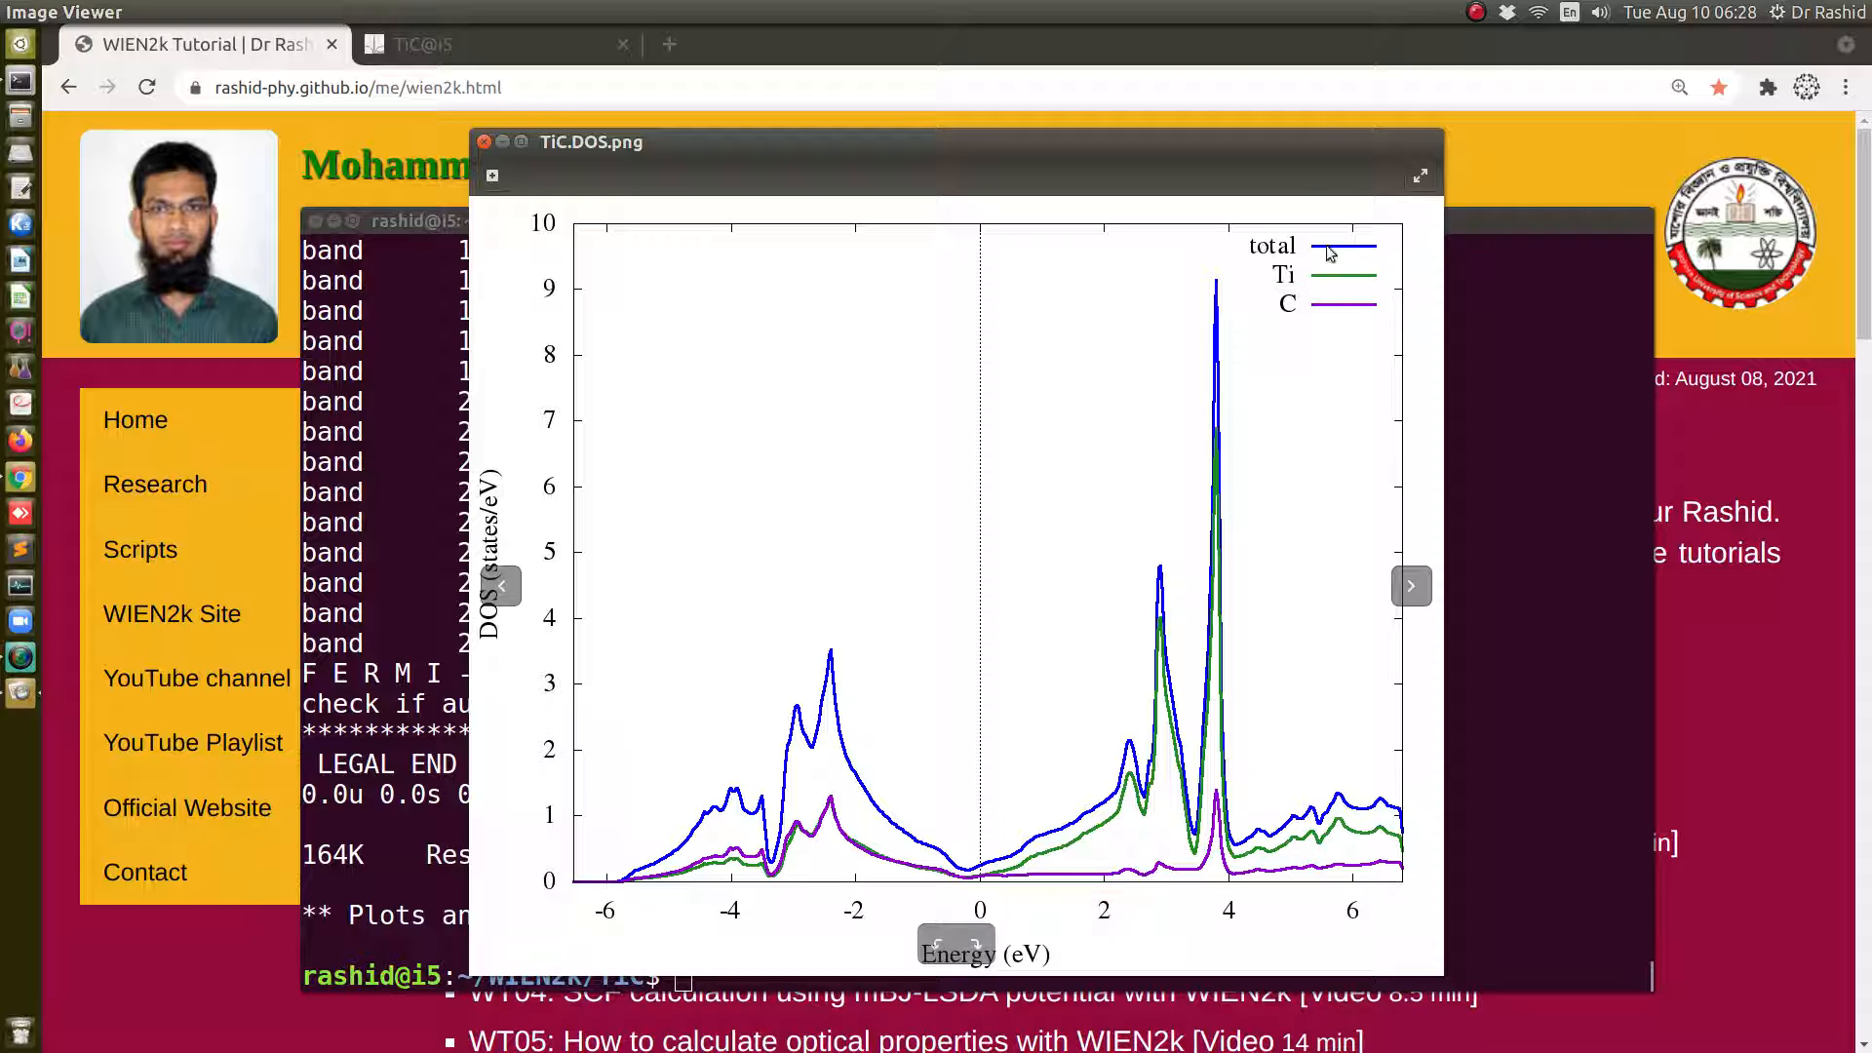
mouse_move(1287, 302)
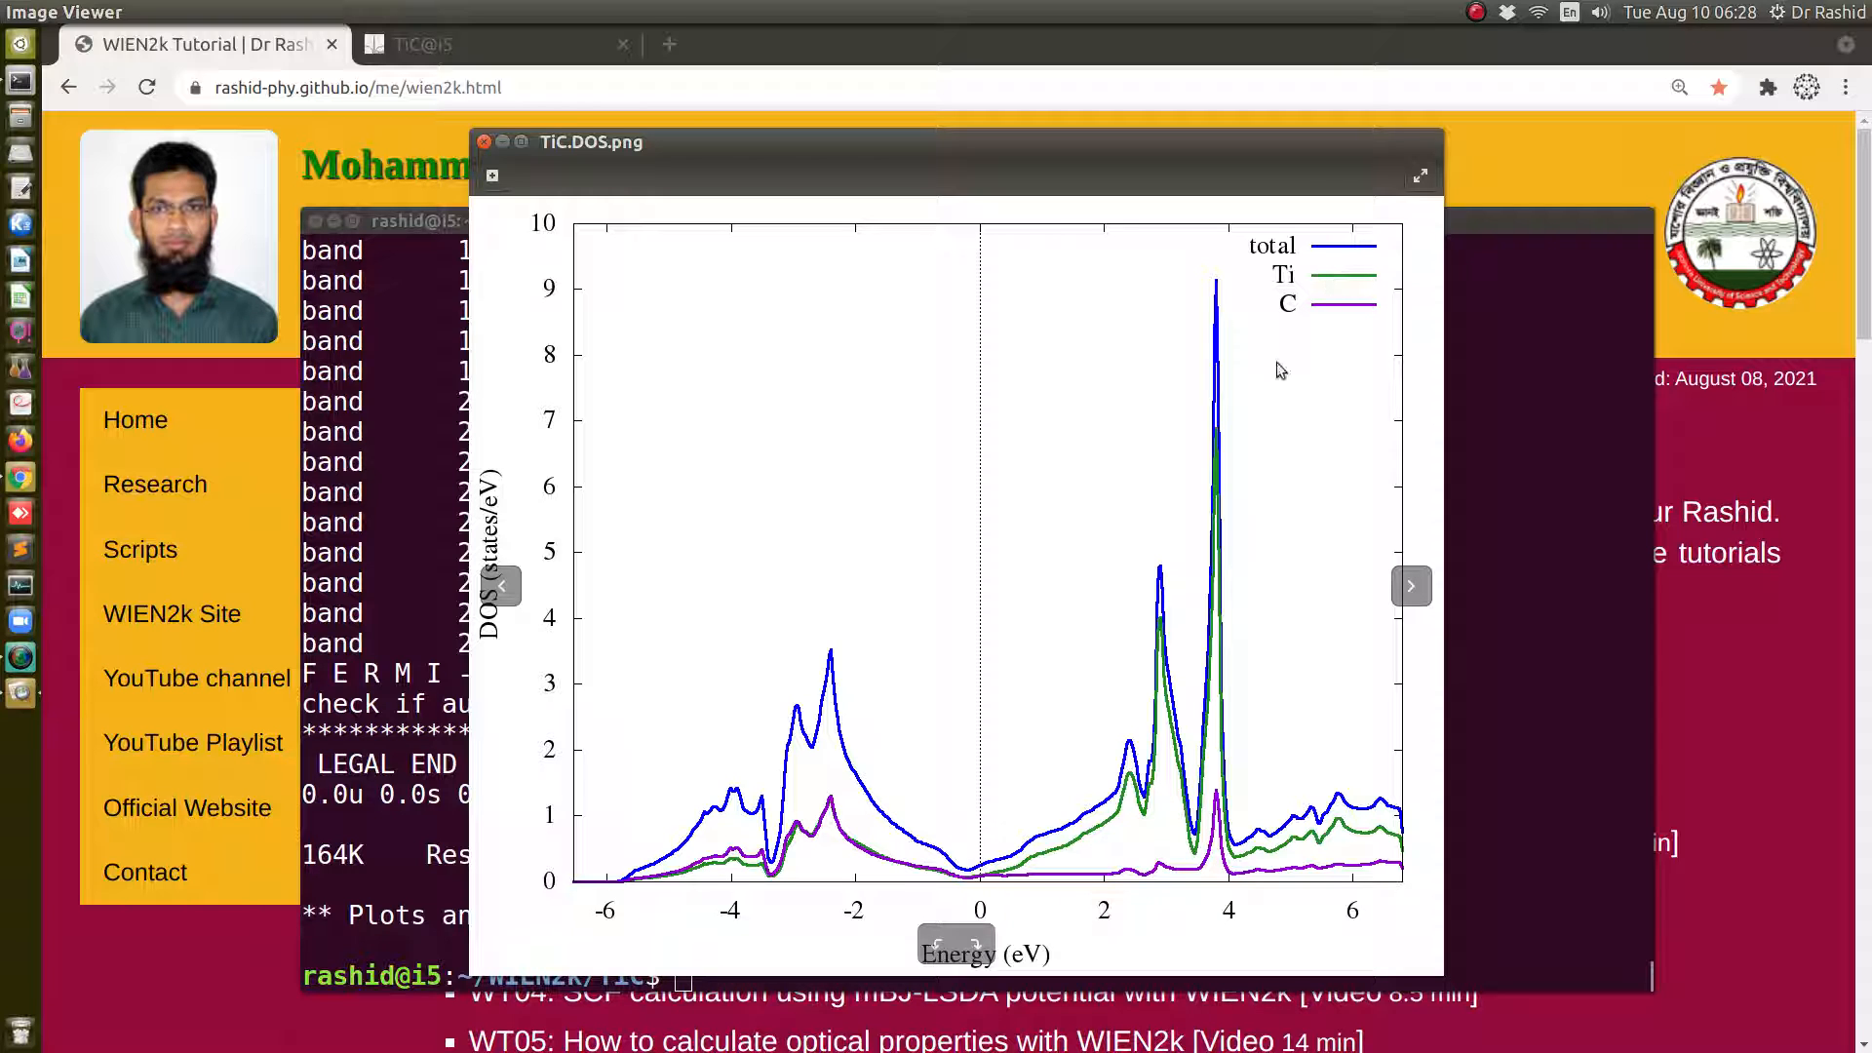
mouse_move(1123, 817)
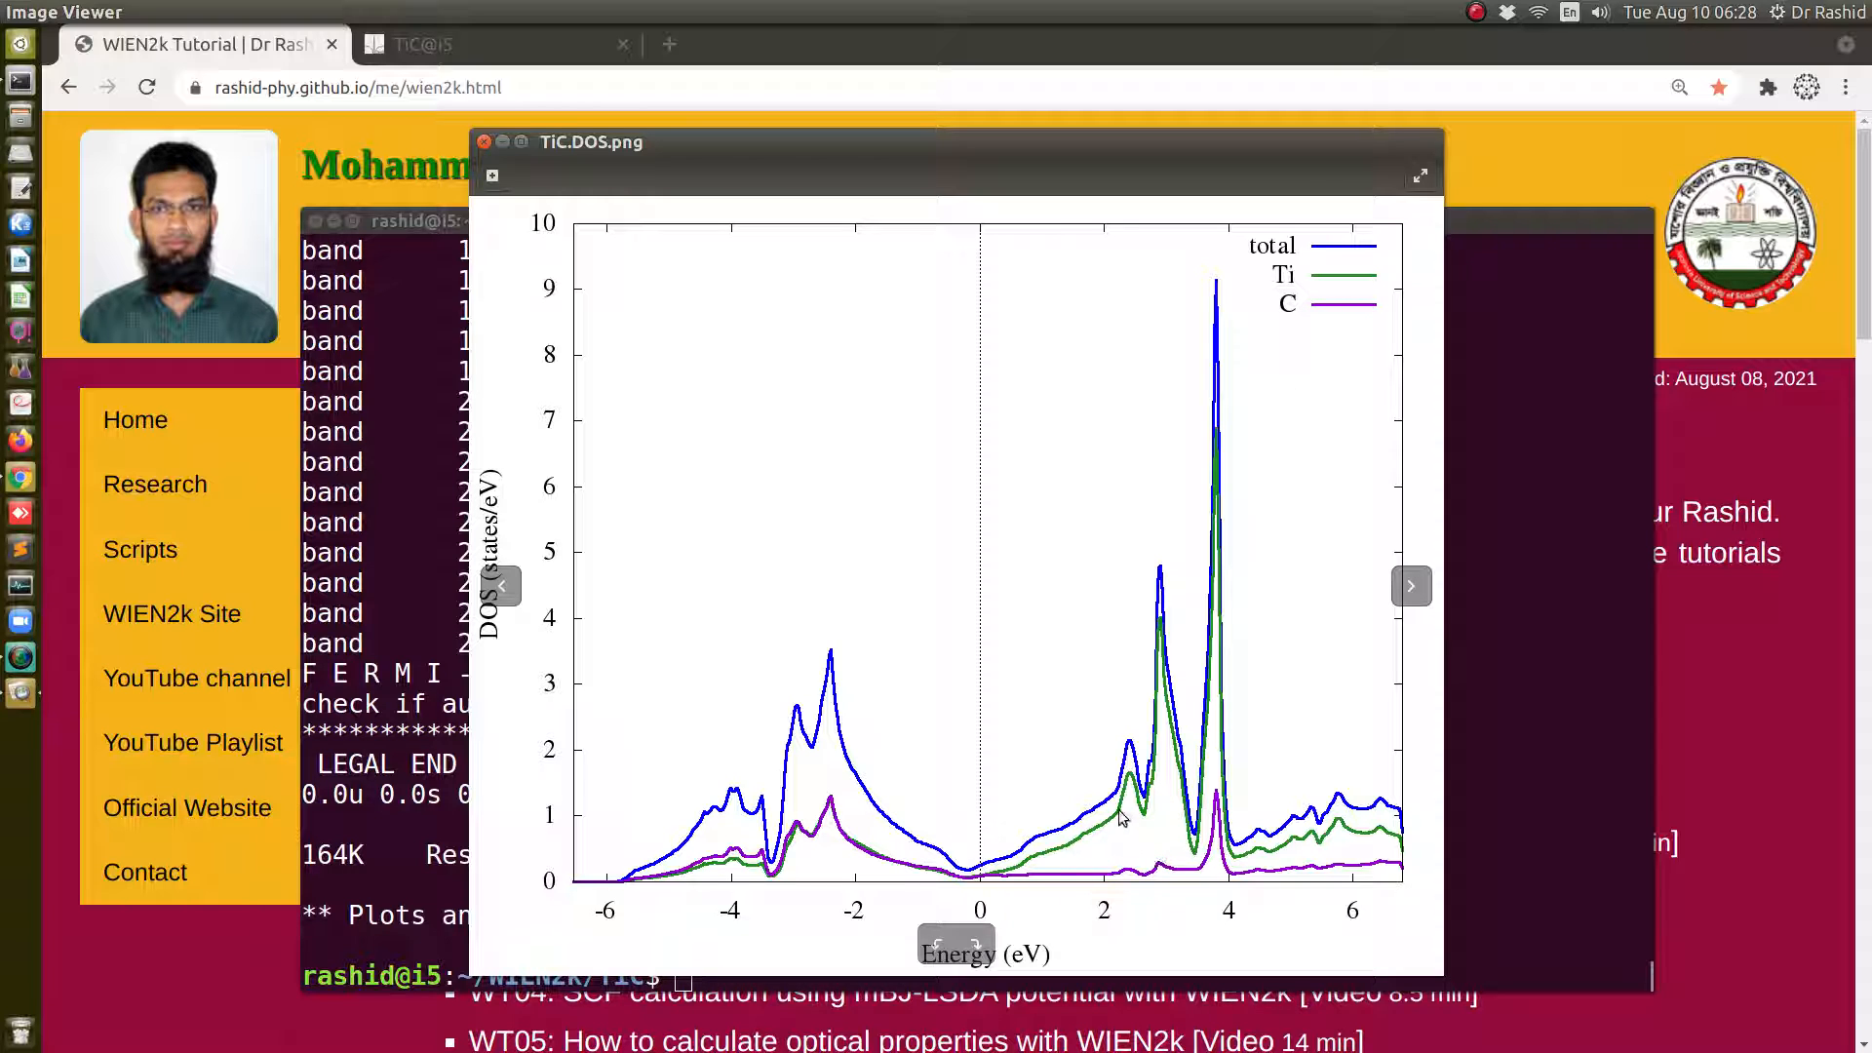
mouse_move(1285, 320)
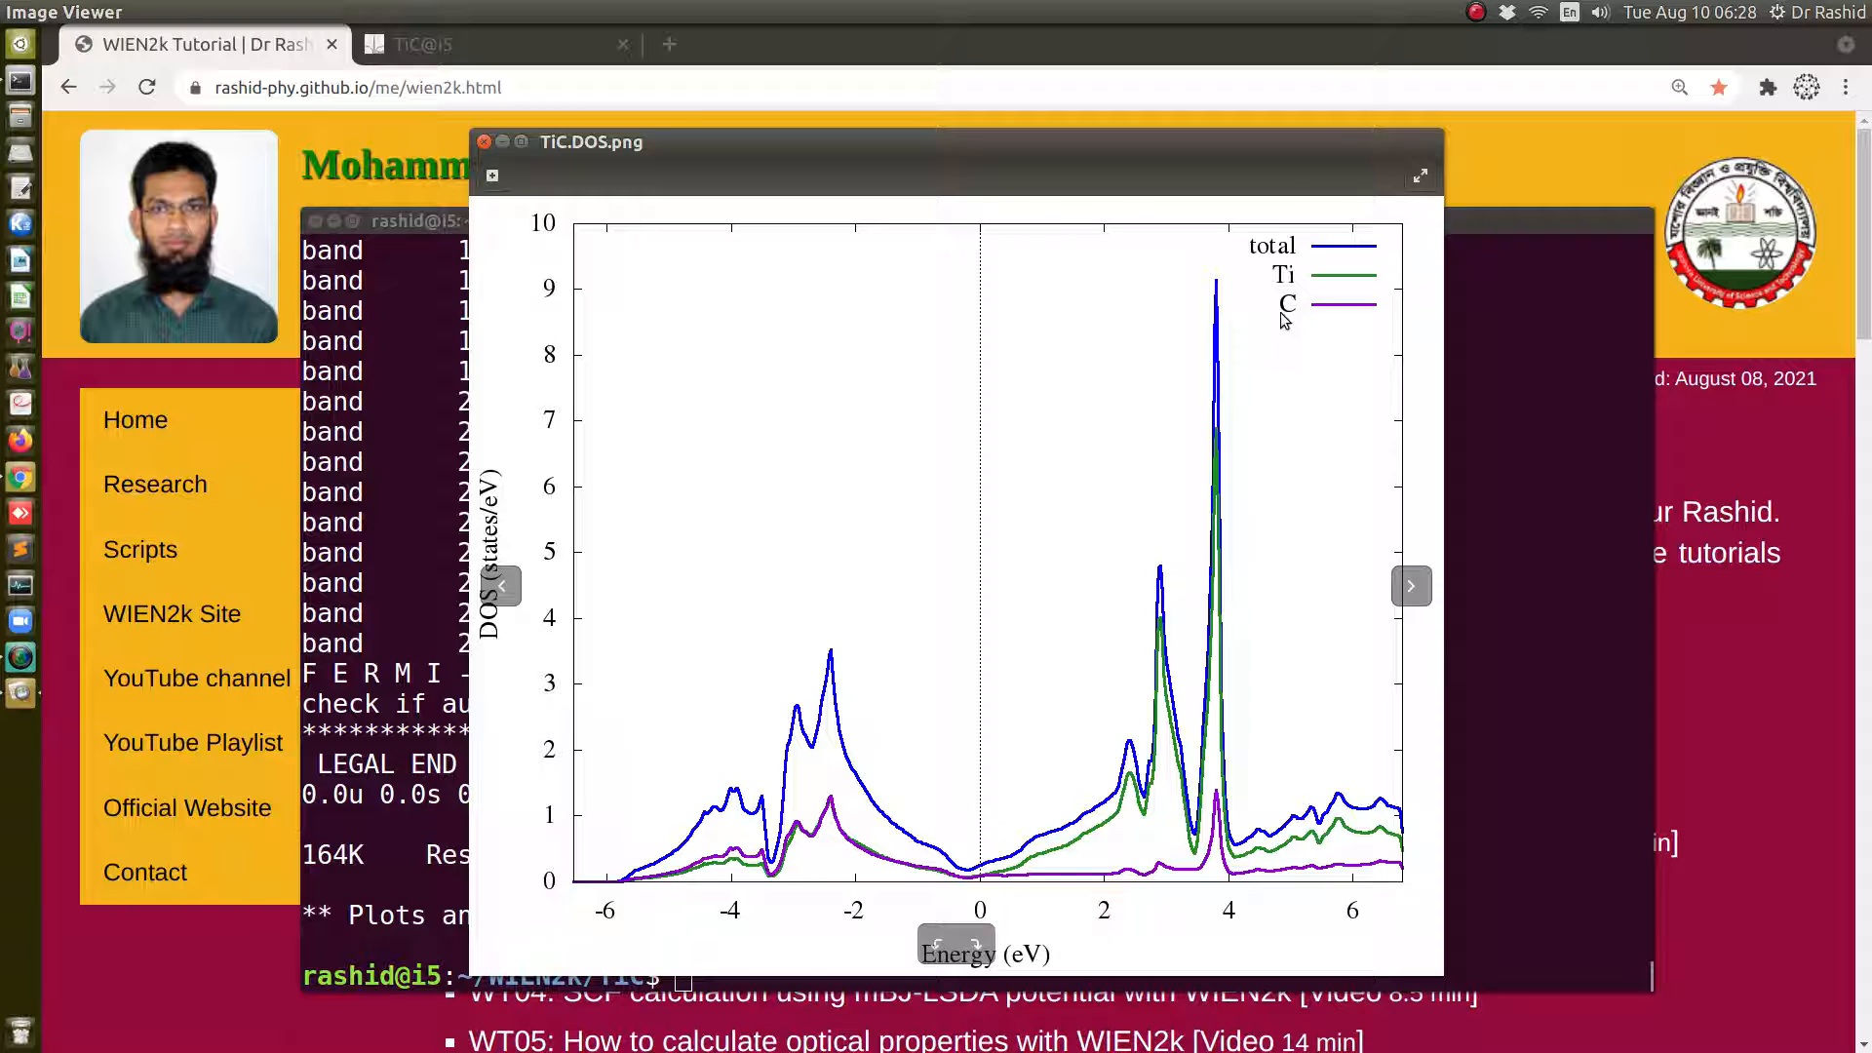
mouse_move(1295, 320)
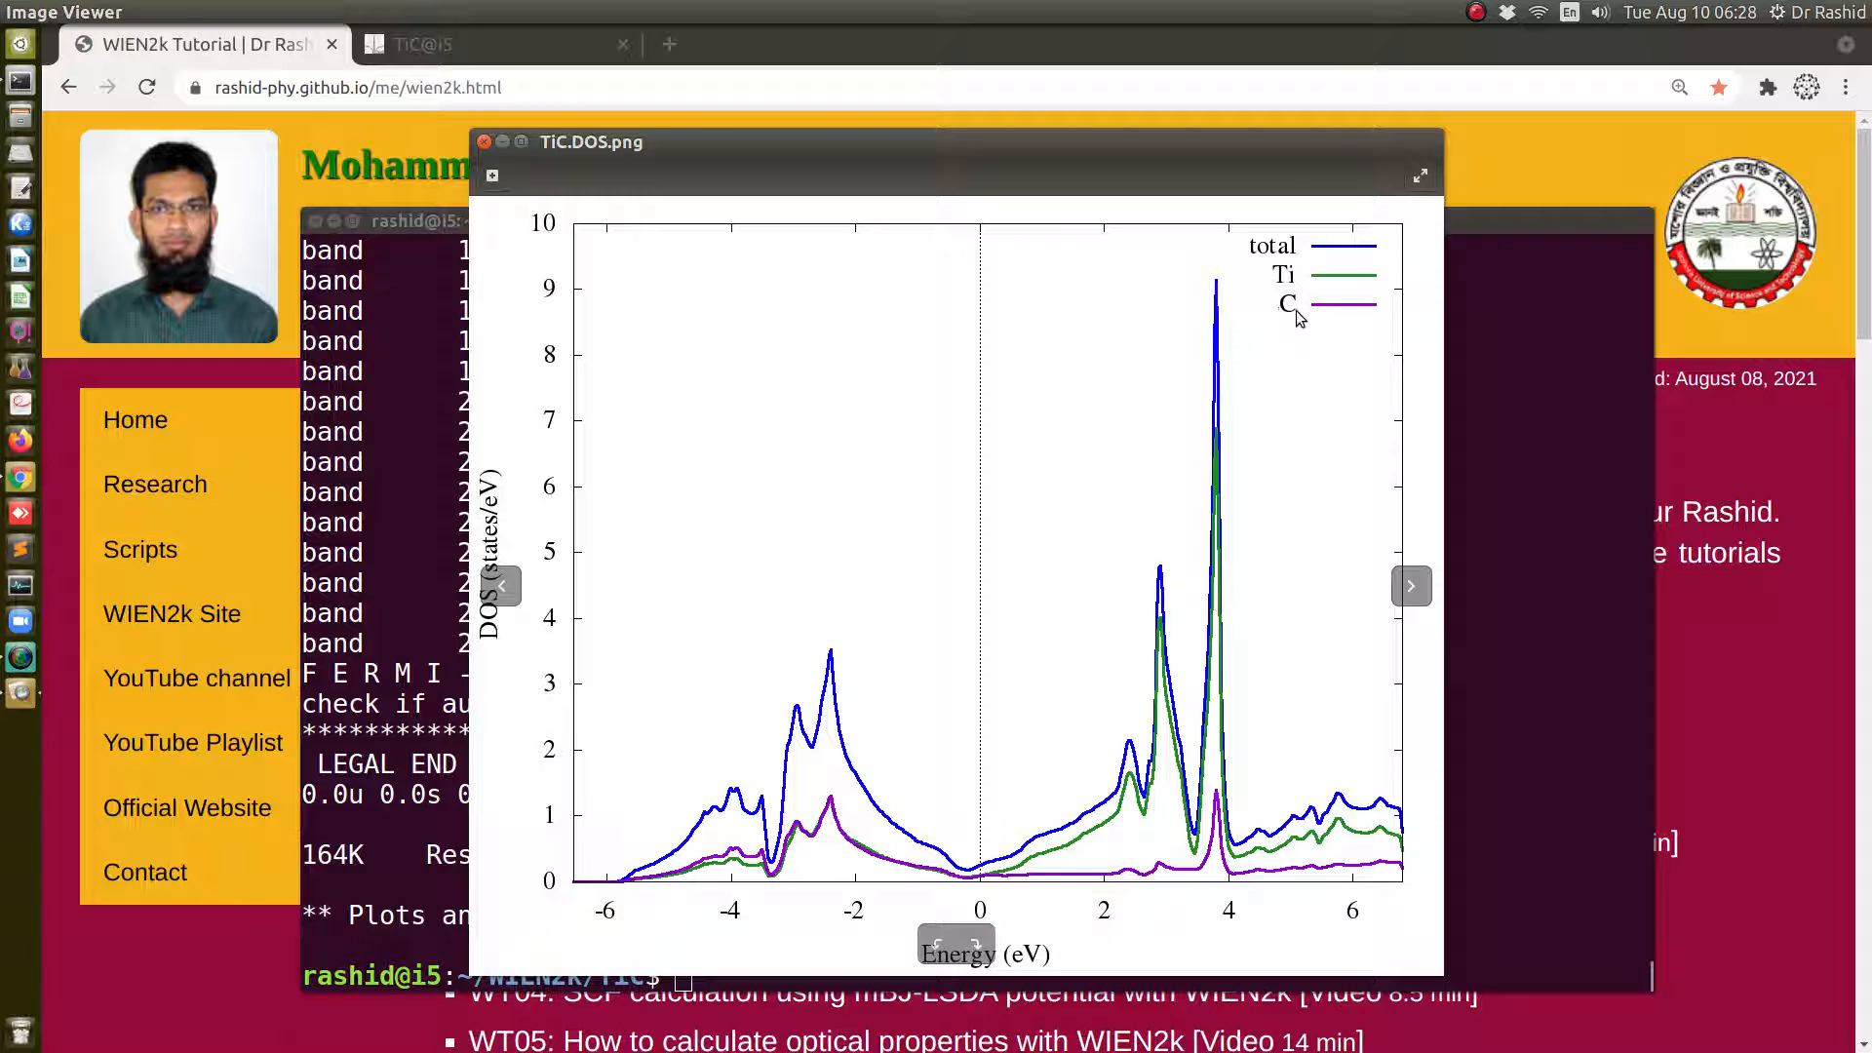
mouse_move(1356, 695)
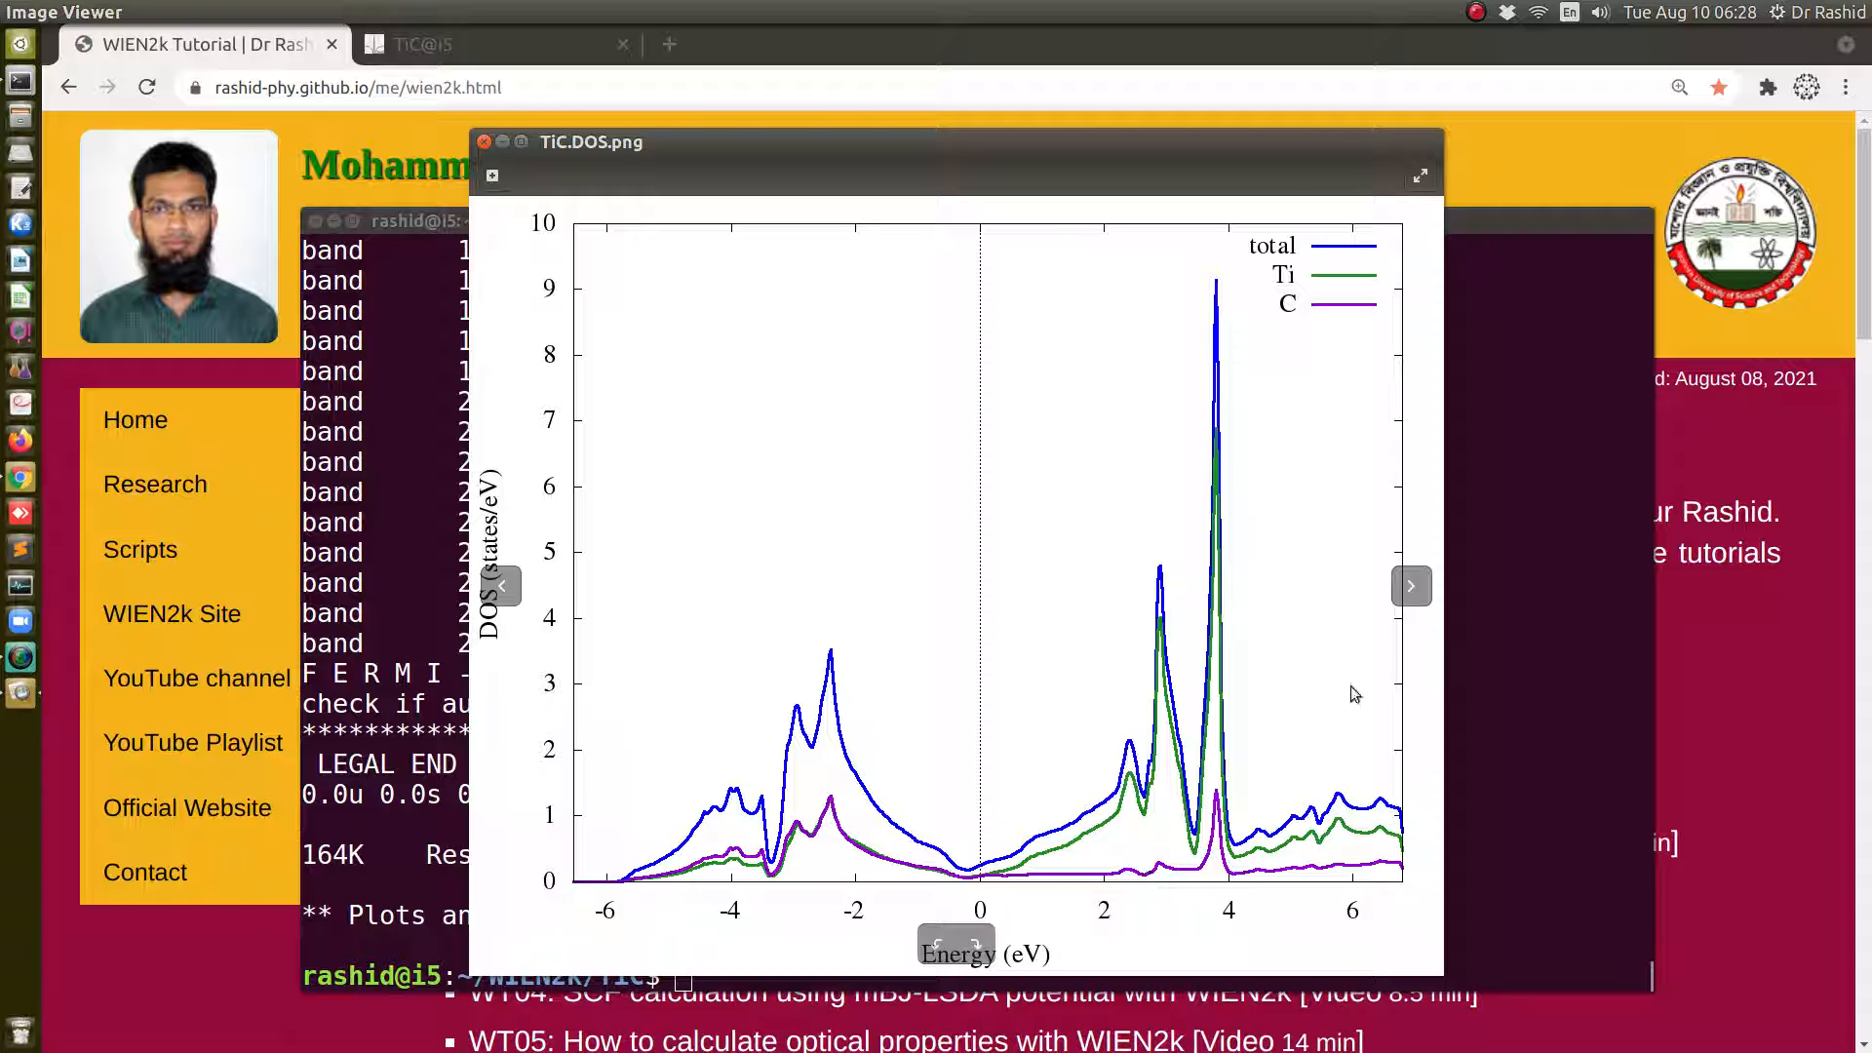
left_click(1410, 587)
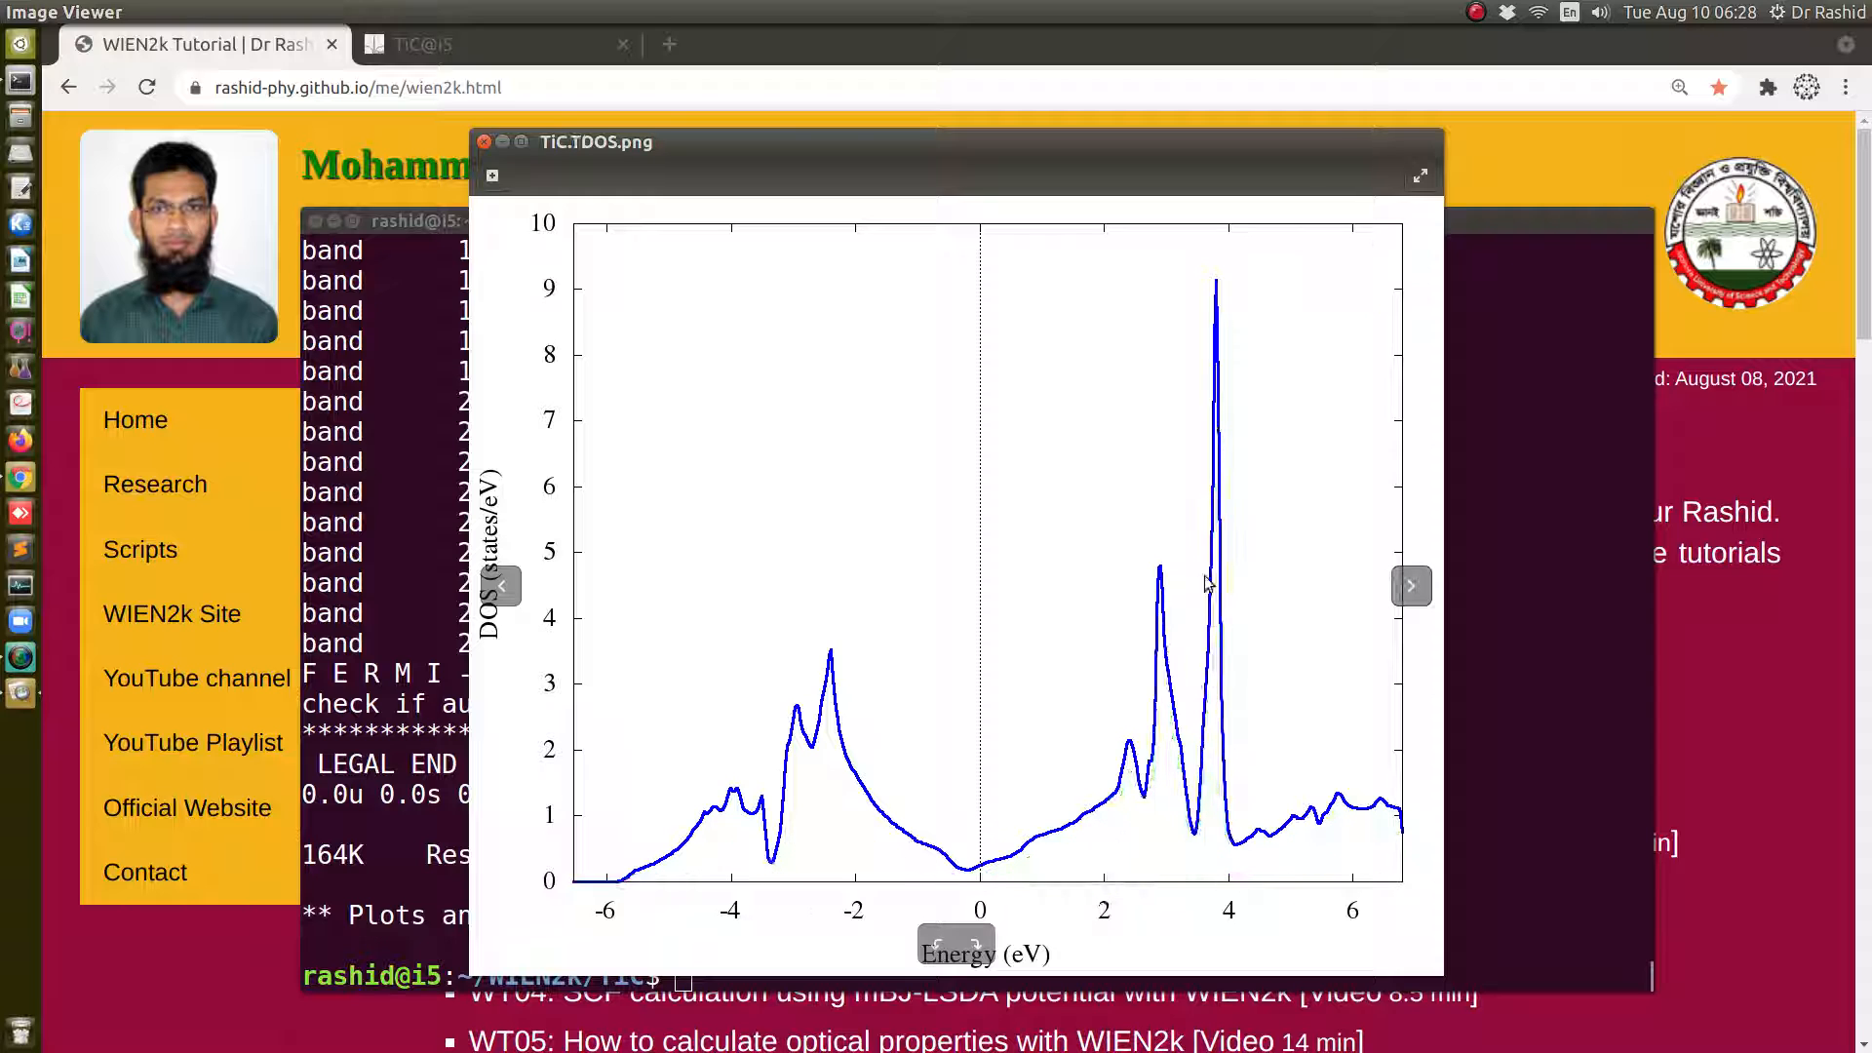
left_click(501, 586)
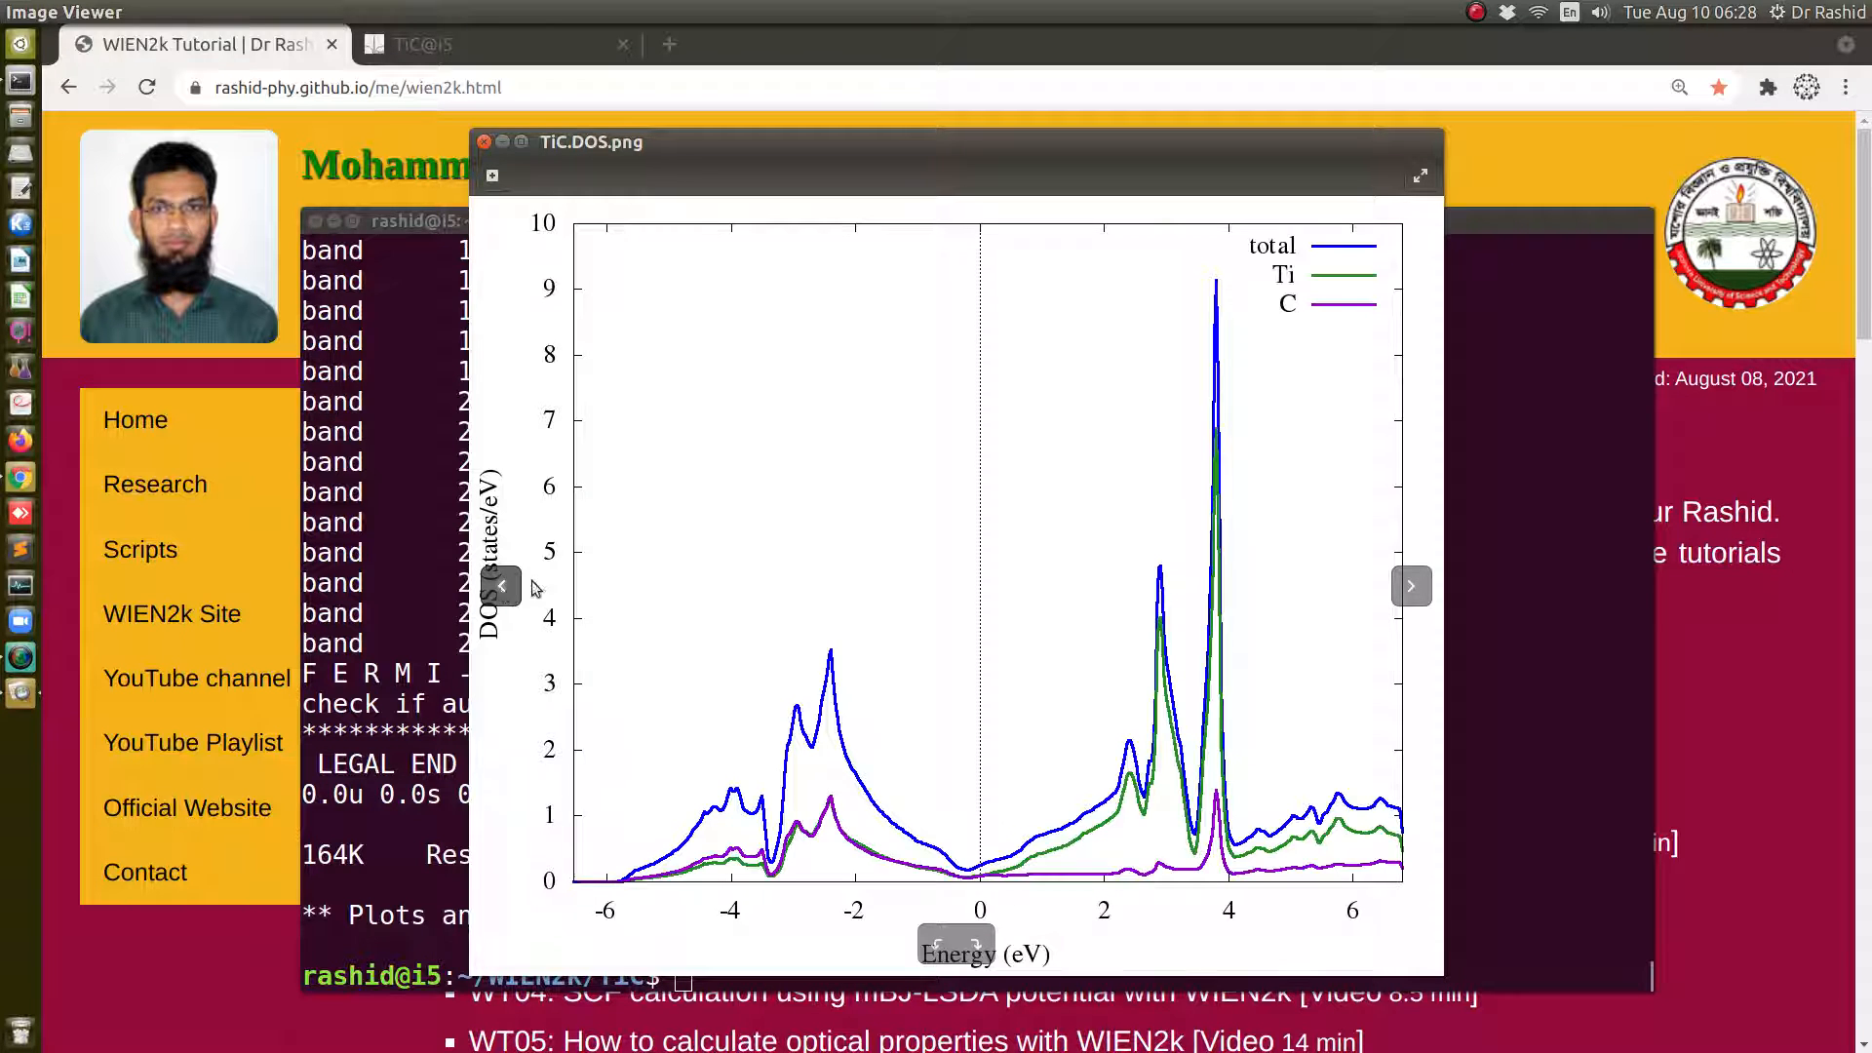
mouse_move(1385, 338)
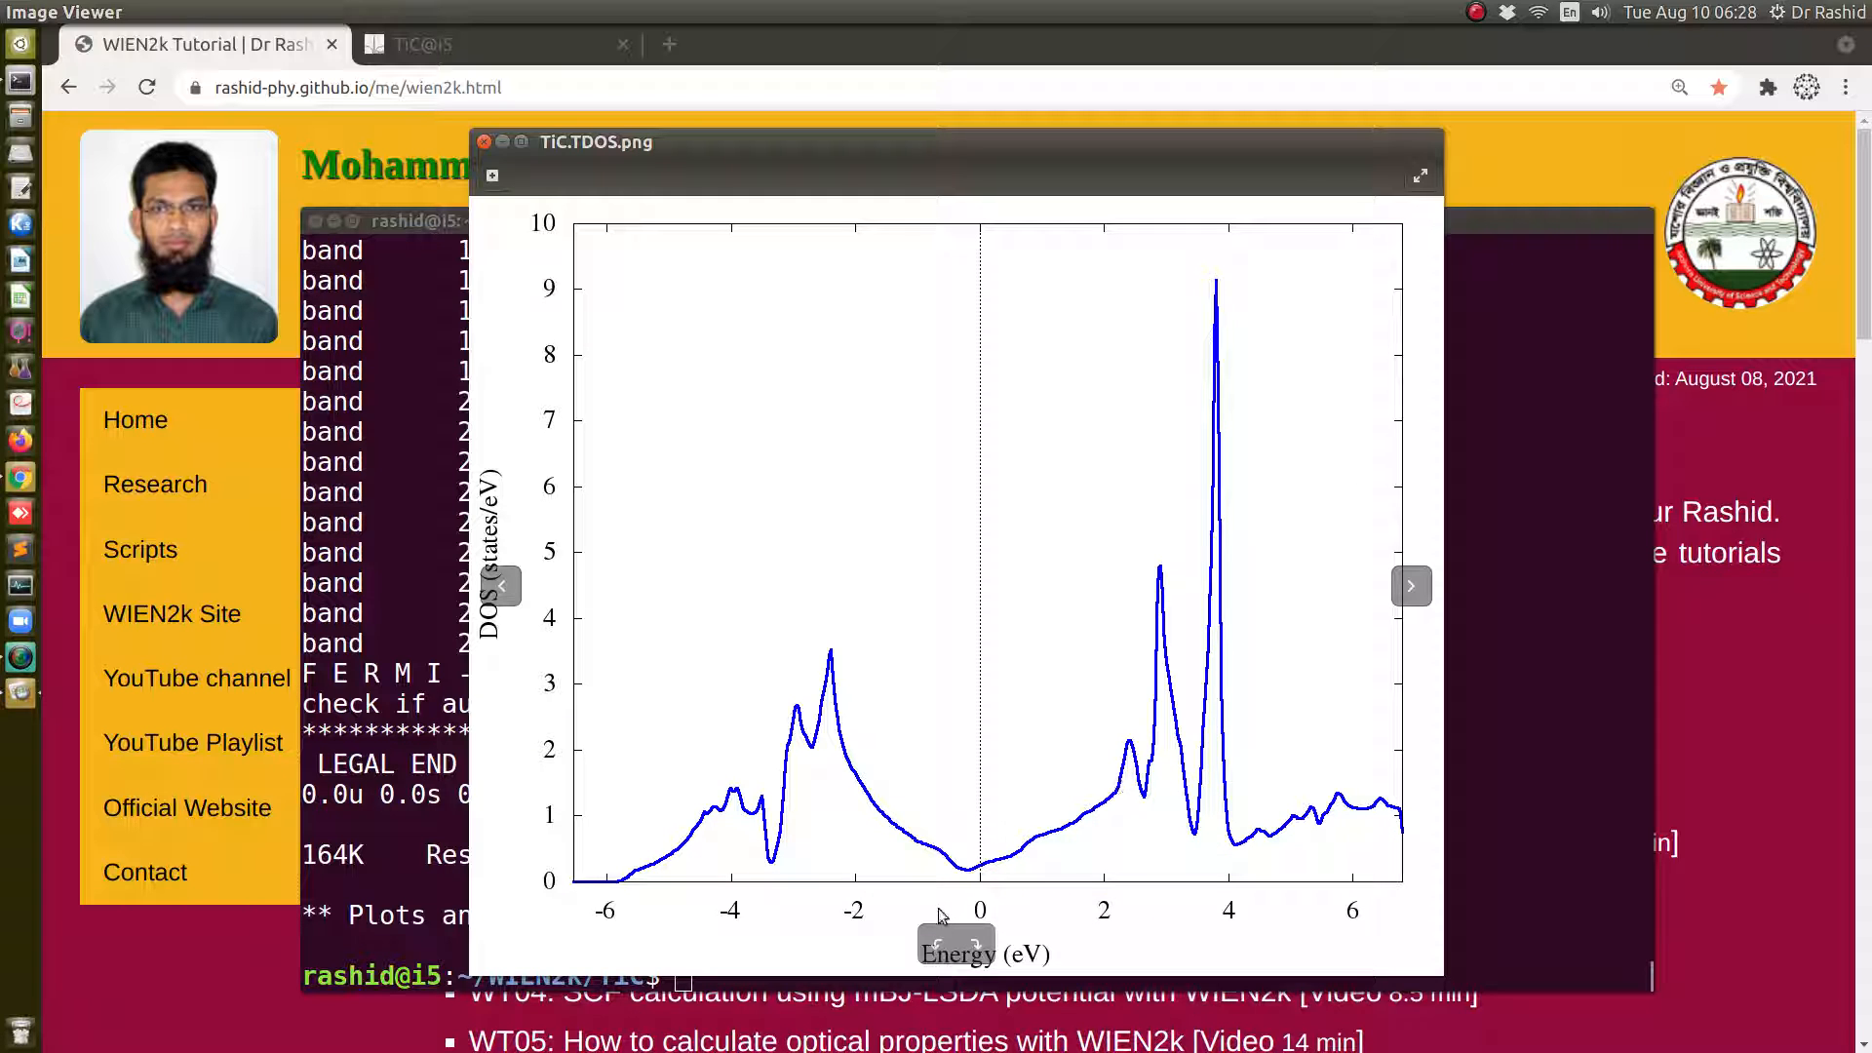
In a new terminal tab, cd into Result.DOS and list its gplot.gnu, dos, PNG and EPS files
left_click(485, 143)
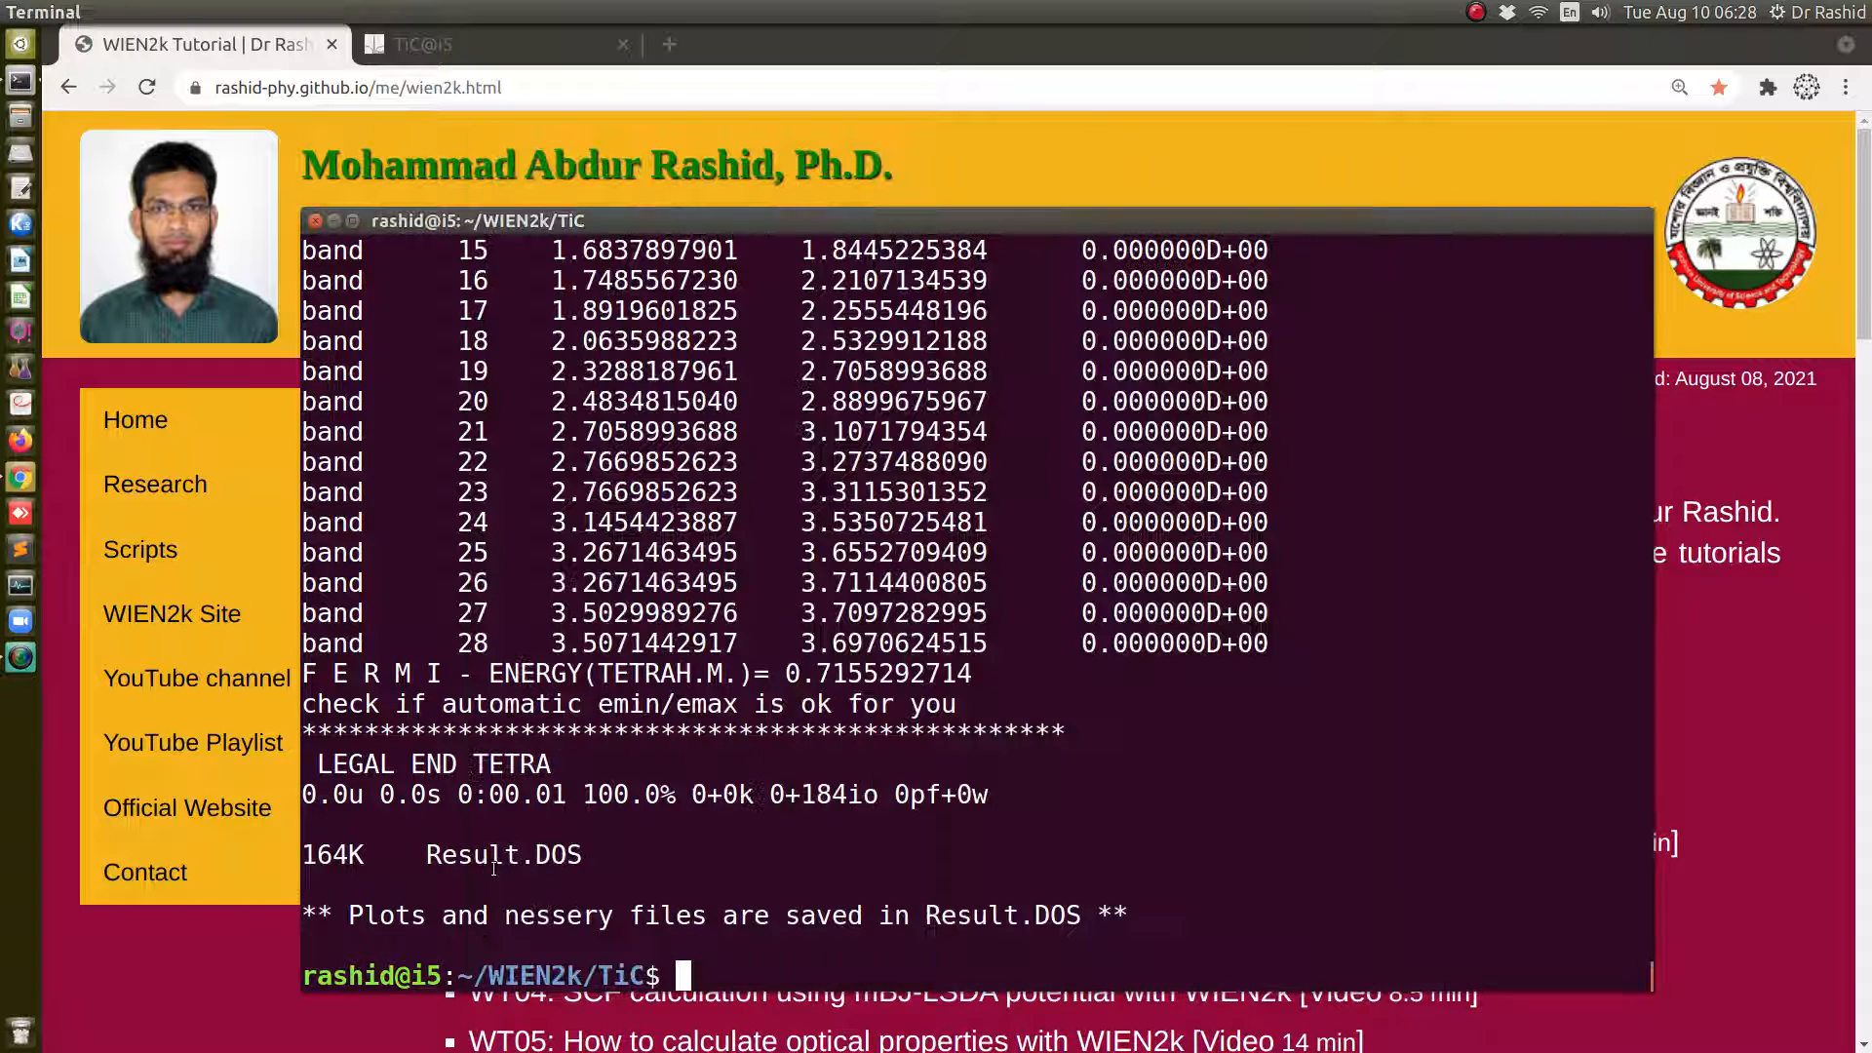
double_click(501, 855)
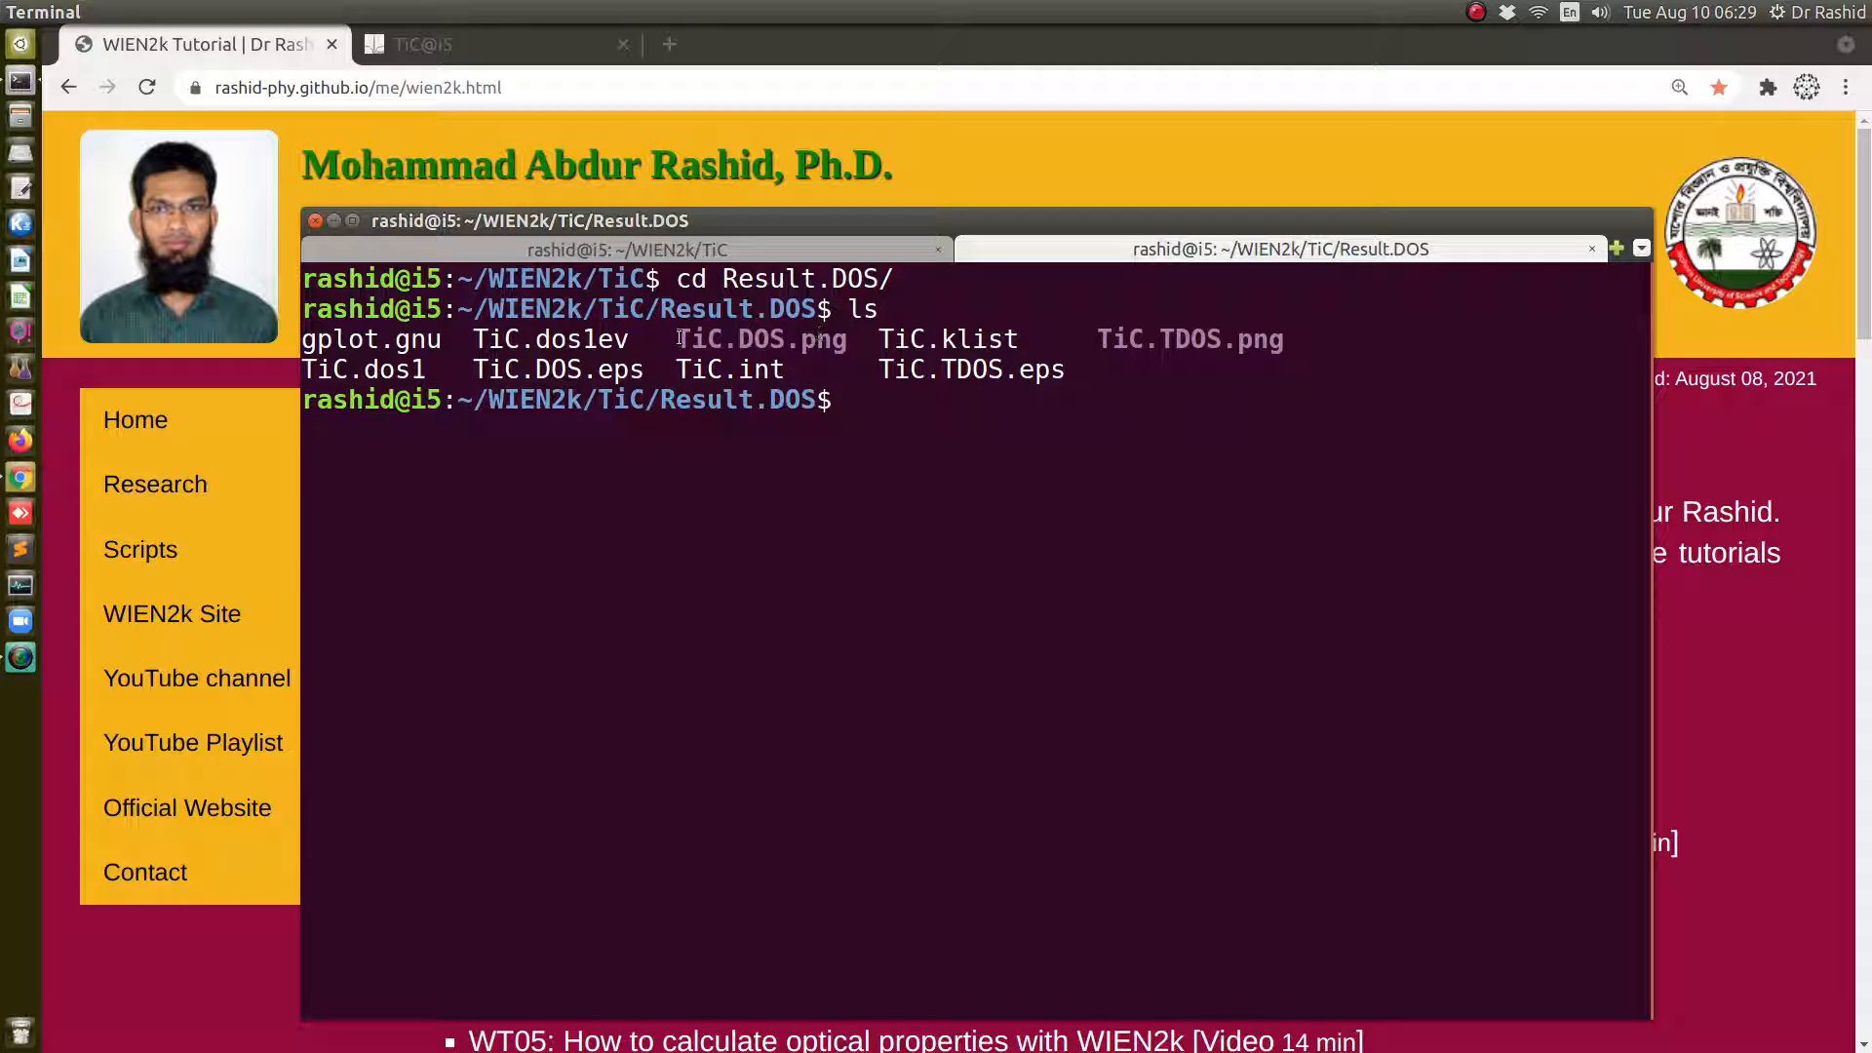
double_click(758, 339)
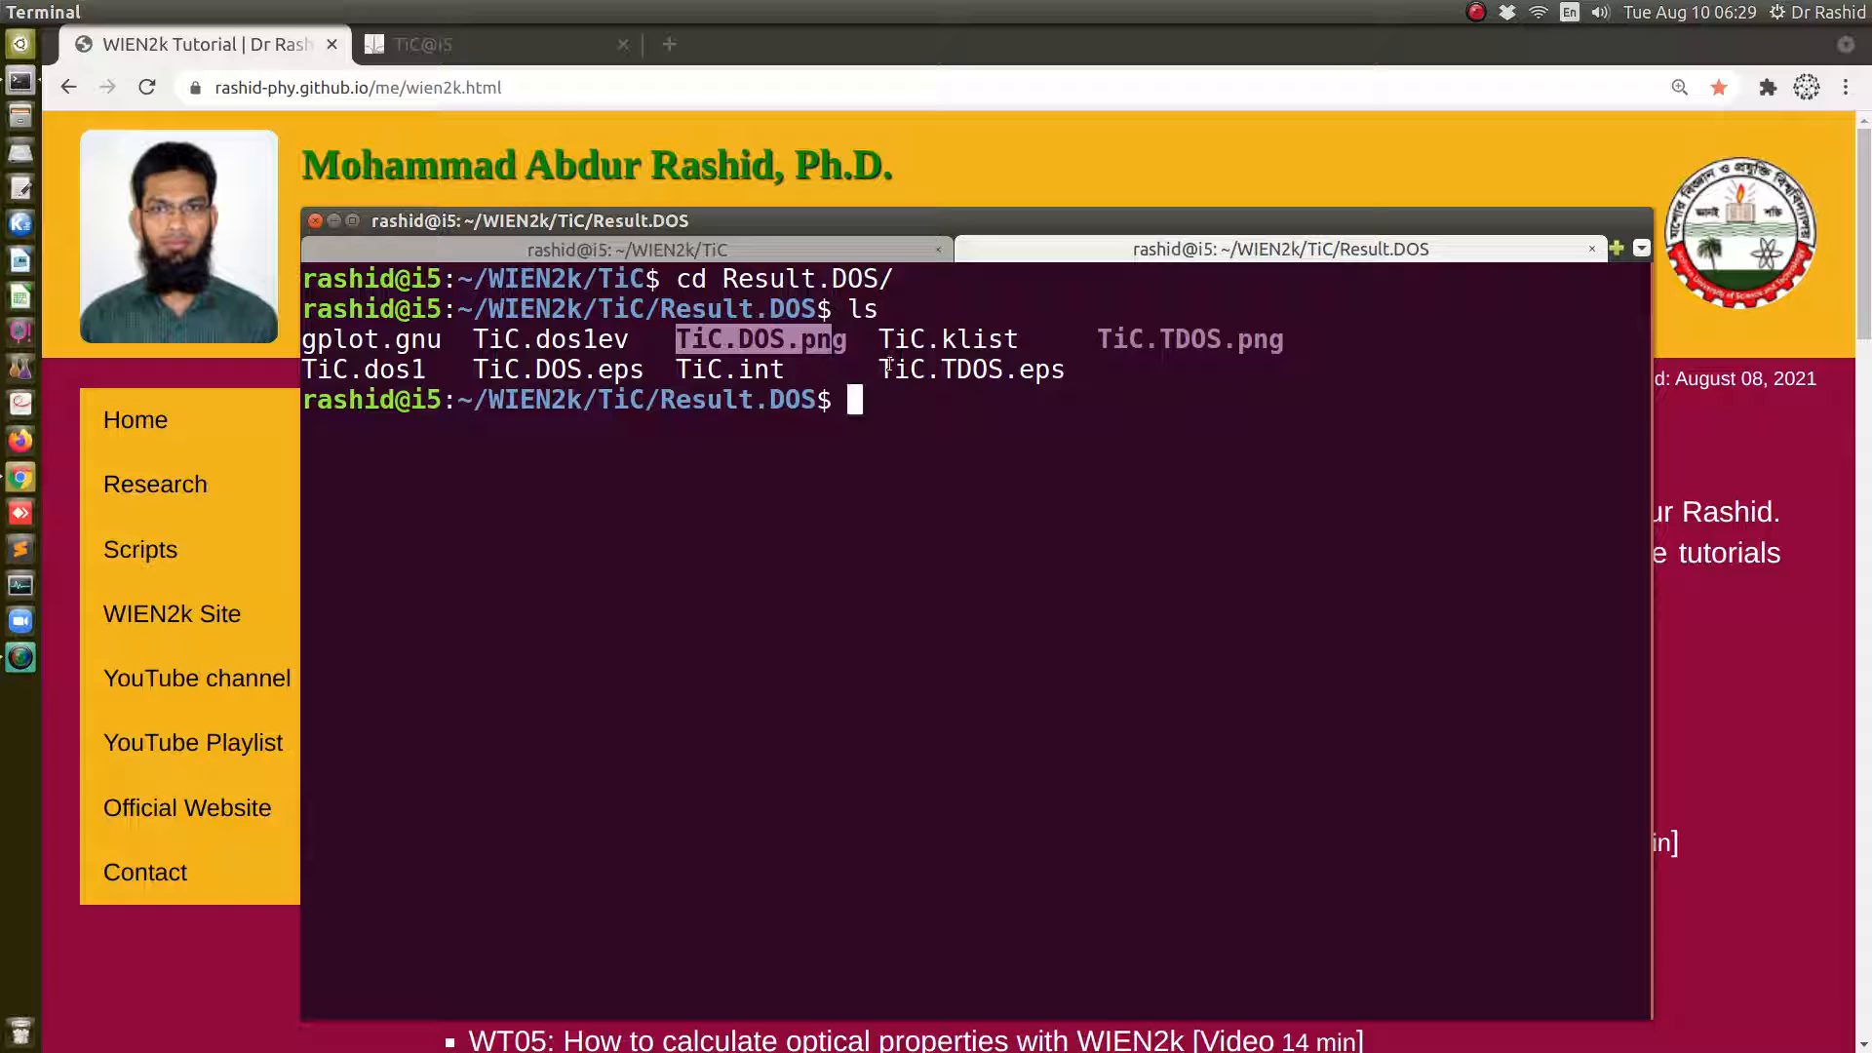
double_click(969, 369)
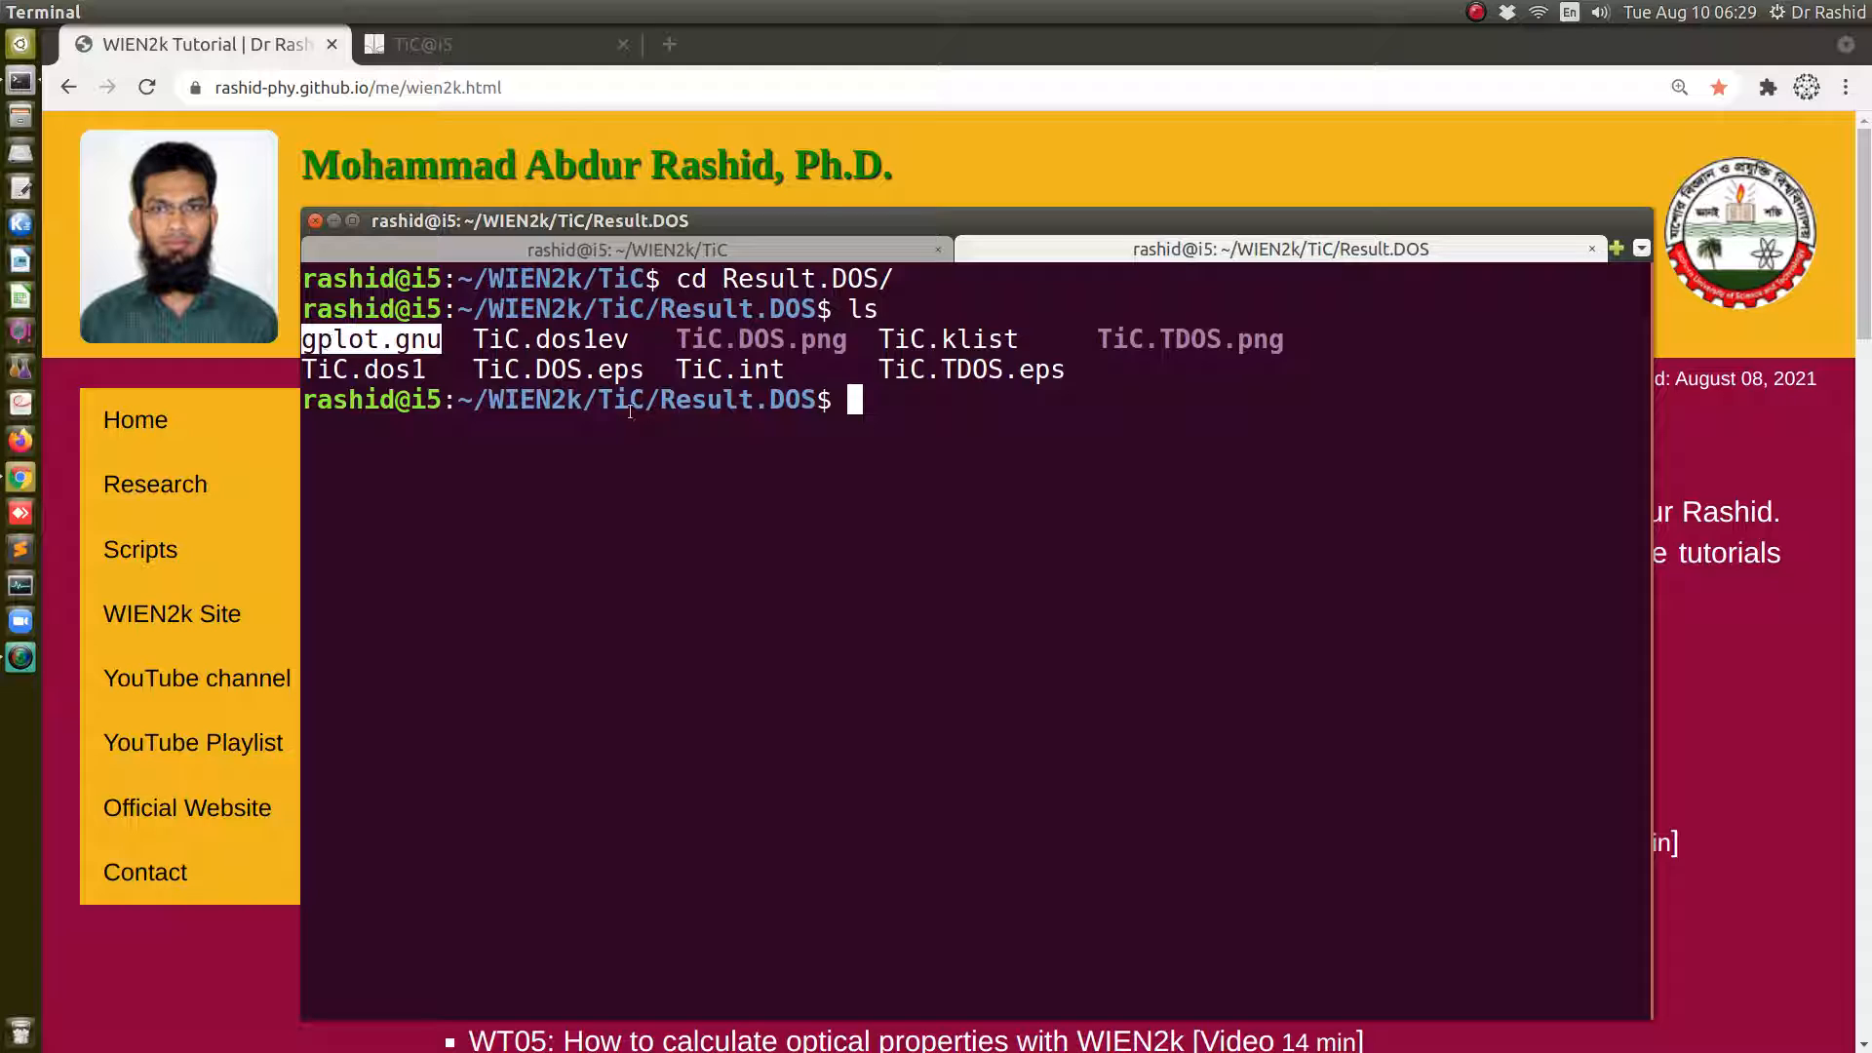
double_click(969, 369)
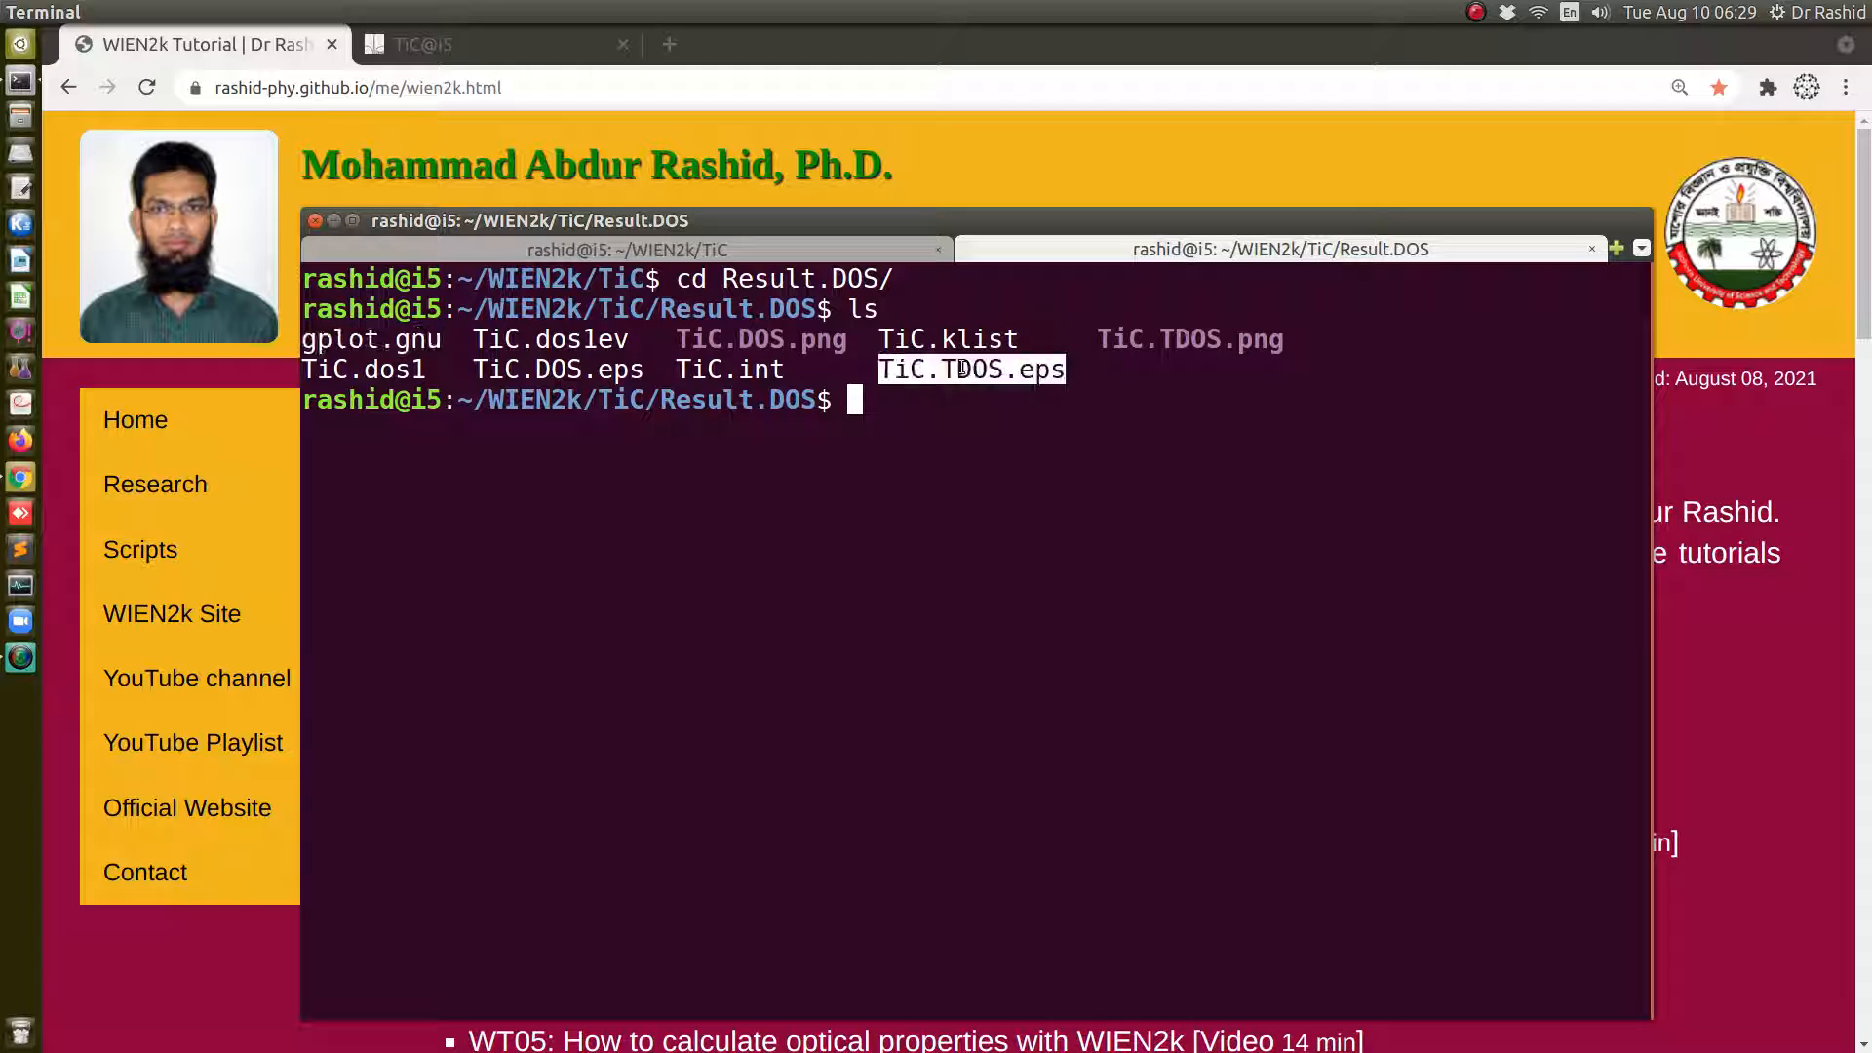
mouse_move(964, 457)
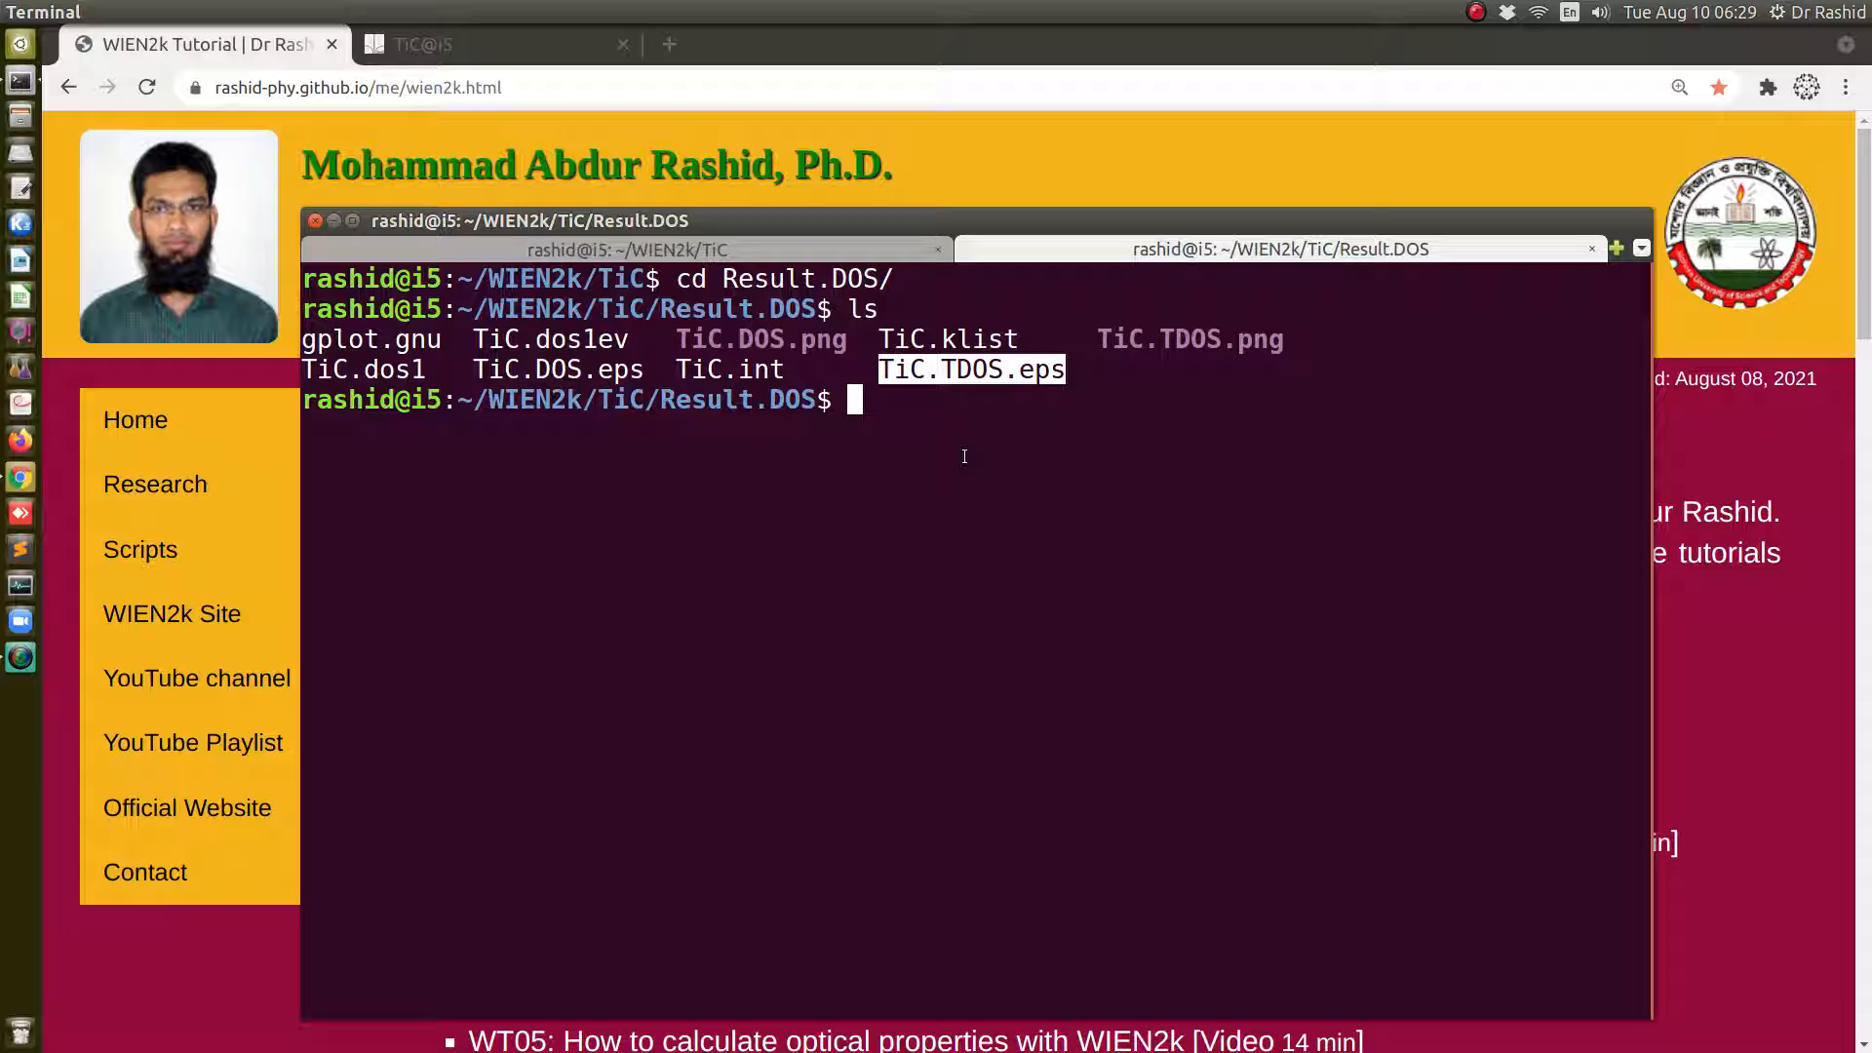
Open TiC.TDOS.eps with xdg-open and return to the first tab
type("xdg")
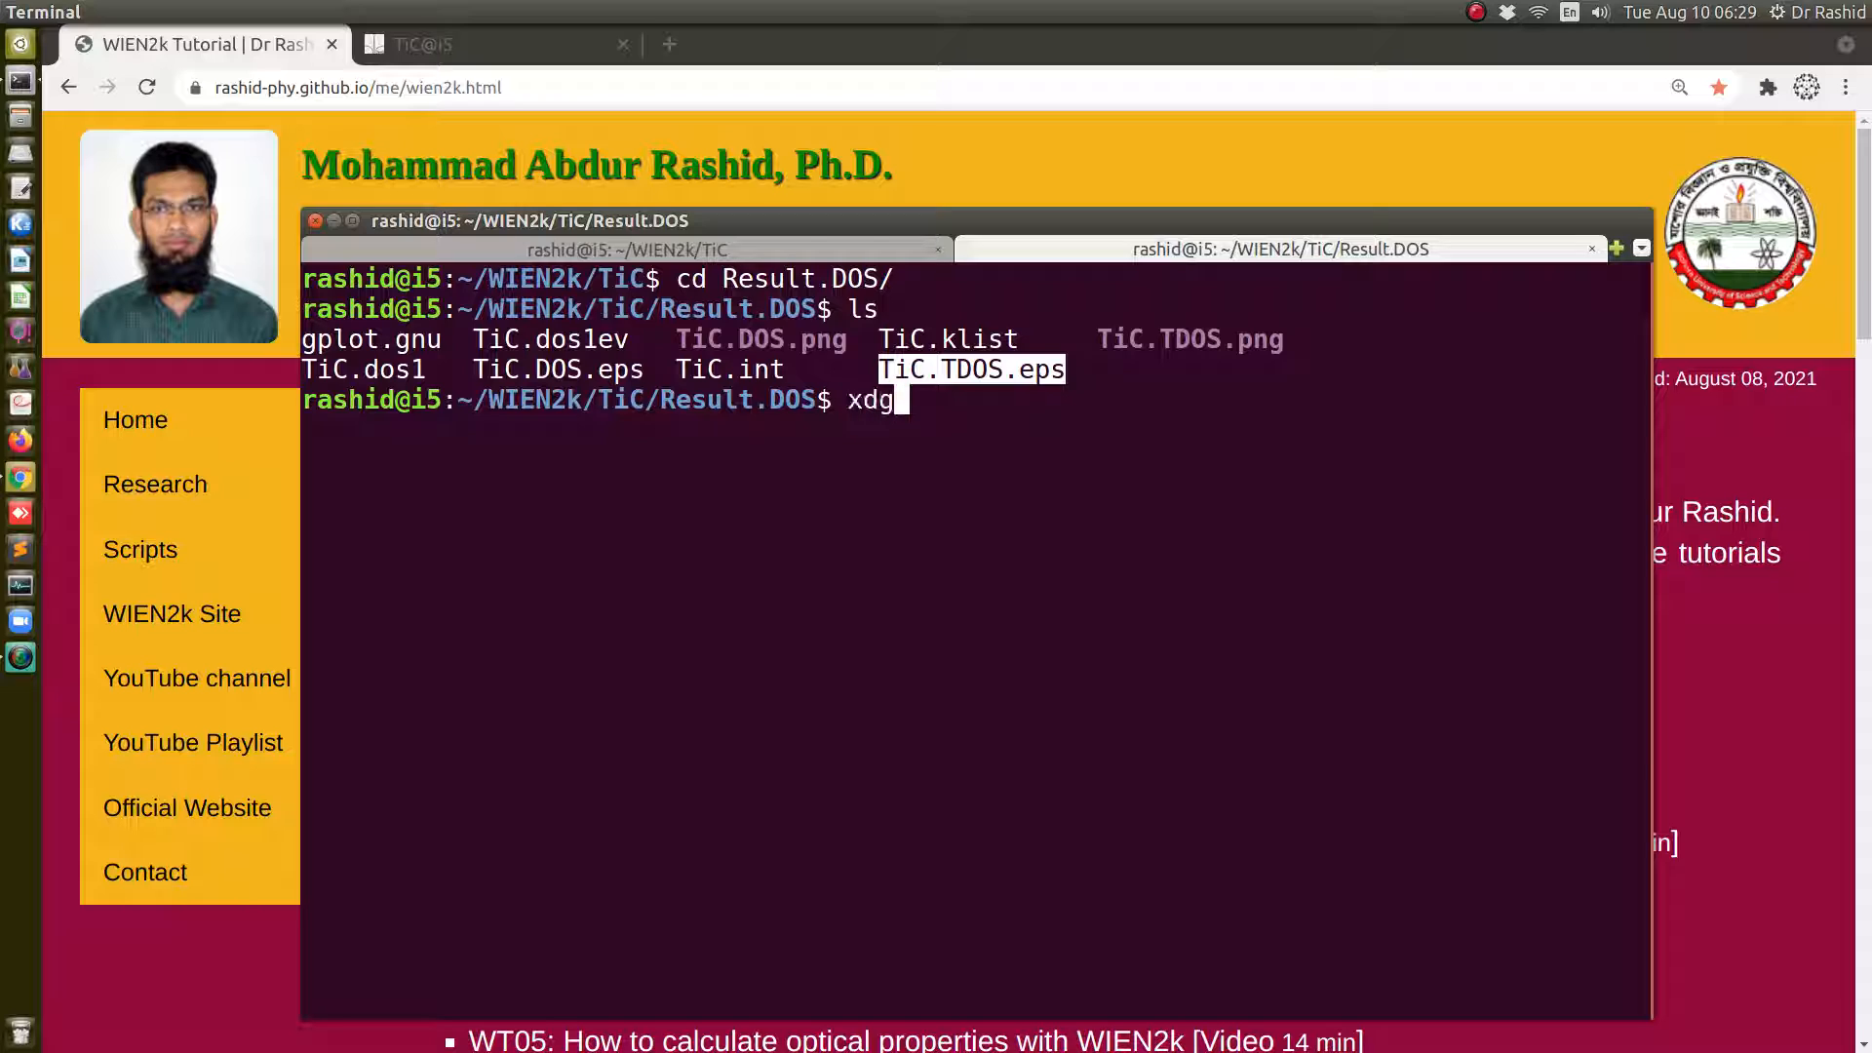
type("-open TiC.TDOS.eps")
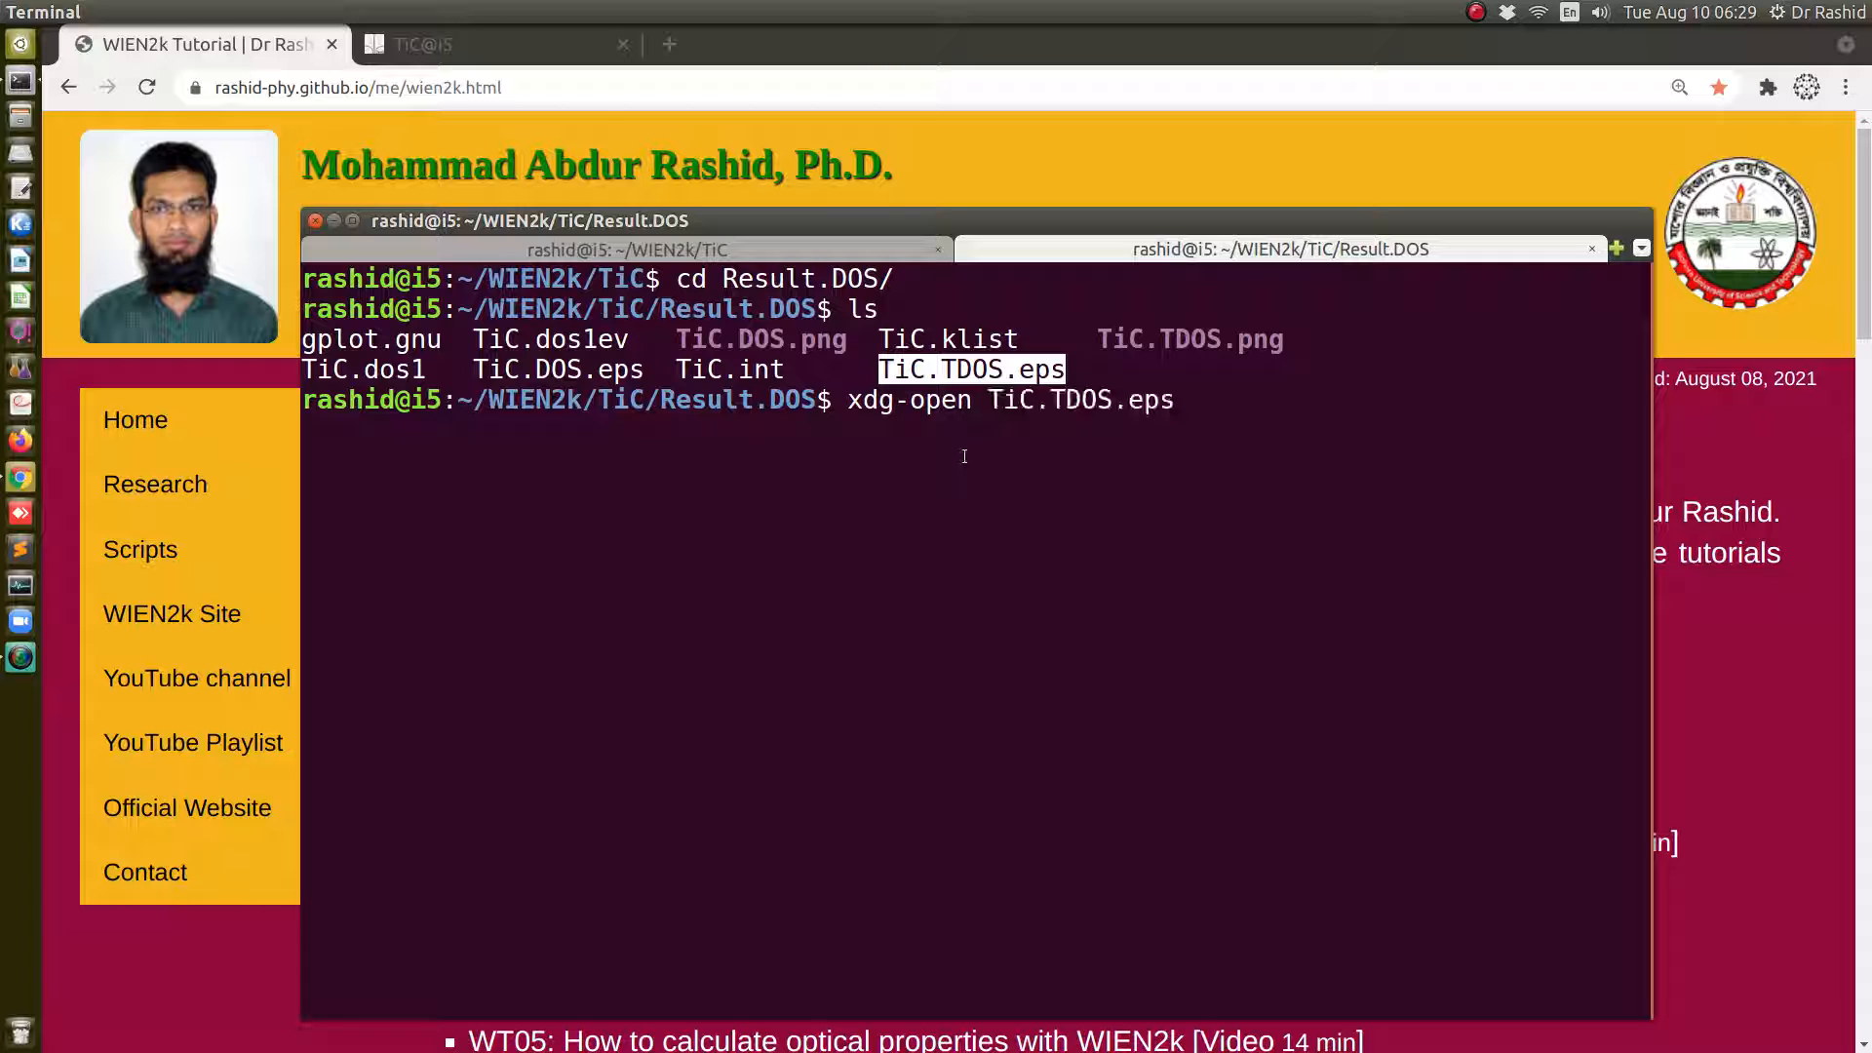
key("Return")
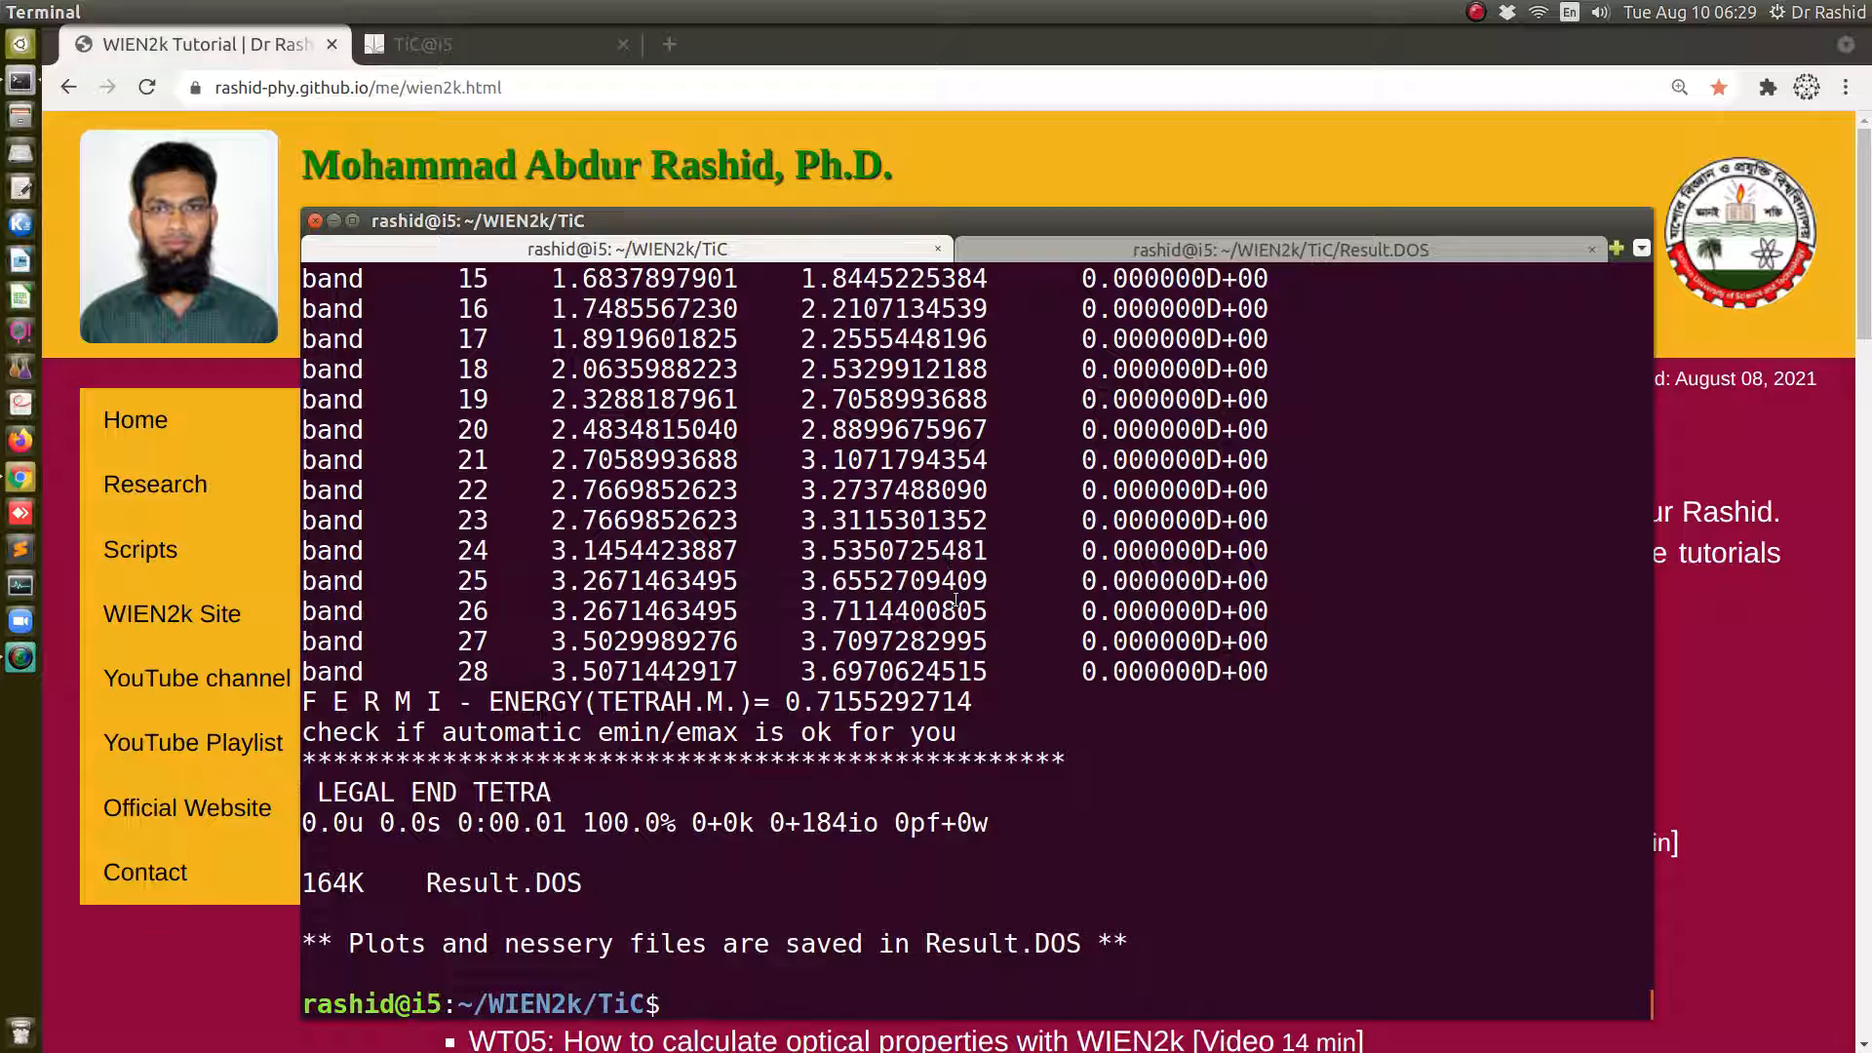
Rerun ../dos_calculate_plot.sh with atom 1 (Ti) chosen, then bring the w2web page to the front
type("../dos_calculate_plot.sh")
type("1")
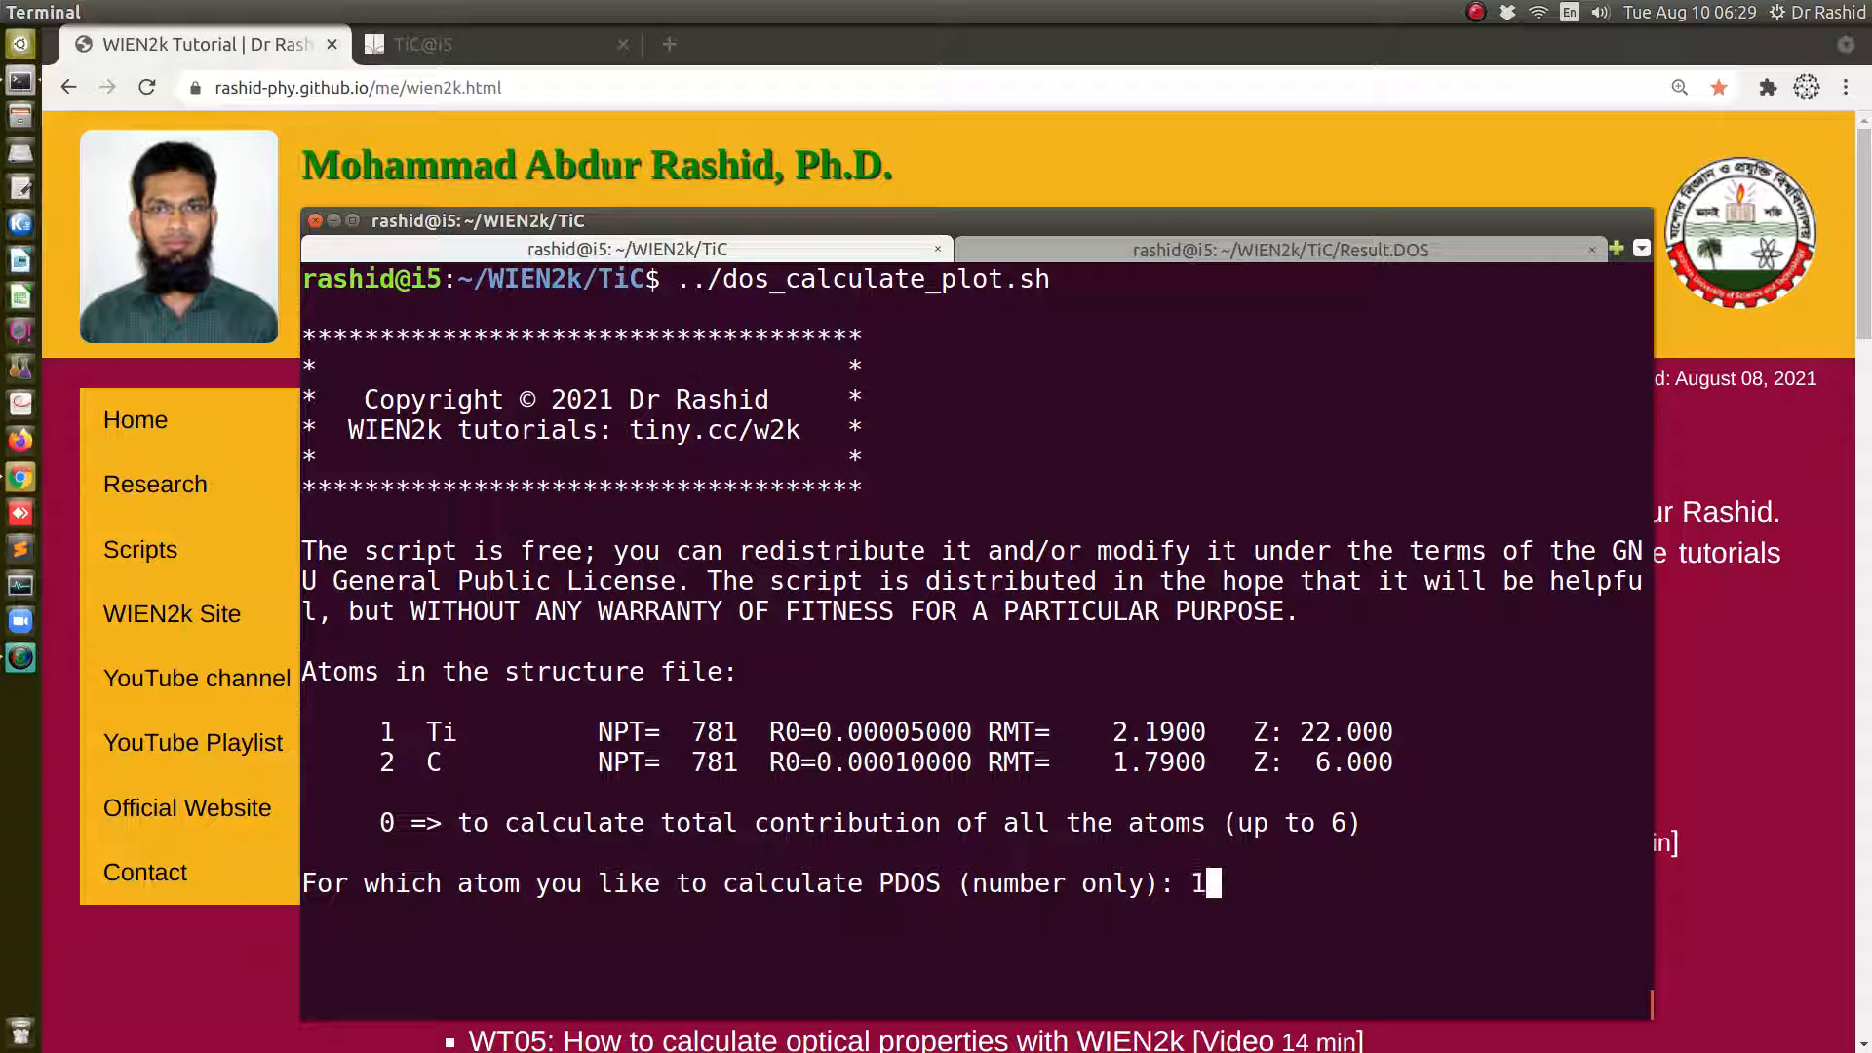
key("Return")
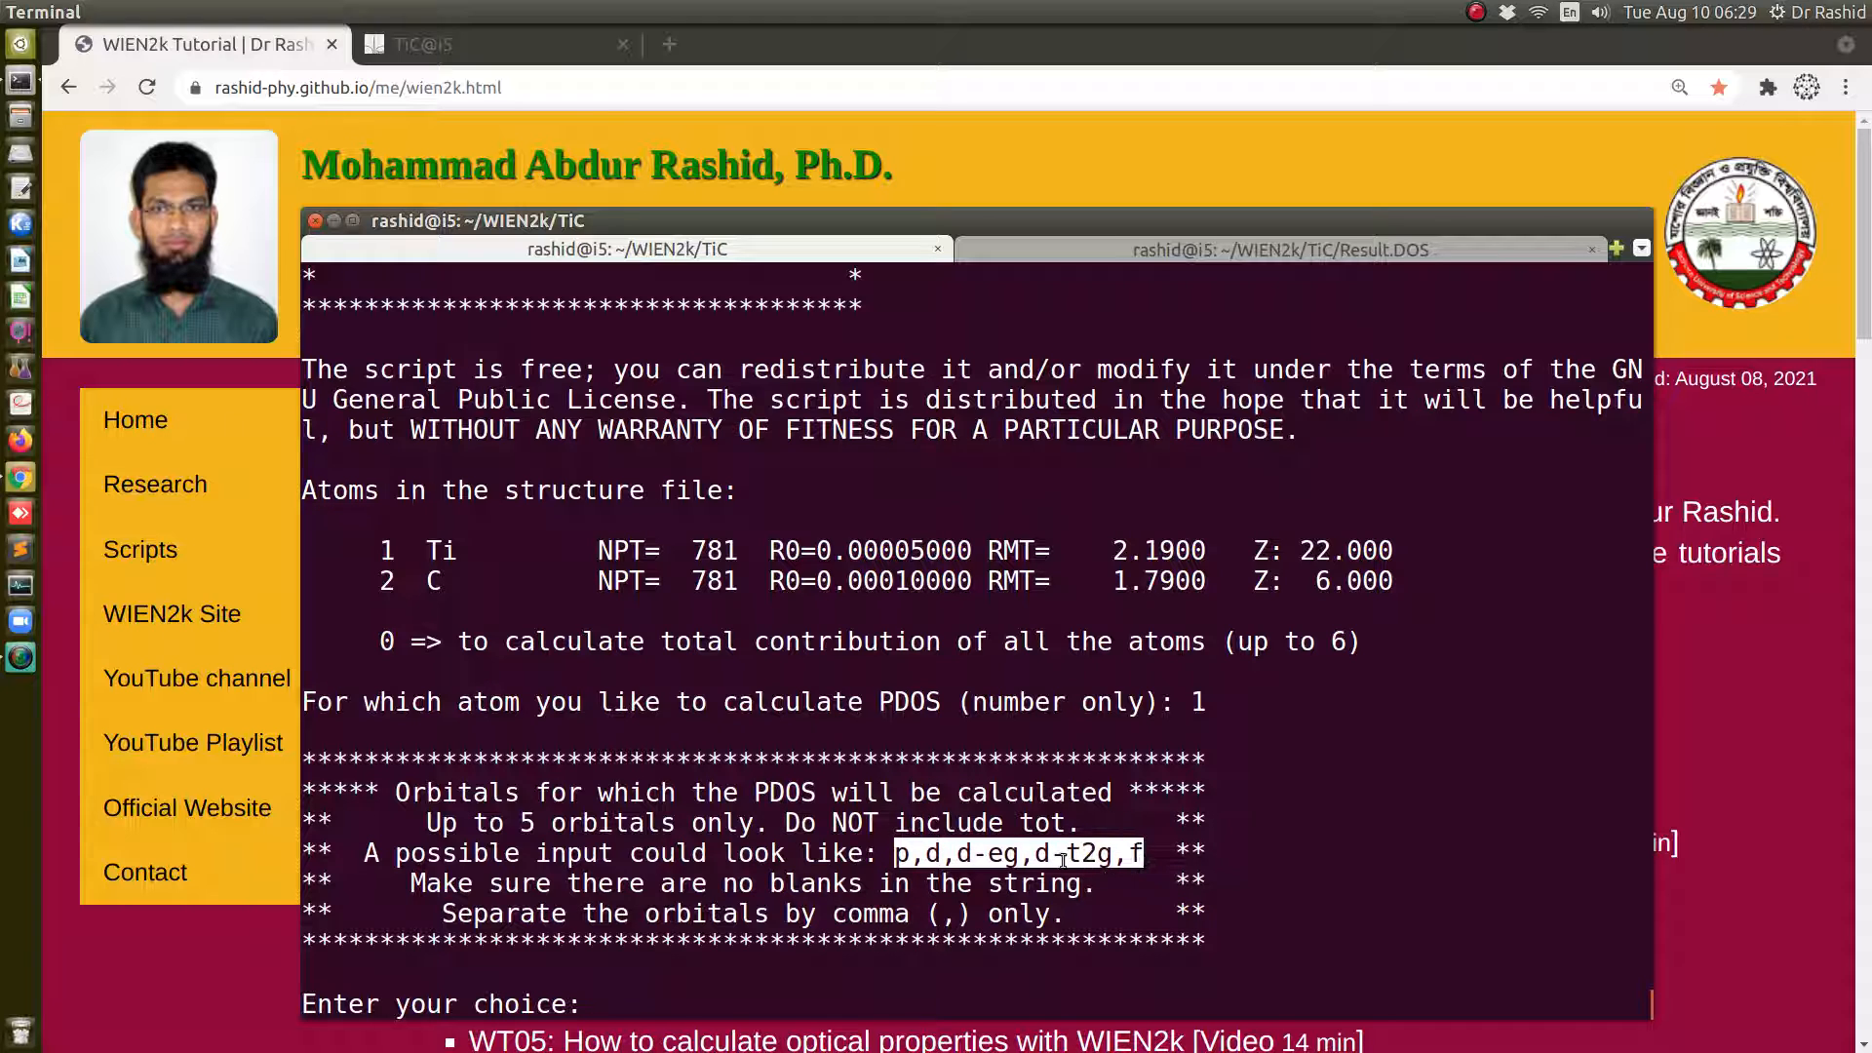
left_click(478, 45)
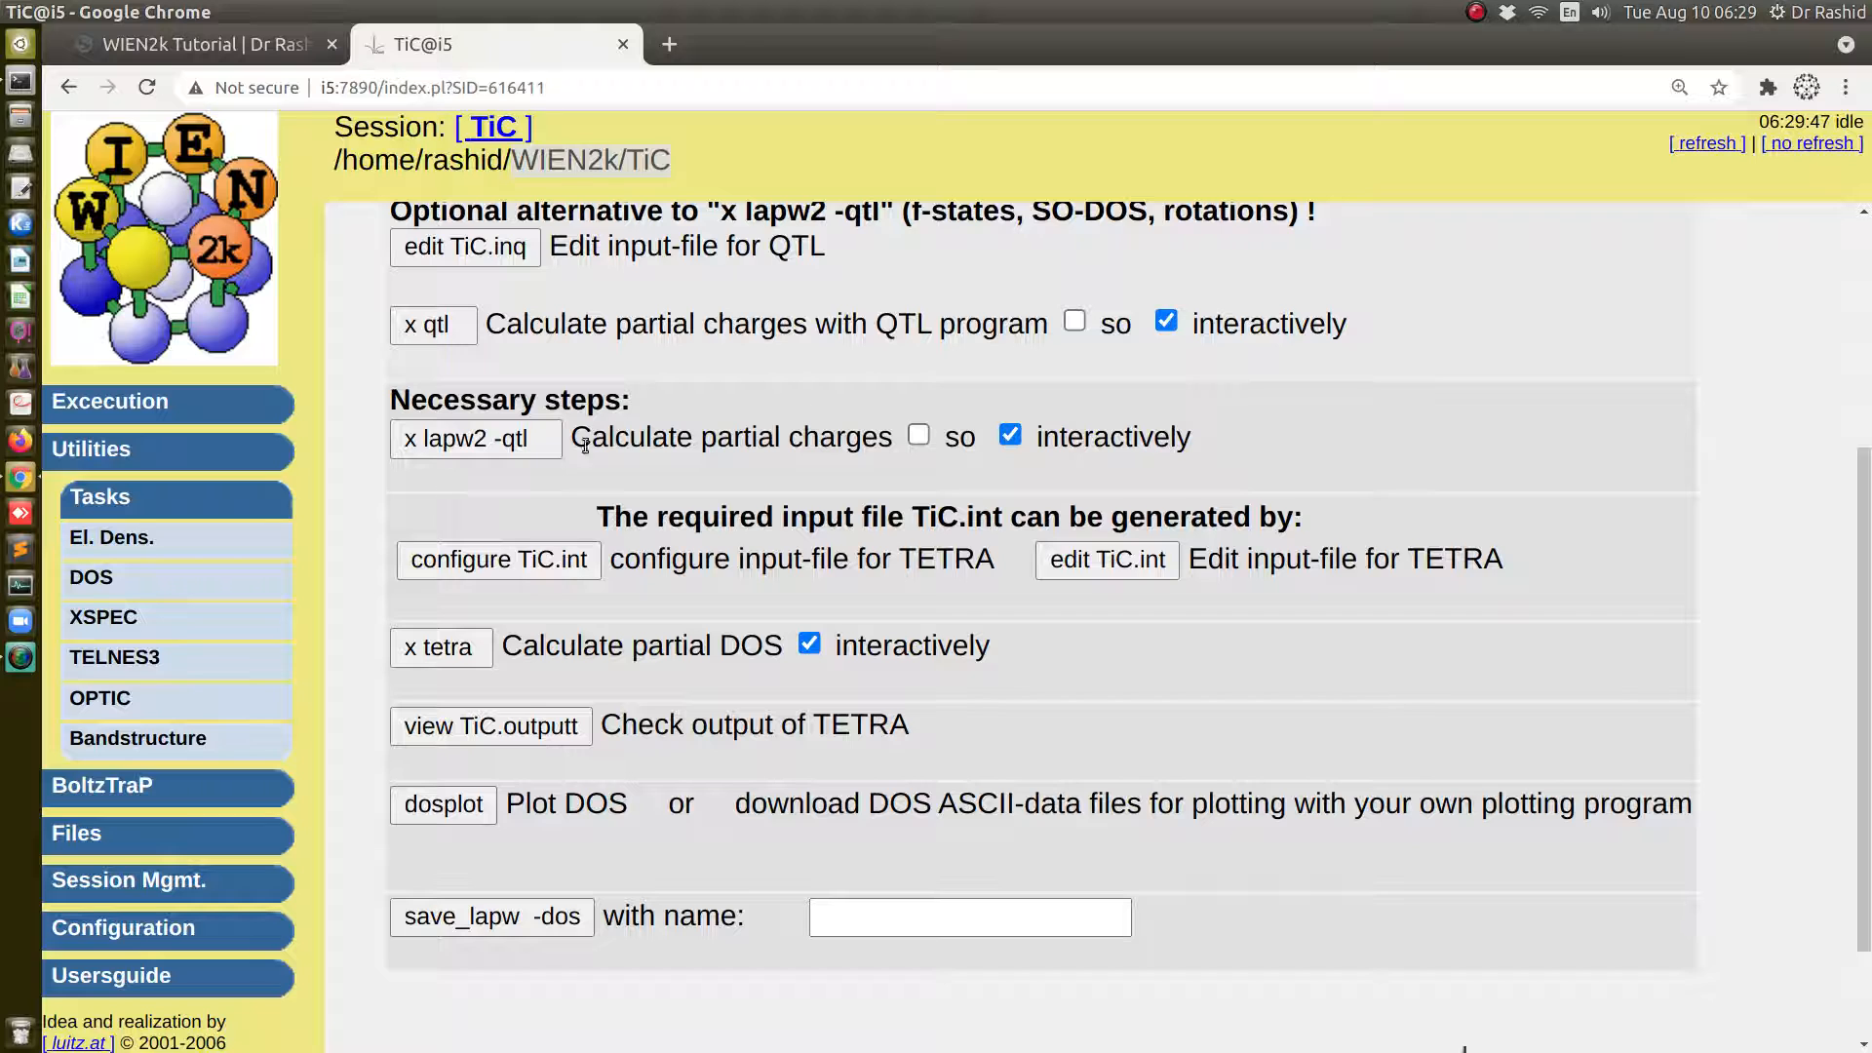
scroll("up", 3)
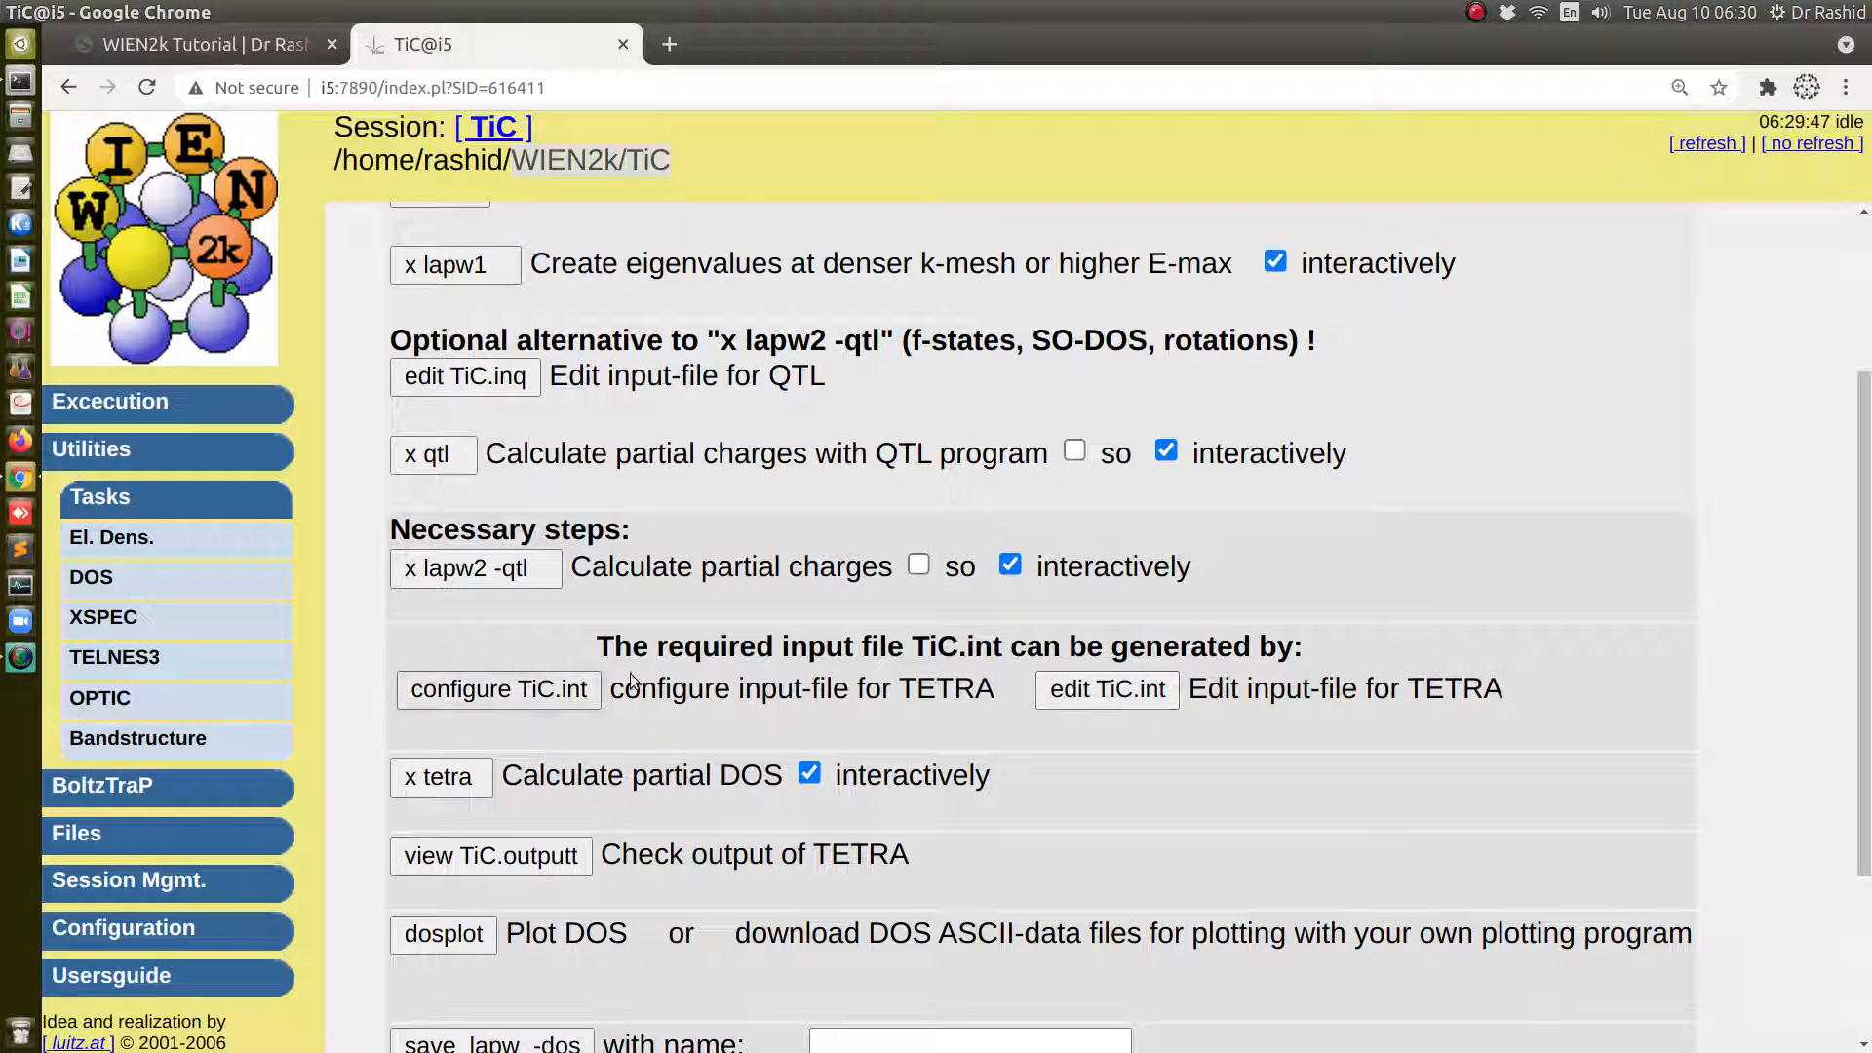
Consult the configure TiC.int page for the possible Ti and C orbitals (tot,s,p,d,D-eg,D-t2g,f)
left_click(497, 688)
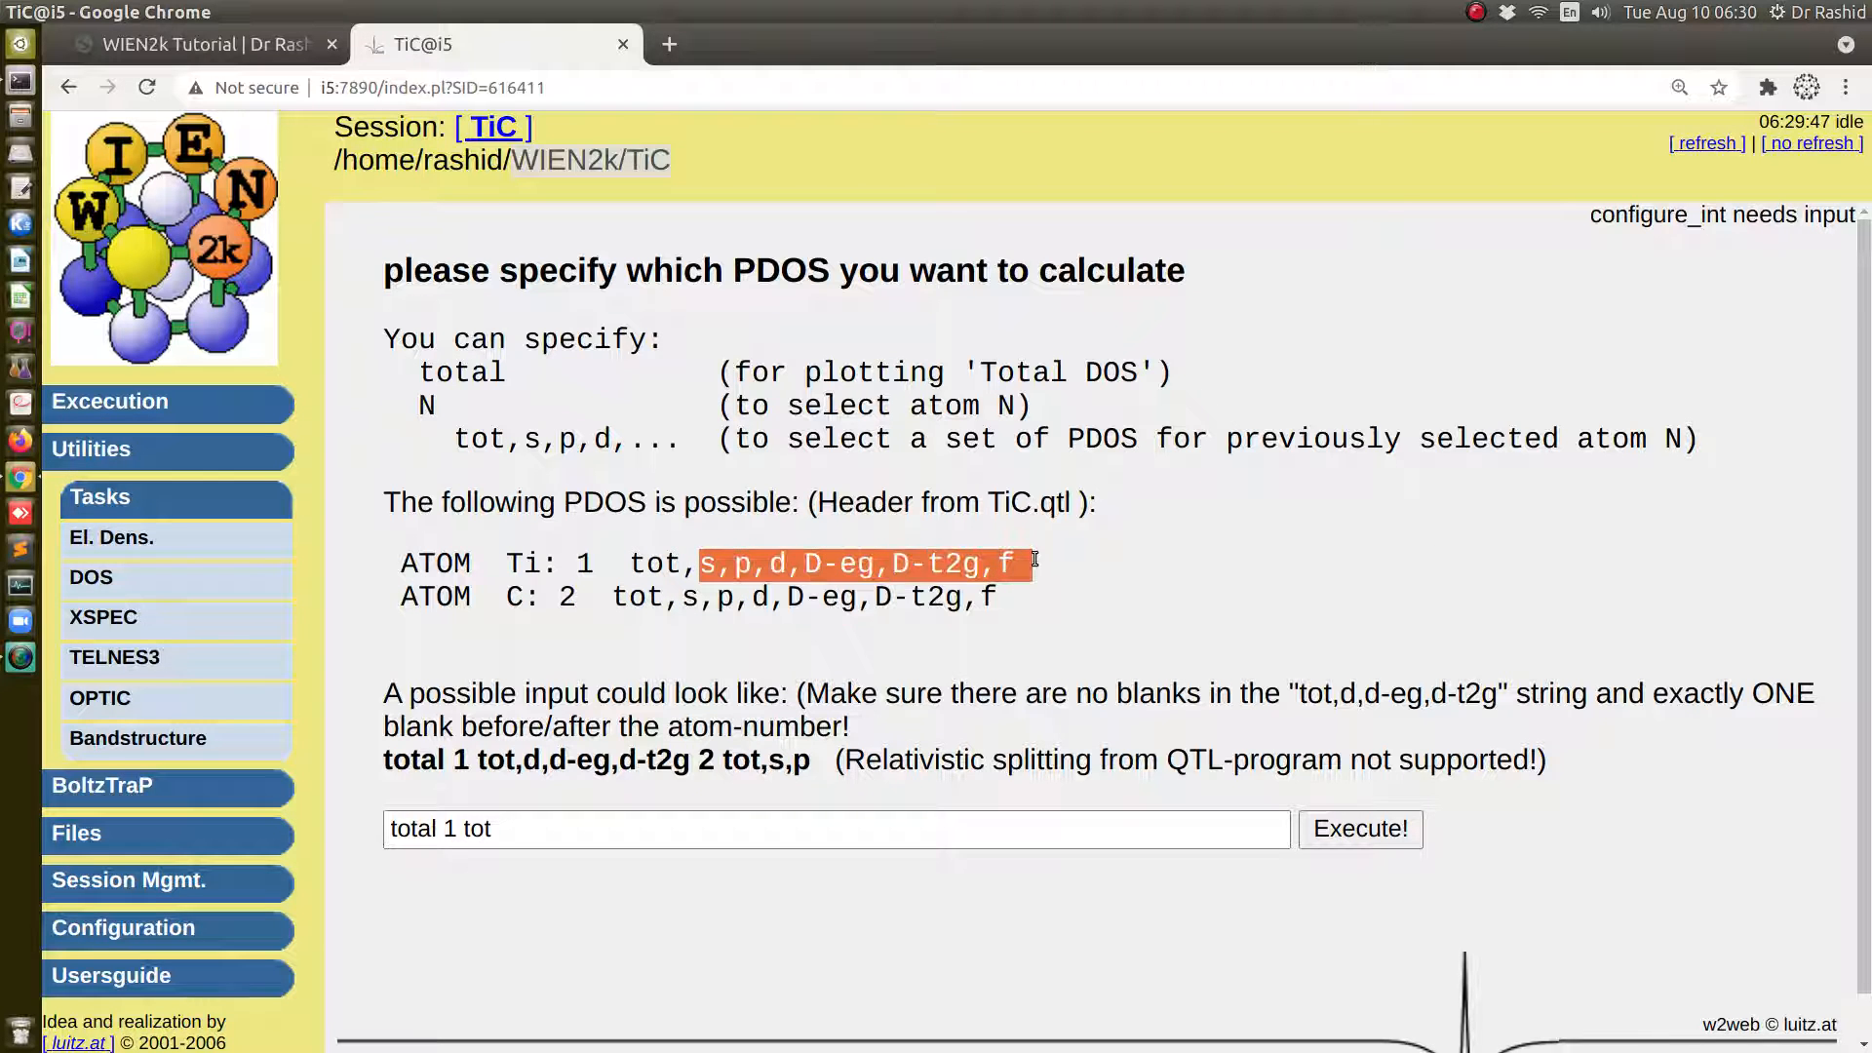
left_click(1360, 829)
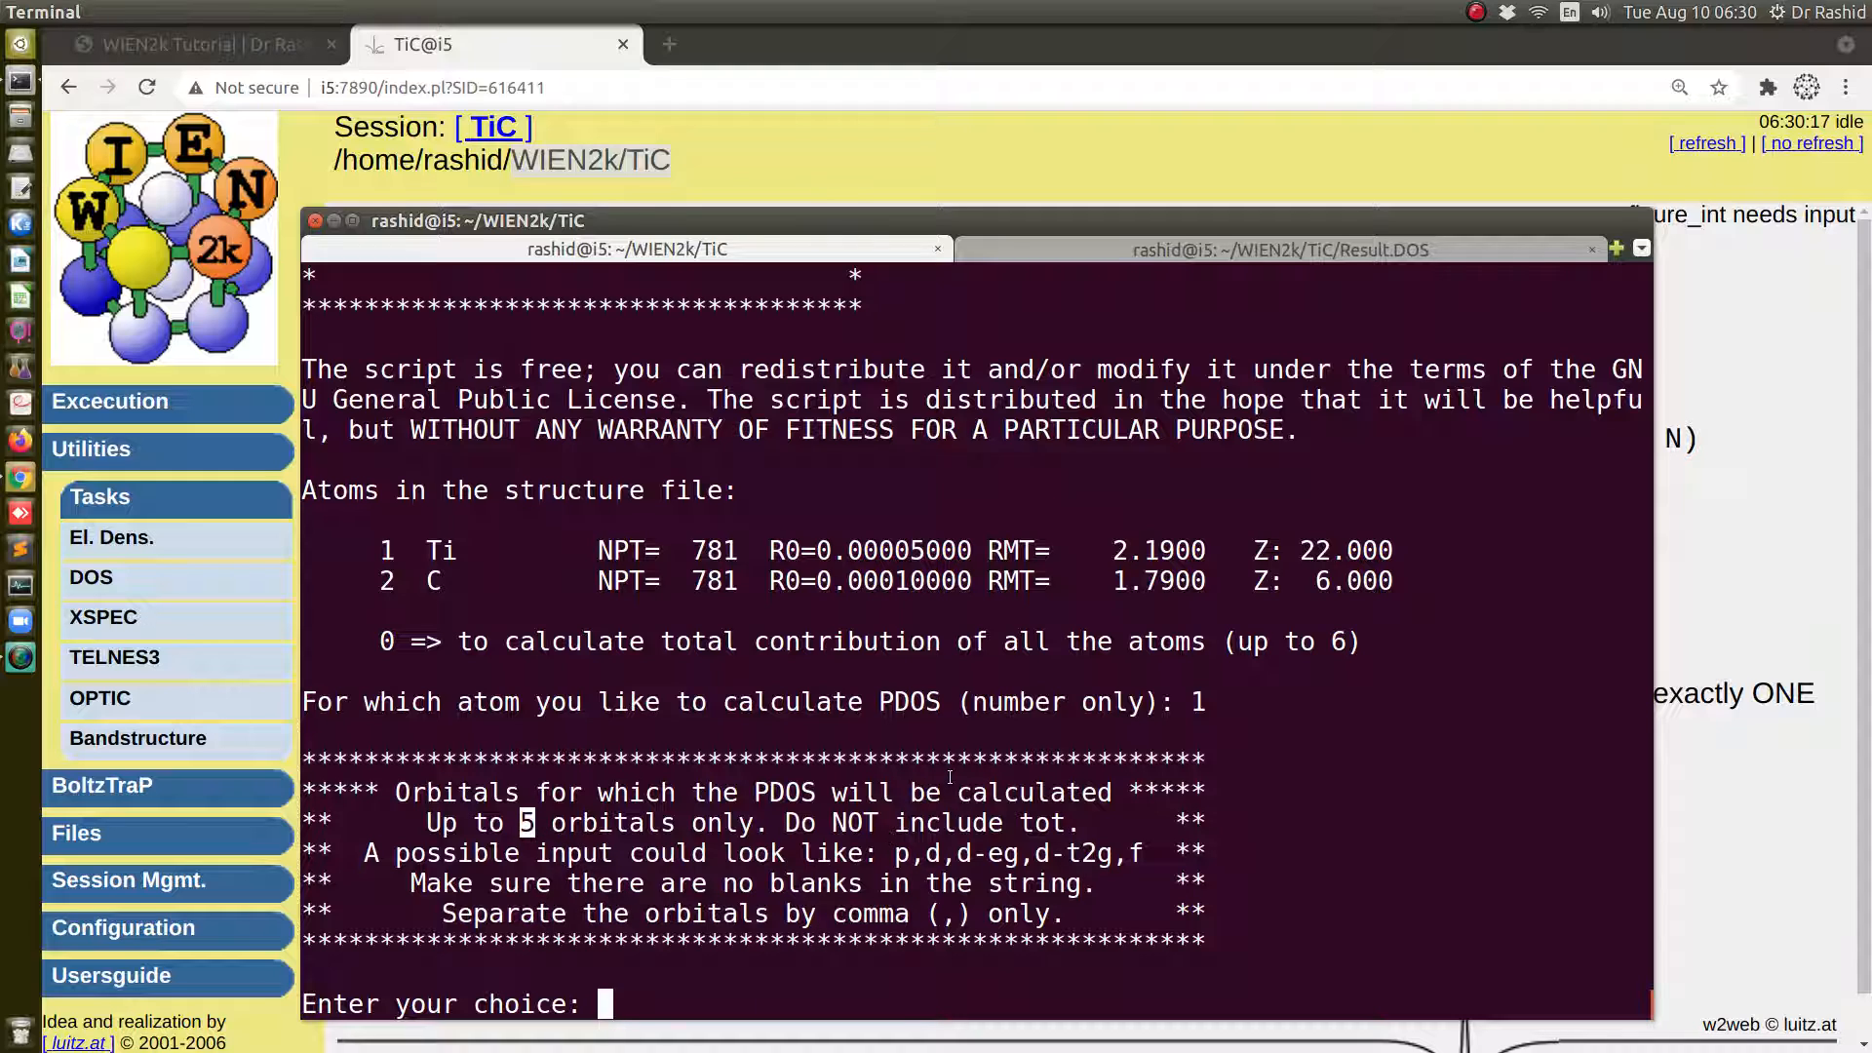
Give the script the Ti orbital list p,d,d-eg,d-t2g at the Enter your choice prompt
type("p,d")
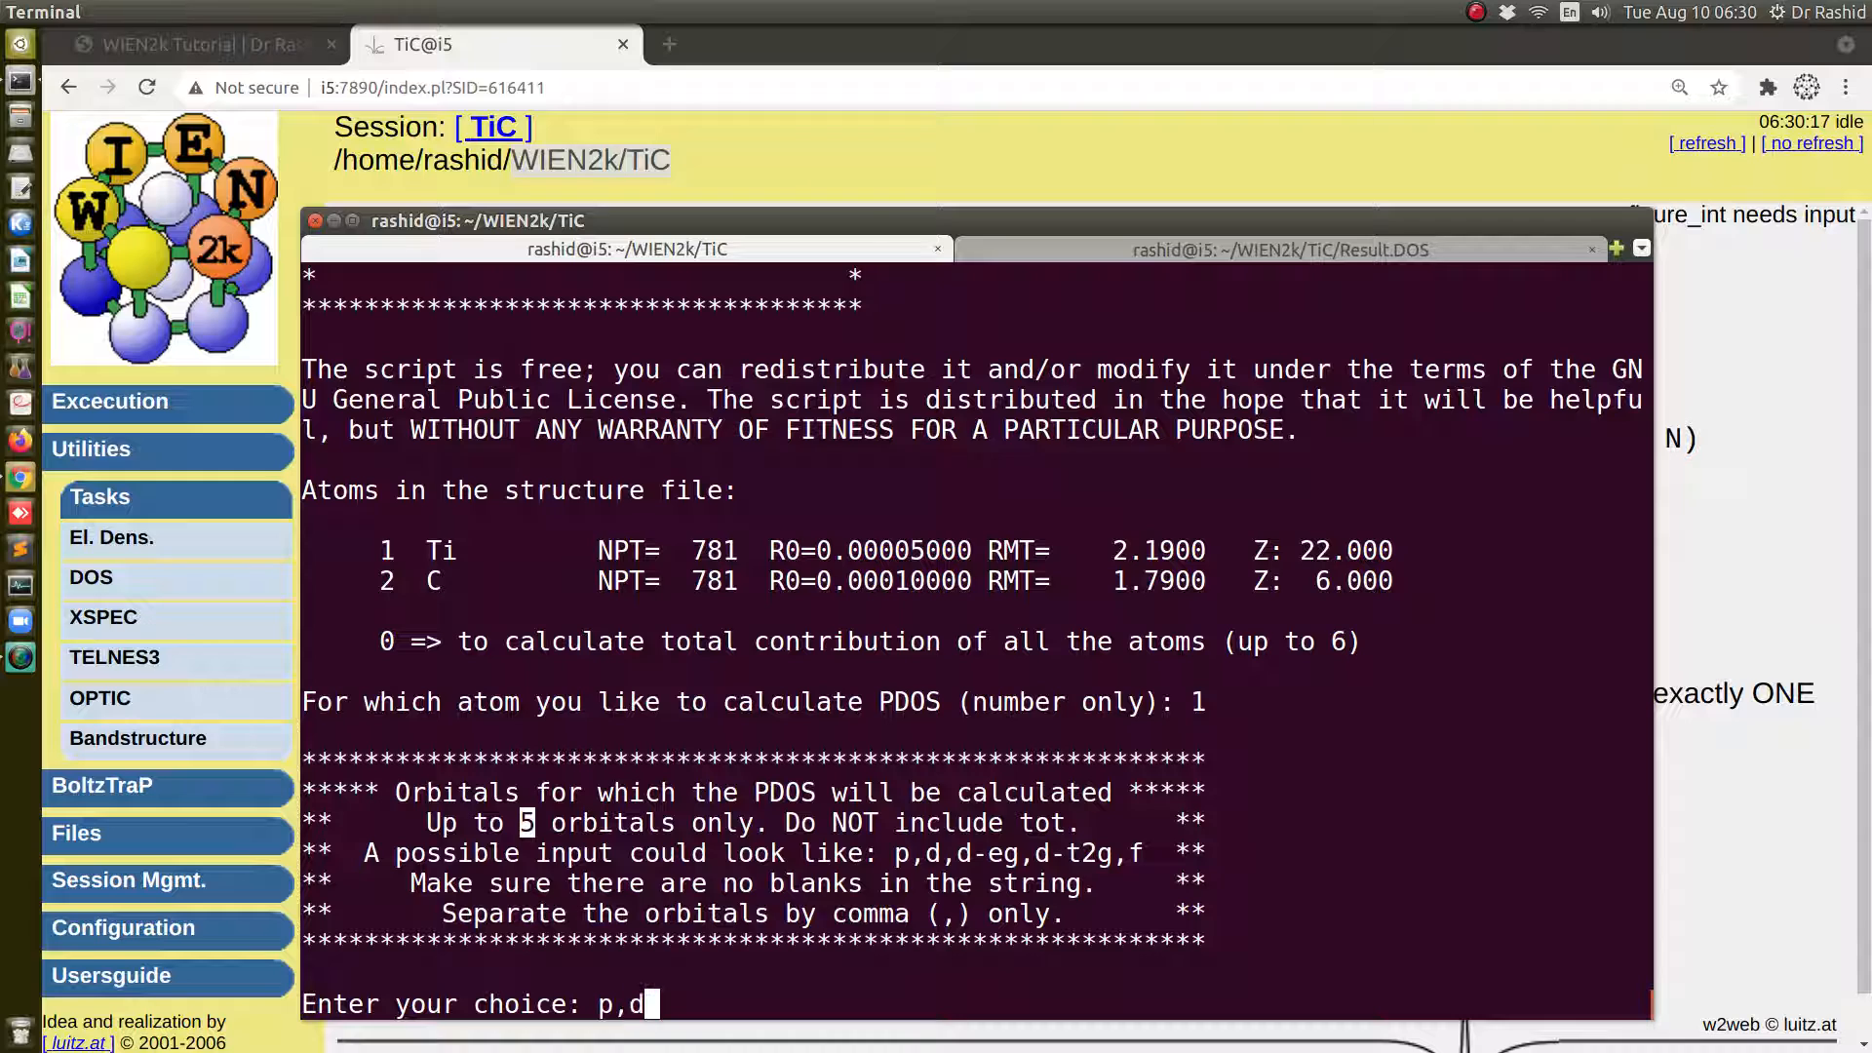
type("-")
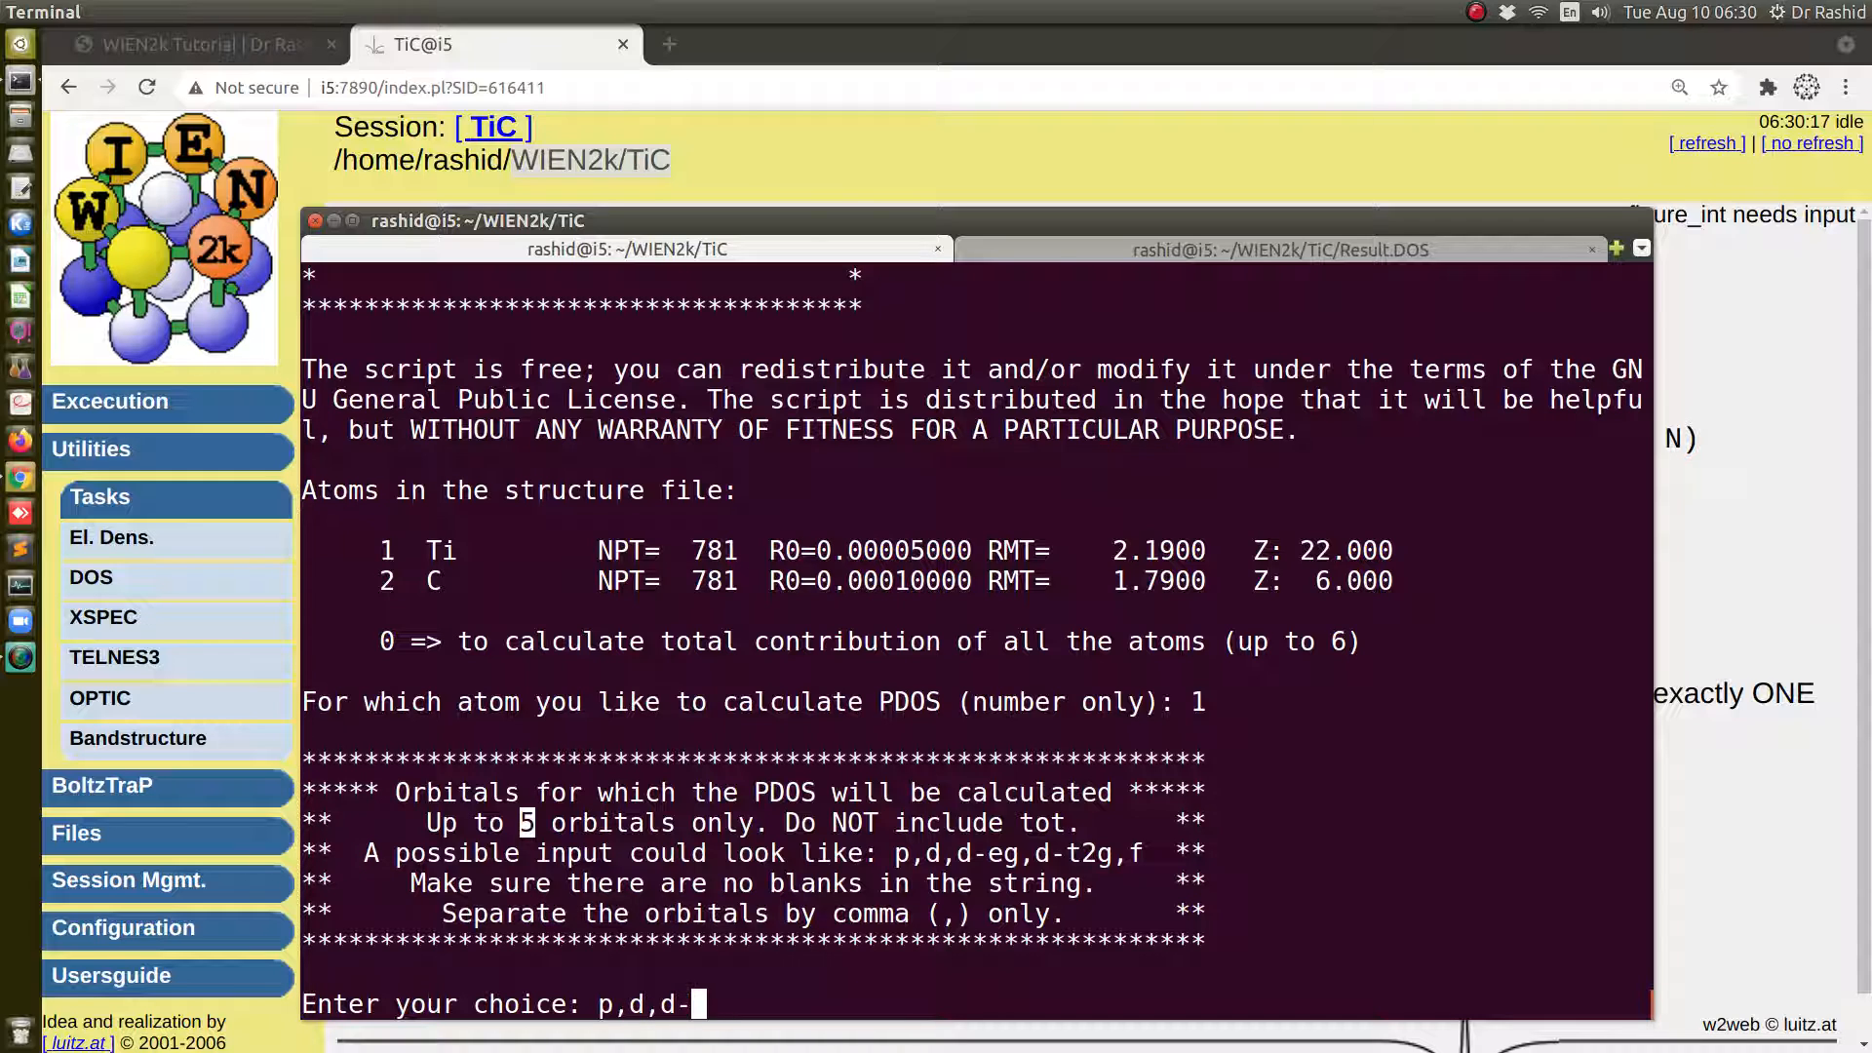
type("eg")
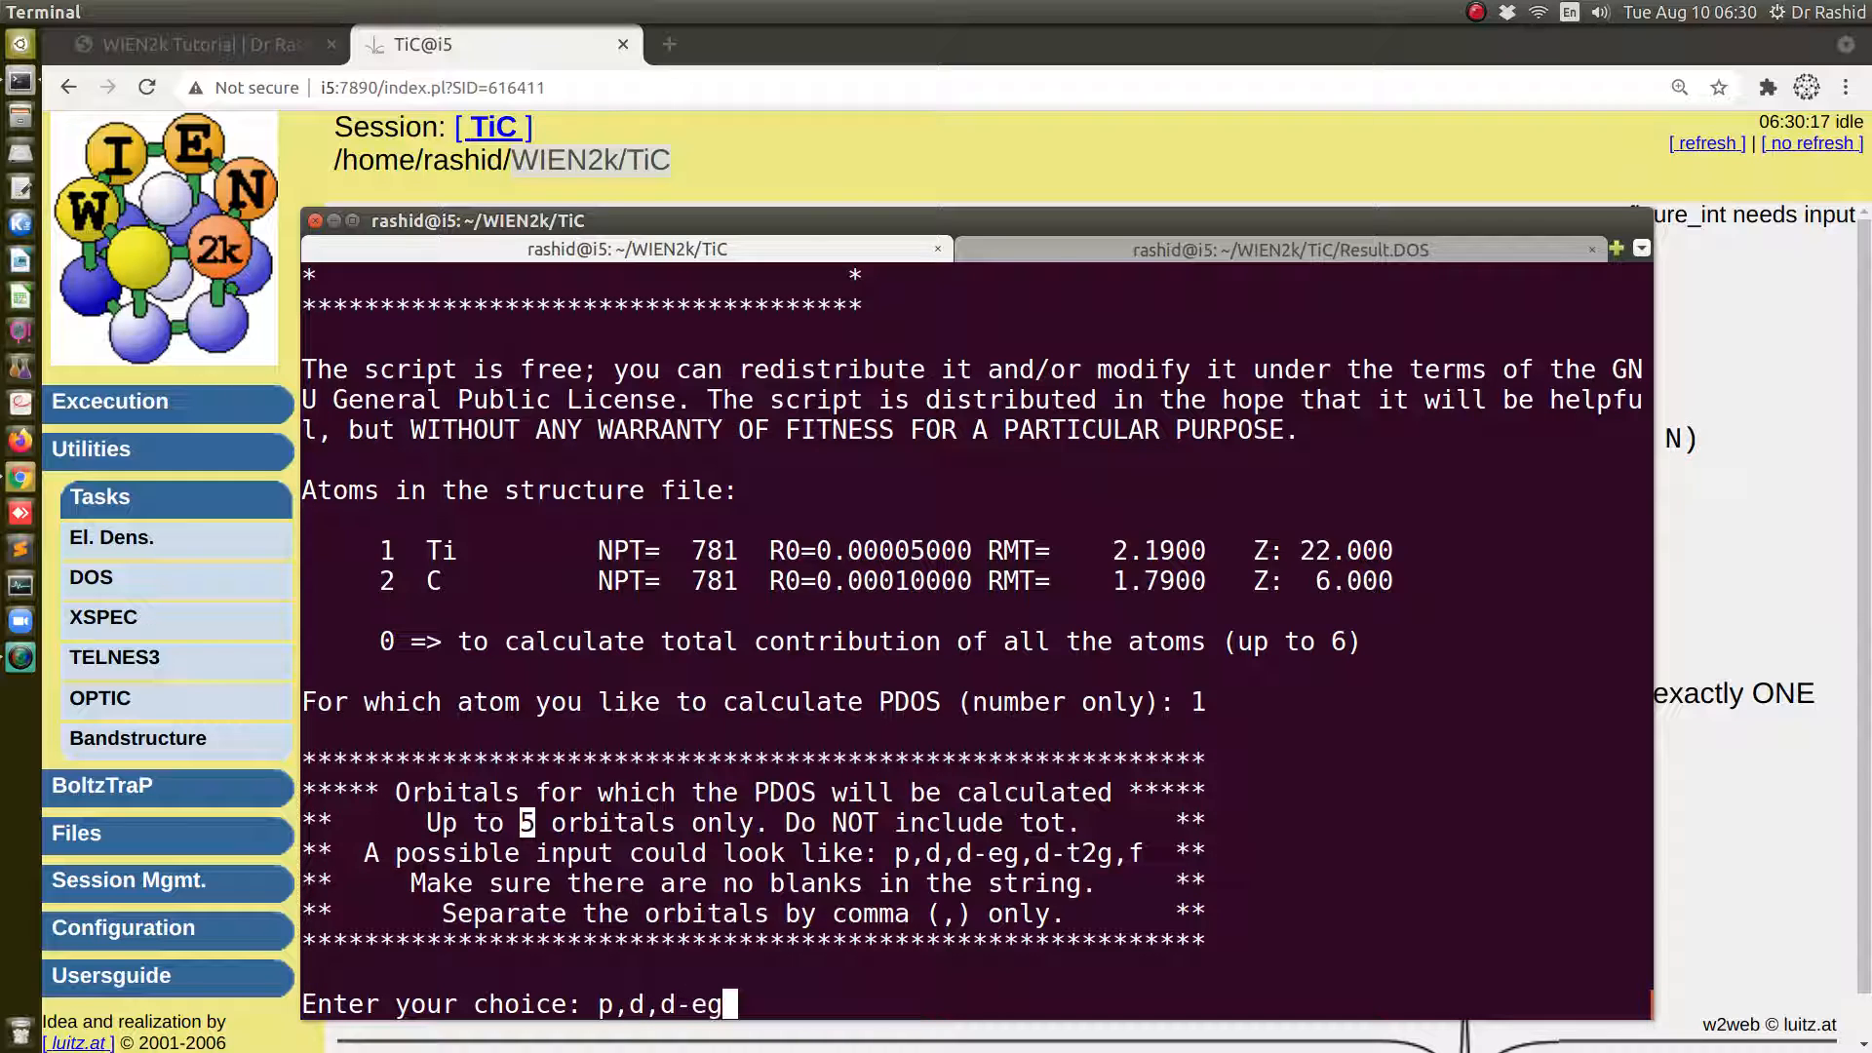
type(",dt")
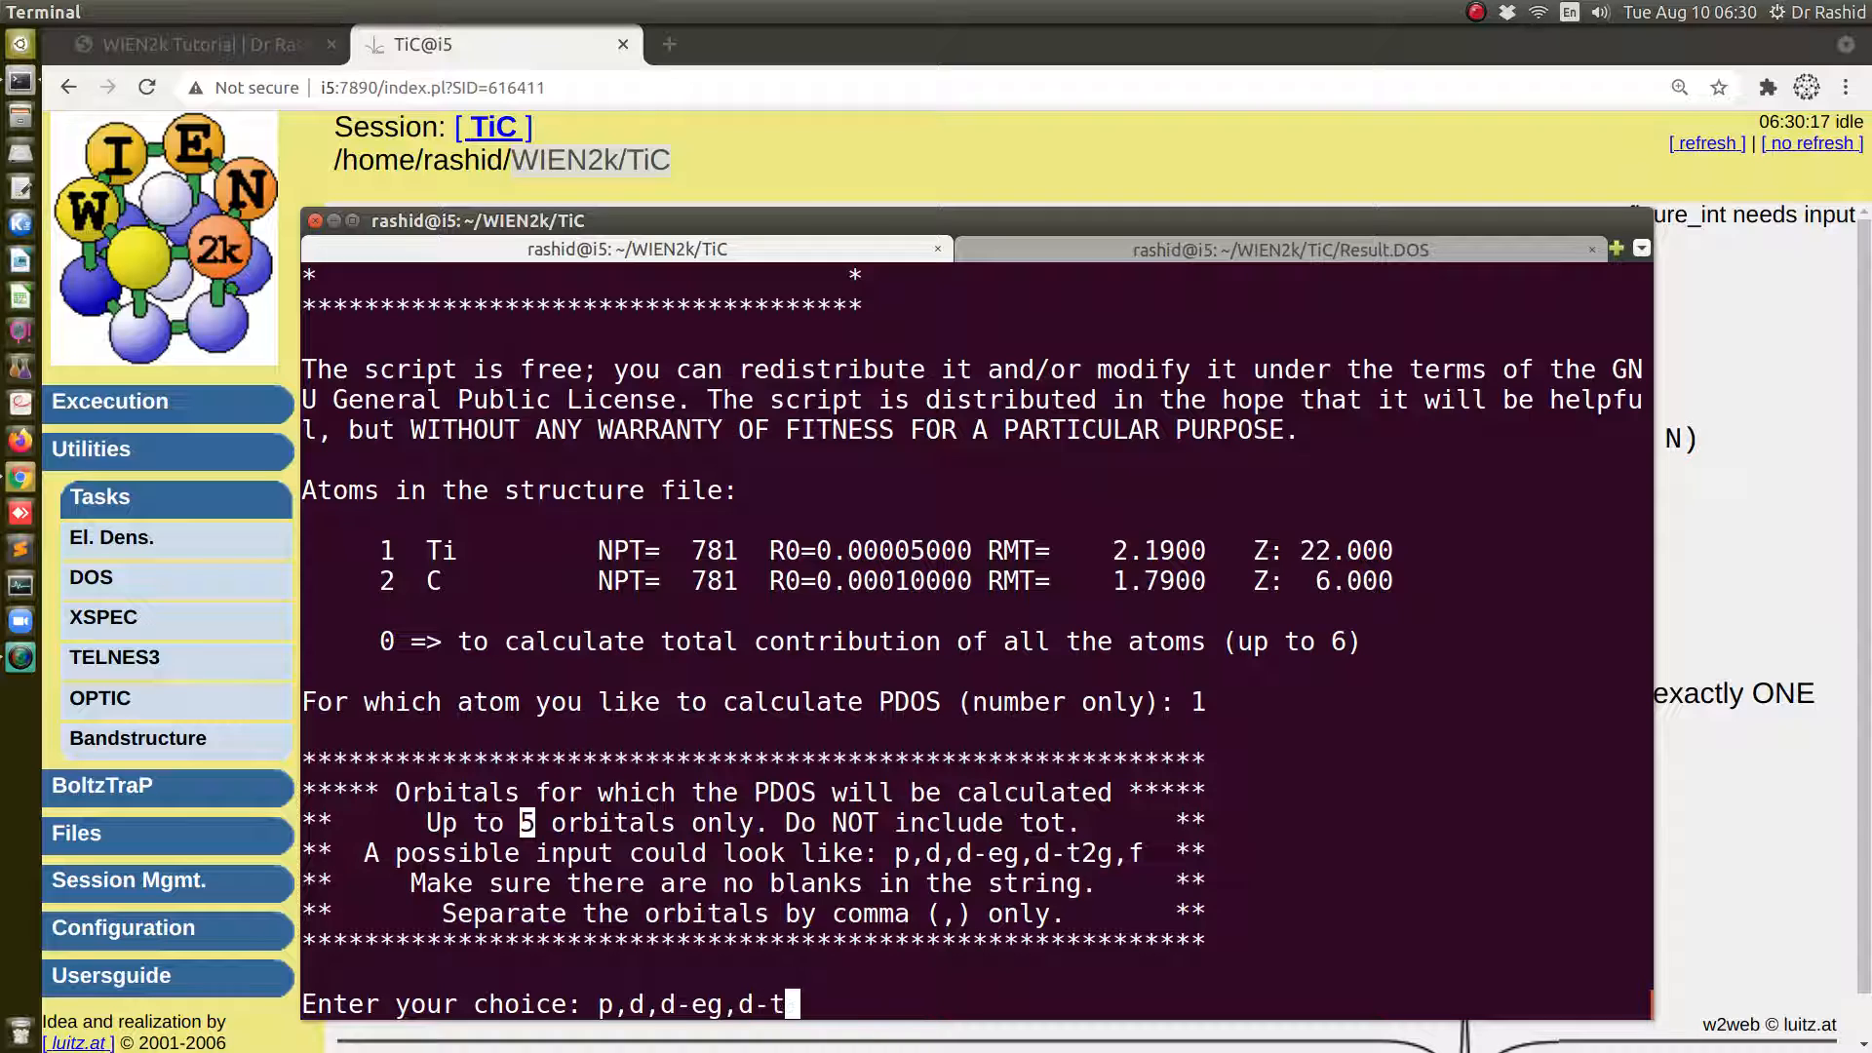
type("2g")
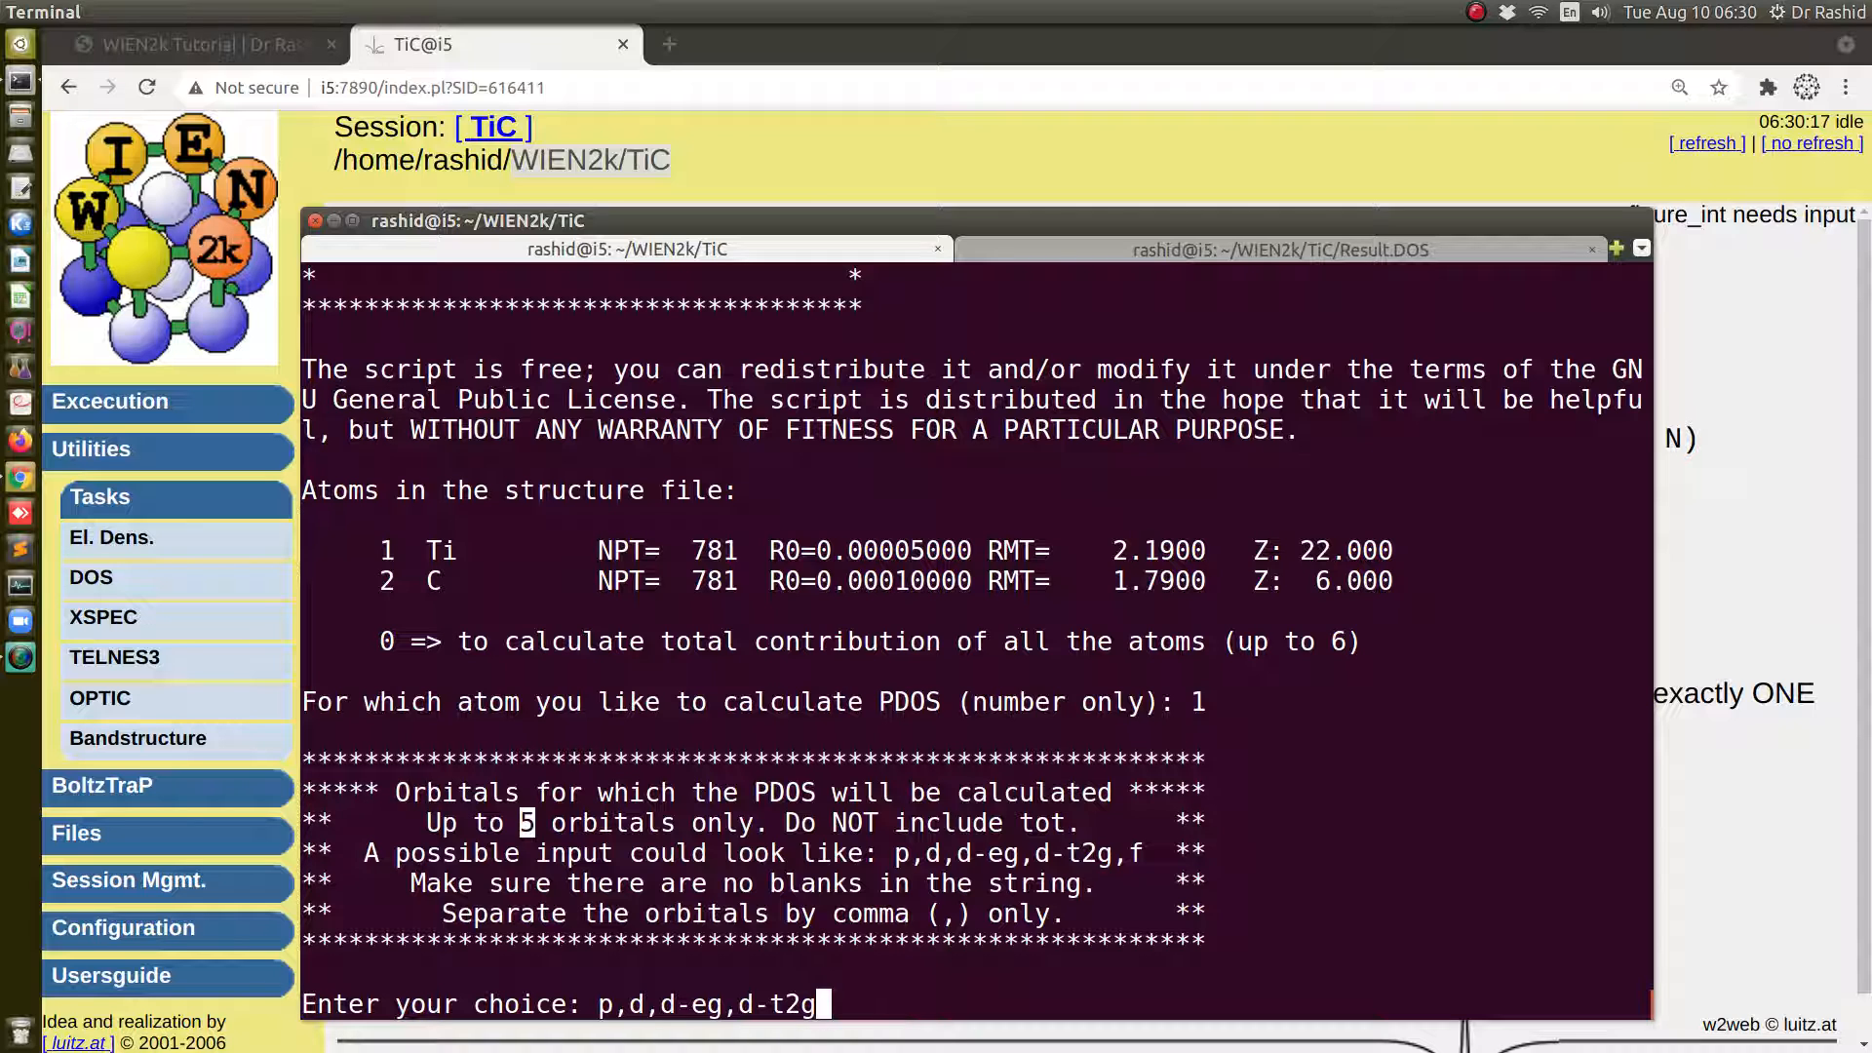
key("Return")
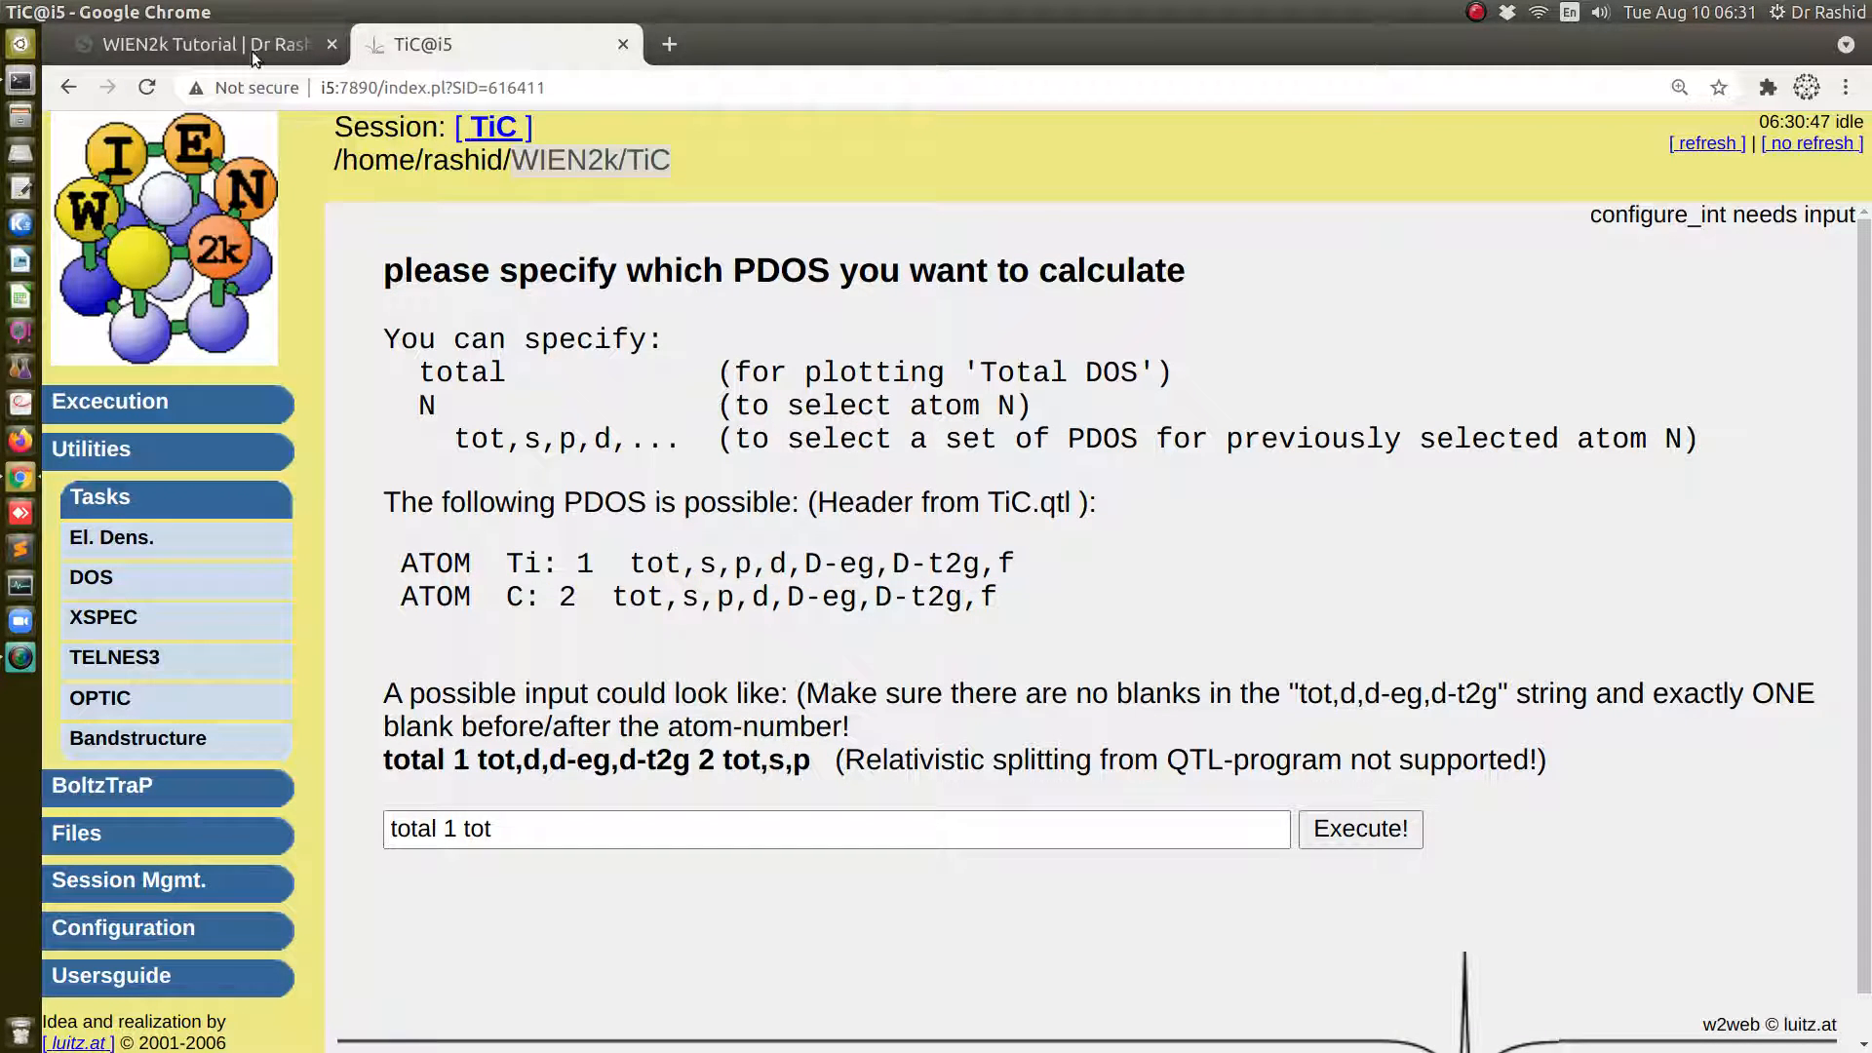
View PDOS_atom_1_Ti.png, then advance to TDOS_PDOS_atom_1_Ti.png comparing total DOS with Ti
left_click(197, 45)
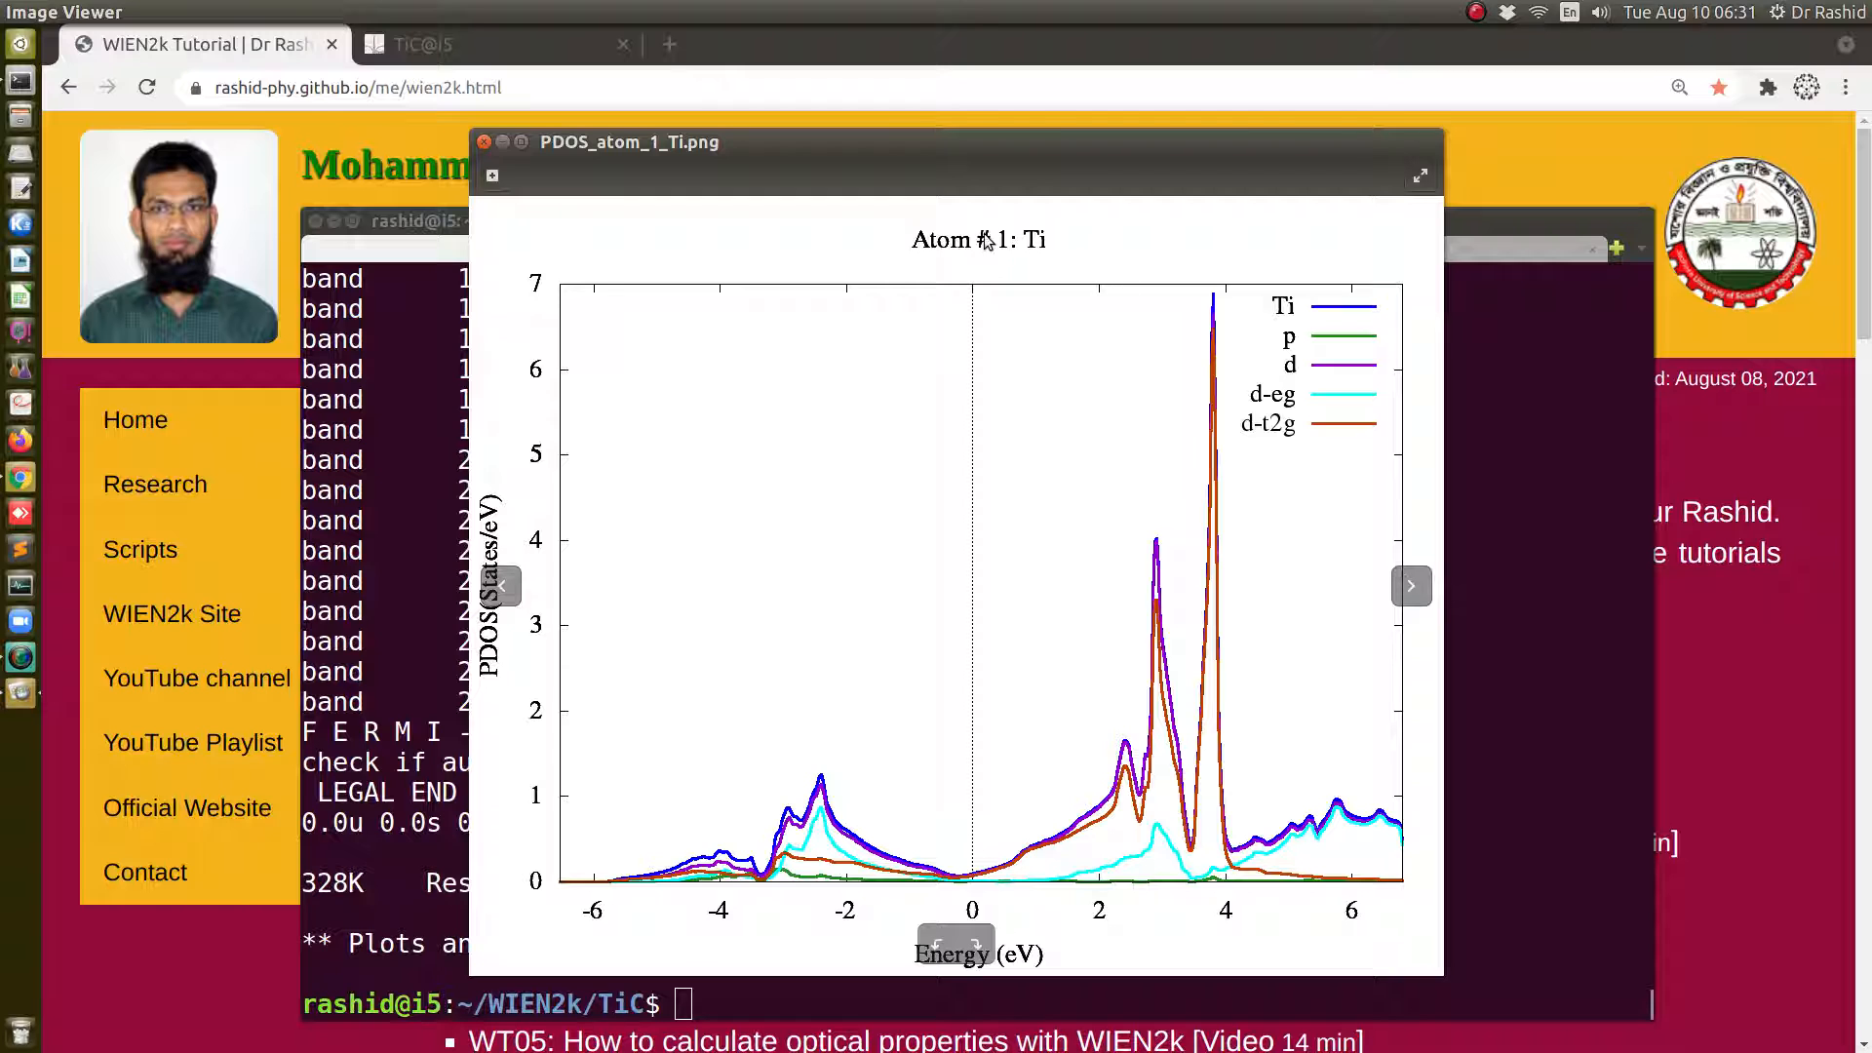
mouse_move(1233, 312)
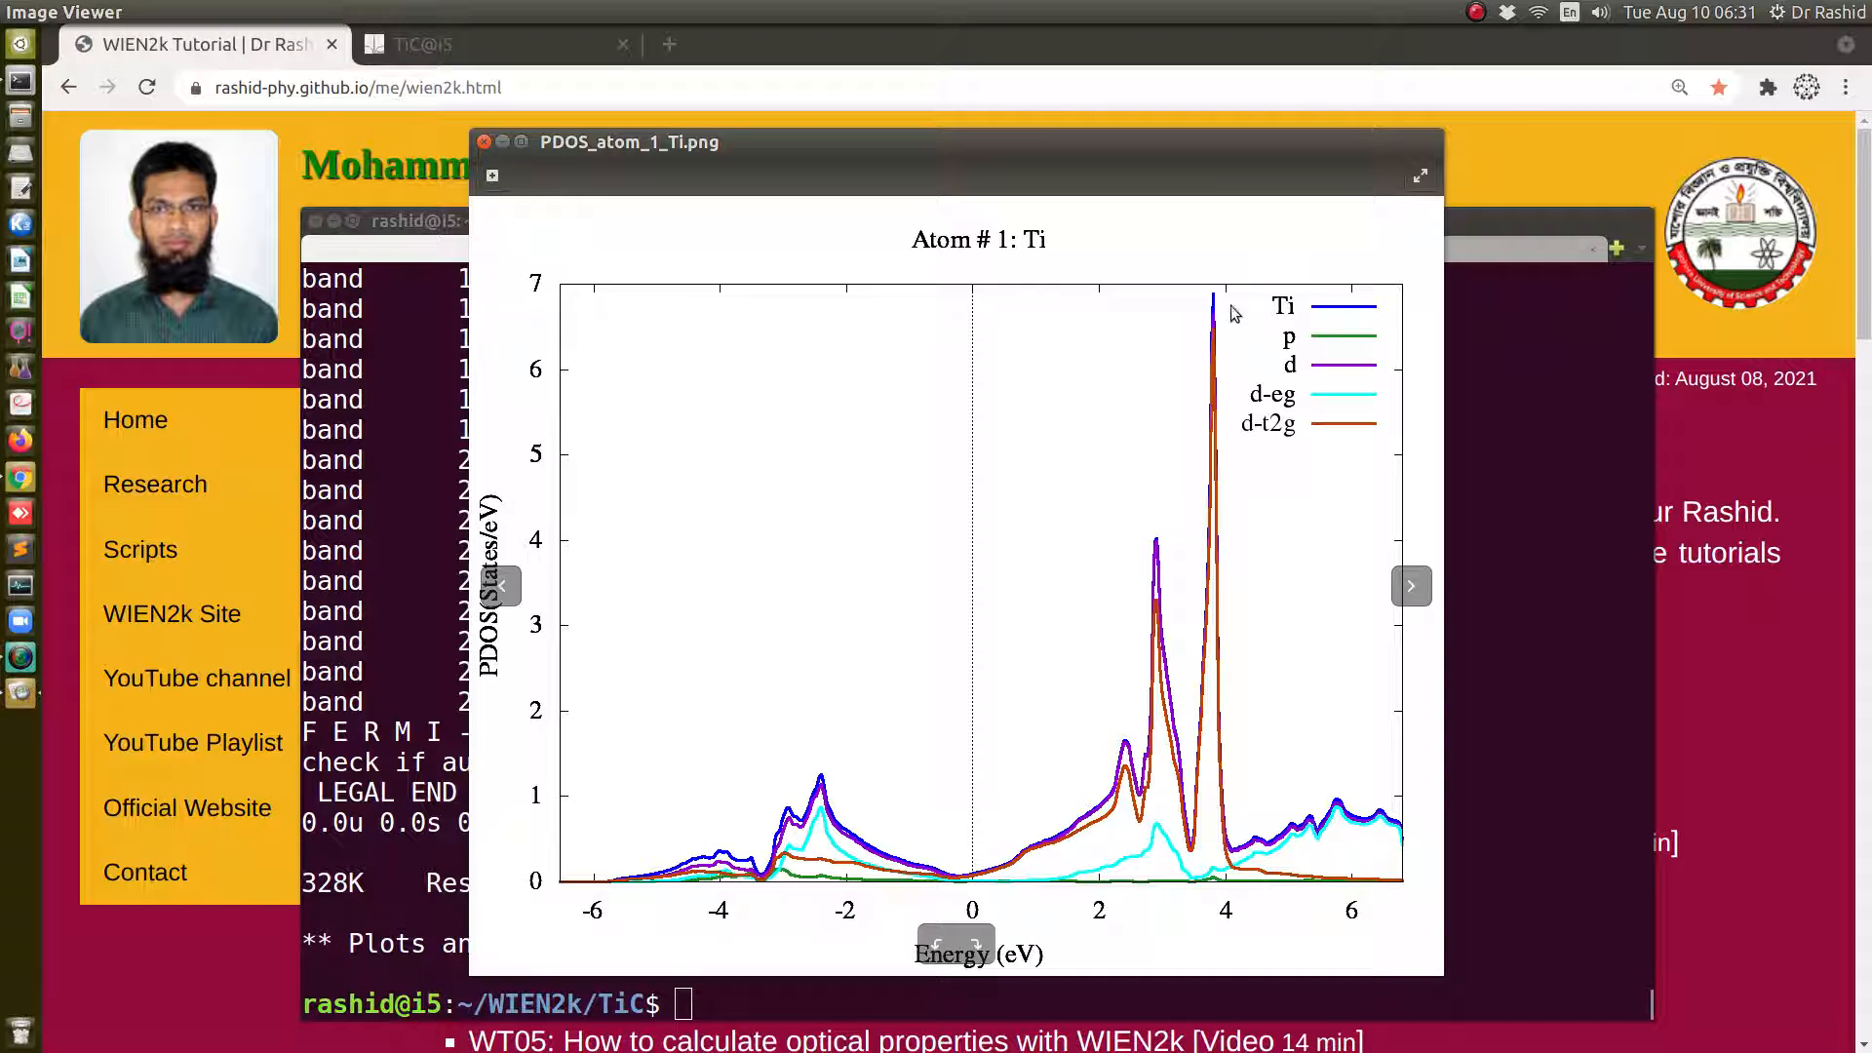
mouse_move(1334, 347)
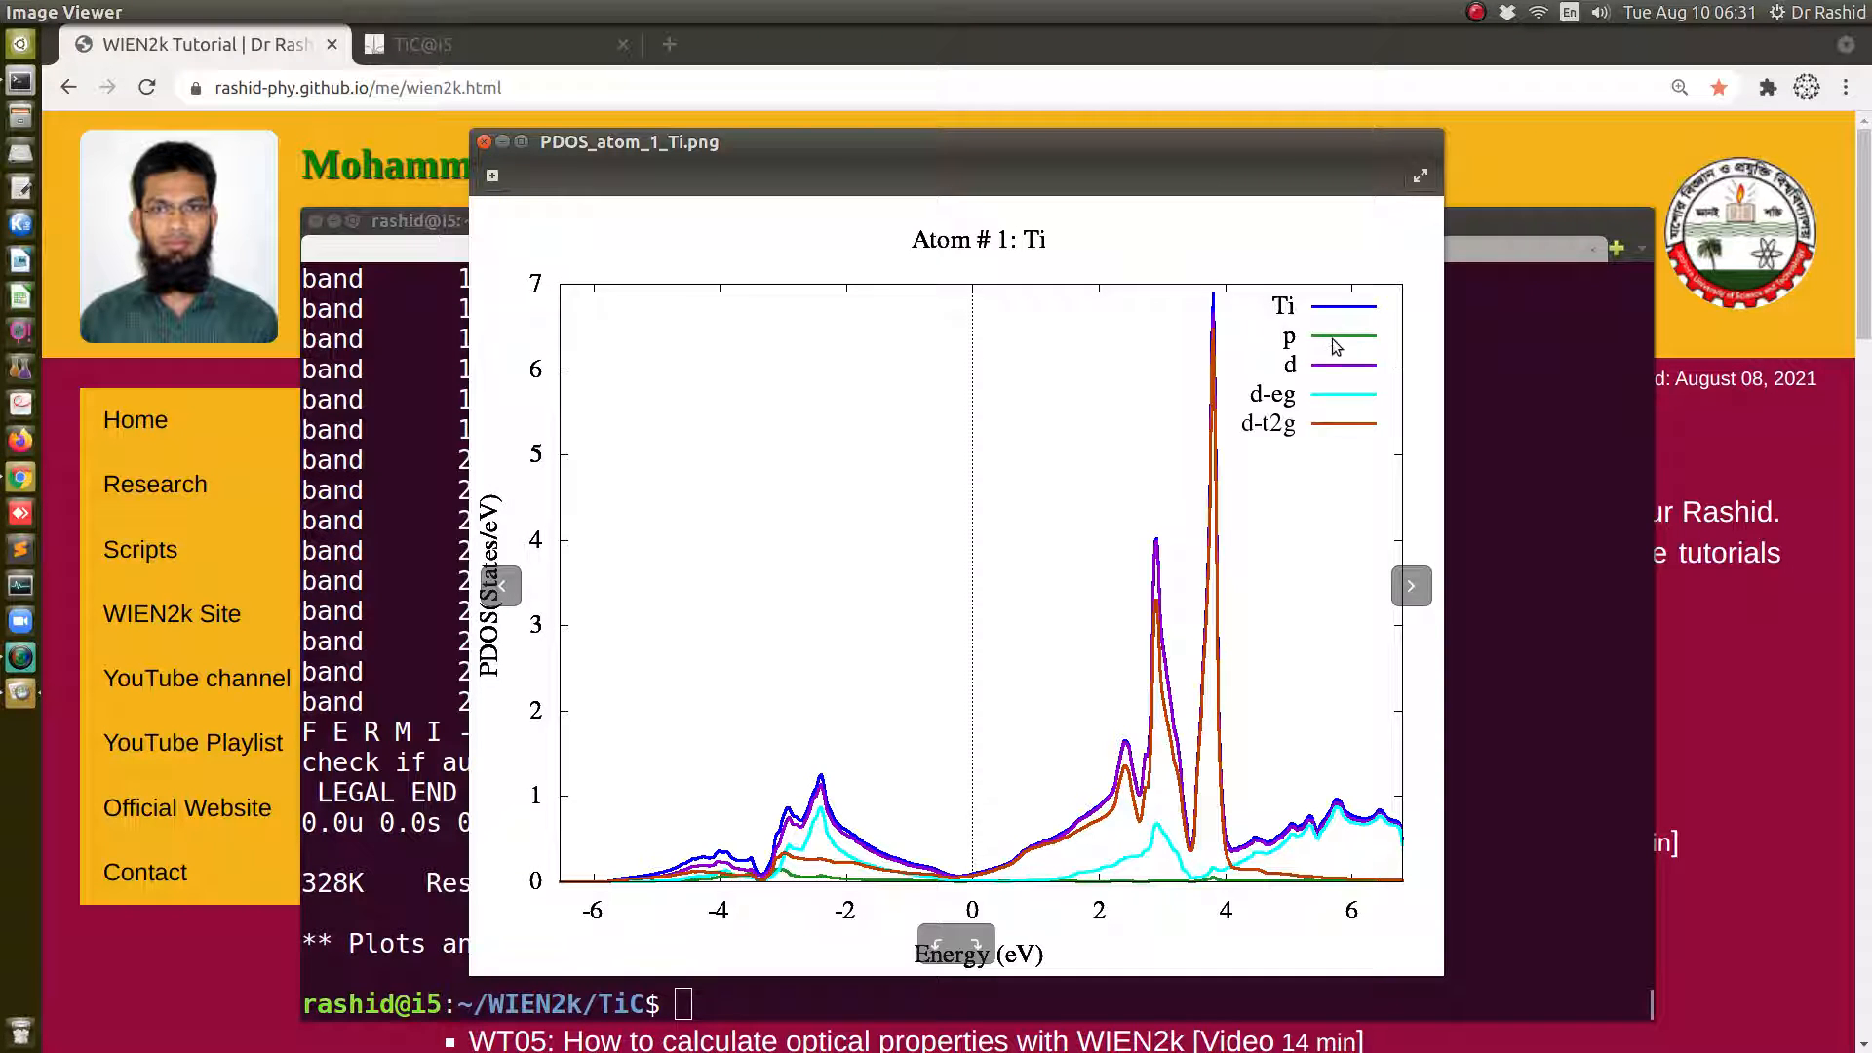
mouse_move(1316, 375)
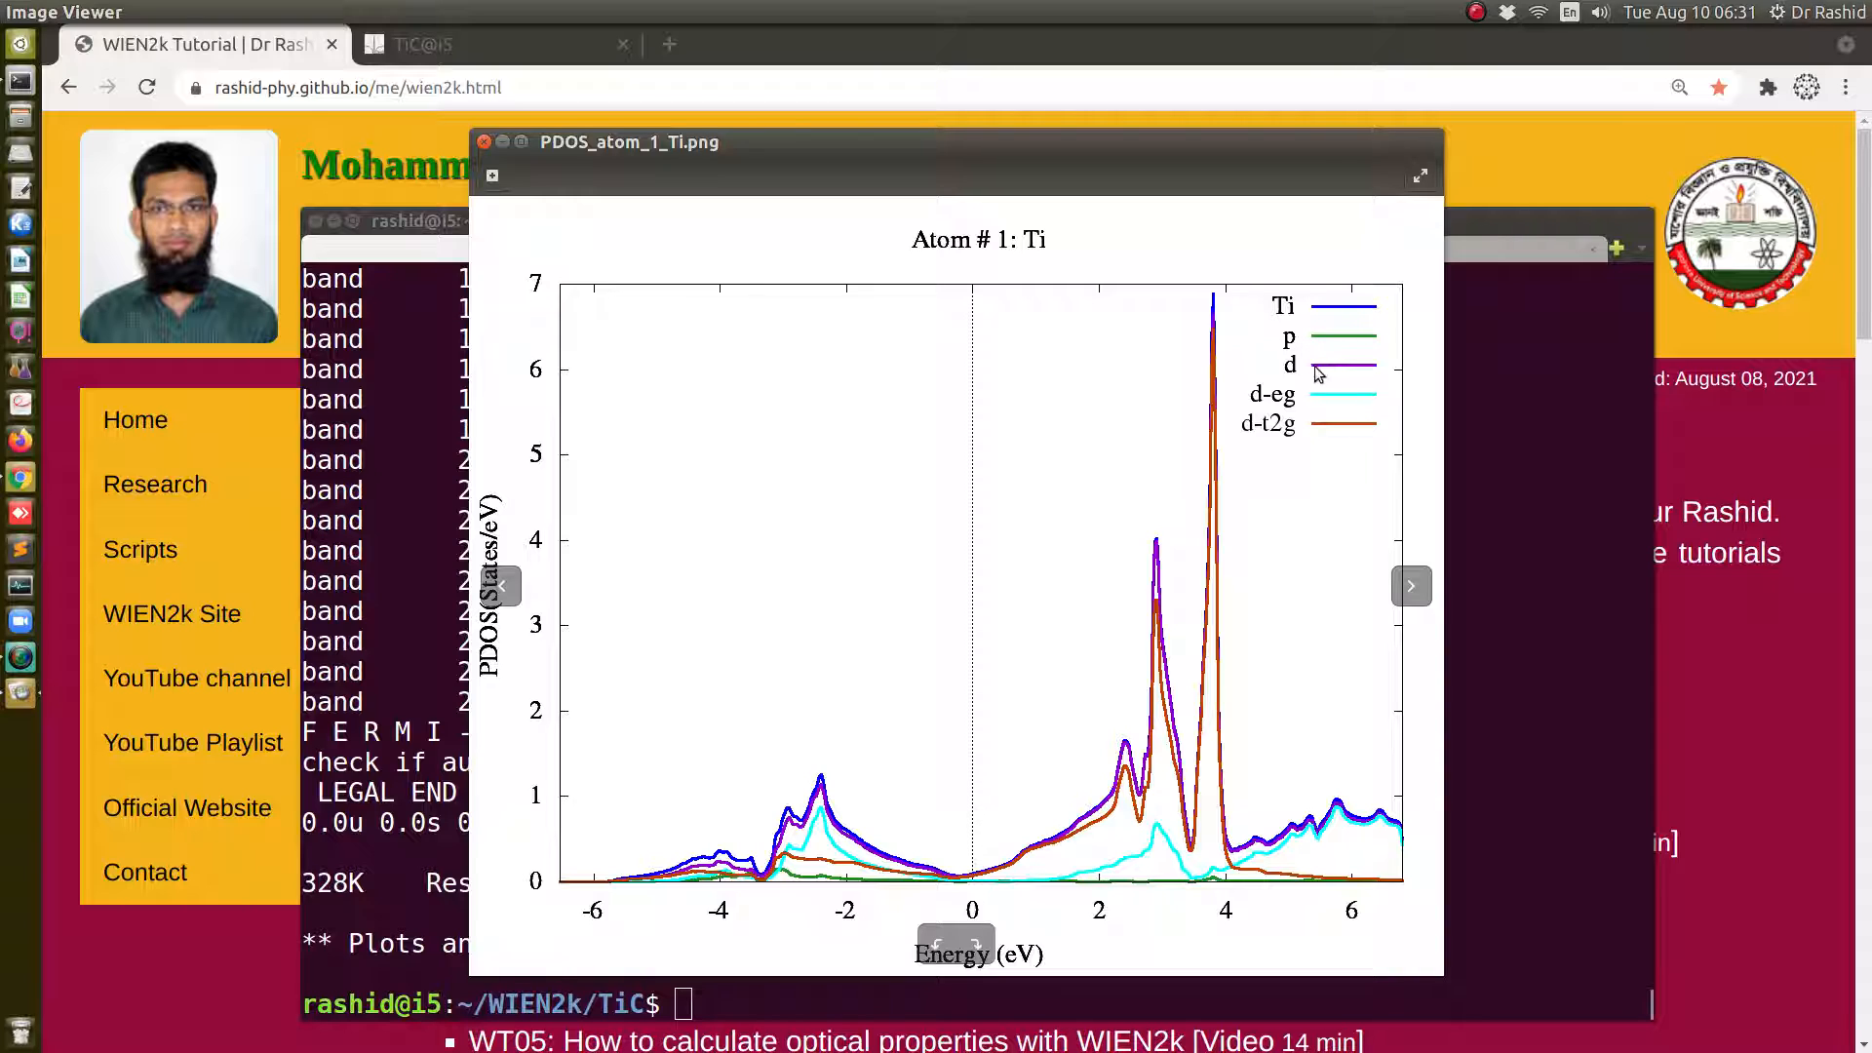
mouse_move(1188, 890)
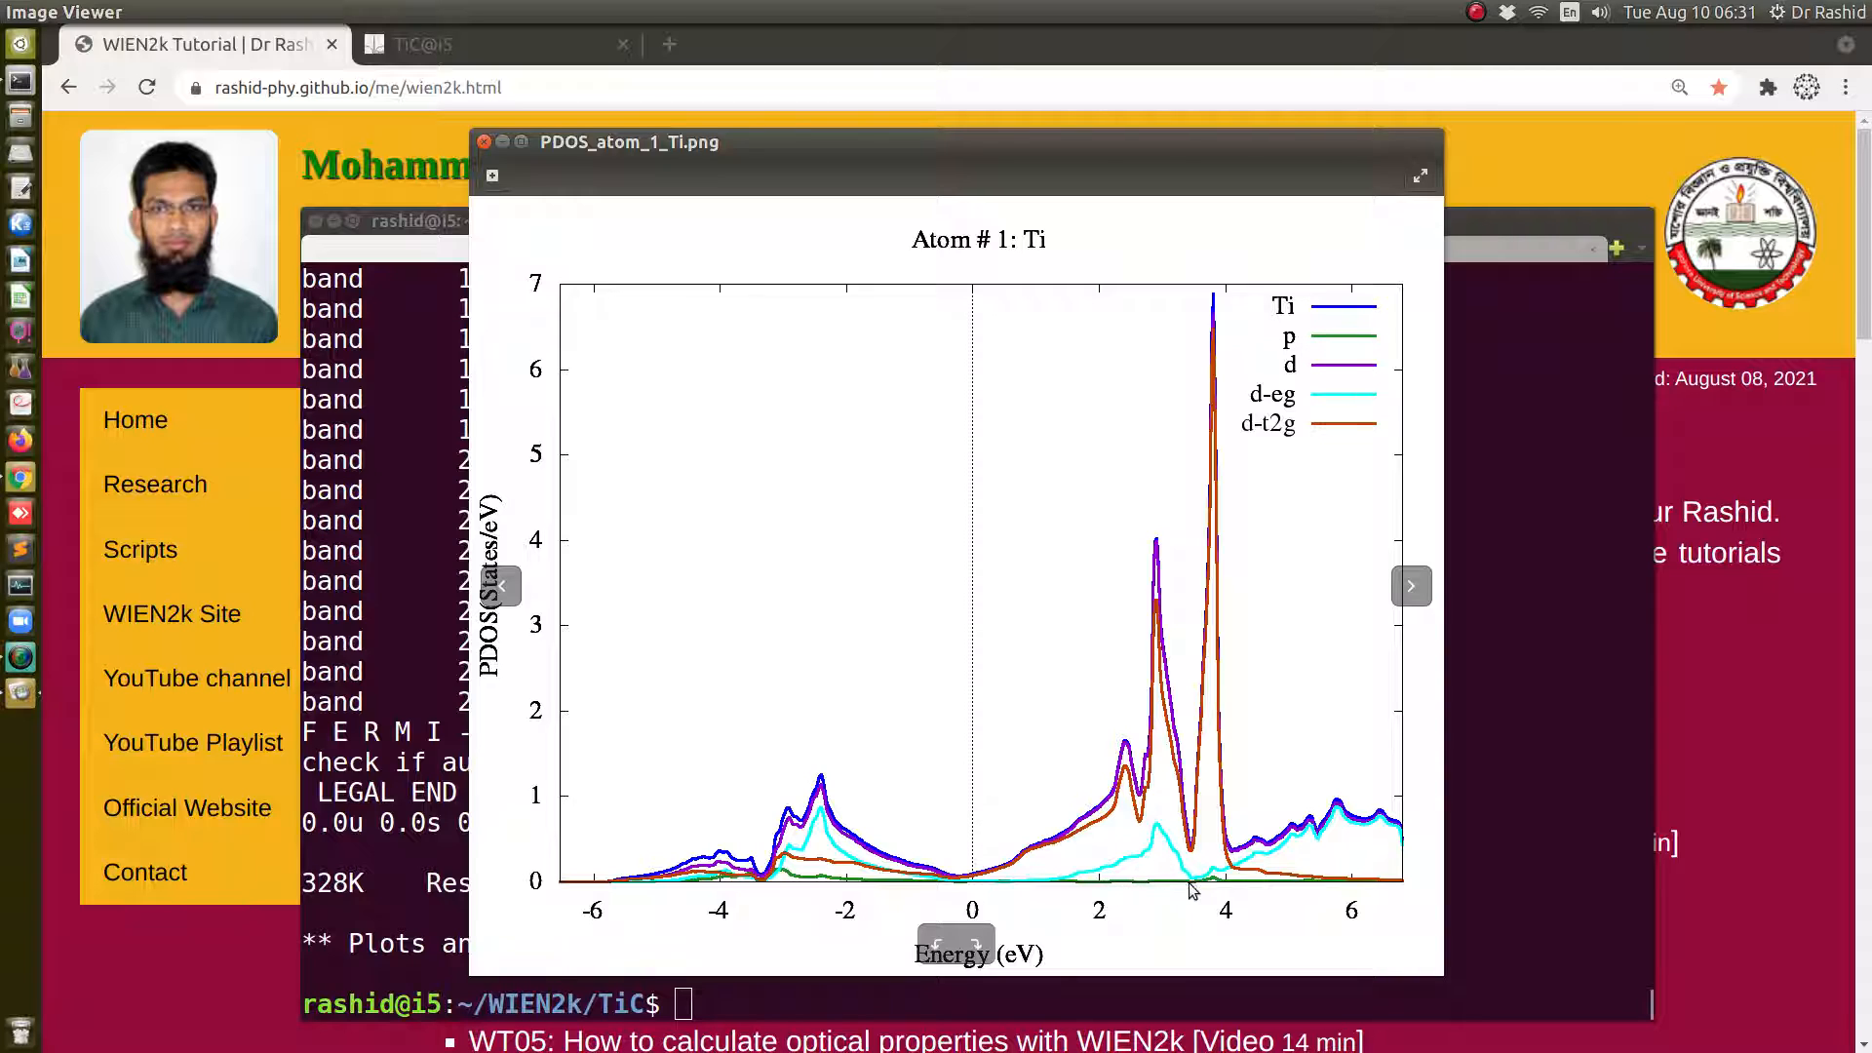
mouse_move(1299, 377)
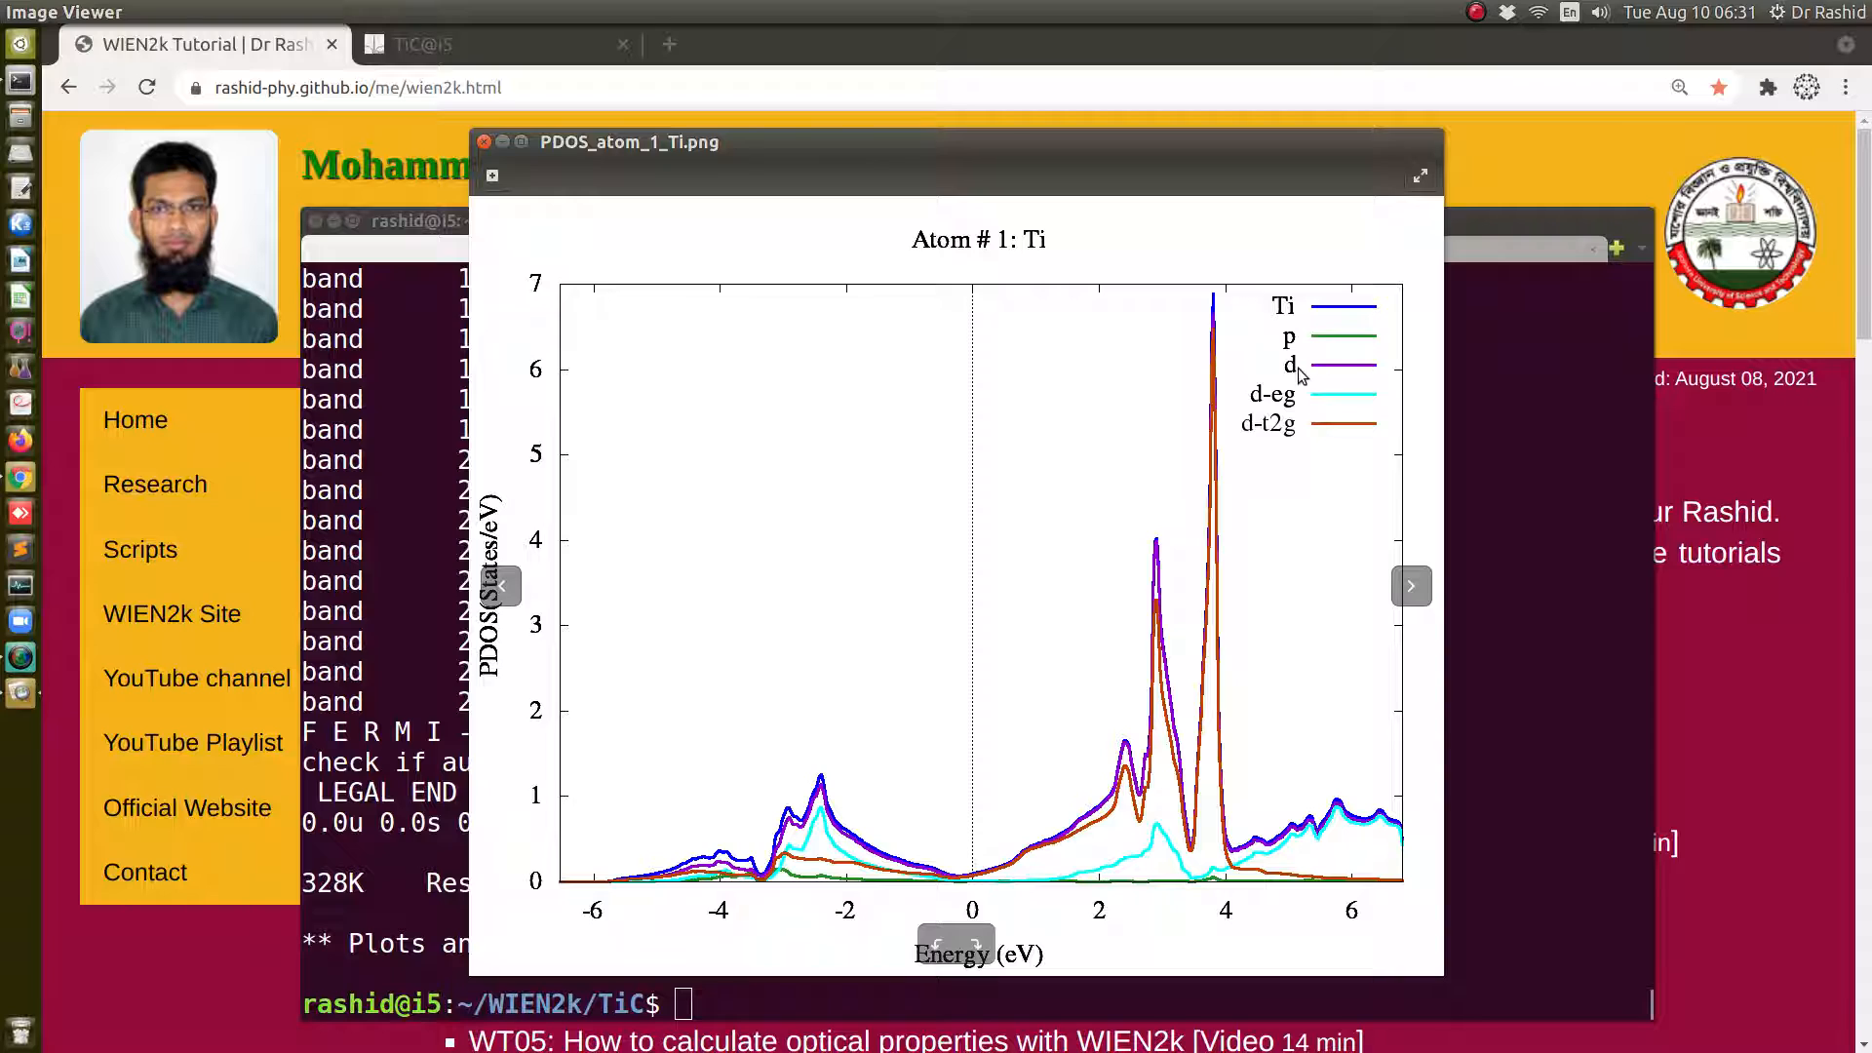
mouse_move(1284, 408)
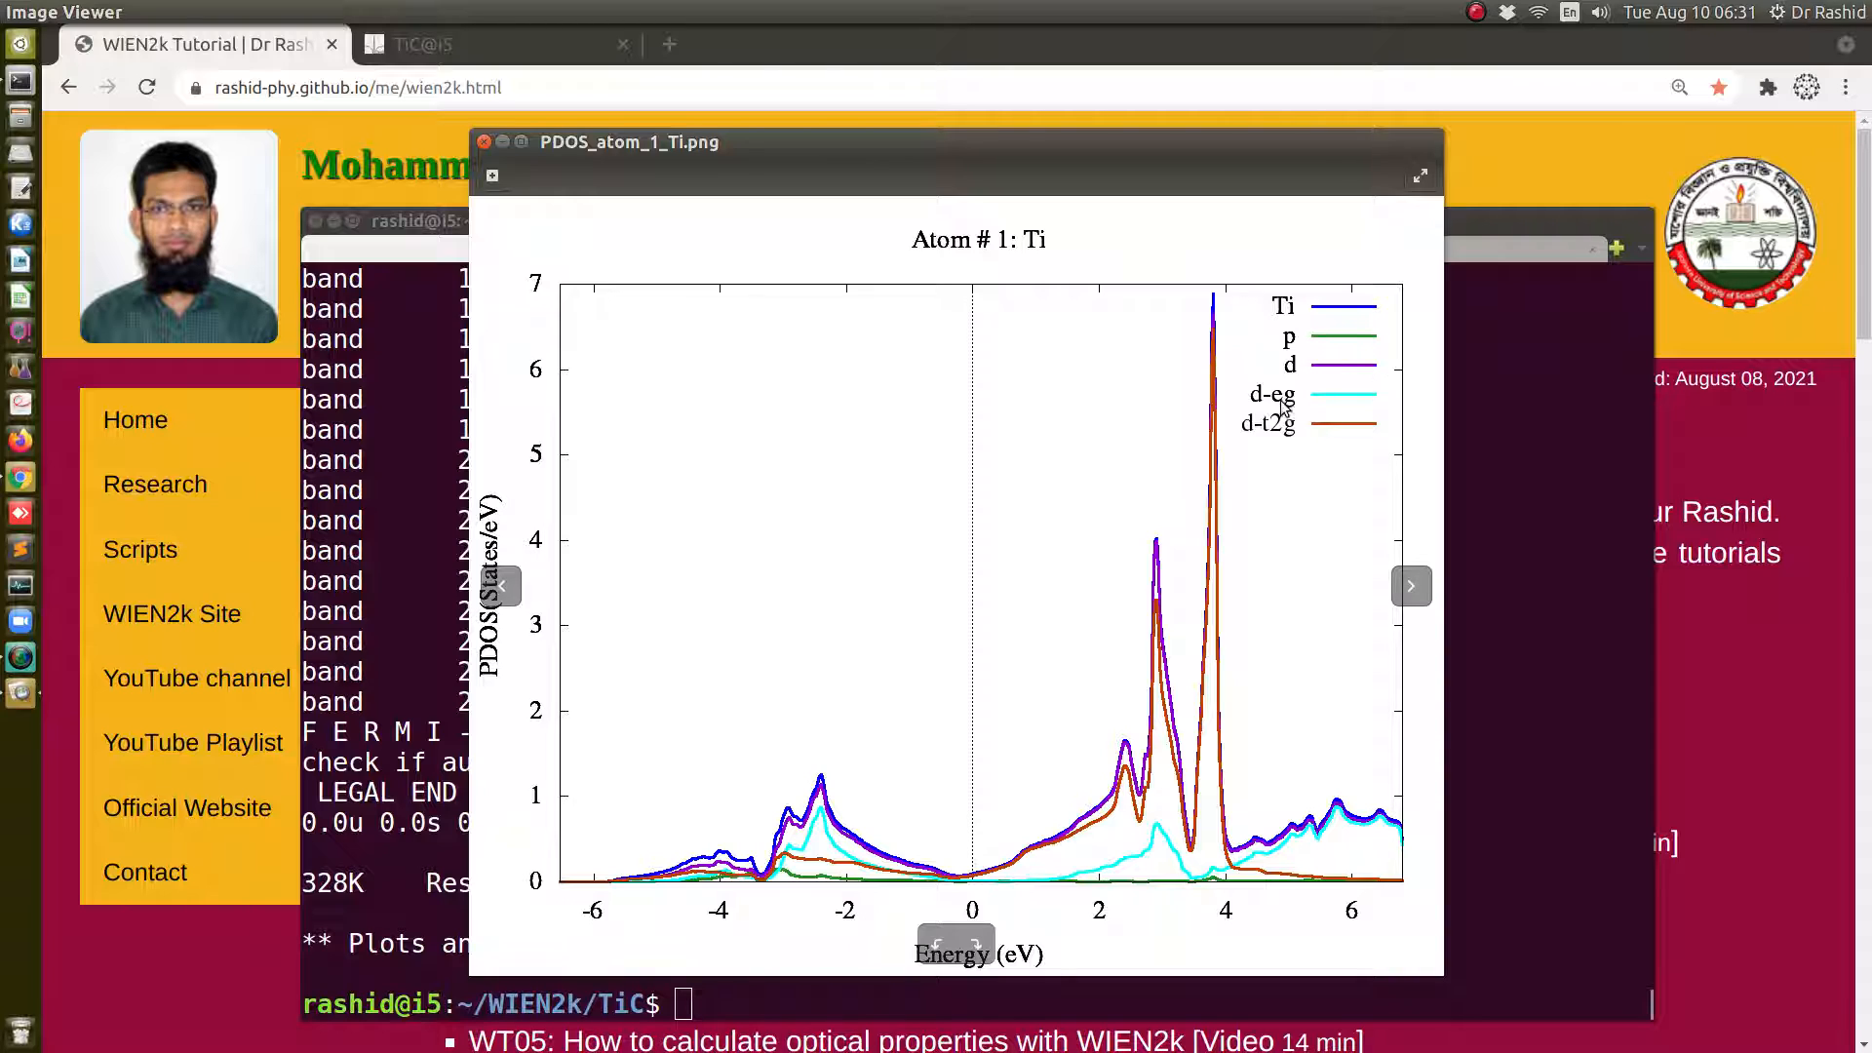
mouse_move(1316, 440)
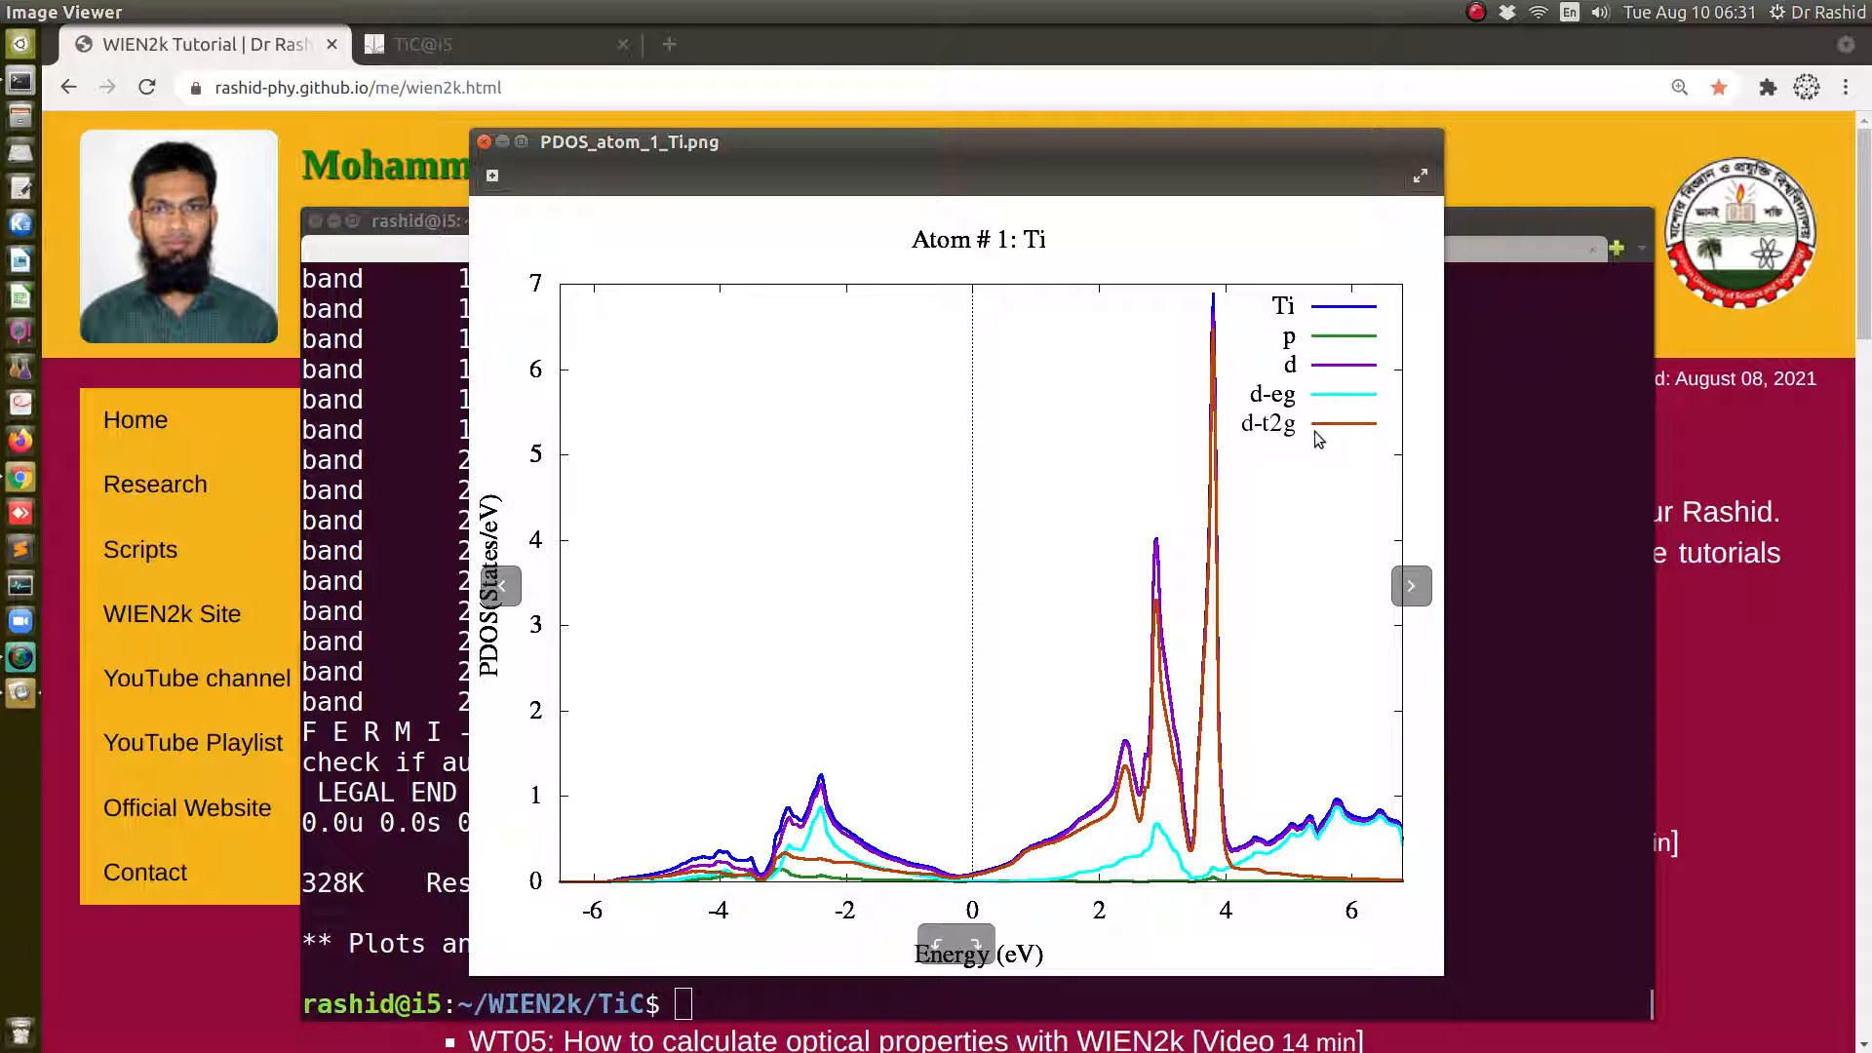
mouse_move(1210, 749)
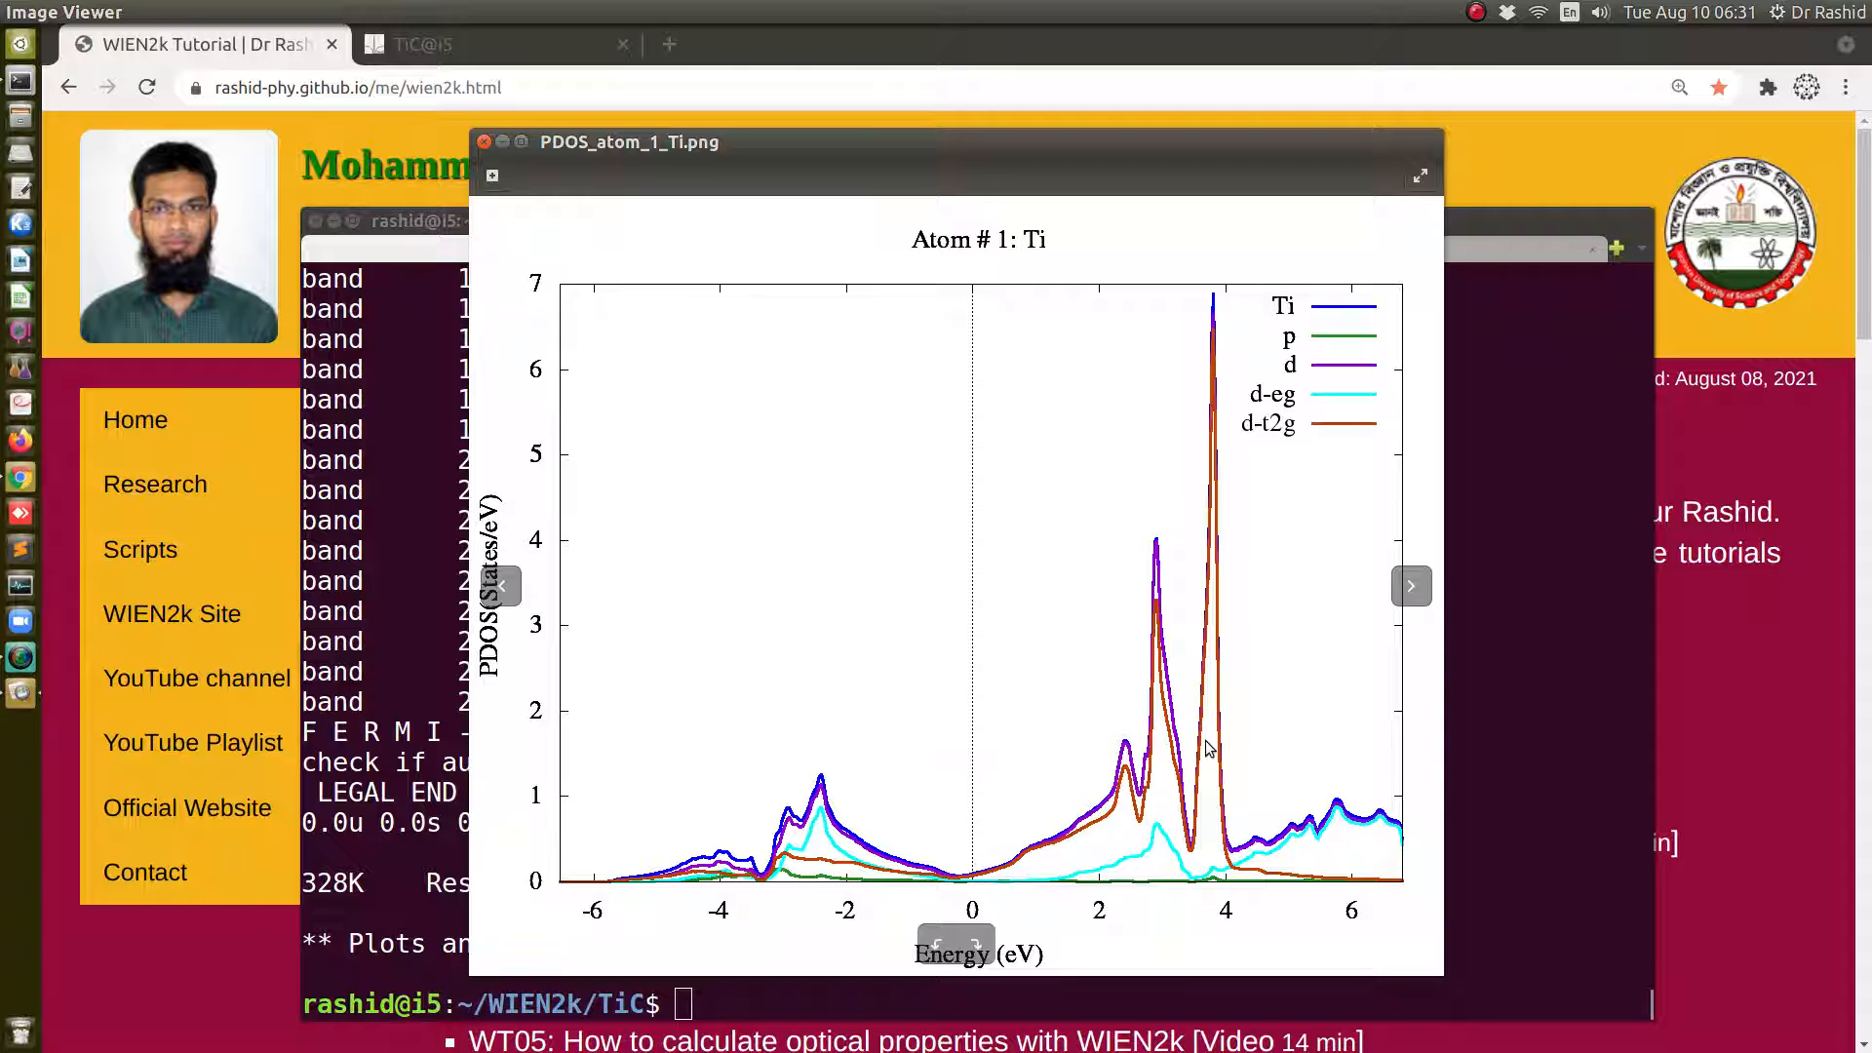
left_click(1412, 585)
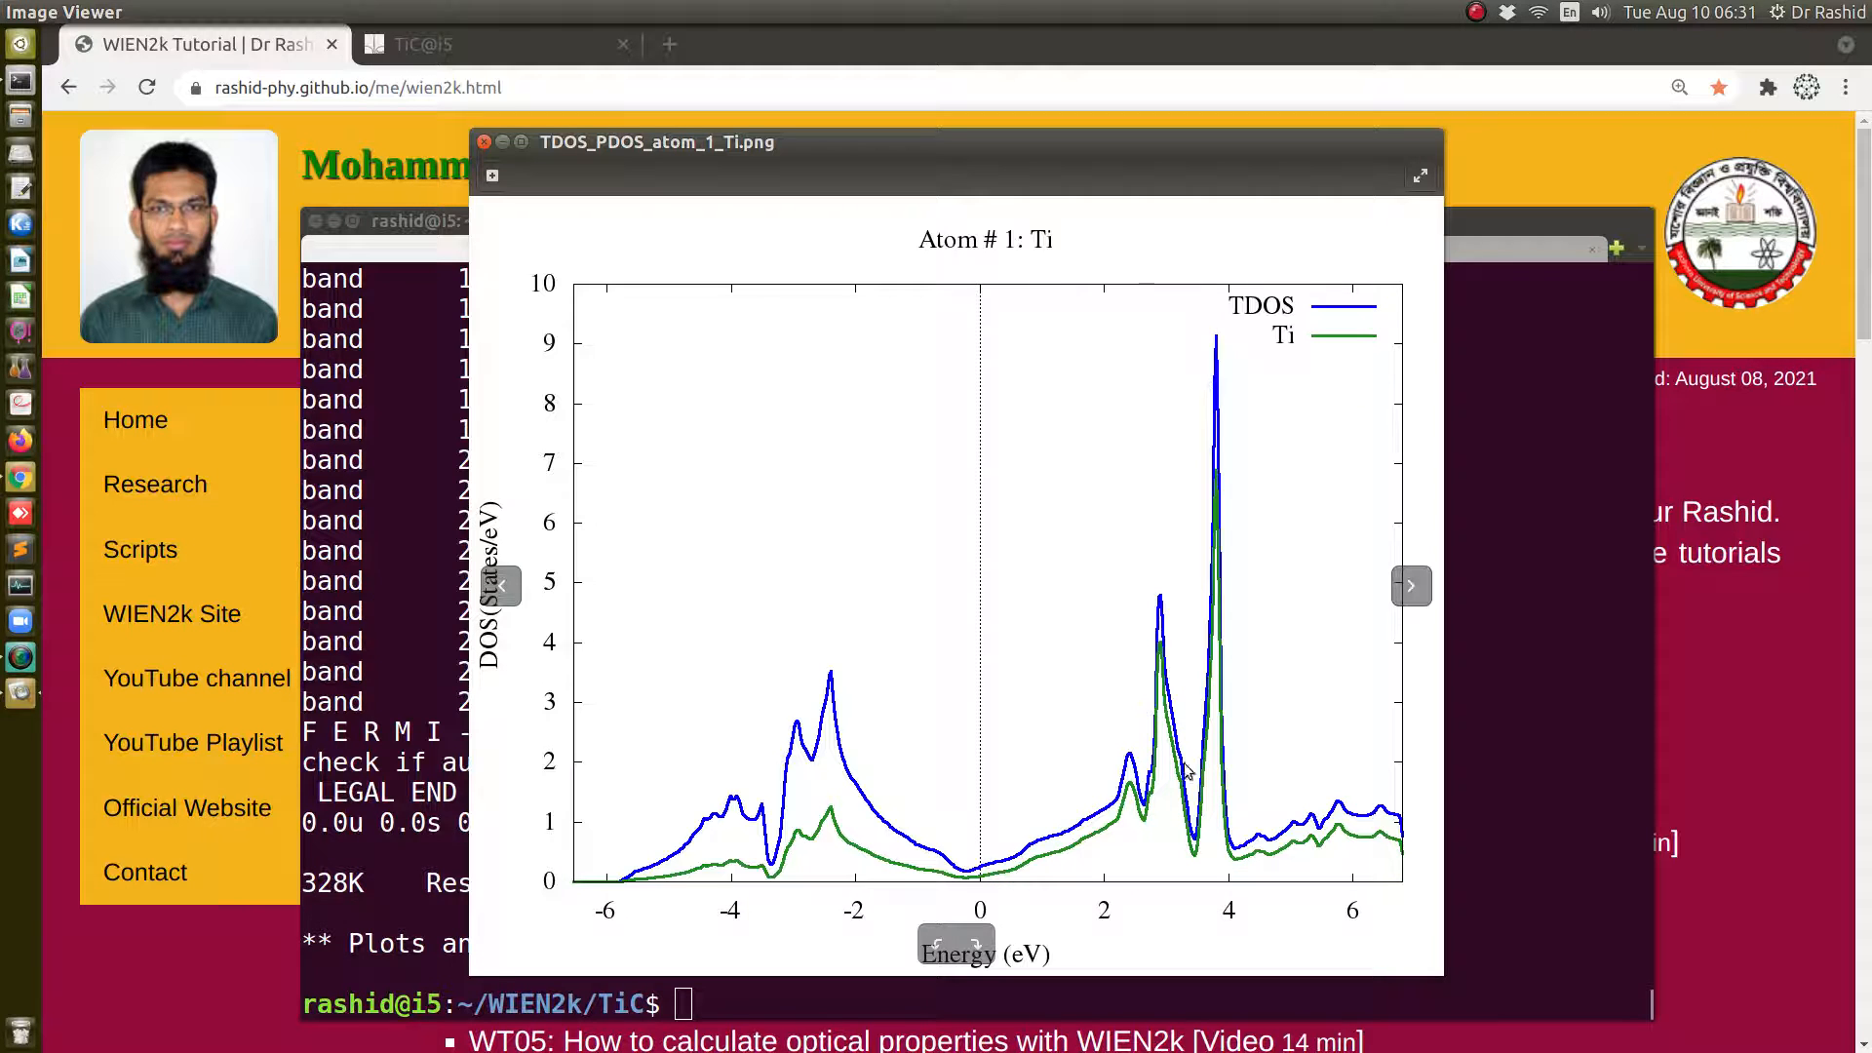
mouse_move(1289, 326)
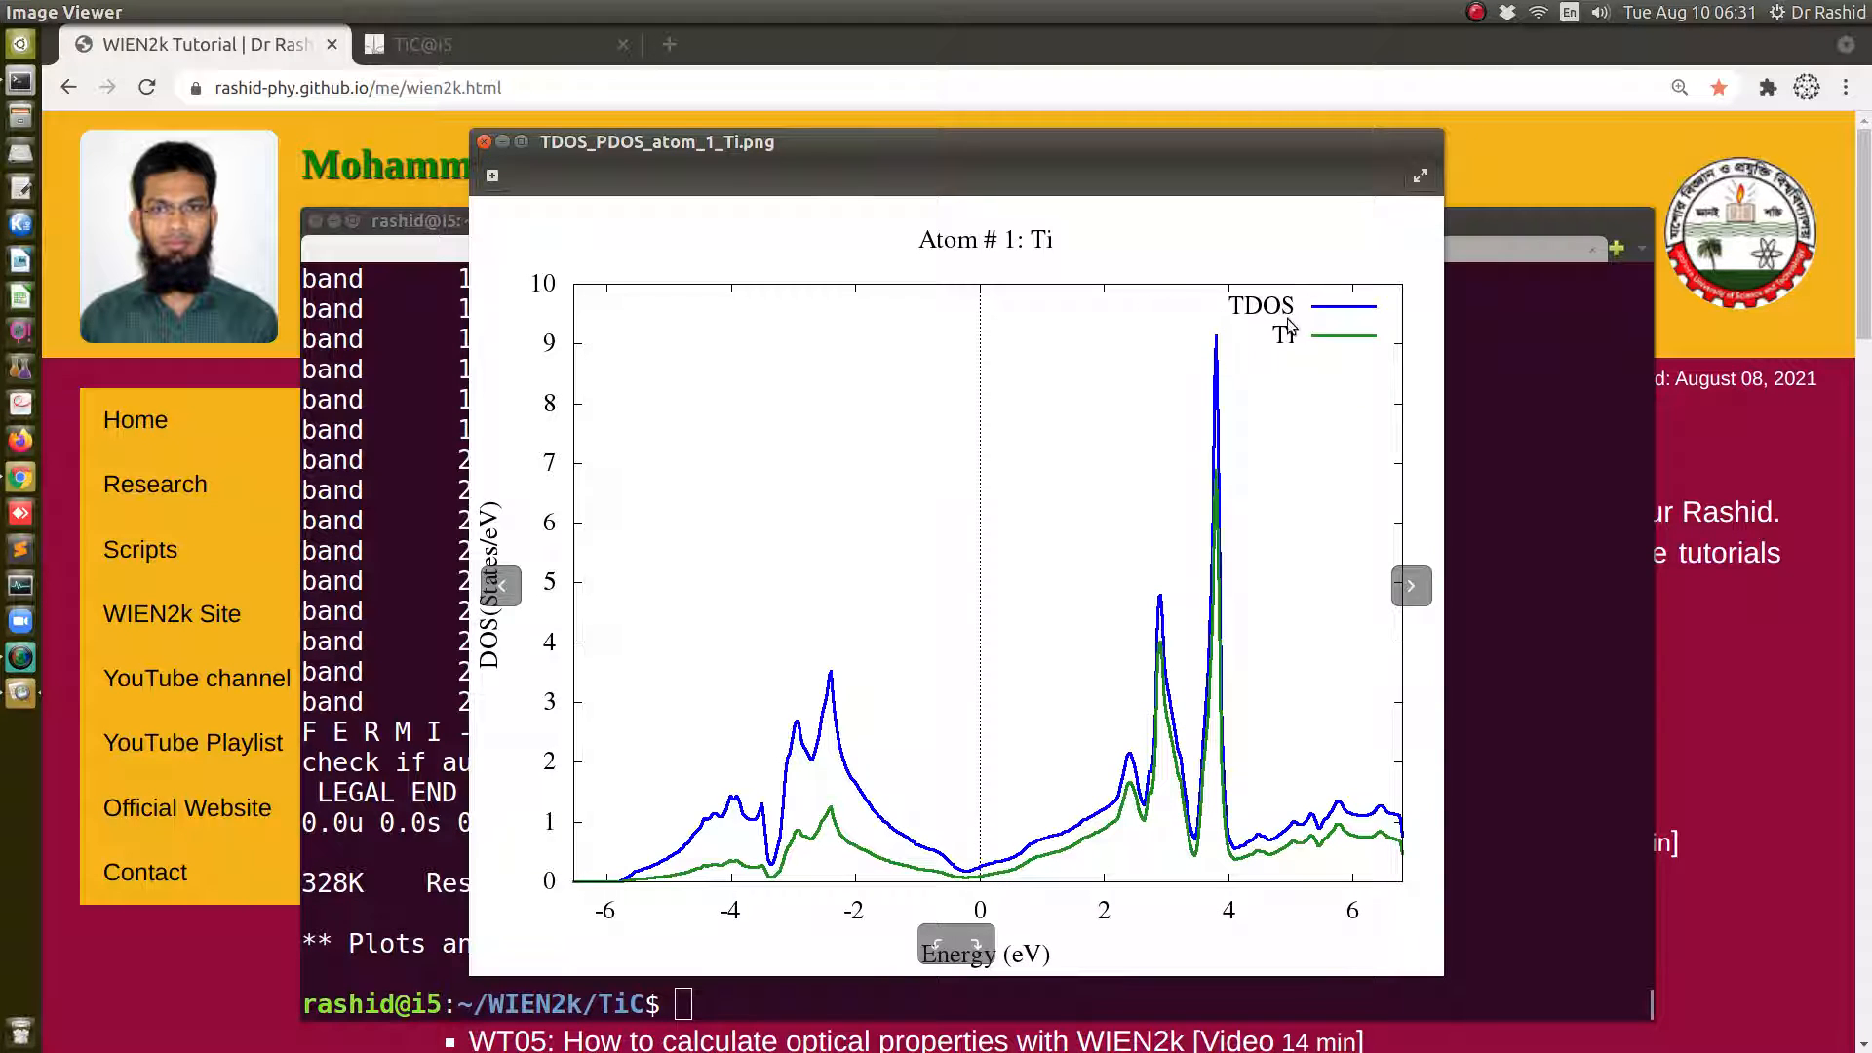
mouse_move(1280, 328)
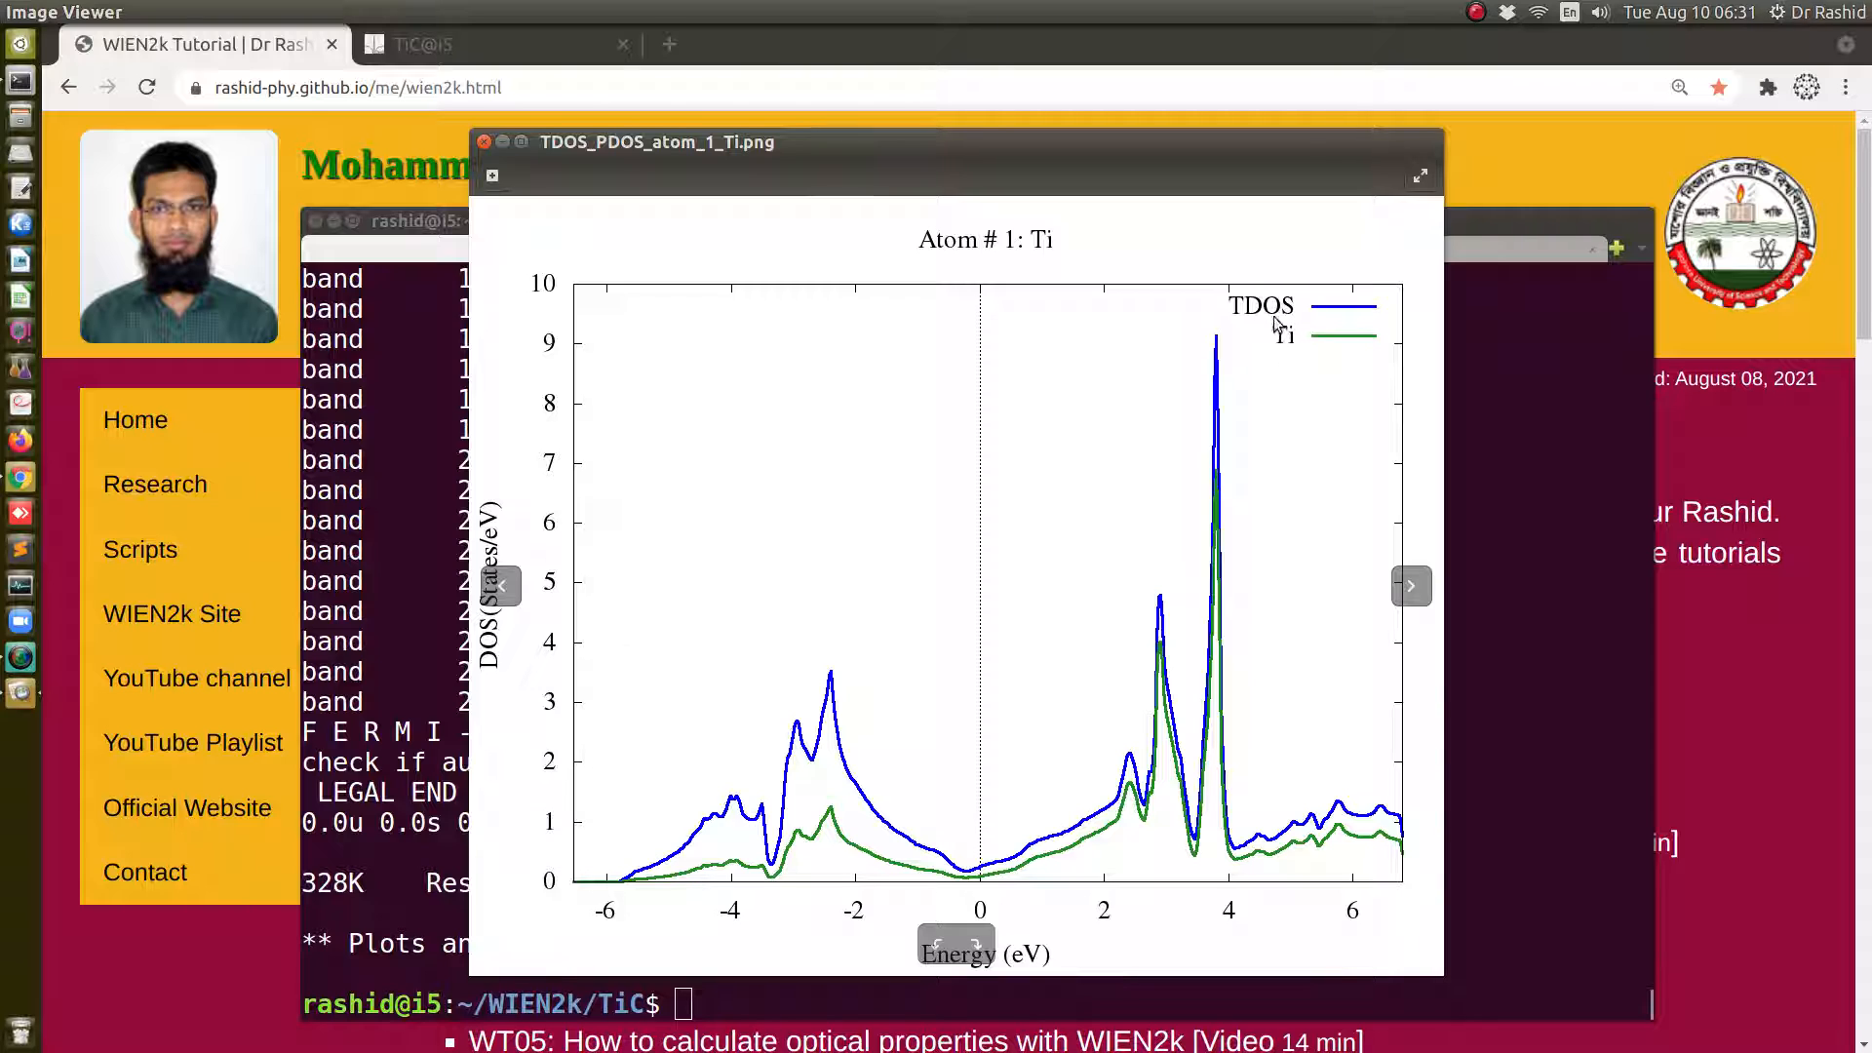
mouse_move(1283, 353)
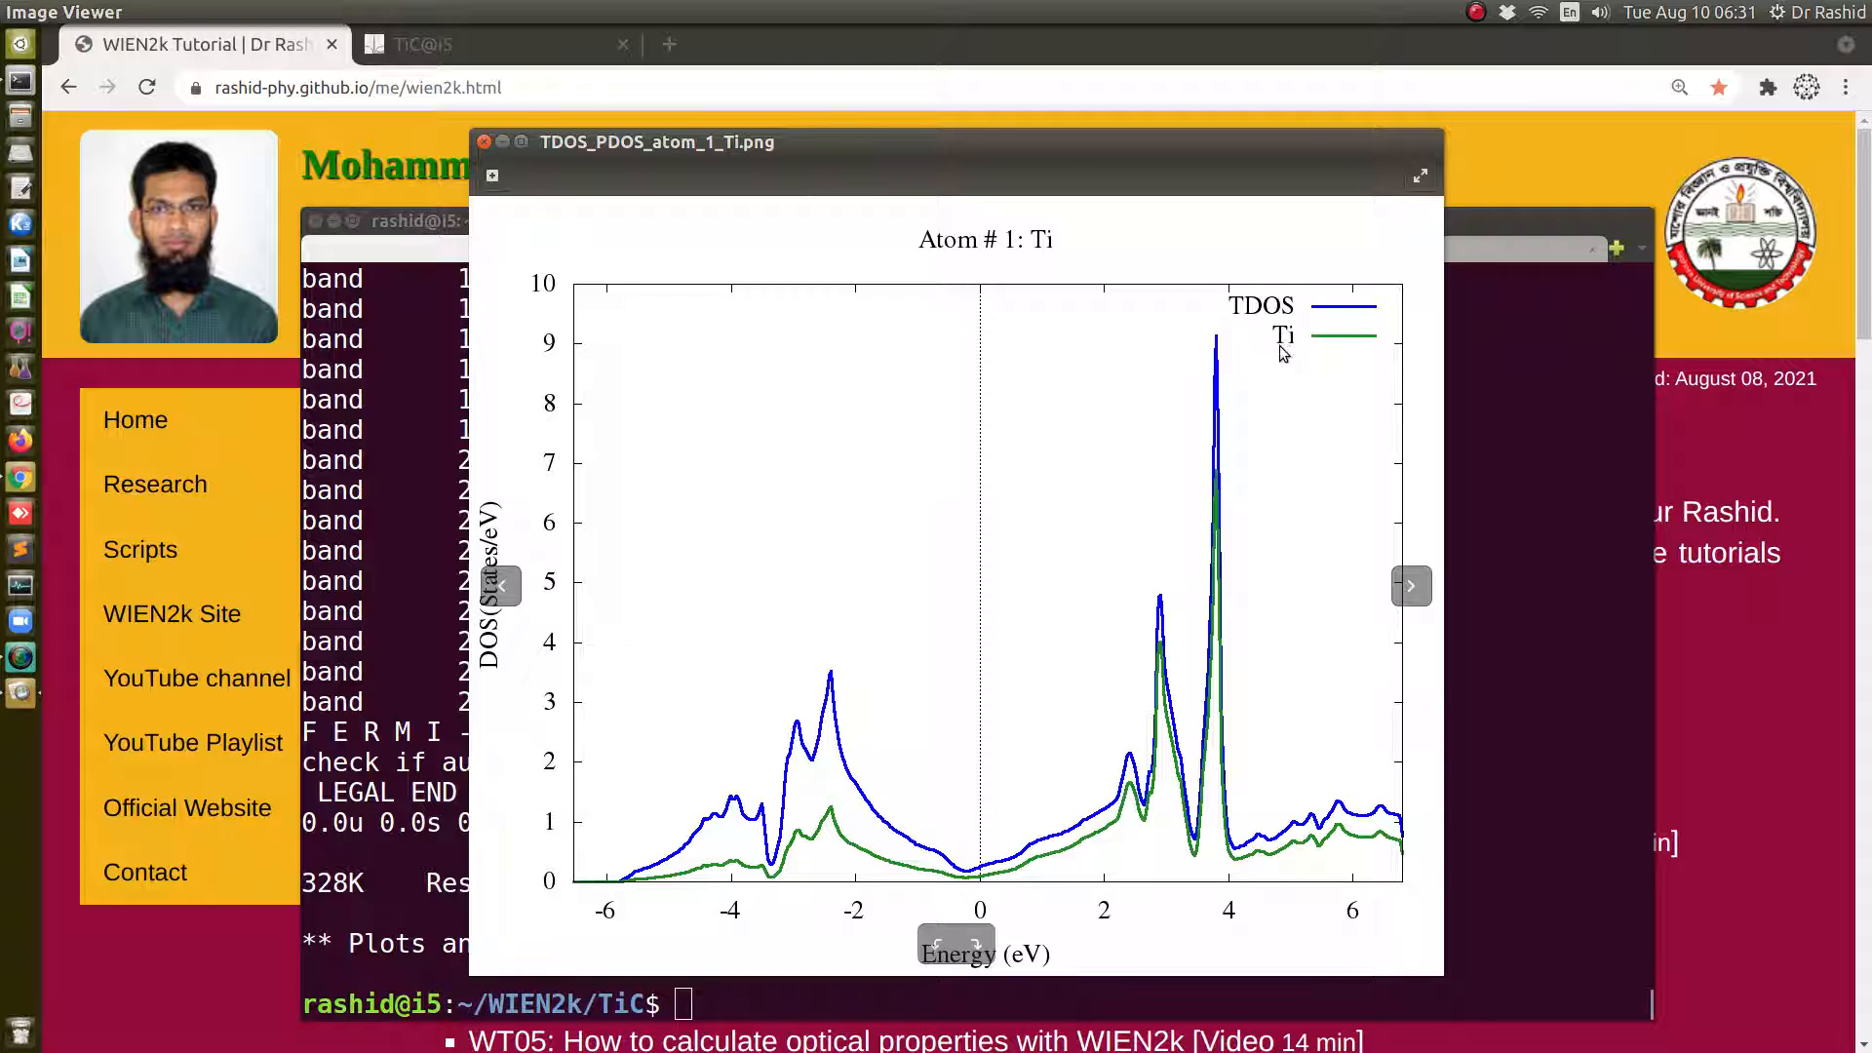
mouse_move(1190, 817)
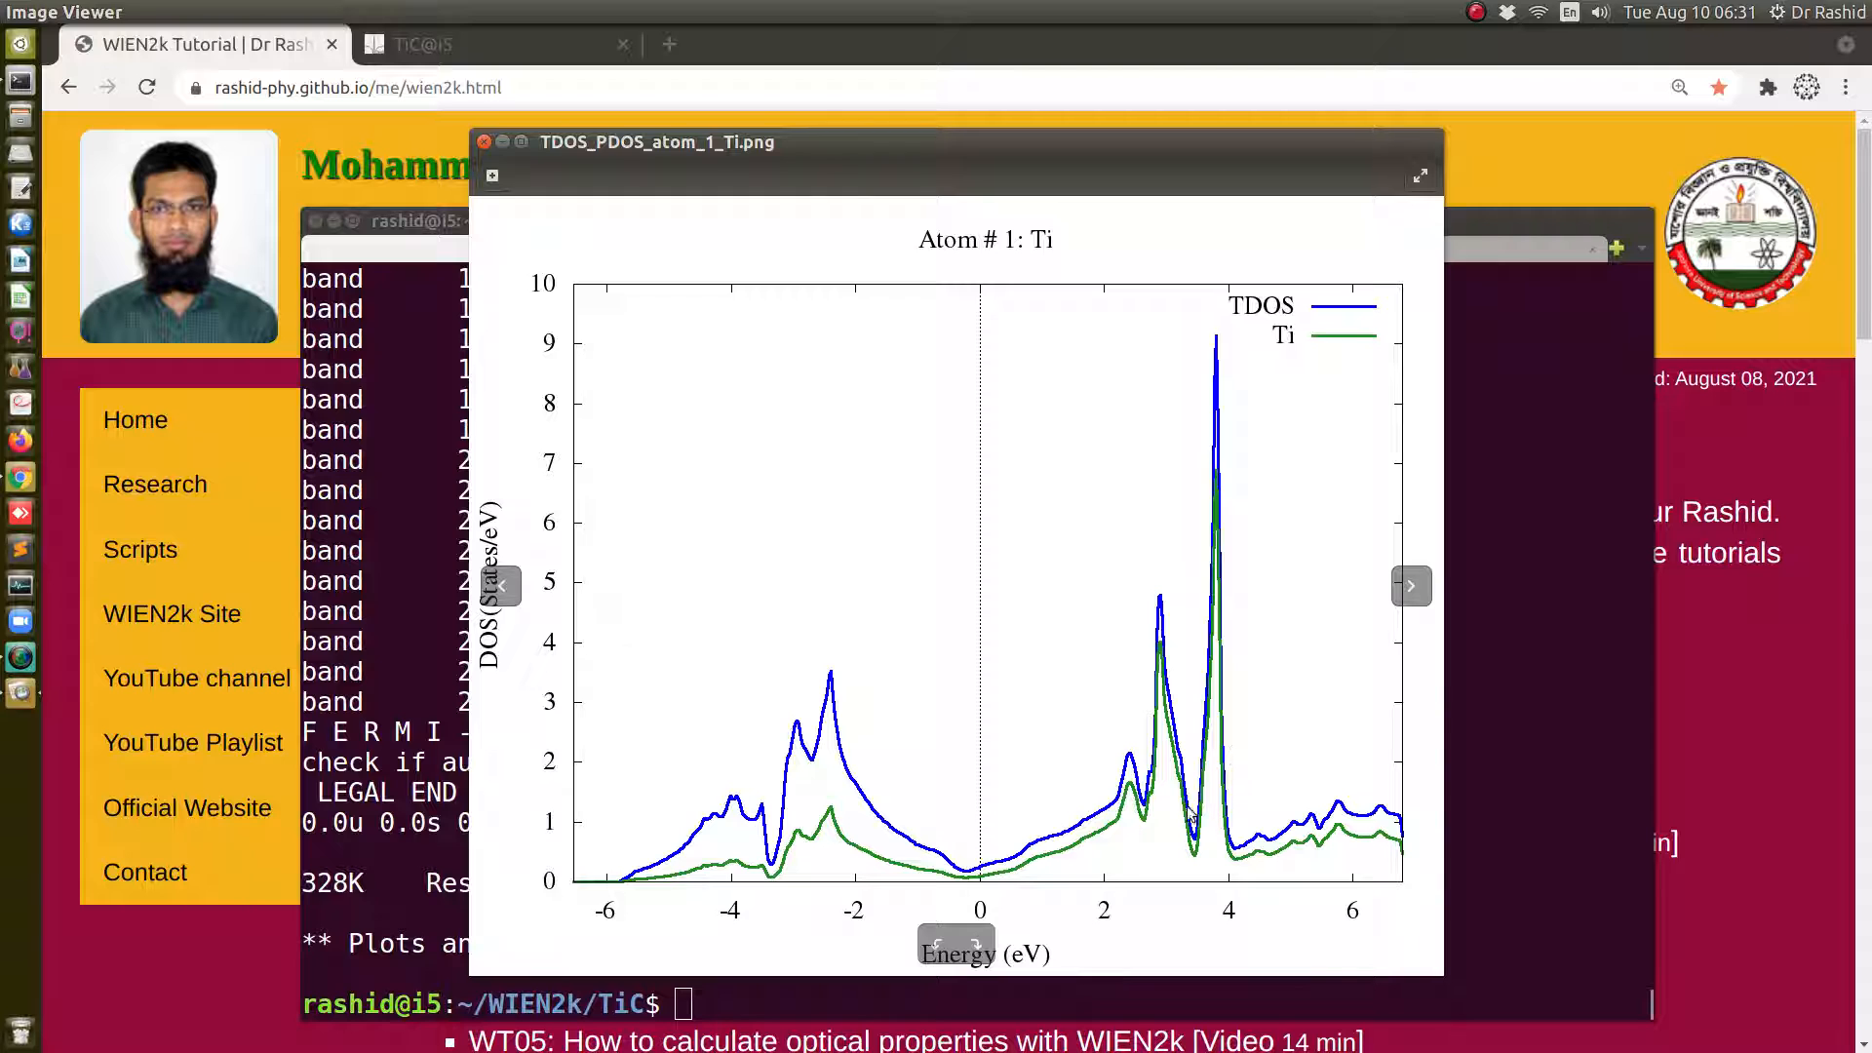
Run ../dos_calculate_plot.sh for atom 2 (C) with orbitals s,p, producing the carbon PDOS plot
left_click(486, 142)
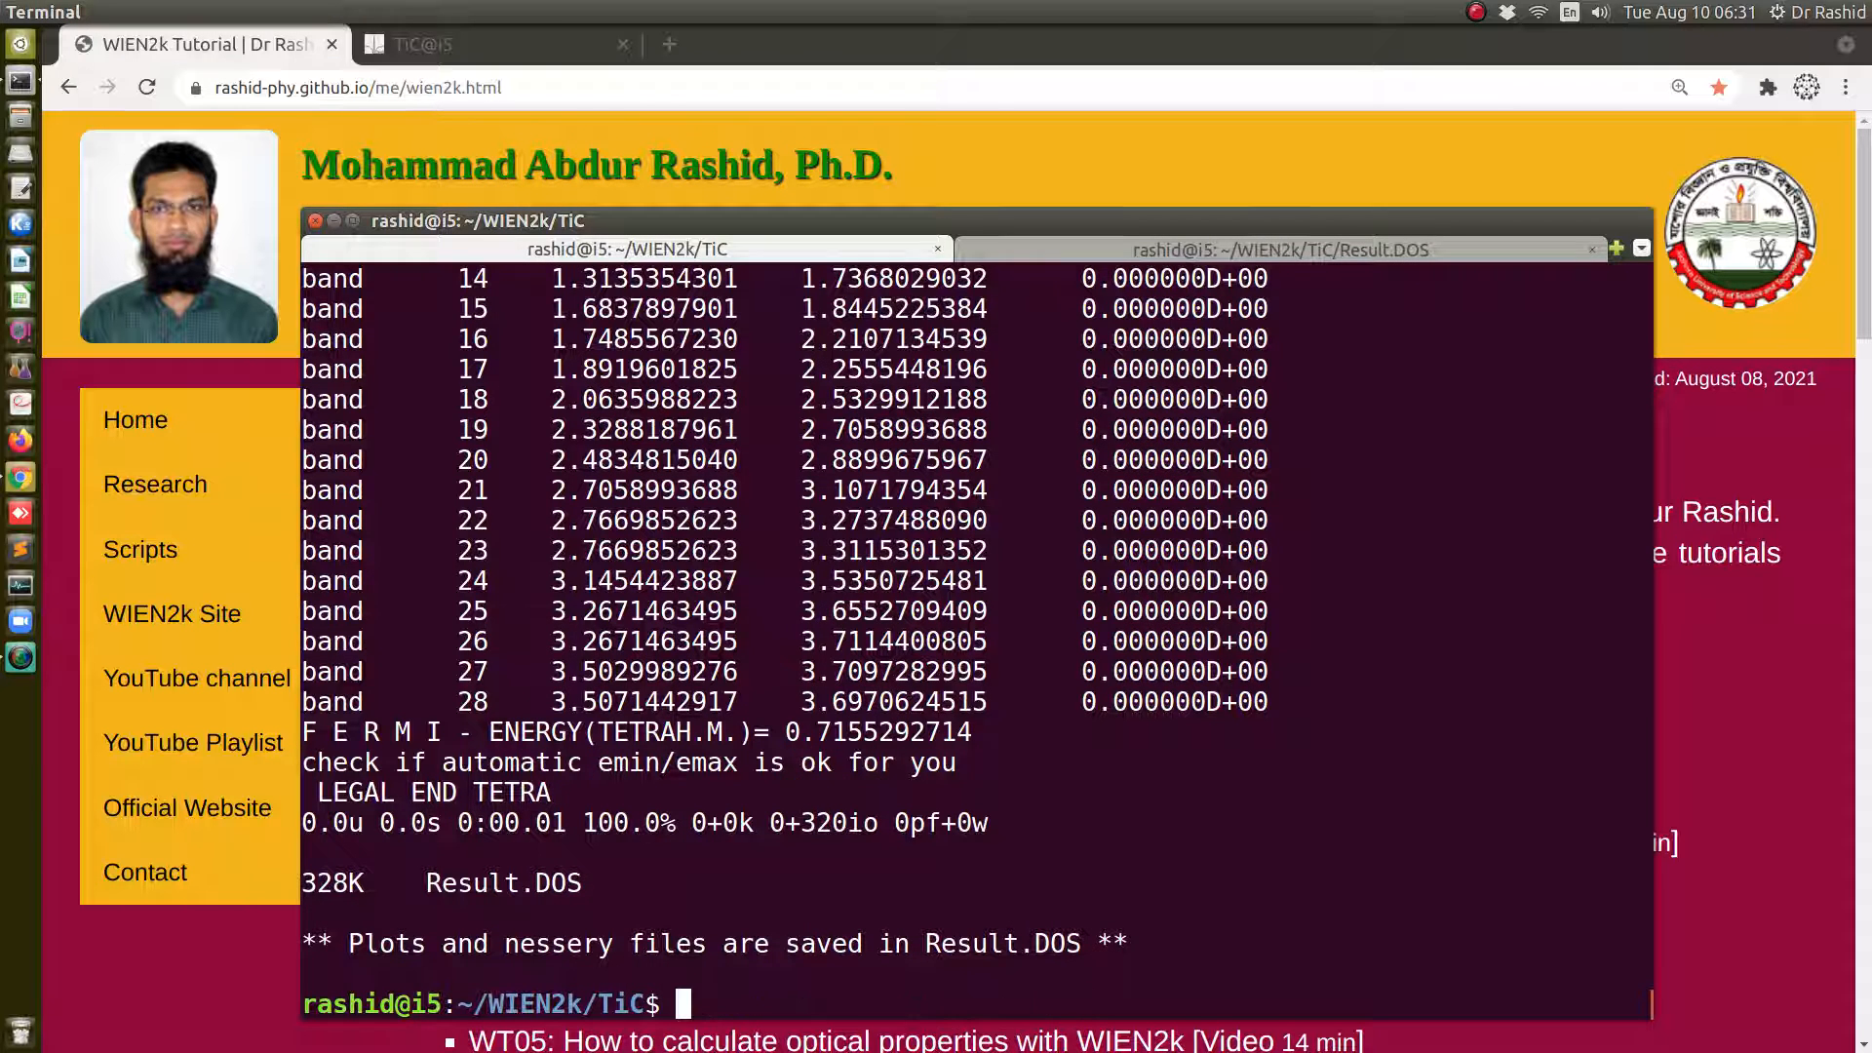
type("../dos_calculate_plot.sh")
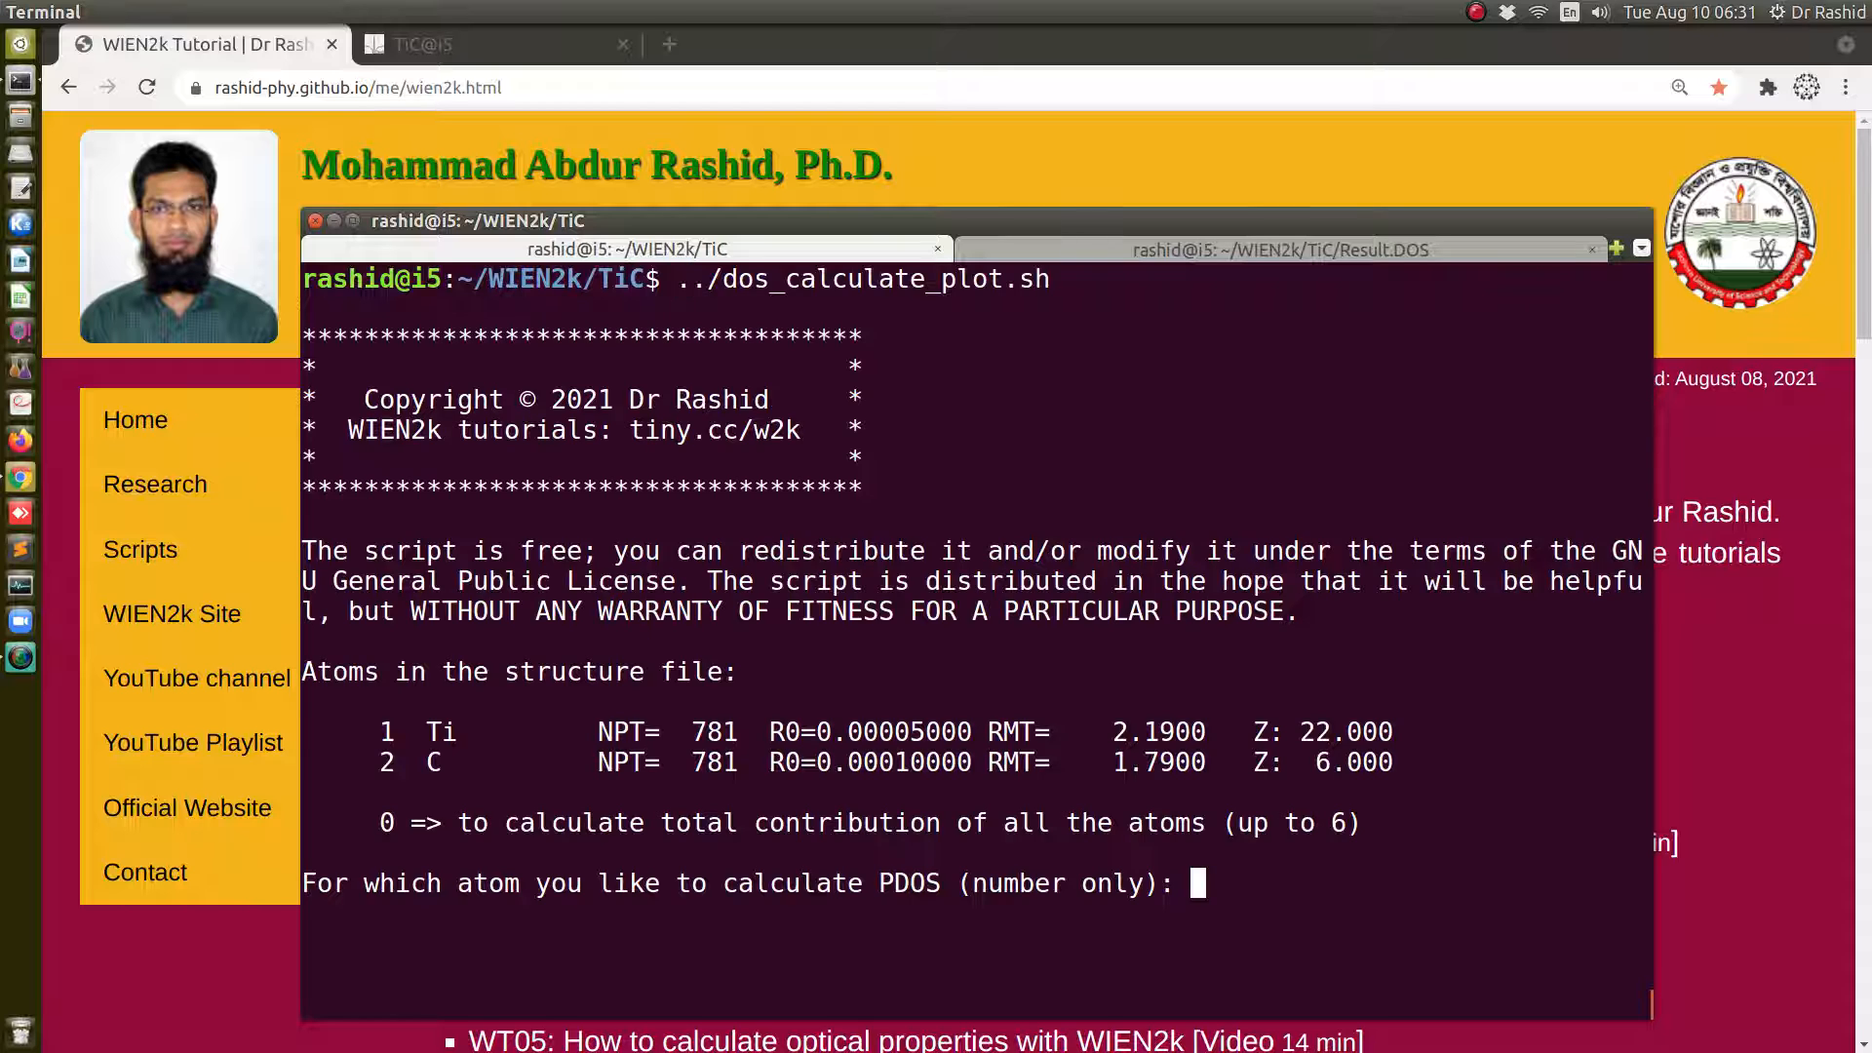
type("2")
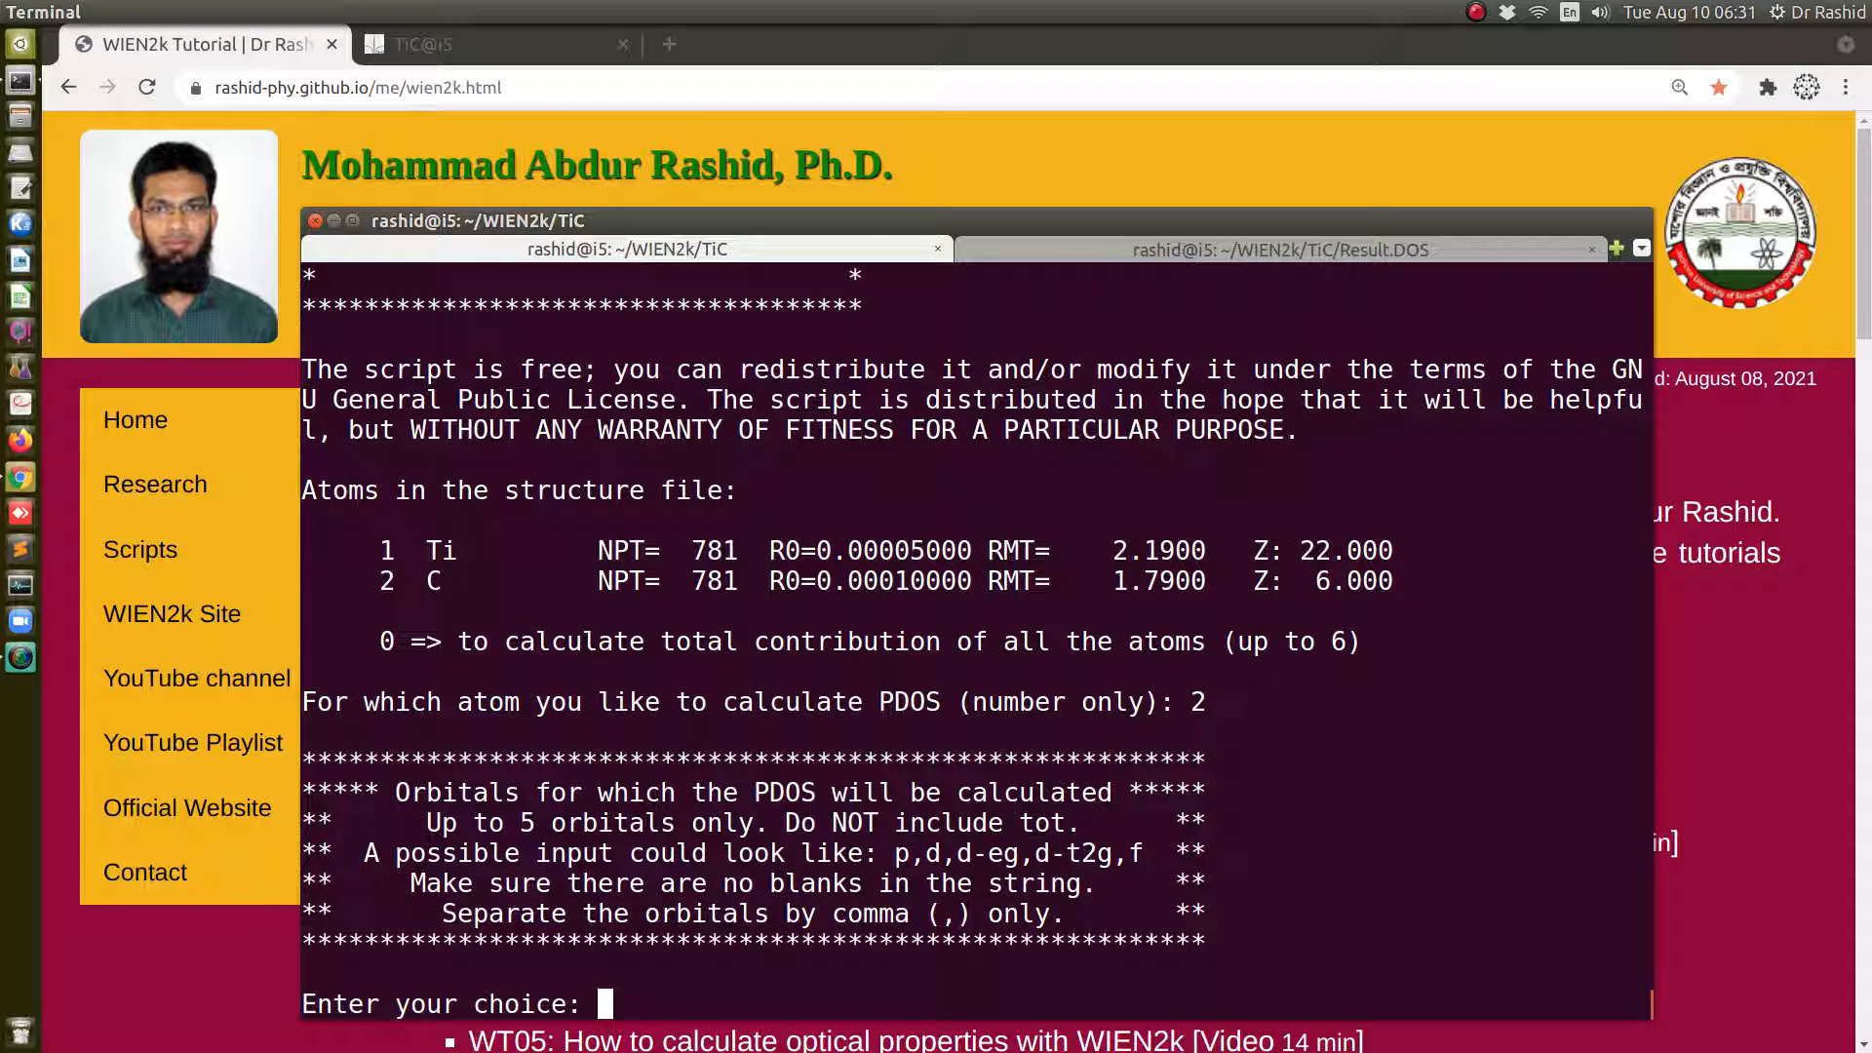
type("s,p")
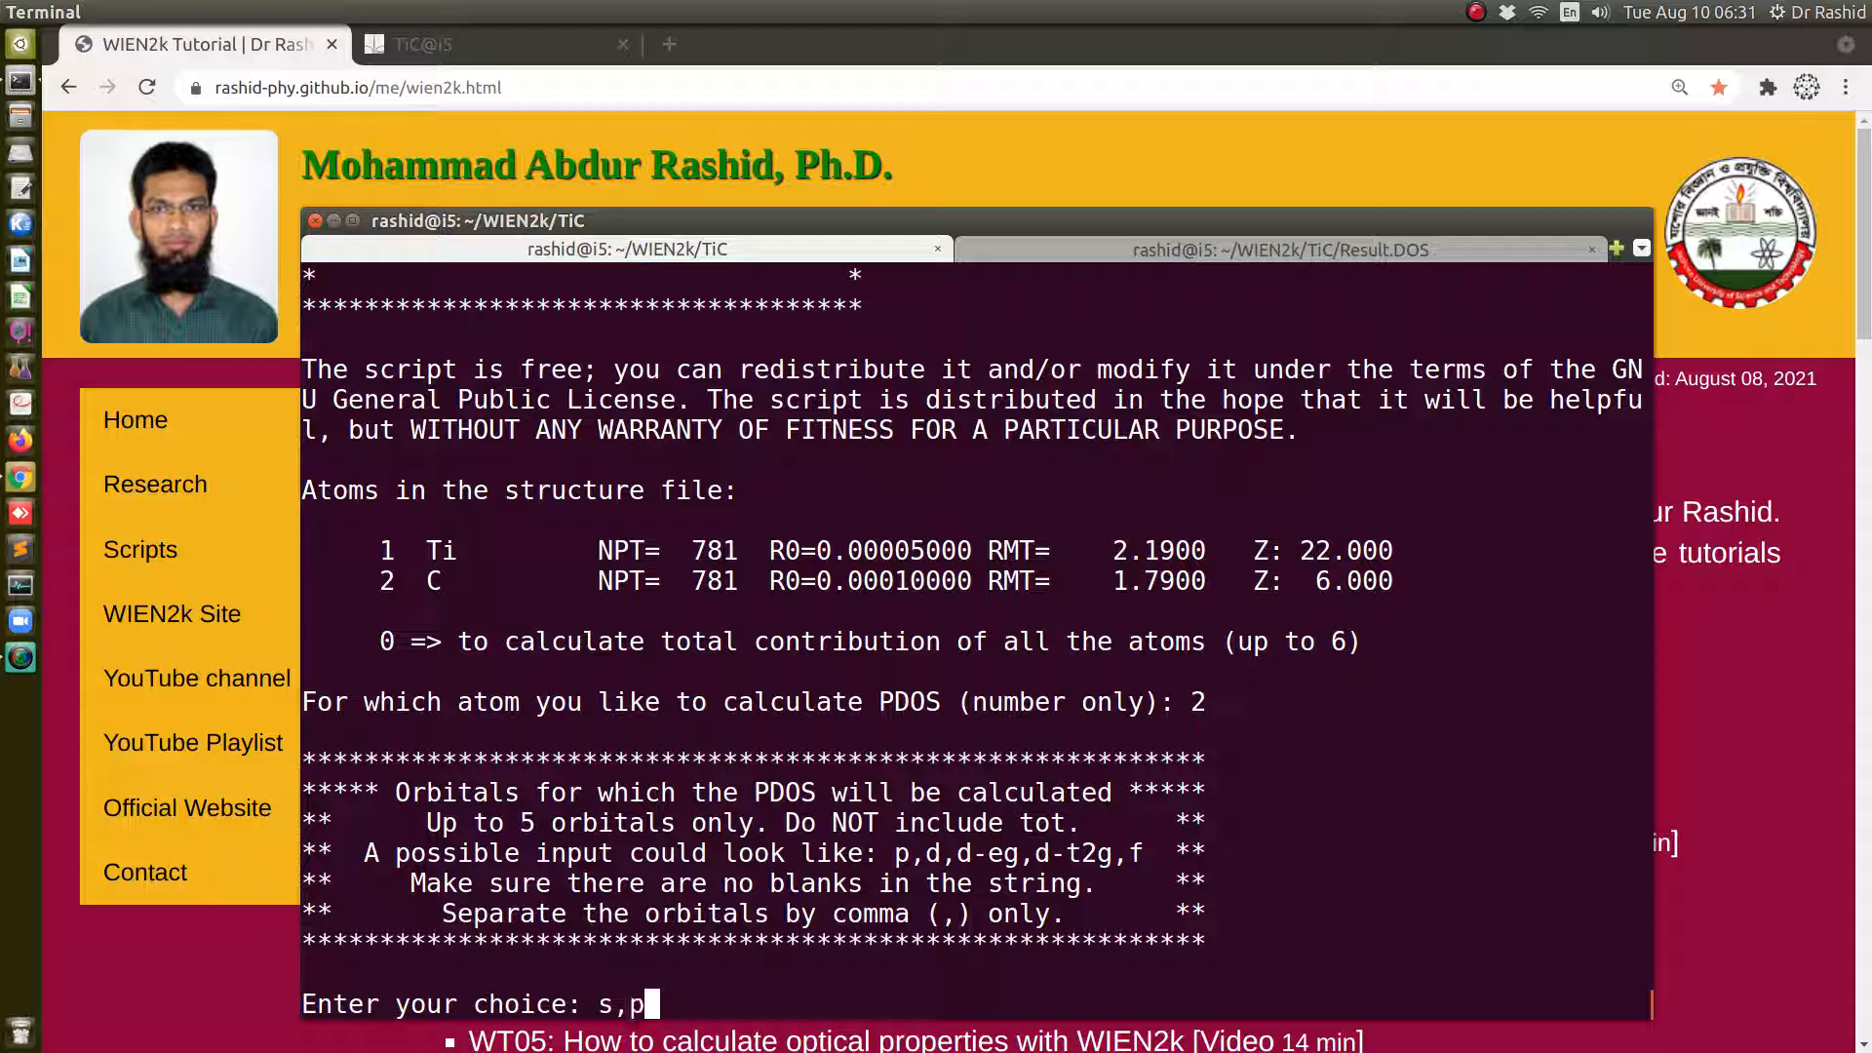
key("Return")
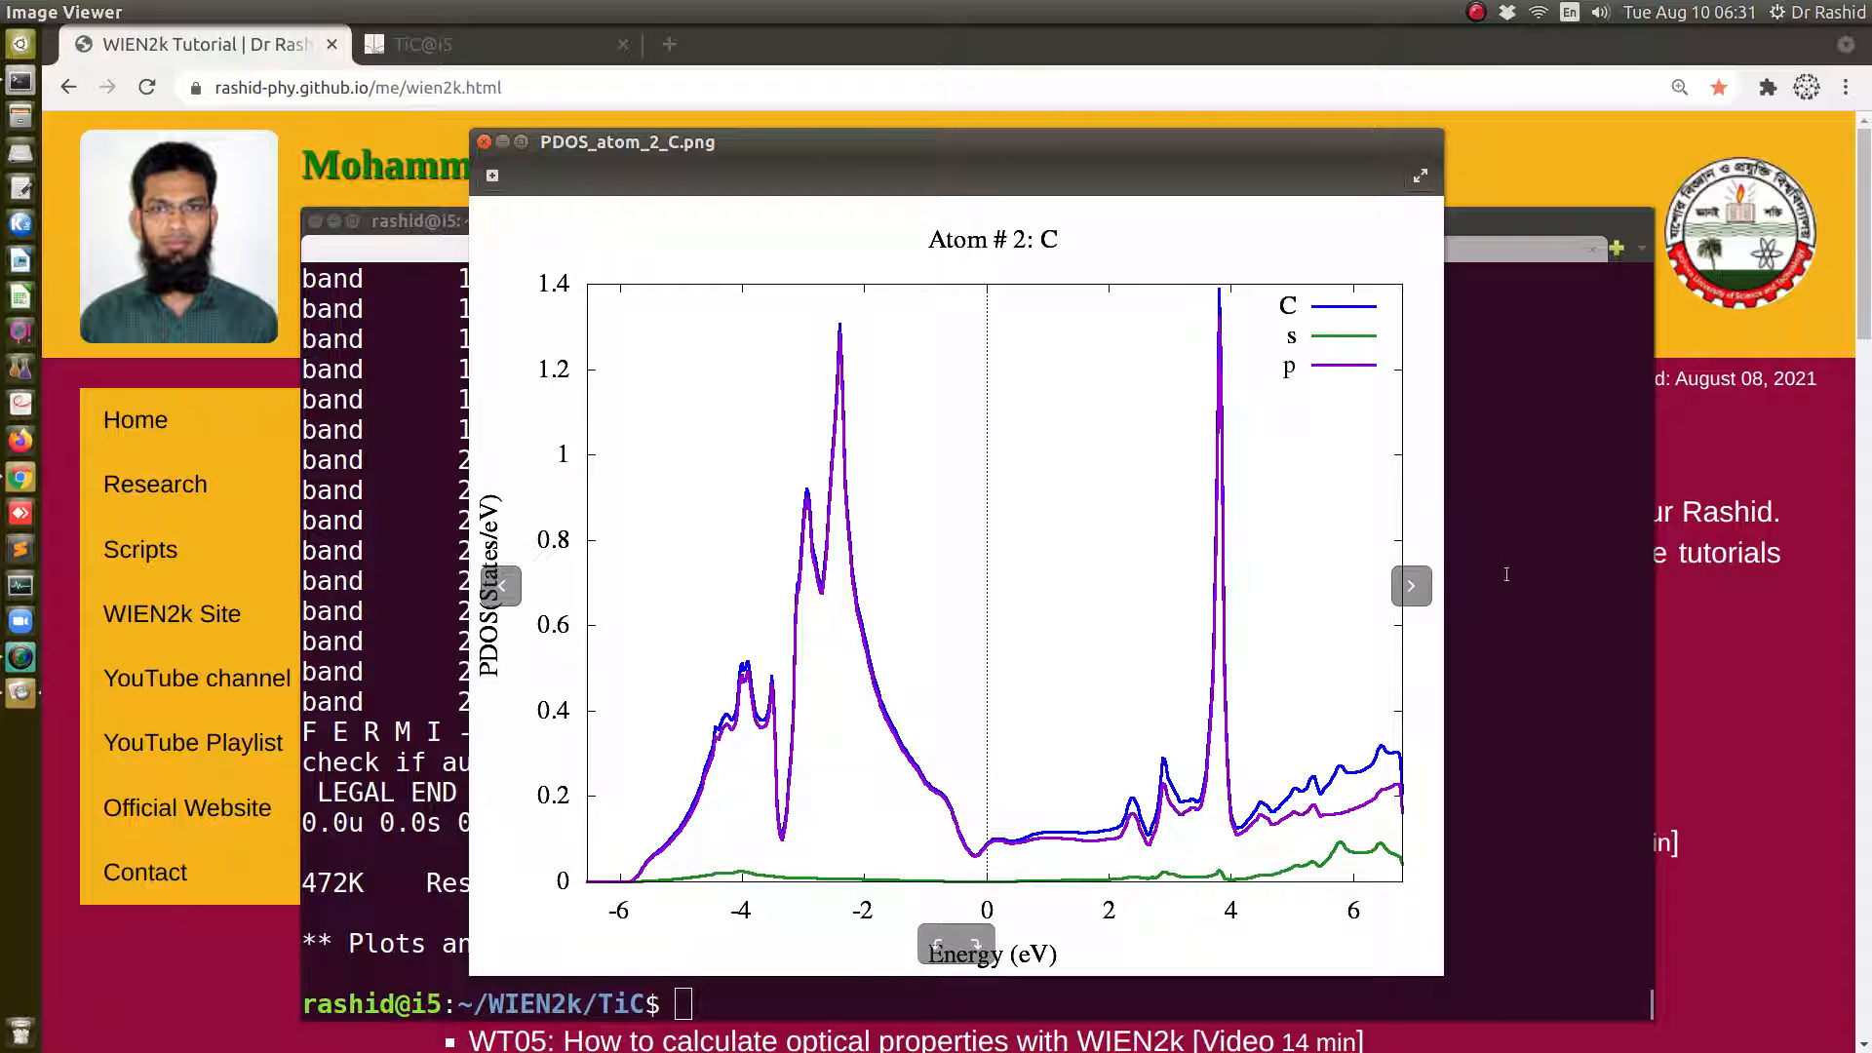
View TDOS_PDOS_atom_2_C.png, then return to the Result.DOS terminal
left_click(1410, 585)
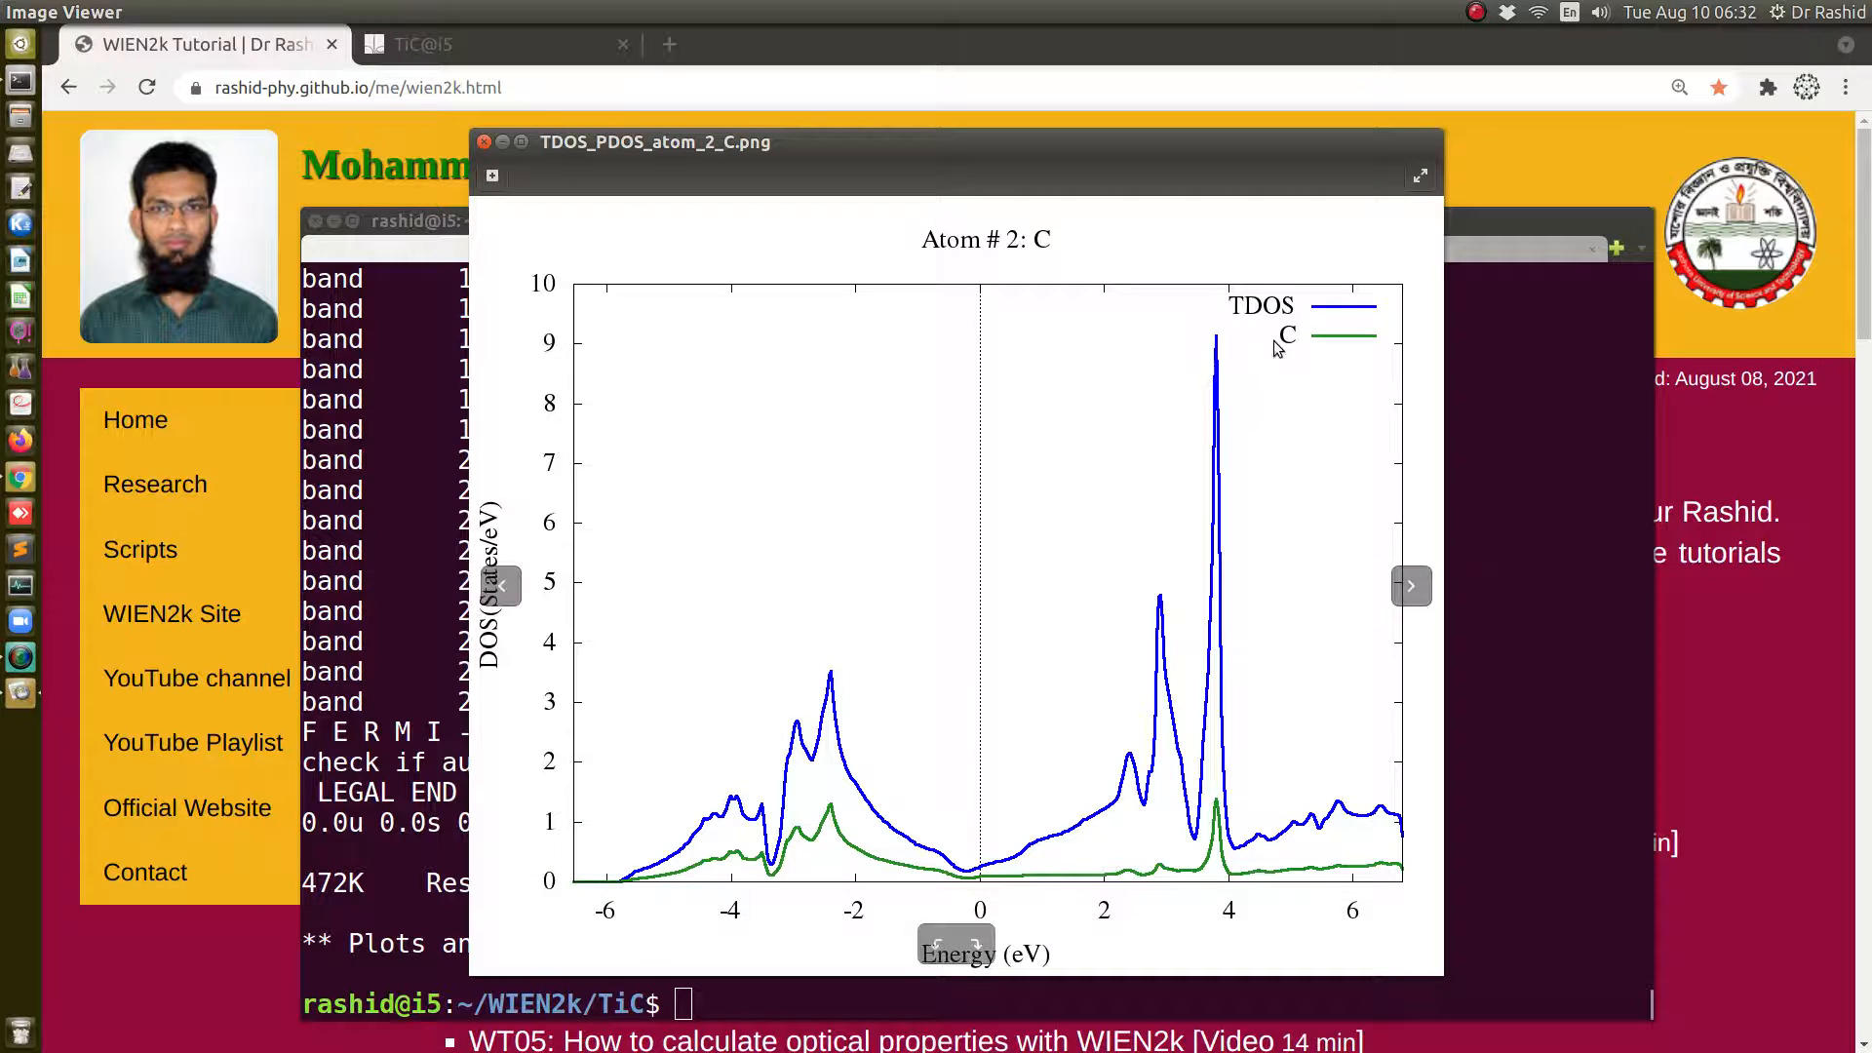
mouse_move(1199, 872)
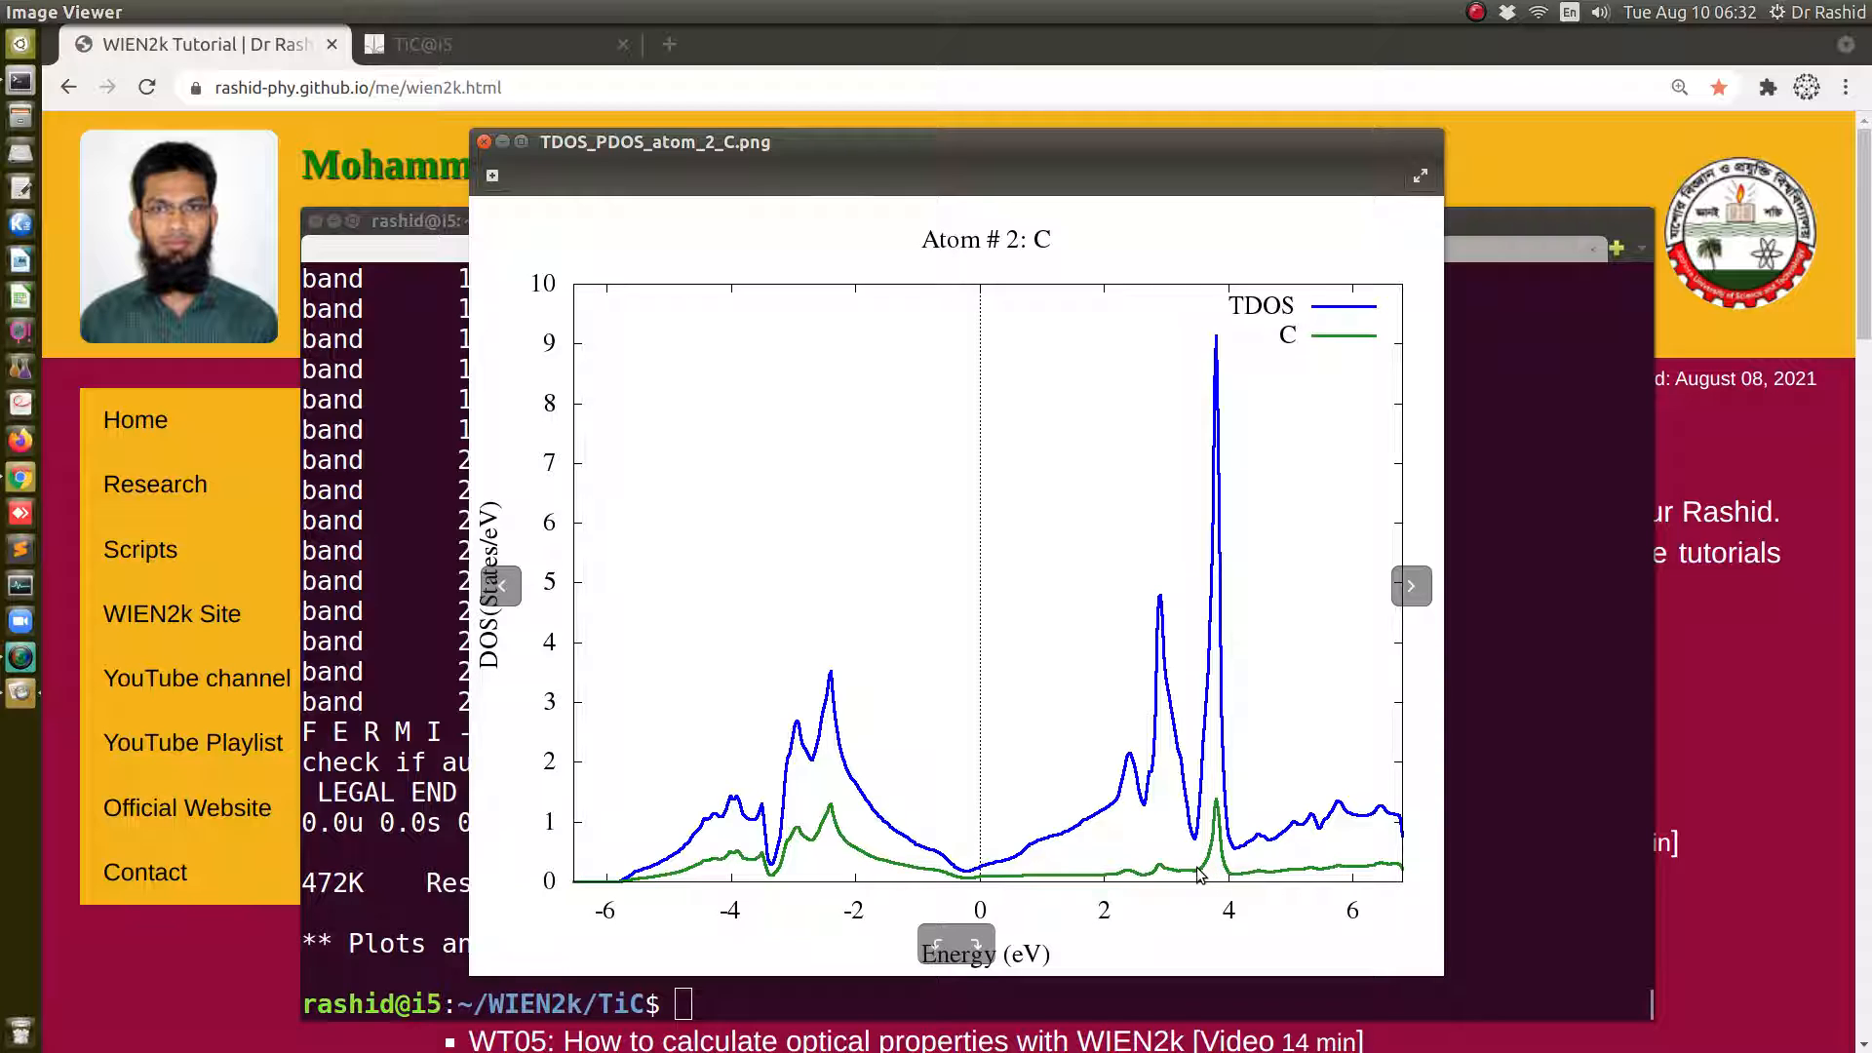
mouse_move(1104, 333)
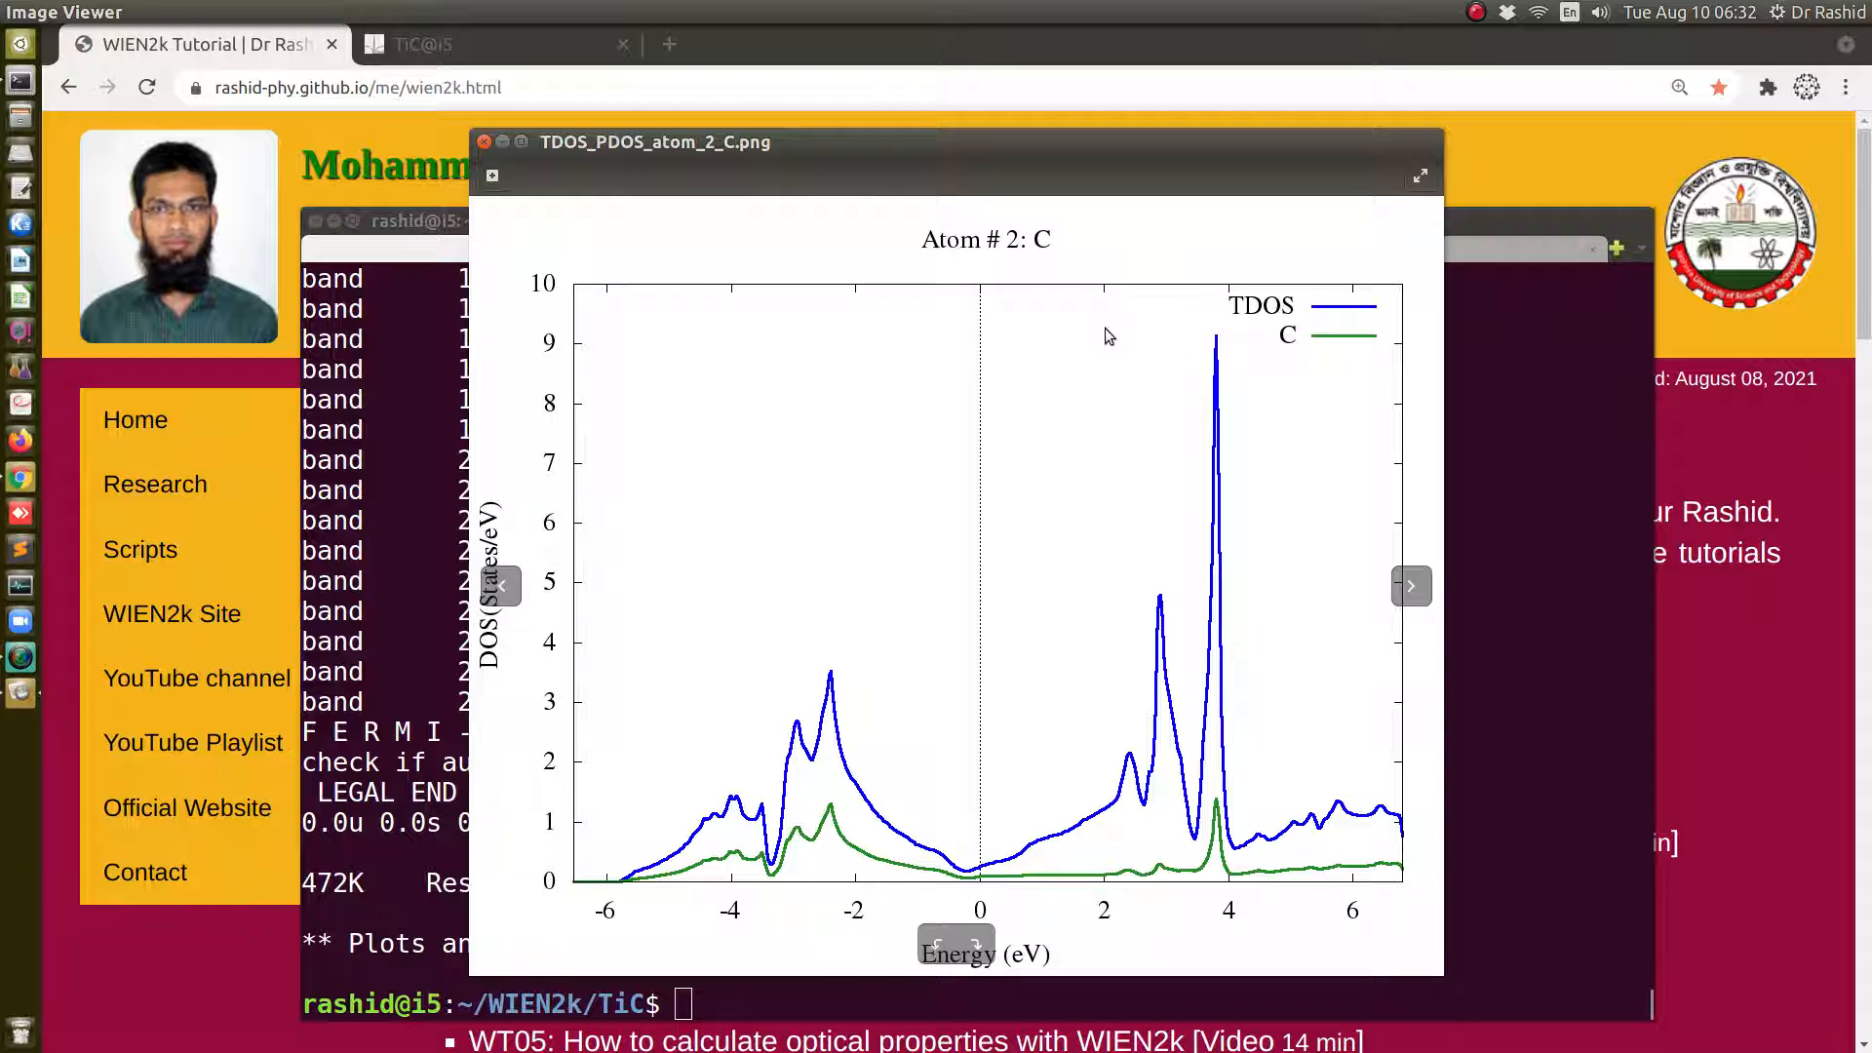
left_click(486, 142)
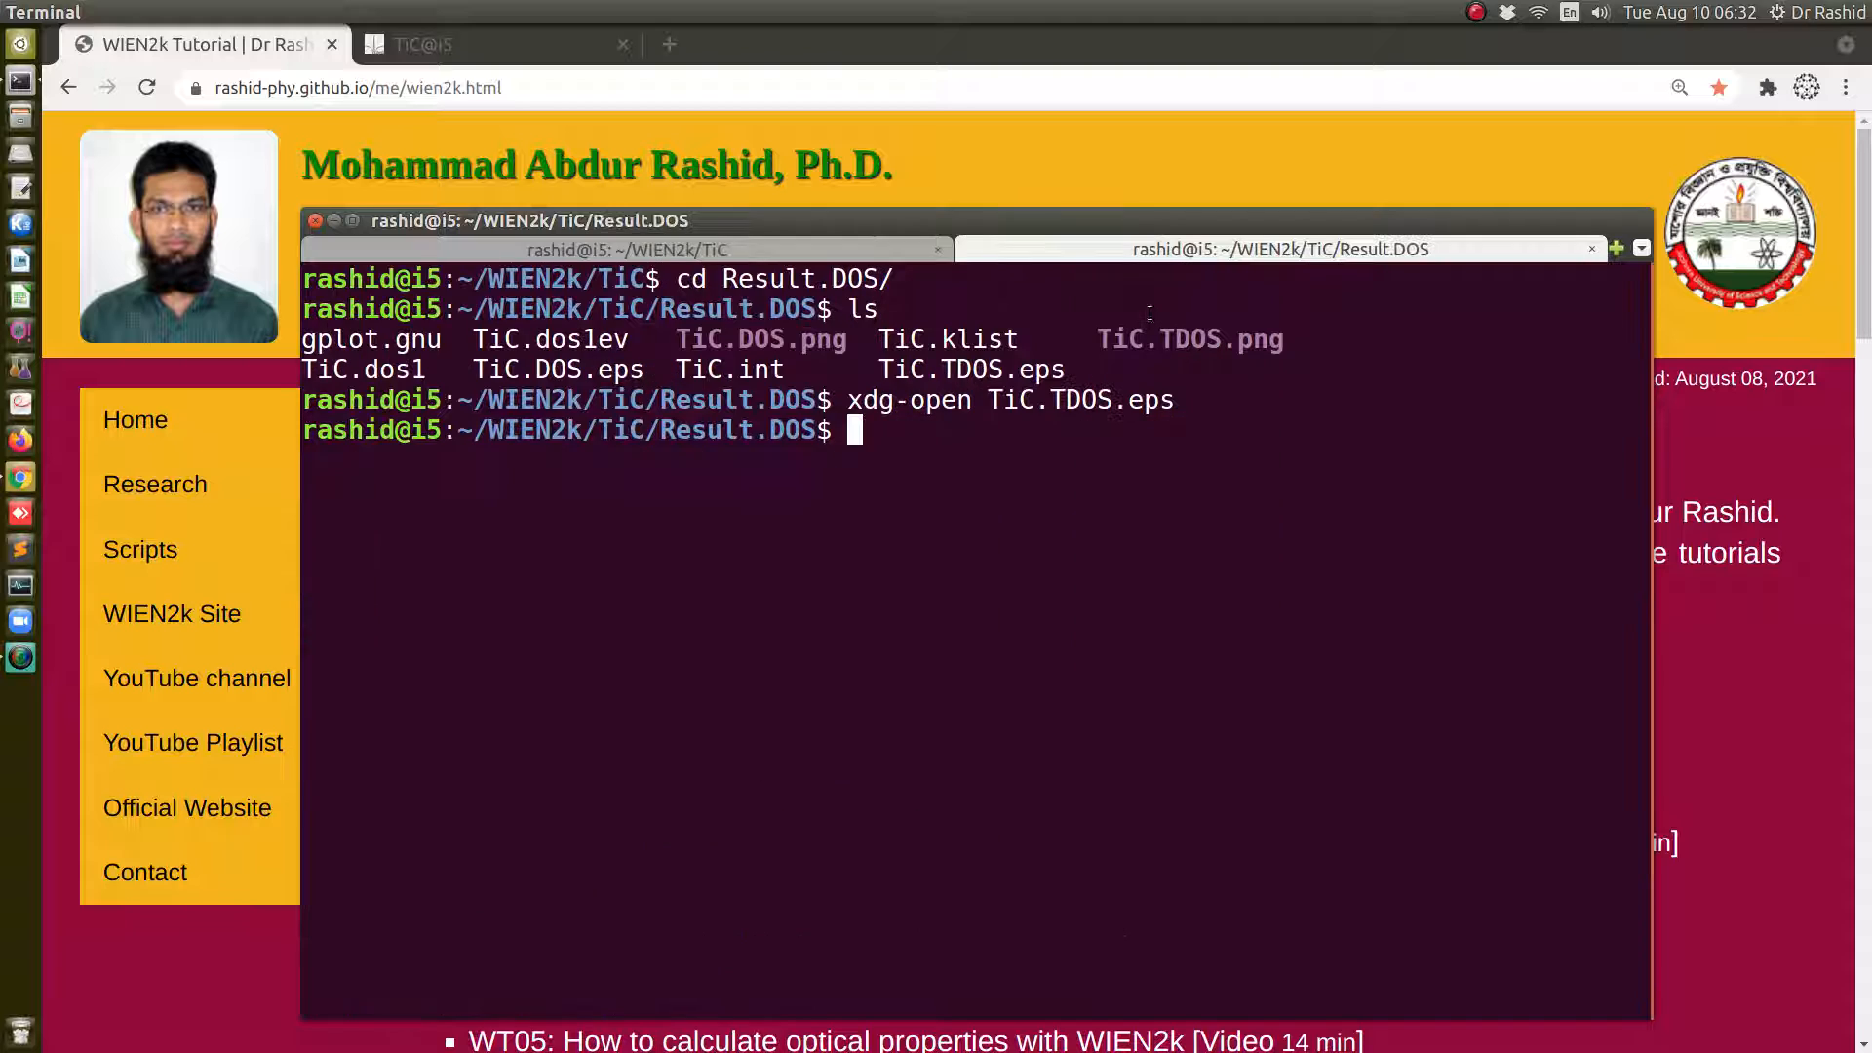
List Result.DOS showing PDOS/TDOS png, eps and PDOS_atom_2_C.gnu files, then bring Chrome's tutorial page forward
double_click(746, 279)
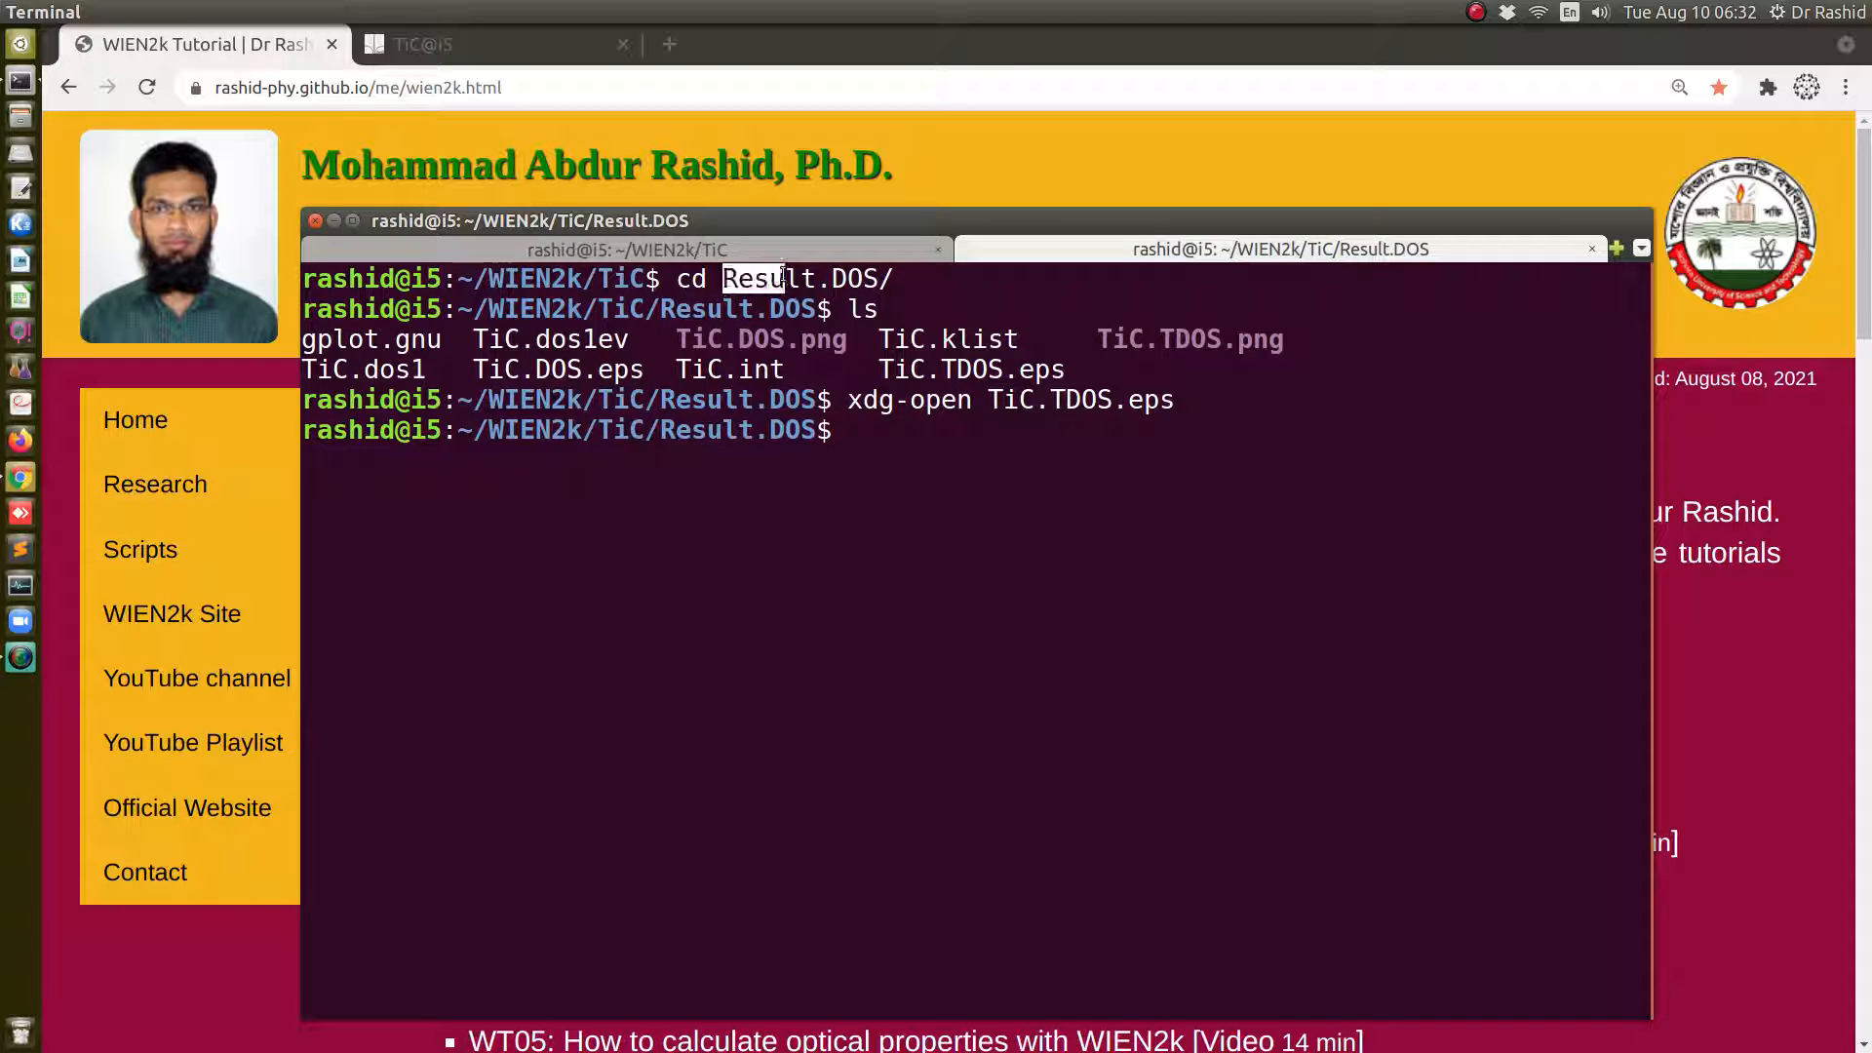
left_click(620, 247)
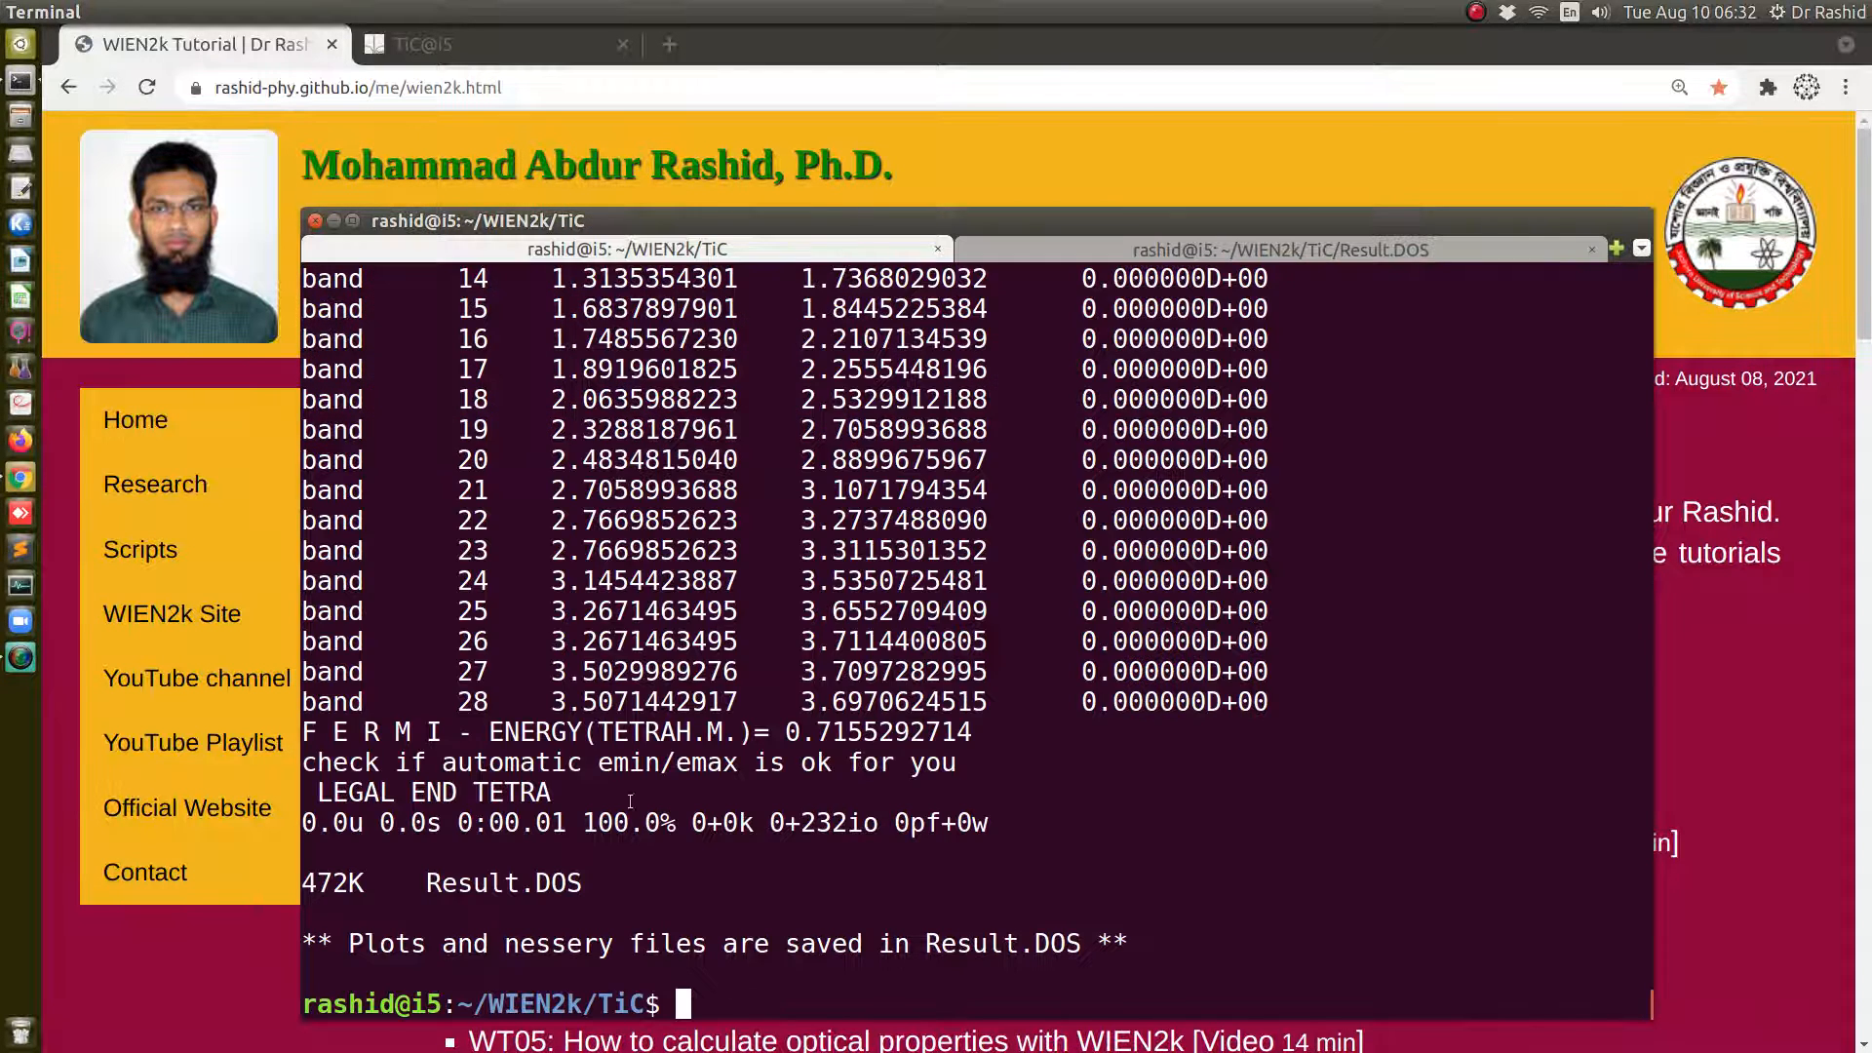
double_click(504, 882)
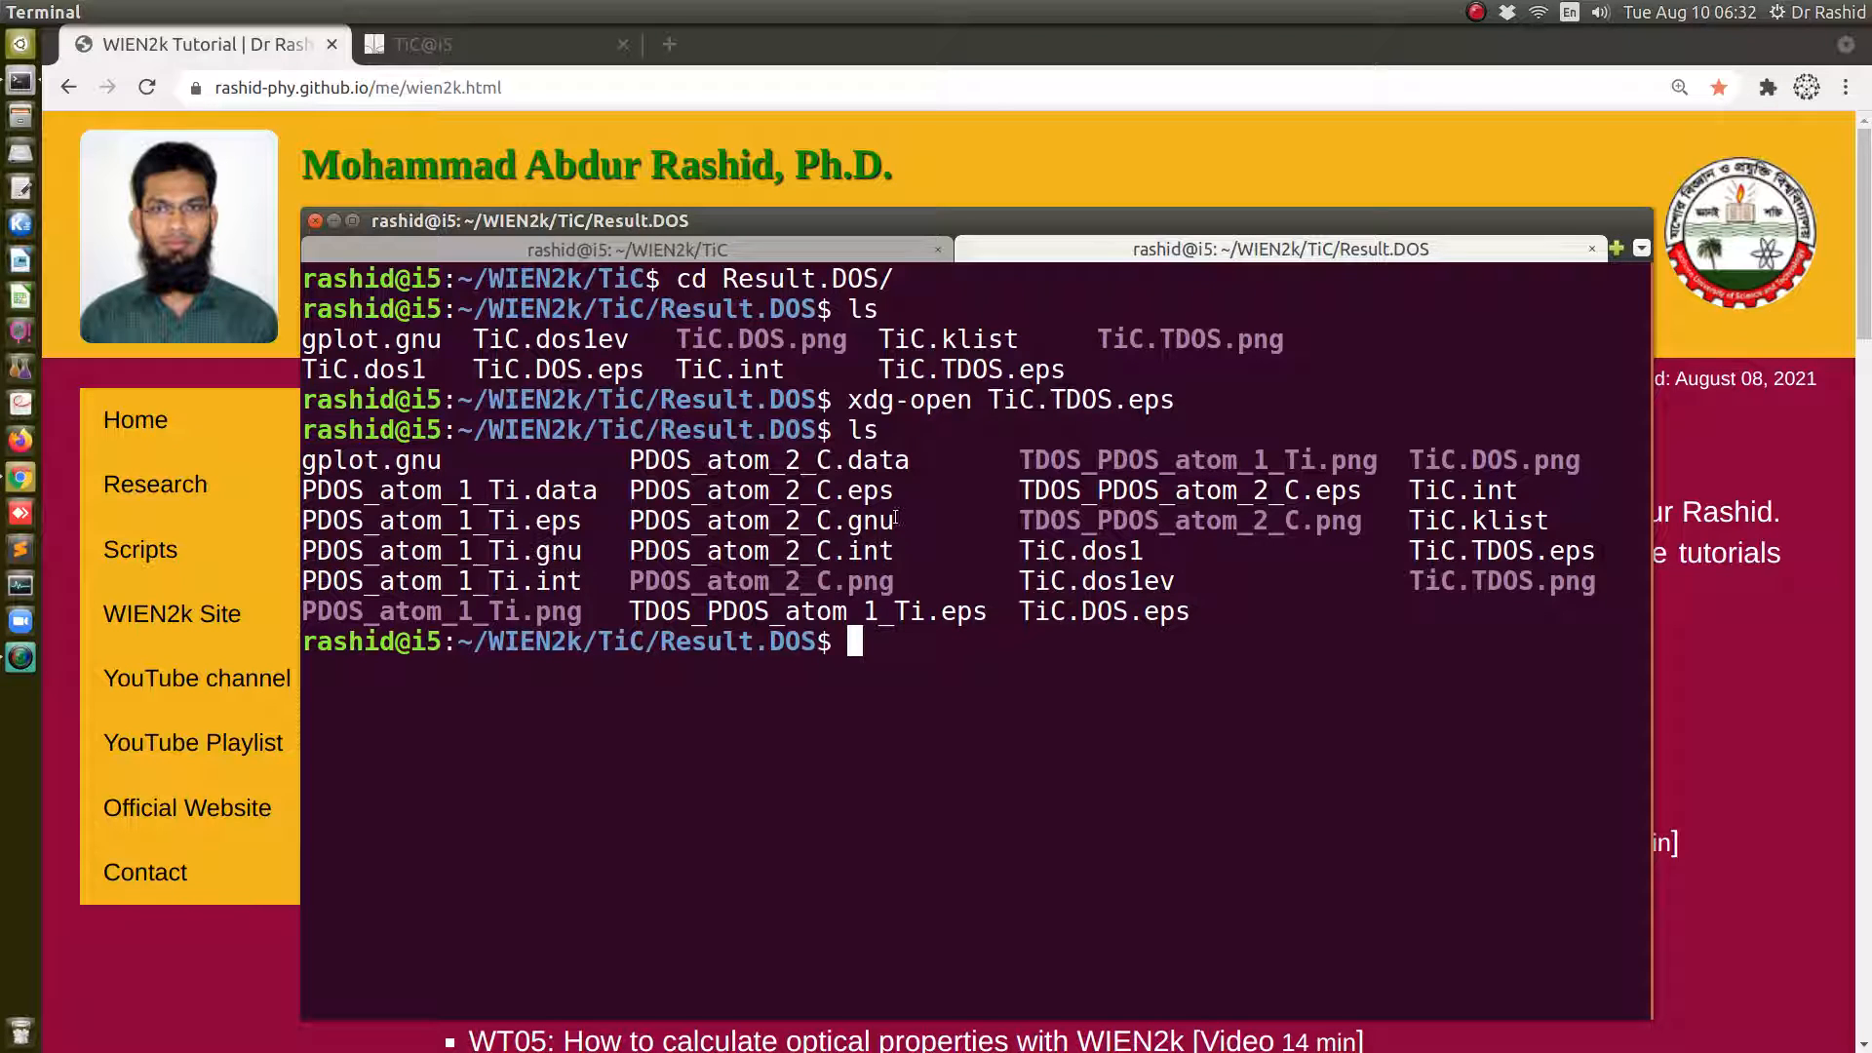
double_click(761, 521)
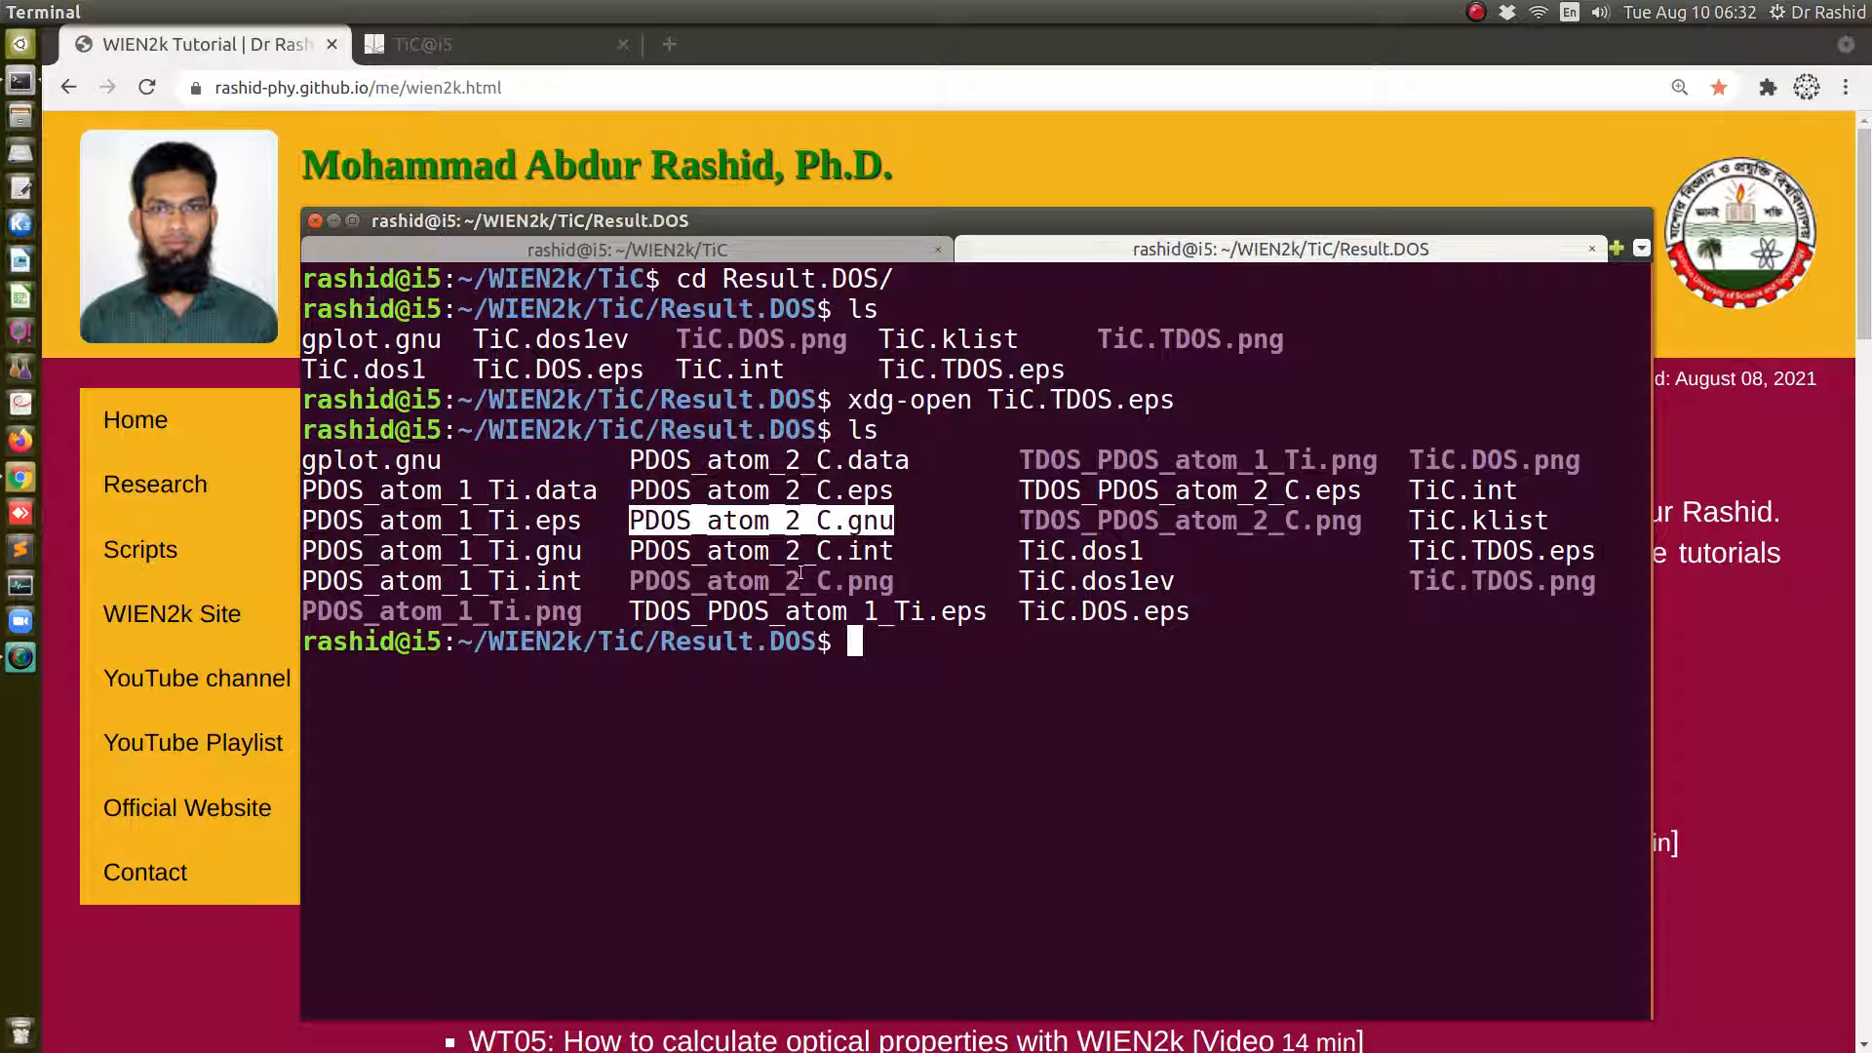
mouse_move(238, 45)
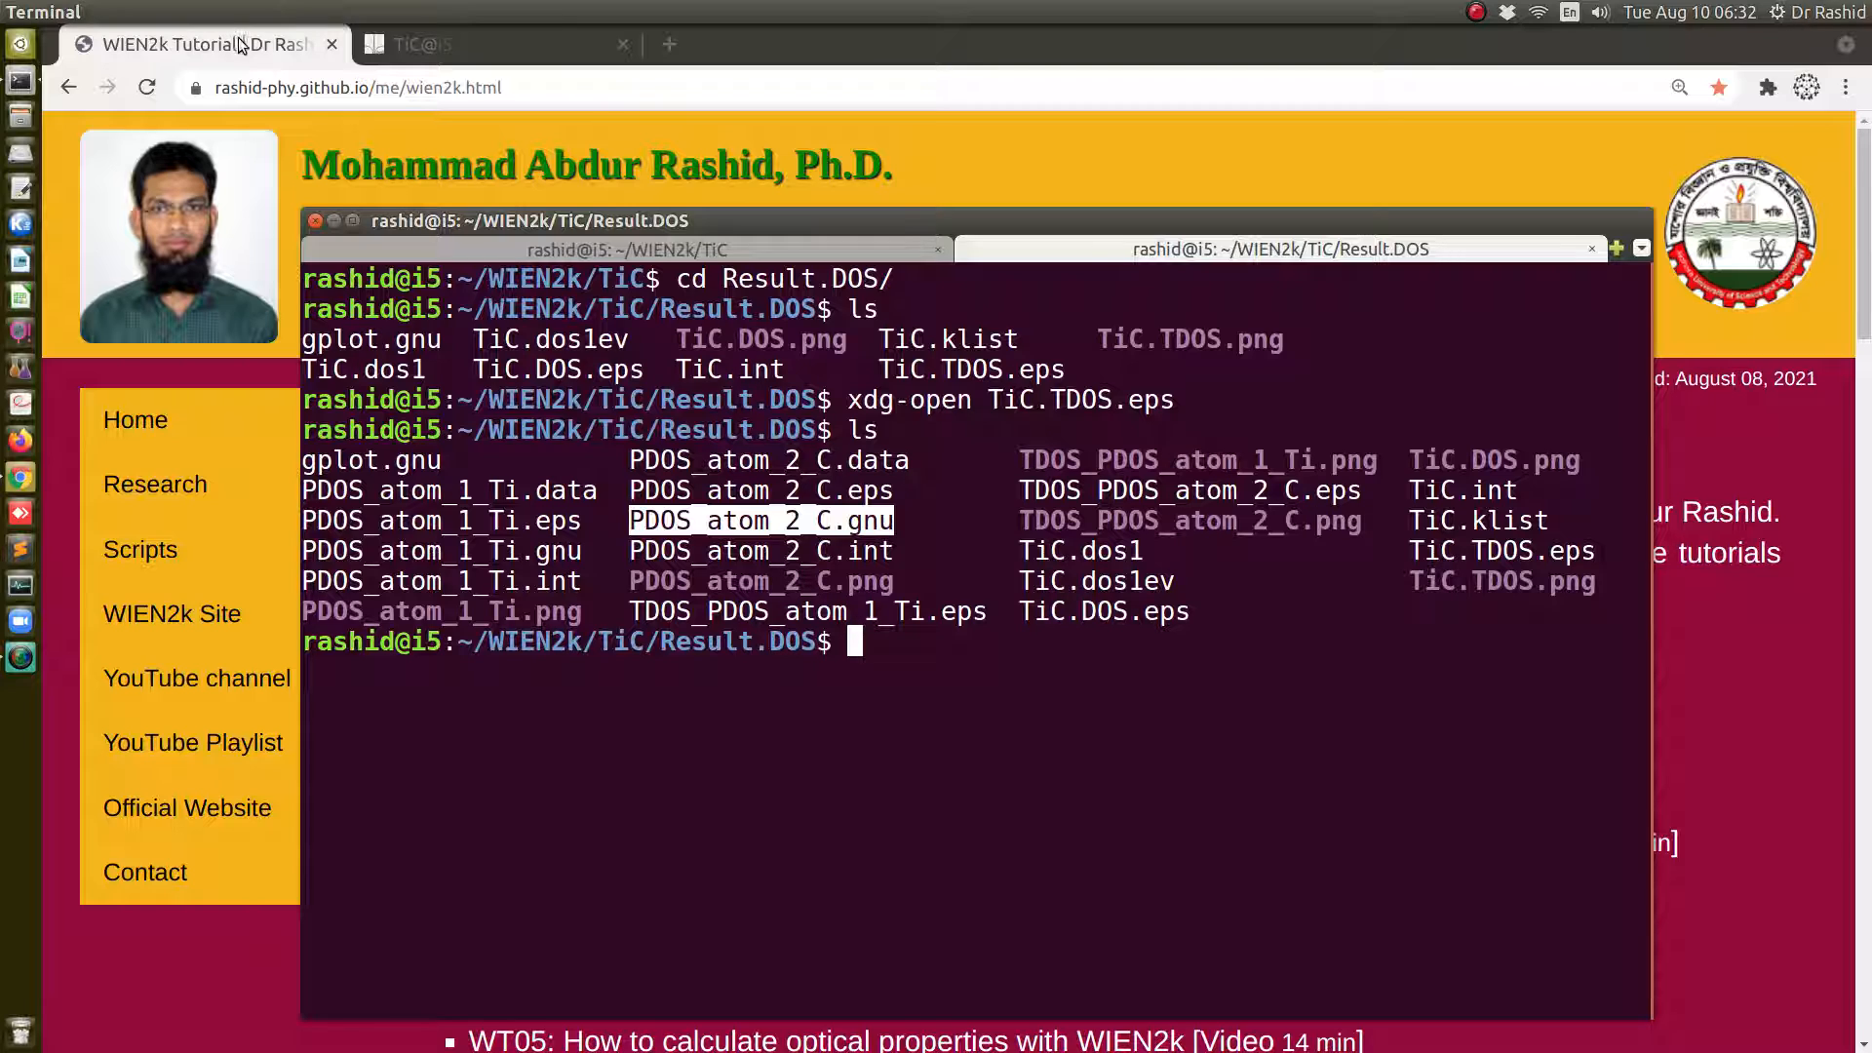
mouse_move(891, 687)
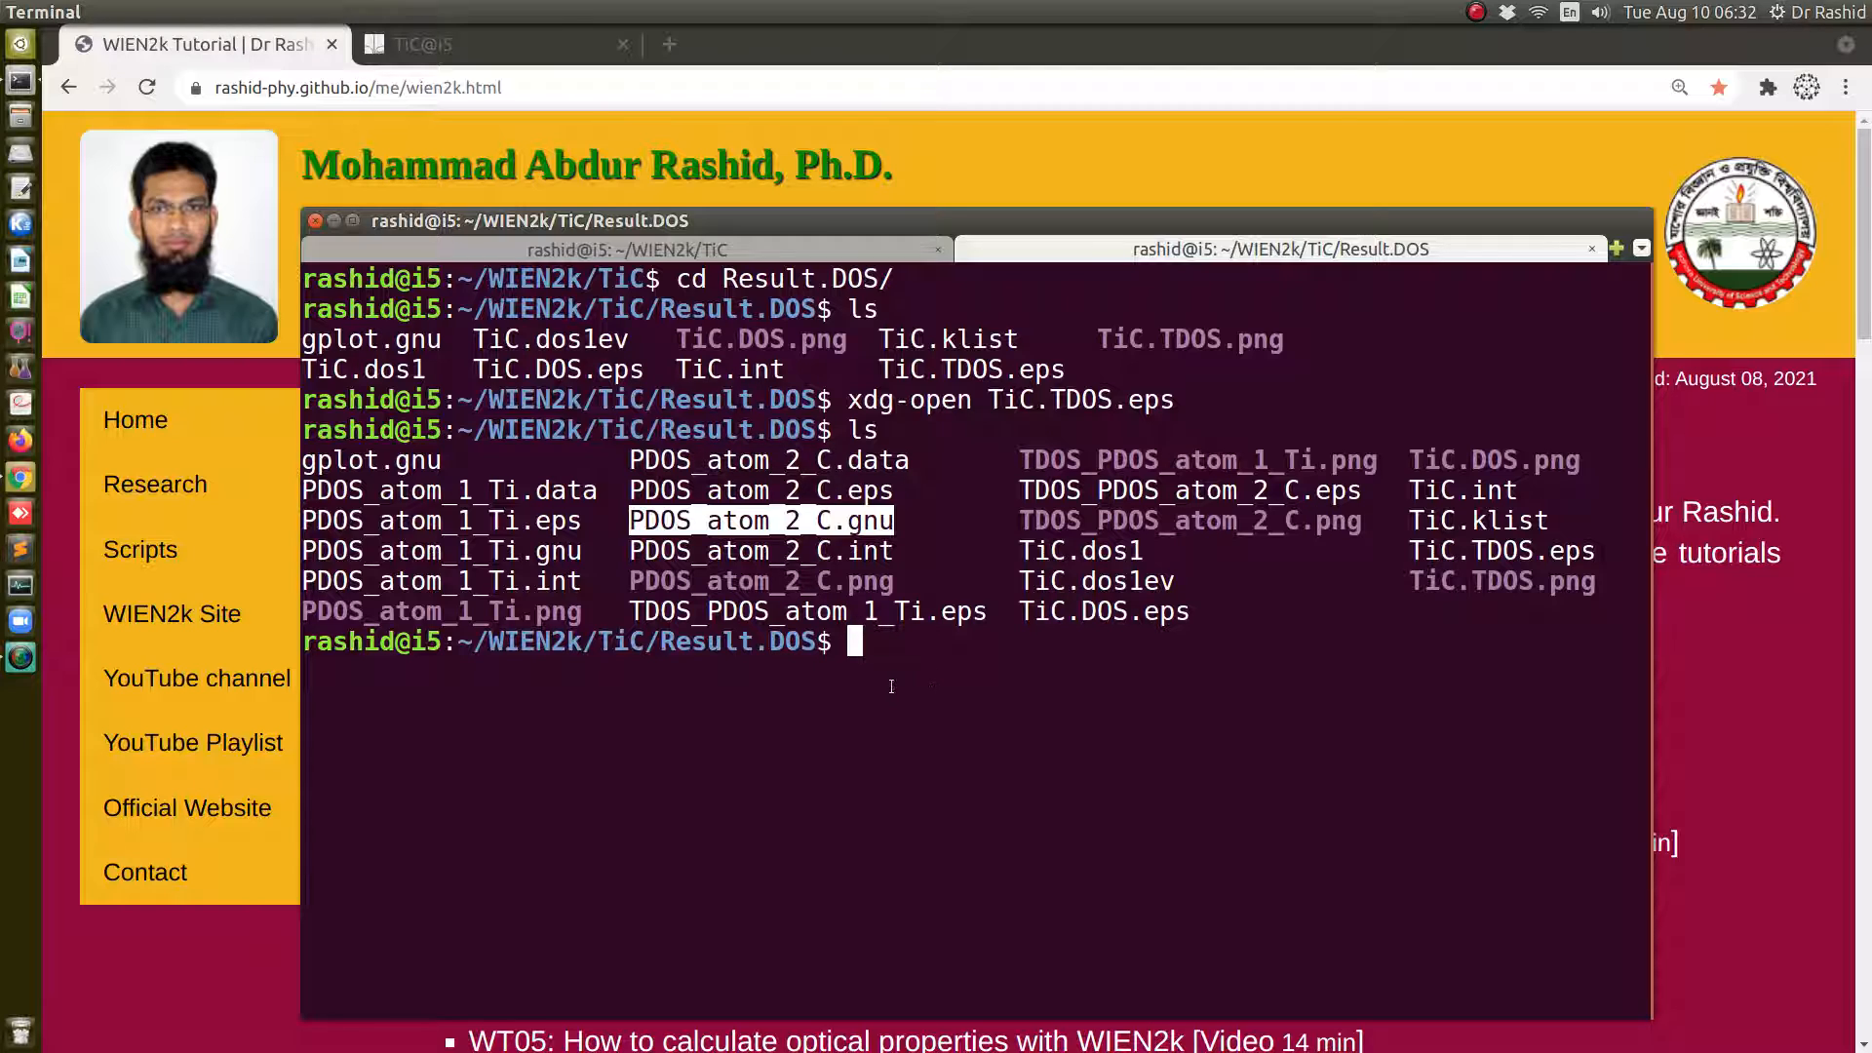
left_click(203, 45)
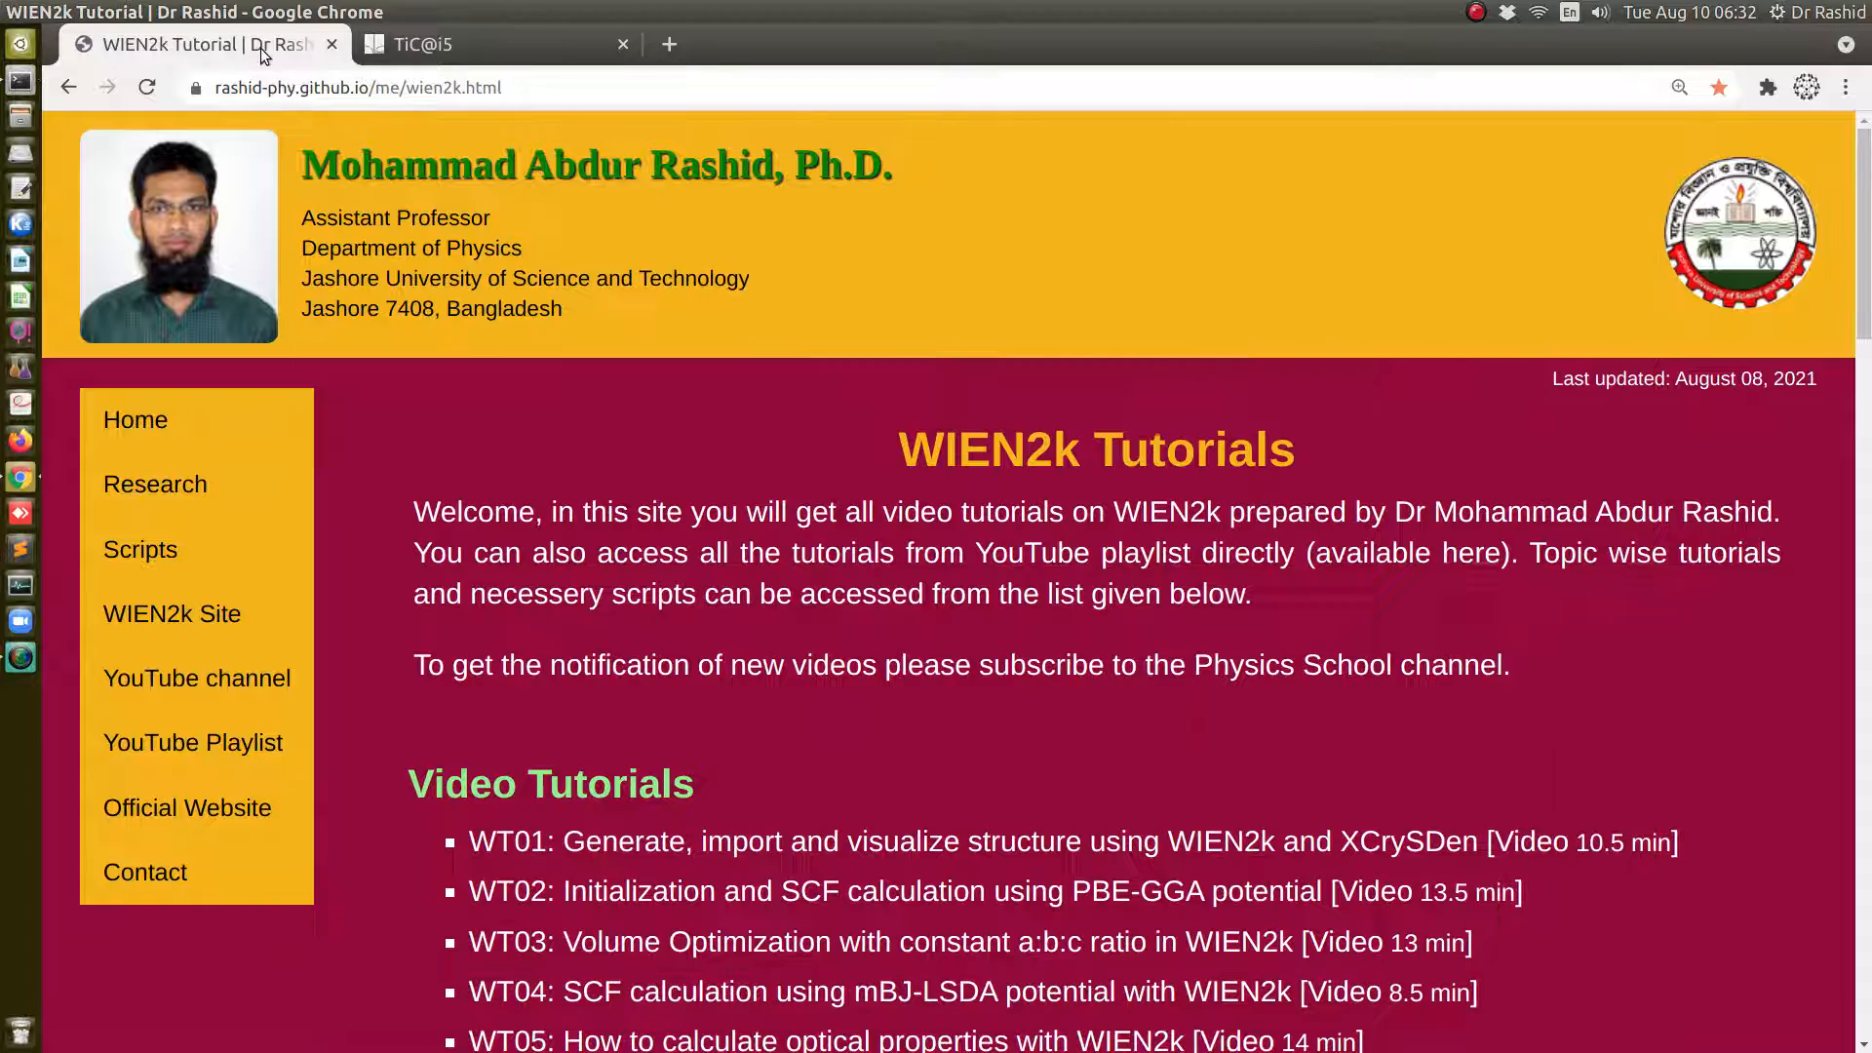
mouse_move(1071, 786)
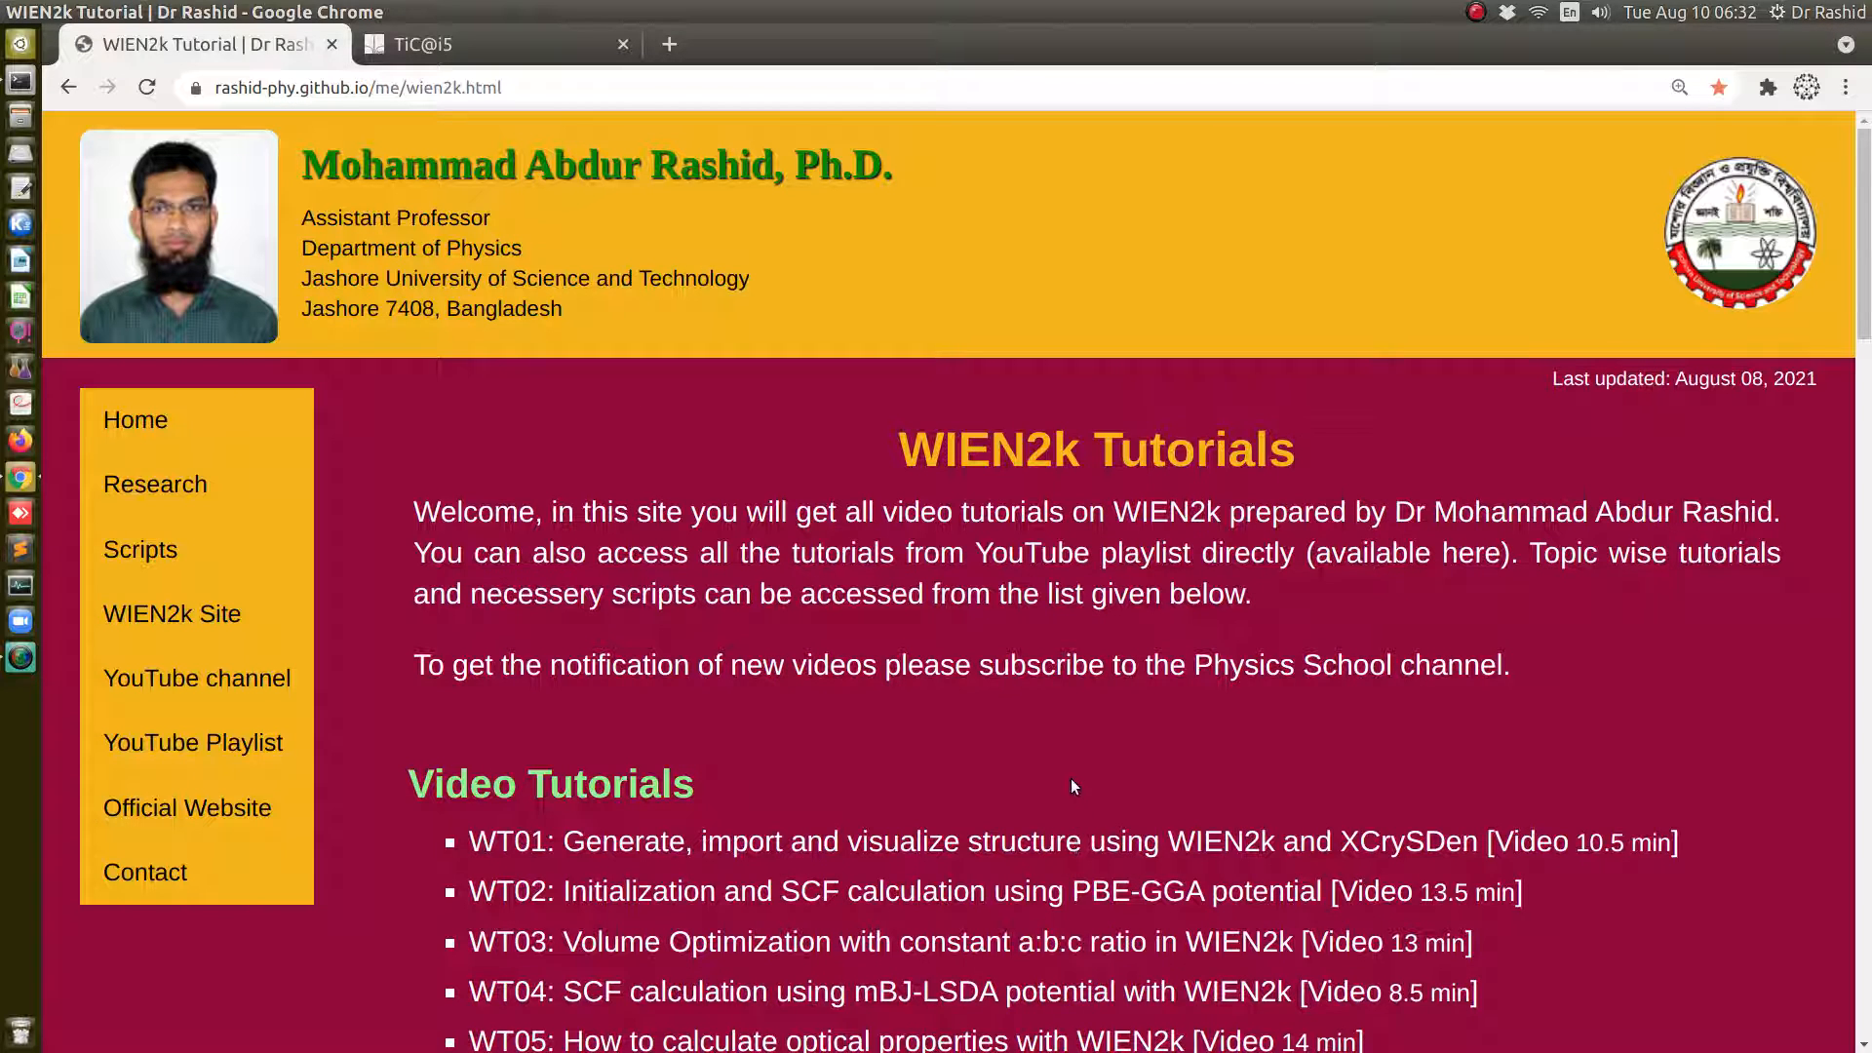